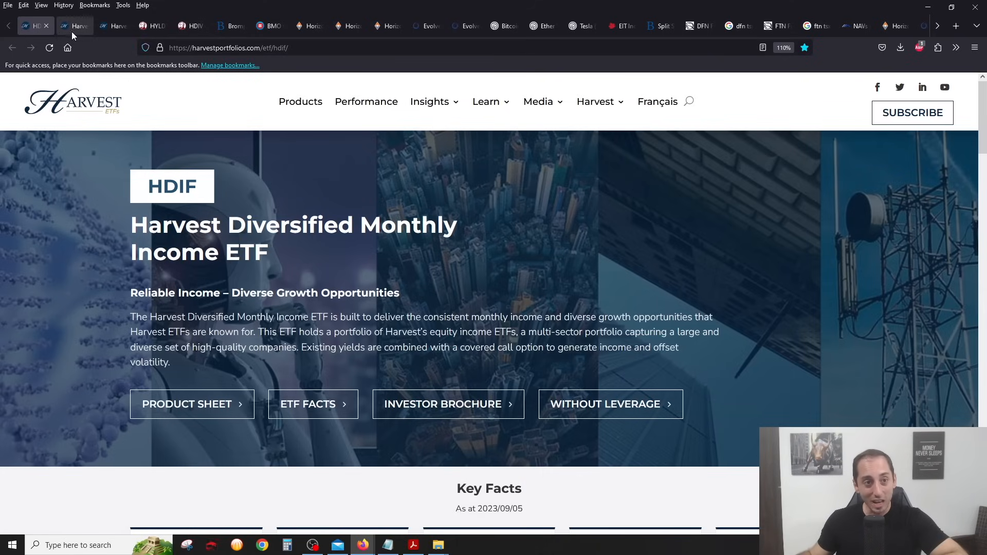
View the Harvest Premium Yield Treasury ETF (HPYT) prospectus press release and its announcement text.
left_click(75, 25)
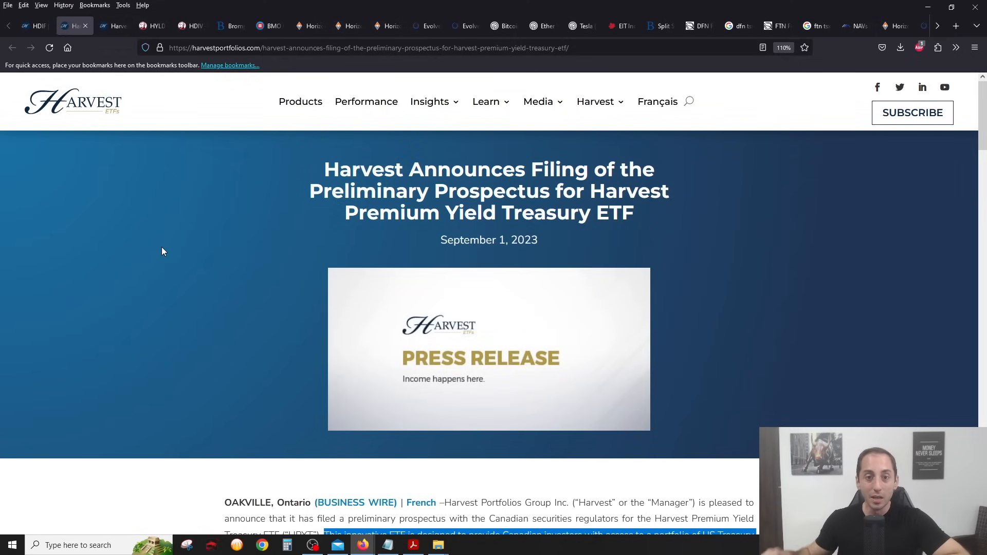
scroll("down", 3)
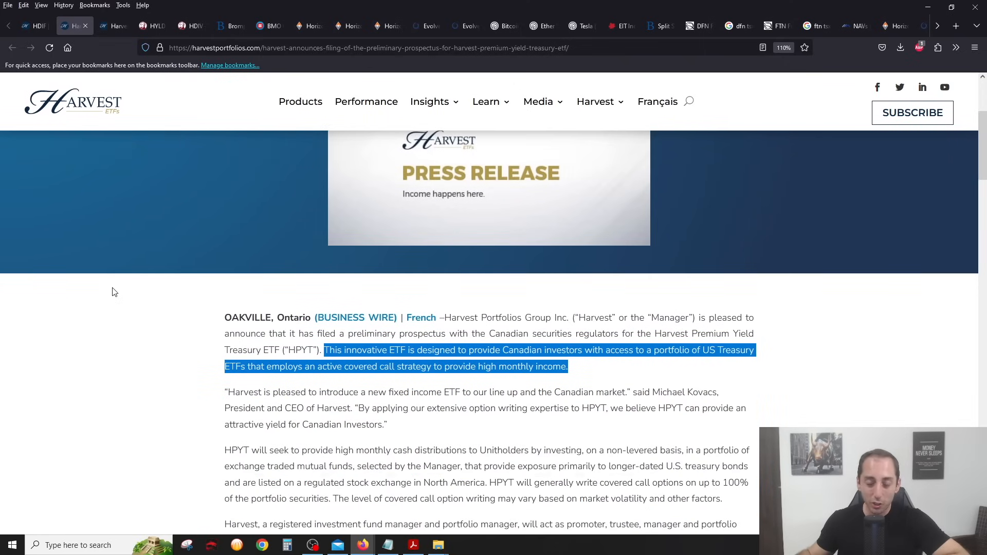
scroll("down", 3)
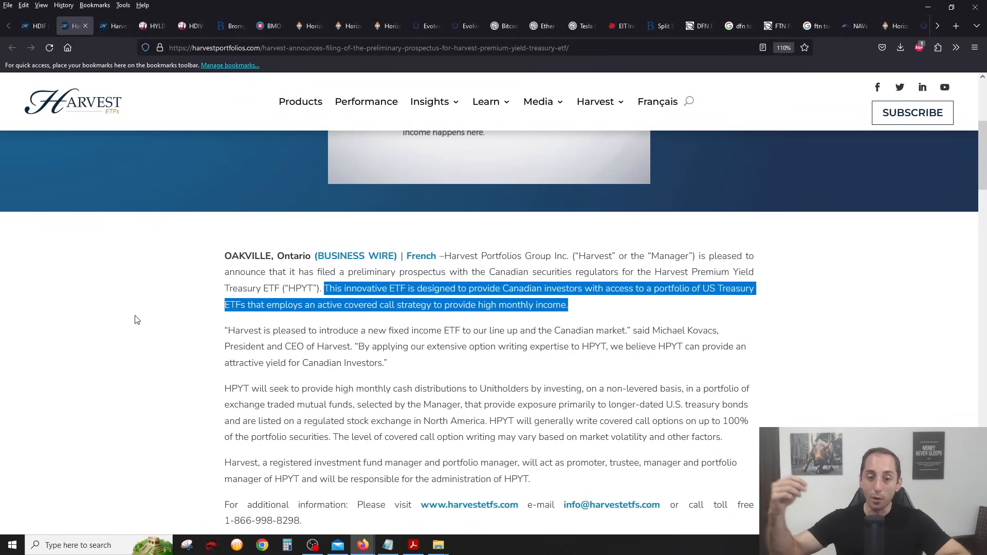
mouse_move(160, 319)
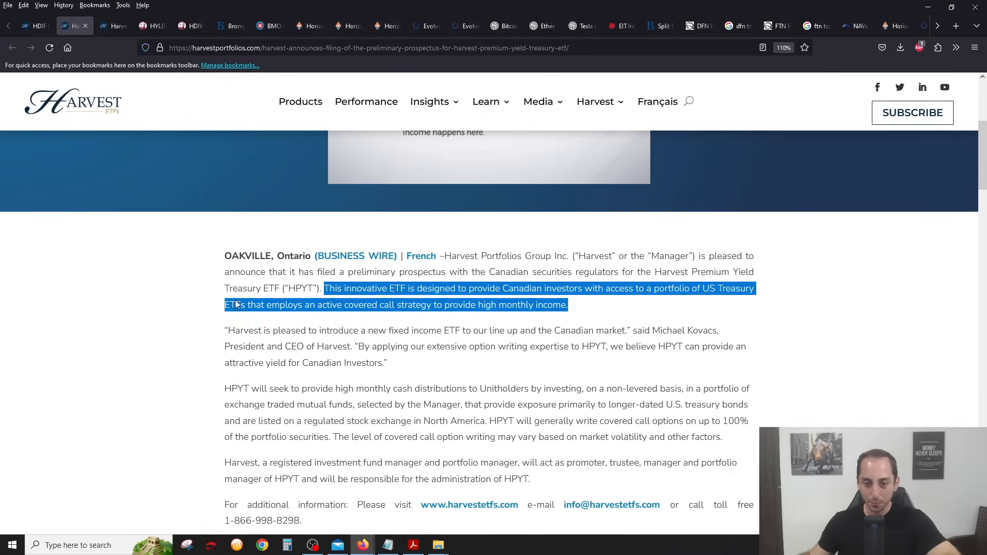
Read the press release on monthly distribution increases for two Harvest Tech ETFs.
left_click(112, 25)
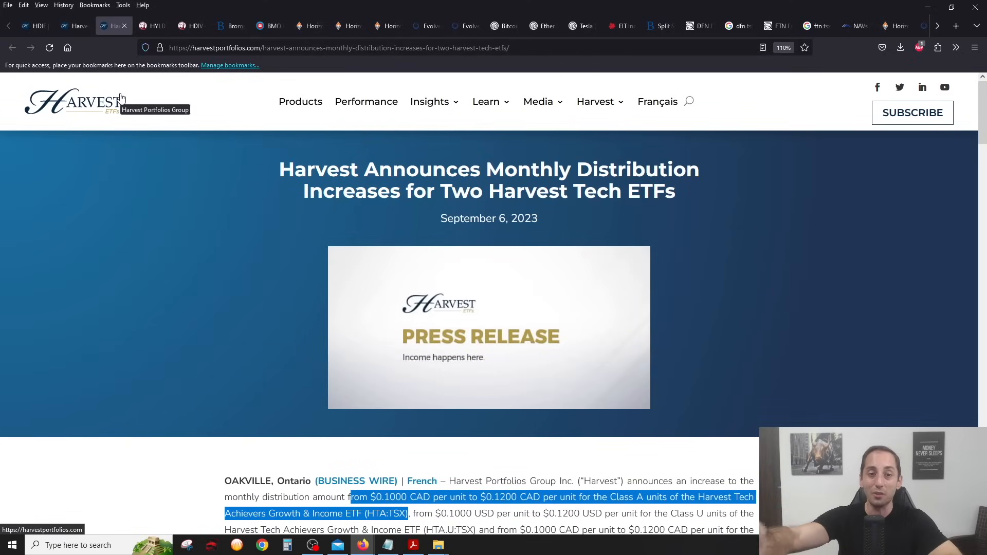
scroll("down", 3)
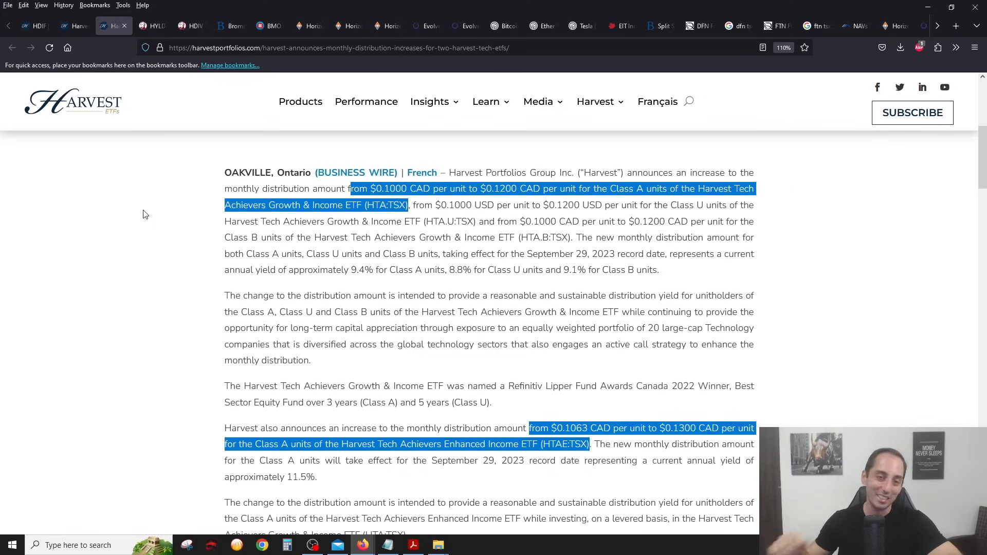
scroll("up", 3)
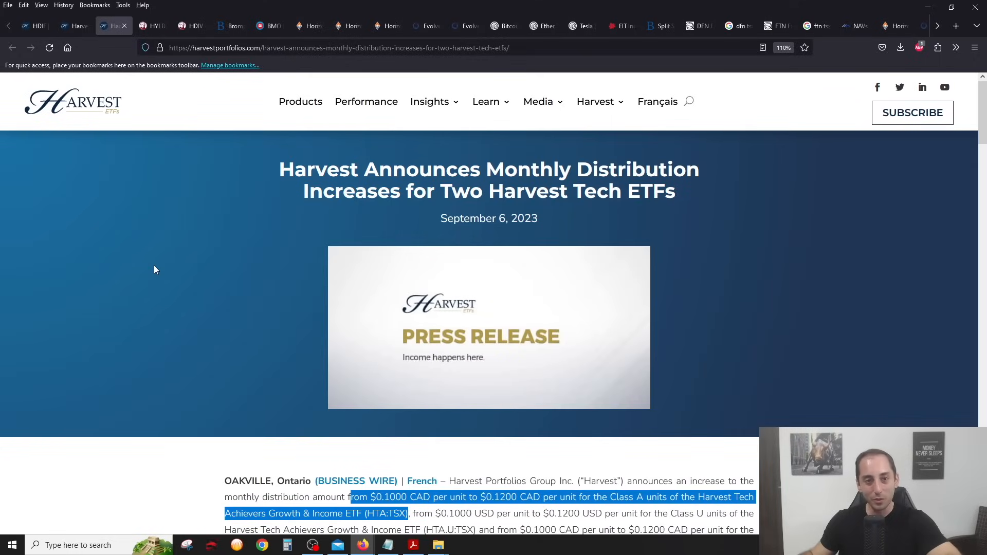
mouse_move(250, 411)
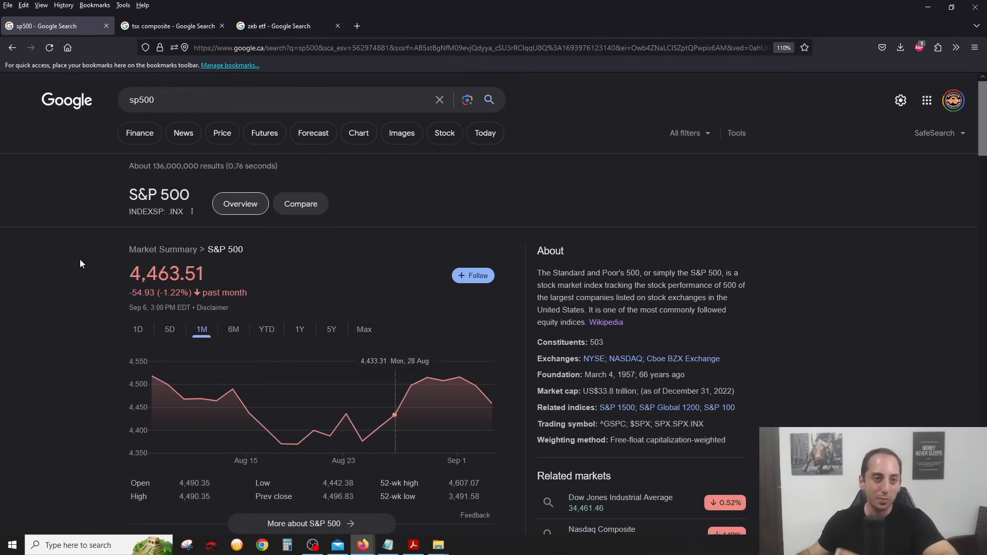
Check the S&P/TSX Composite quote, then show the ZEB ETF chart over 6M.
left_click(170, 26)
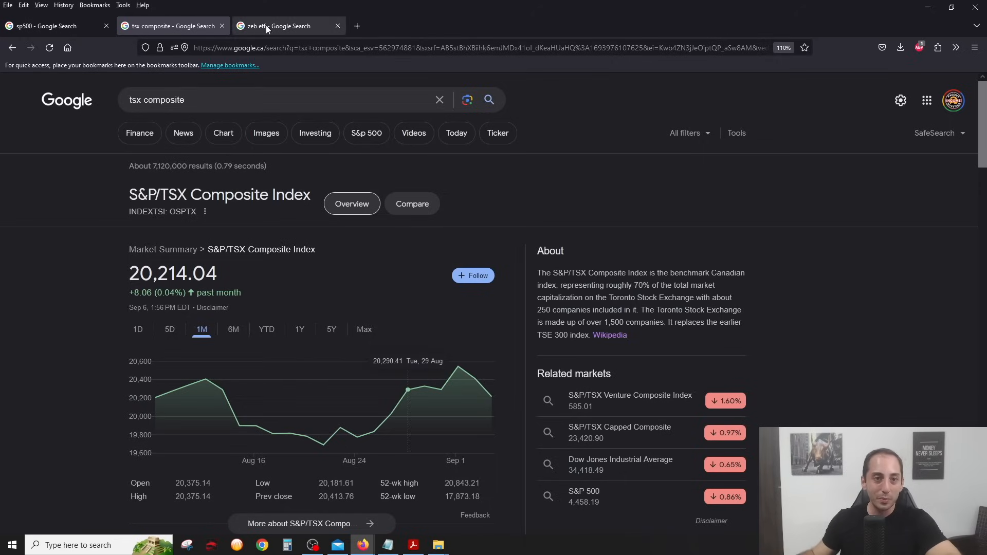
left_click(284, 25)
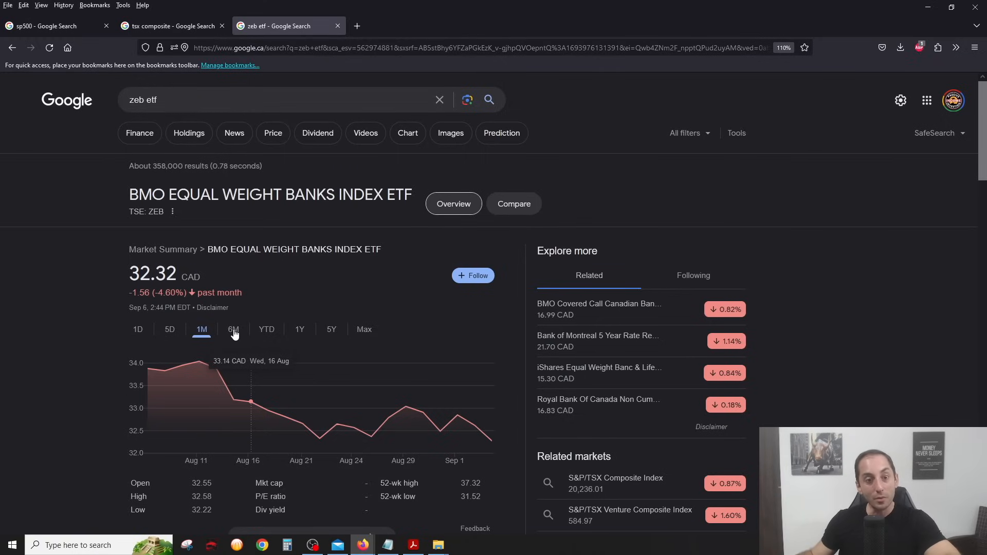
left_click(233, 329)
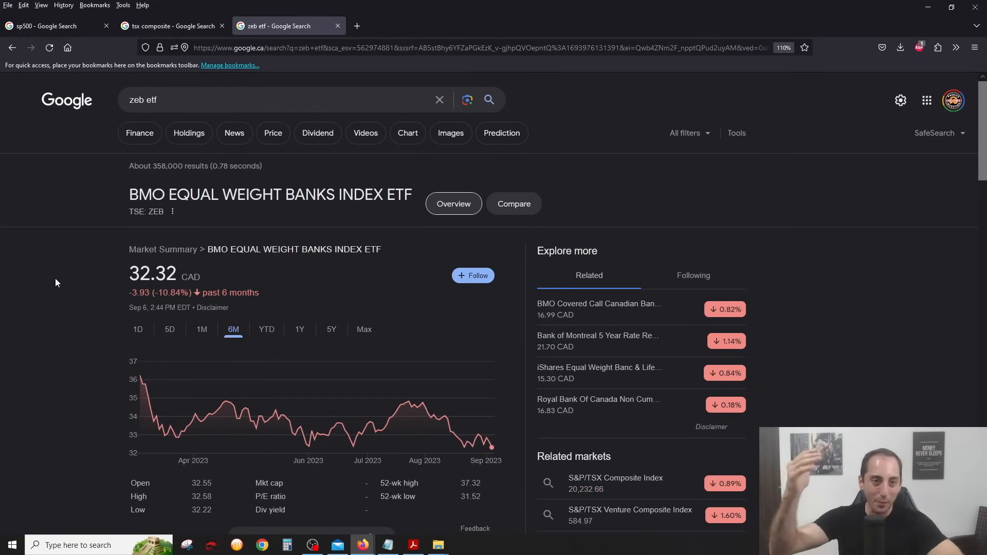
mouse_move(301, 434)
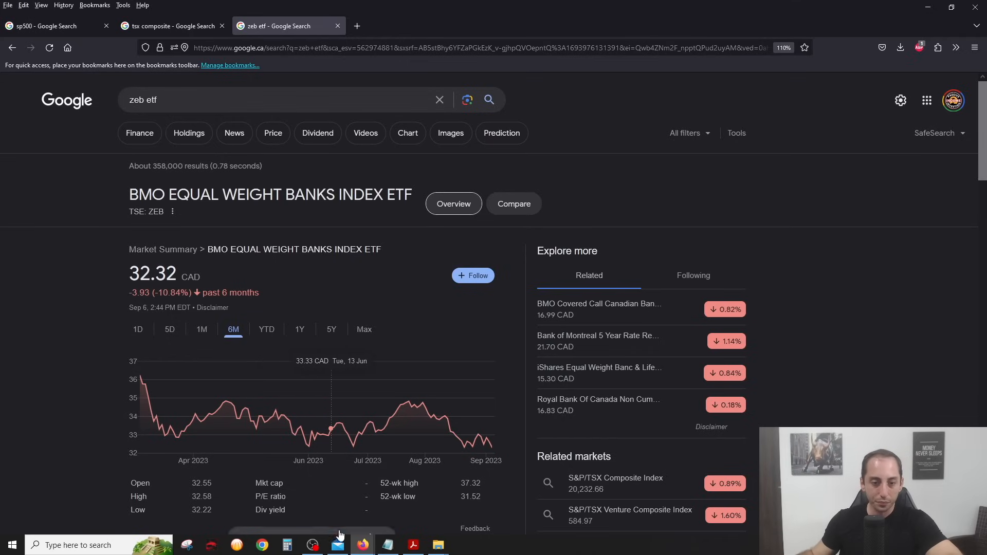
mouse_move(361, 545)
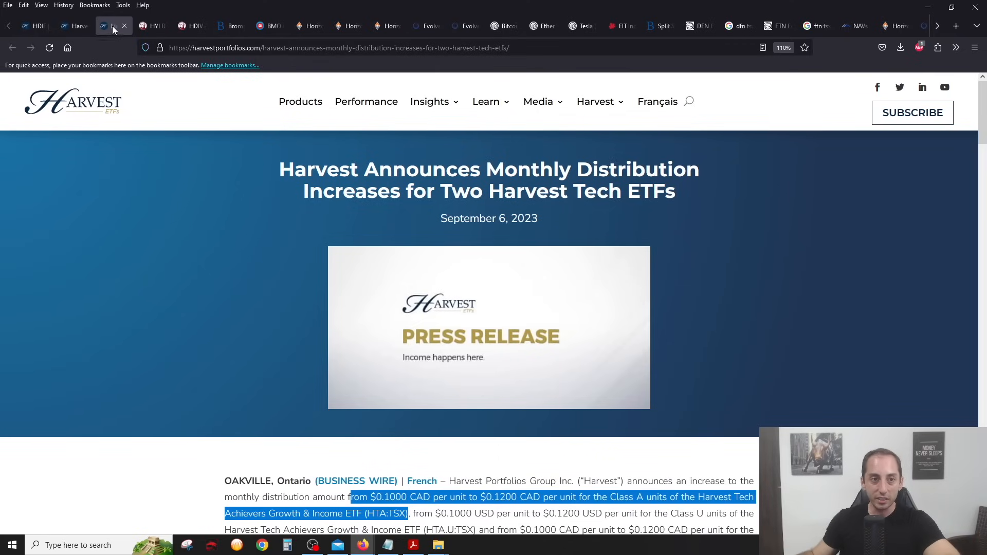
Go back to the HDIF fund page and review its overview and Key Facts.
left_click(36, 26)
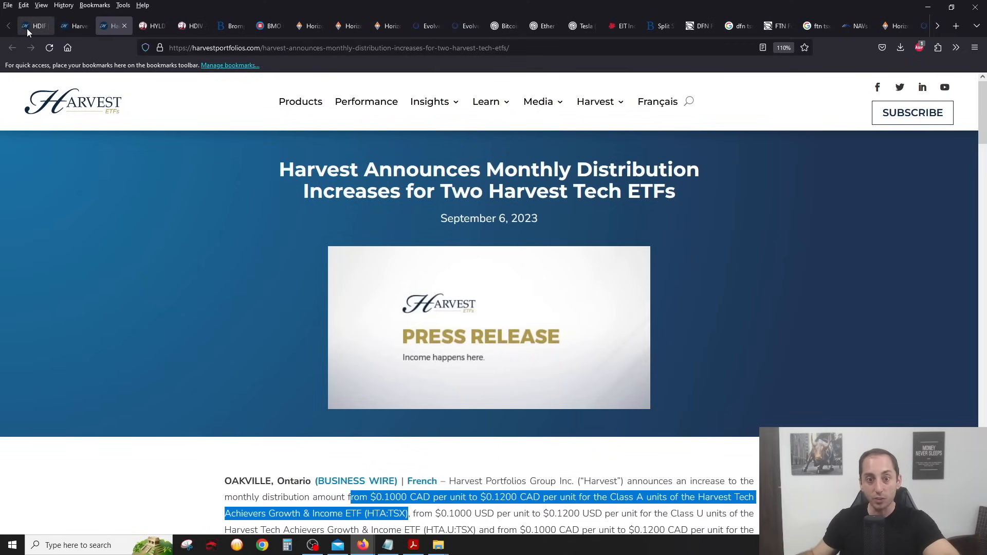
left_click(33, 26)
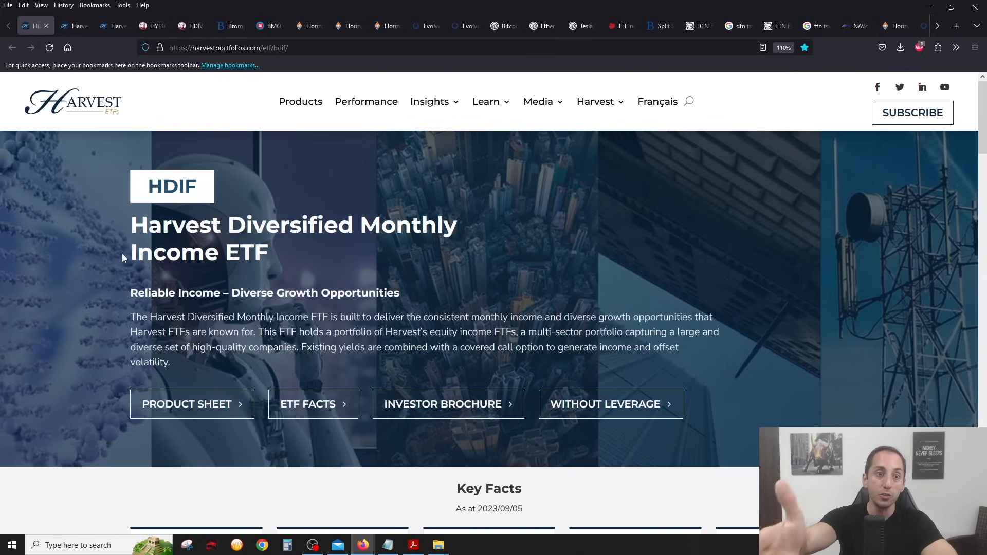
scroll("down", 3)
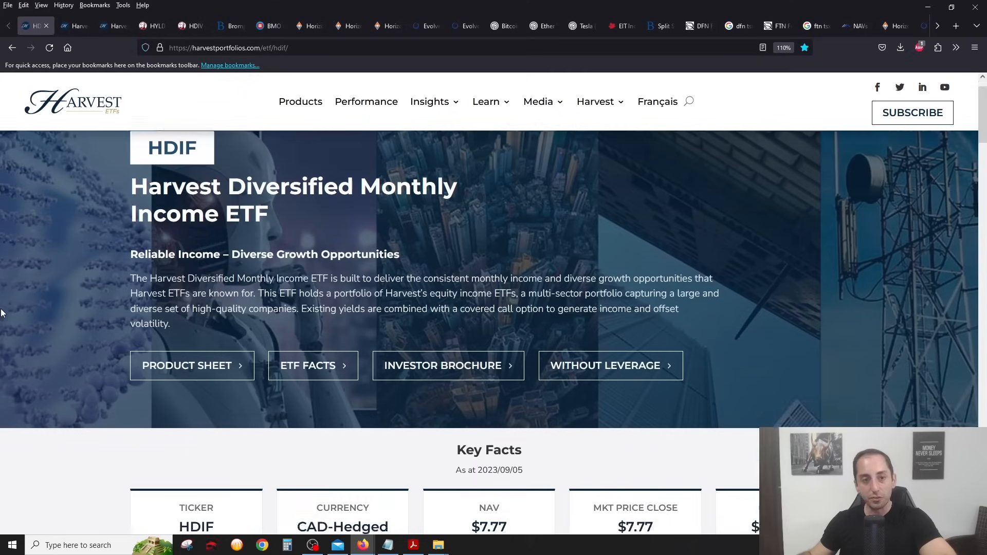
scroll("down", 3)
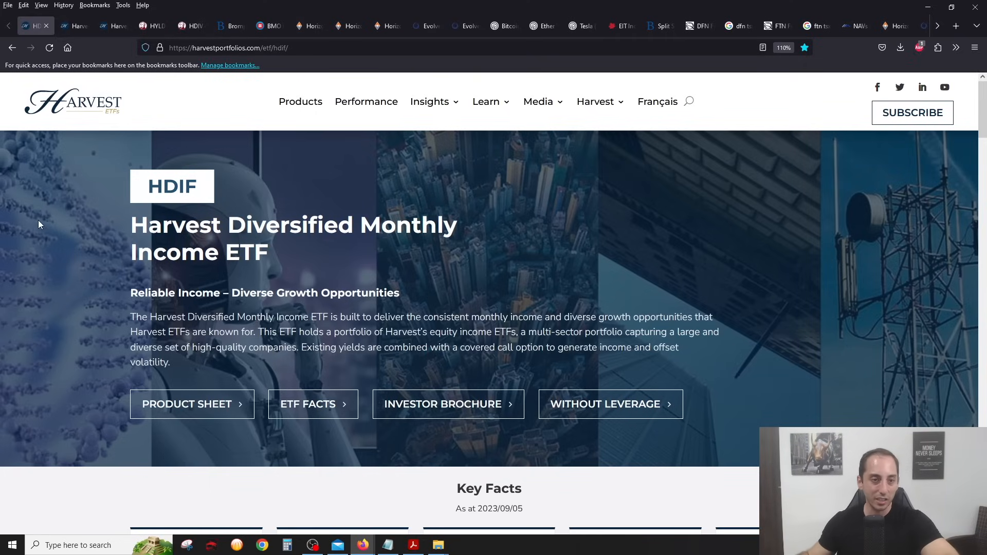
mouse_move(172, 240)
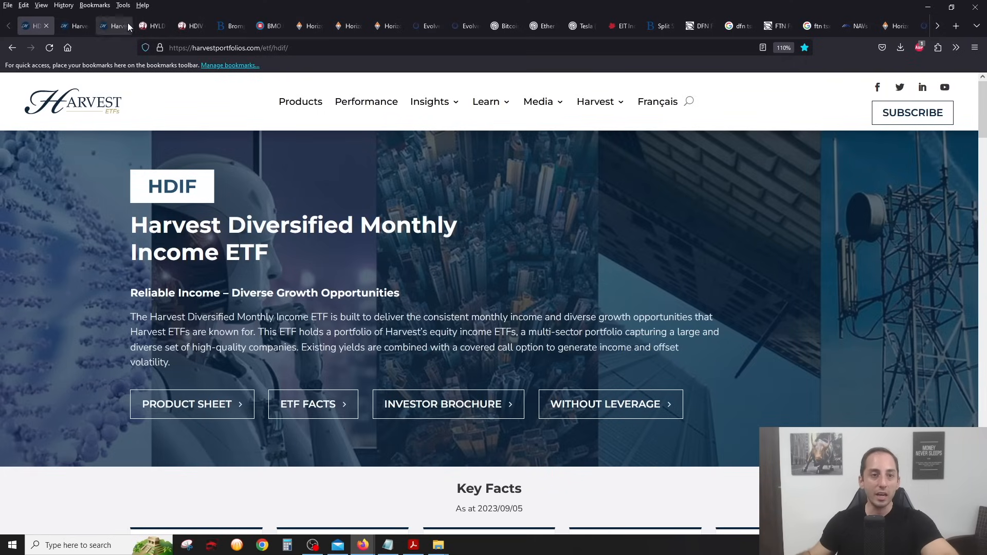
mouse_move(153, 26)
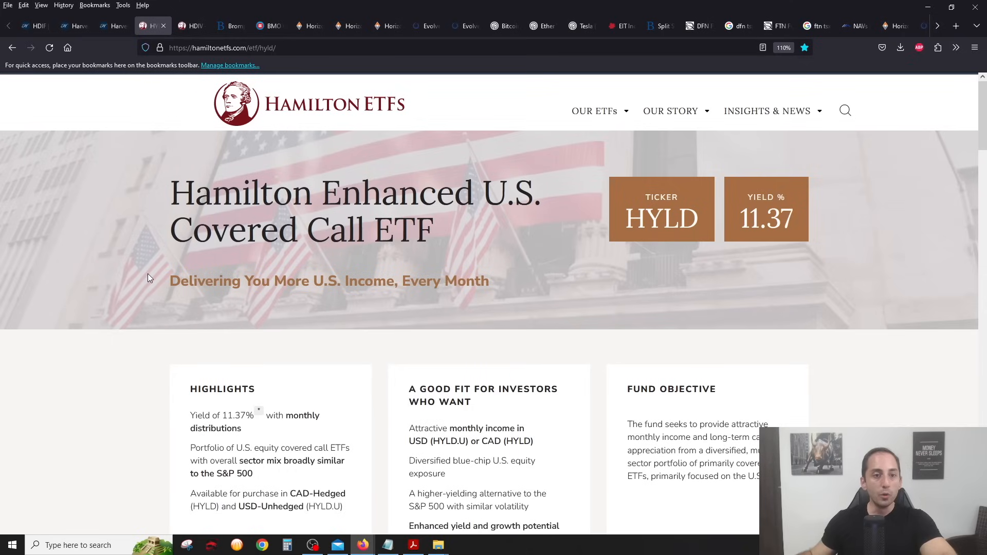
mouse_move(65, 77)
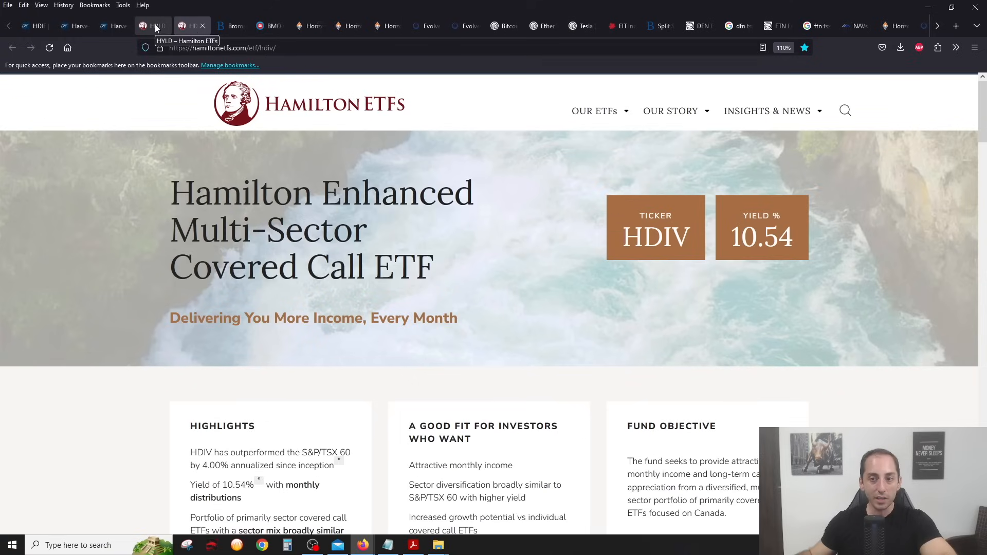
mouse_move(166, 81)
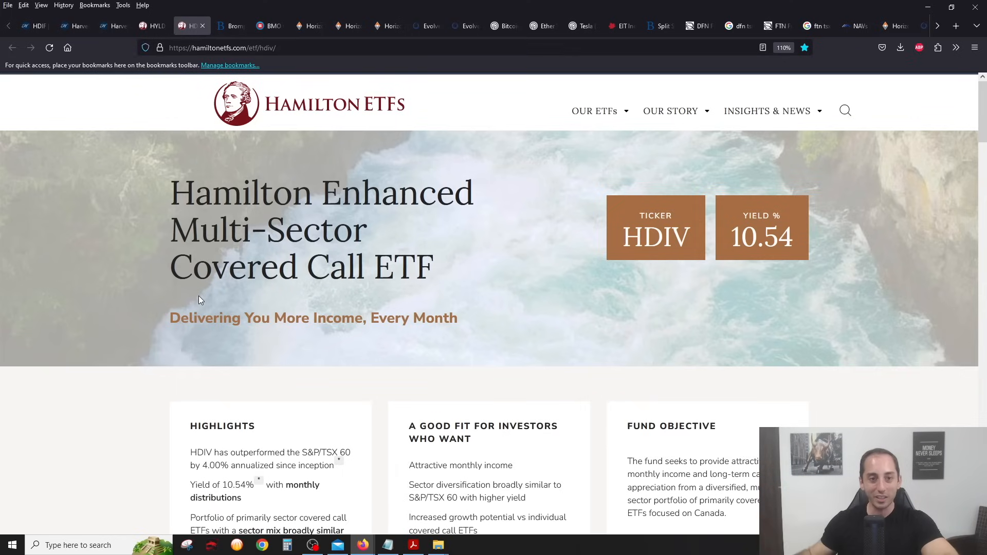
scroll("down", 3)
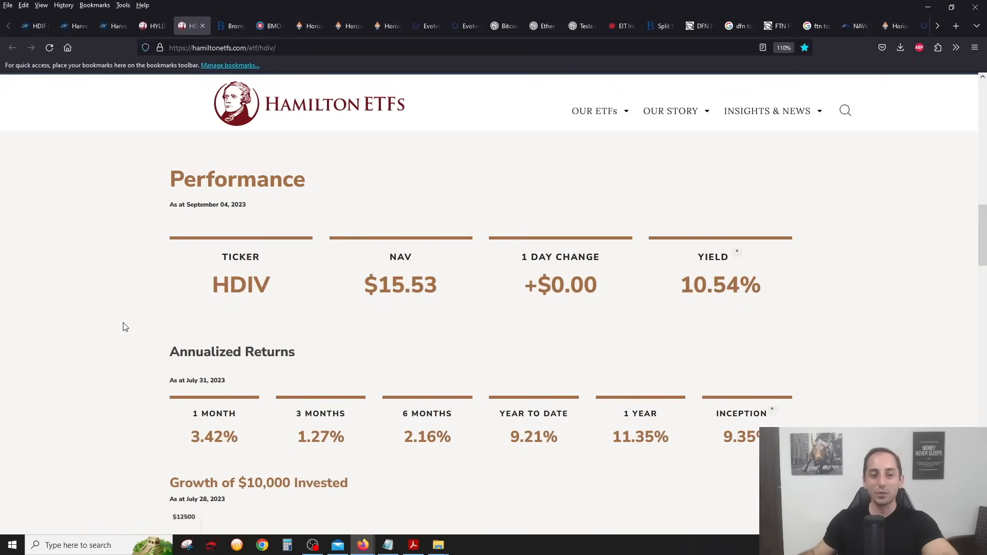
scroll("down", 3)
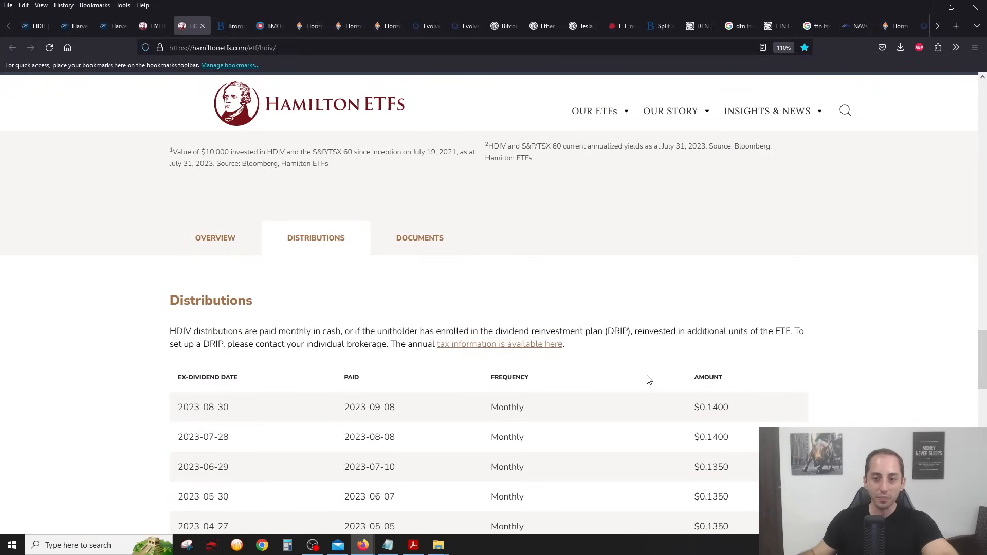
scroll("down", 3)
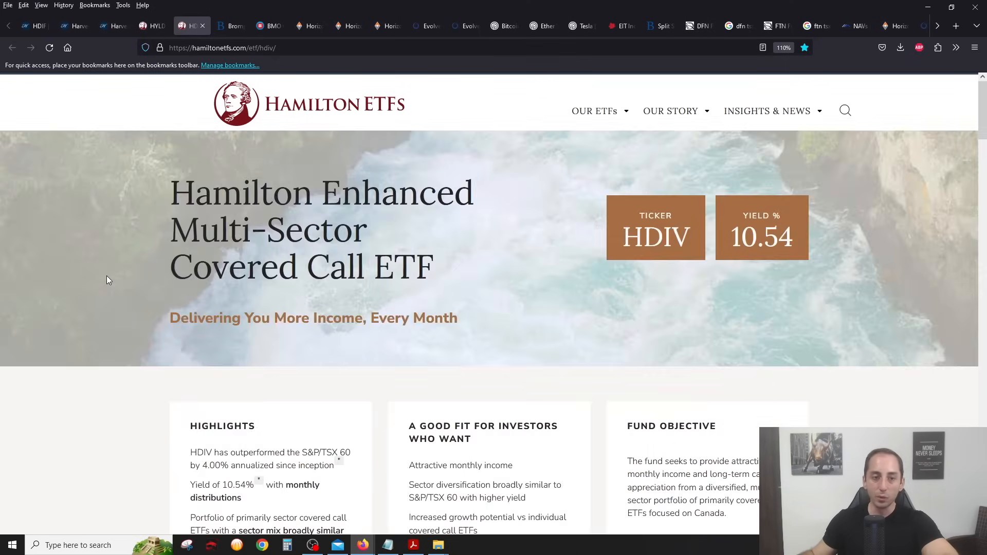
left_click(153, 25)
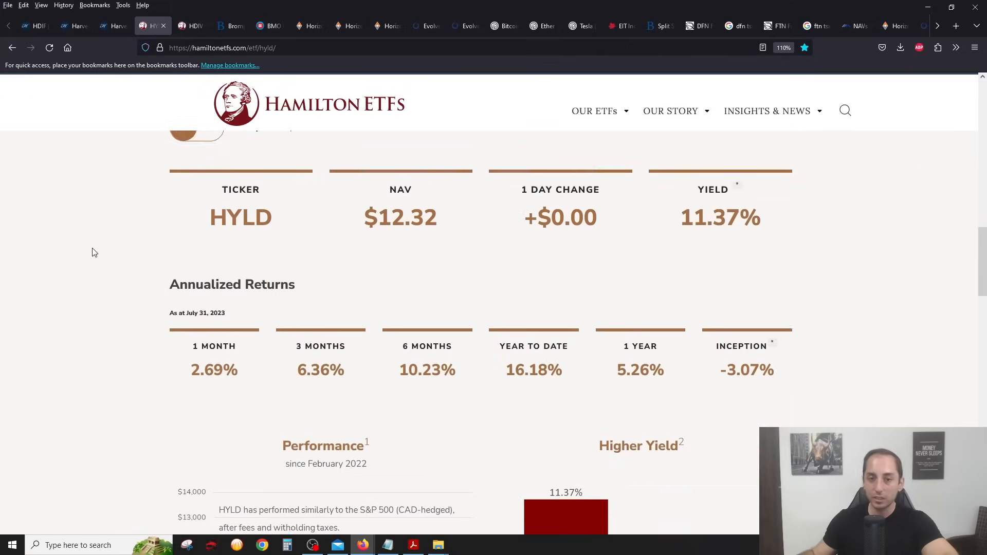
left_click(316, 174)
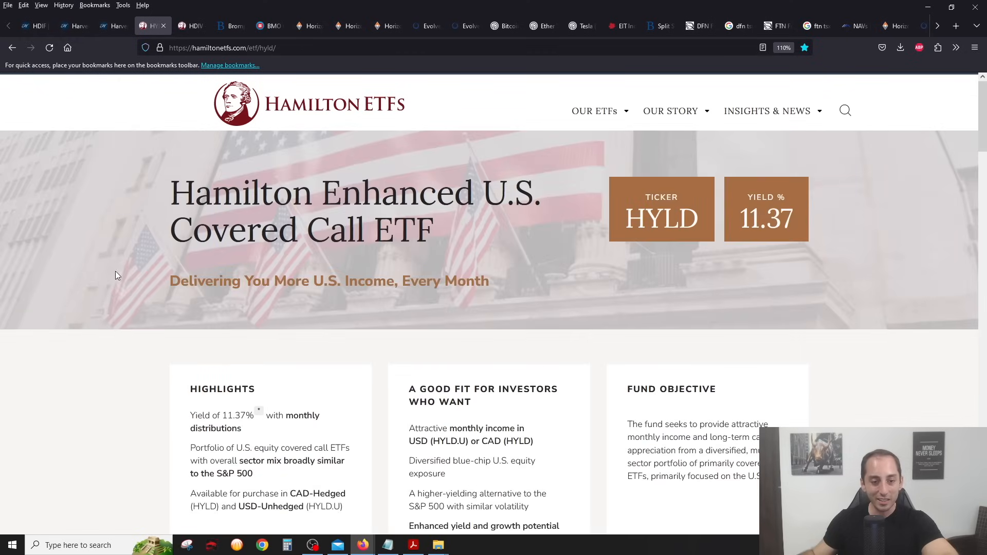
mouse_move(123, 224)
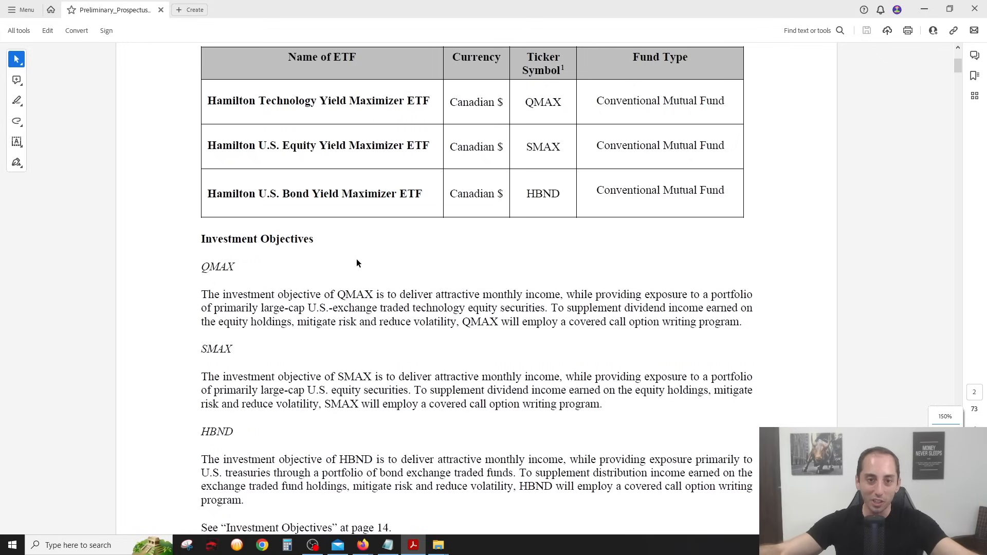
Highlight the Hamilton Technology and U.S. Equity Yield Maximizer ETF rows in the prospectus PDF.
left_click_drag(206, 101, 404, 101)
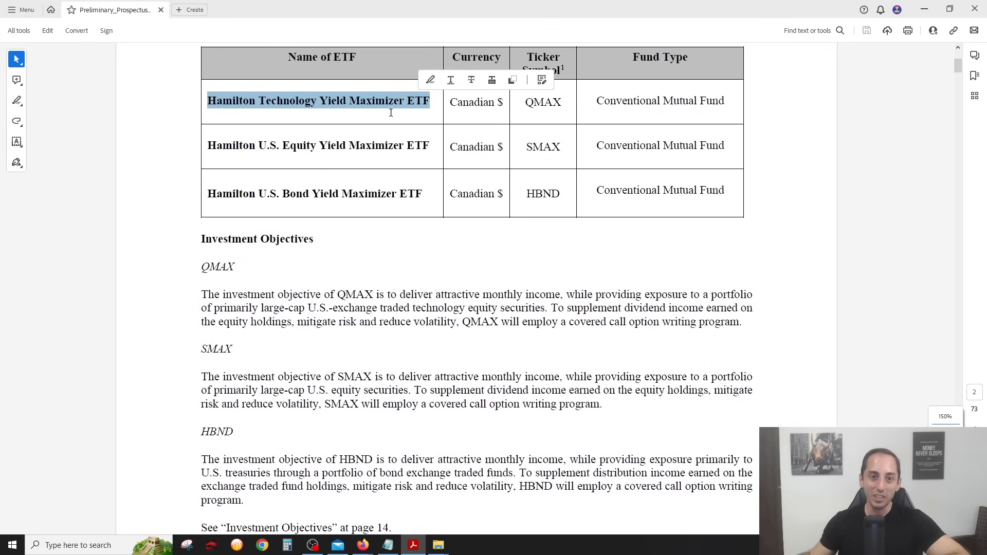
left_click(553, 100)
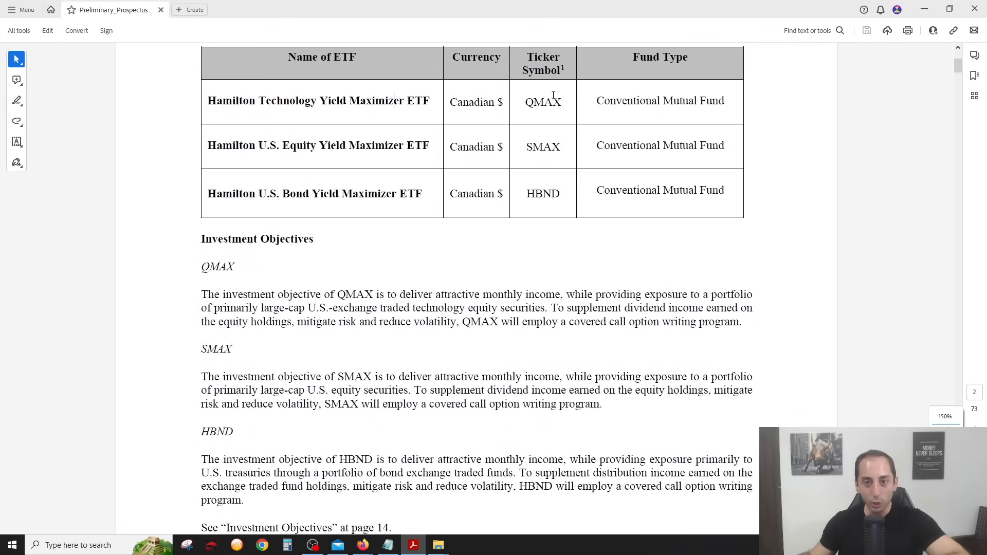
left_click_drag(207, 145, 404, 145)
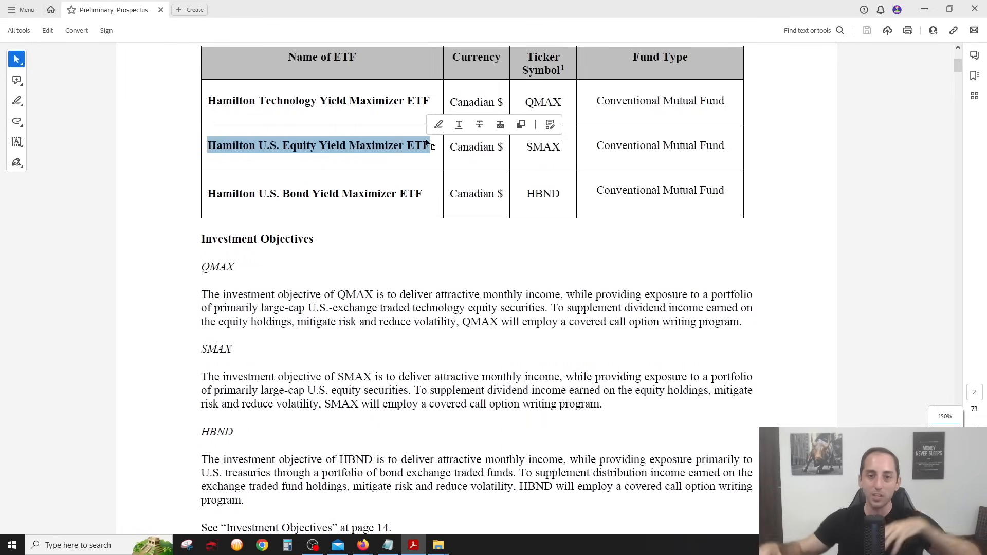
left_click(313, 198)
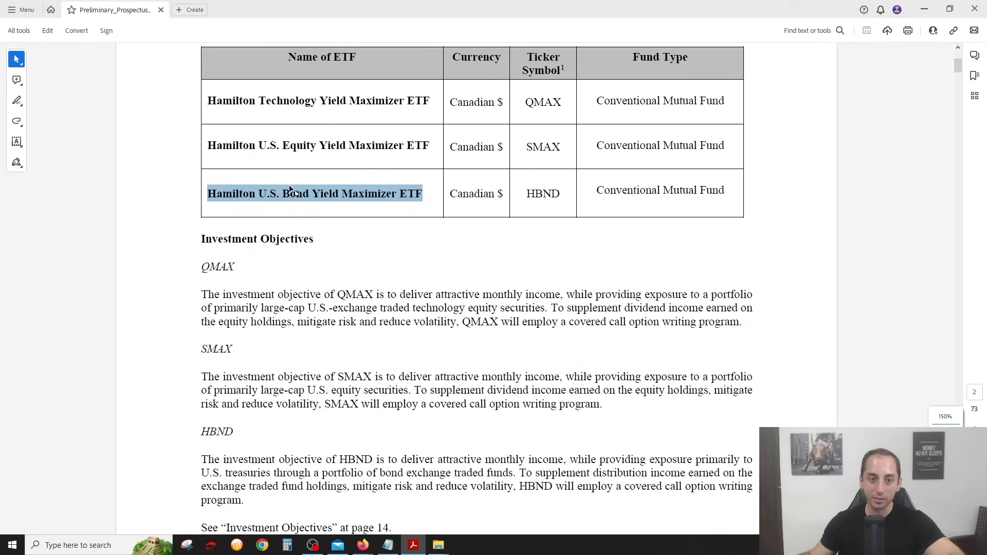
left_click(290, 193)
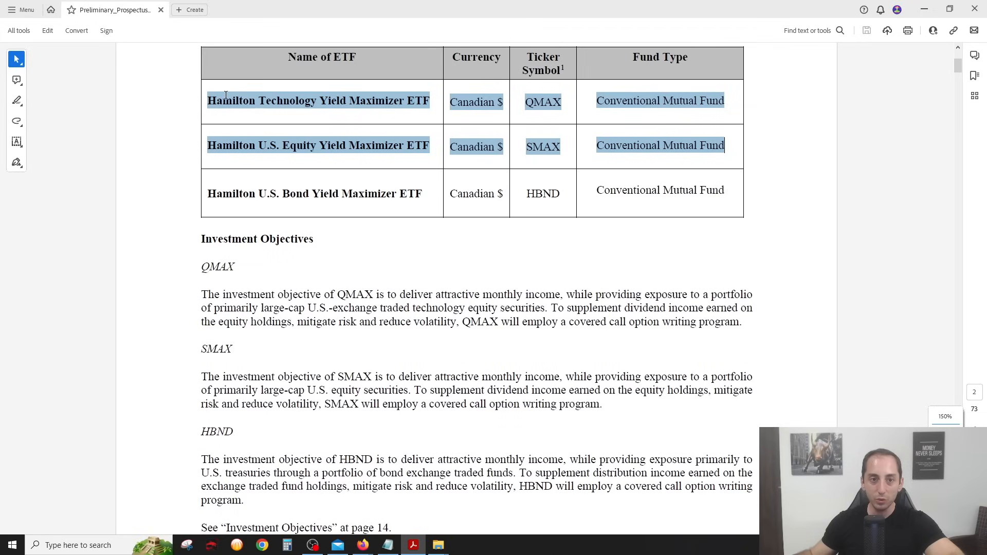
left_click(225, 100)
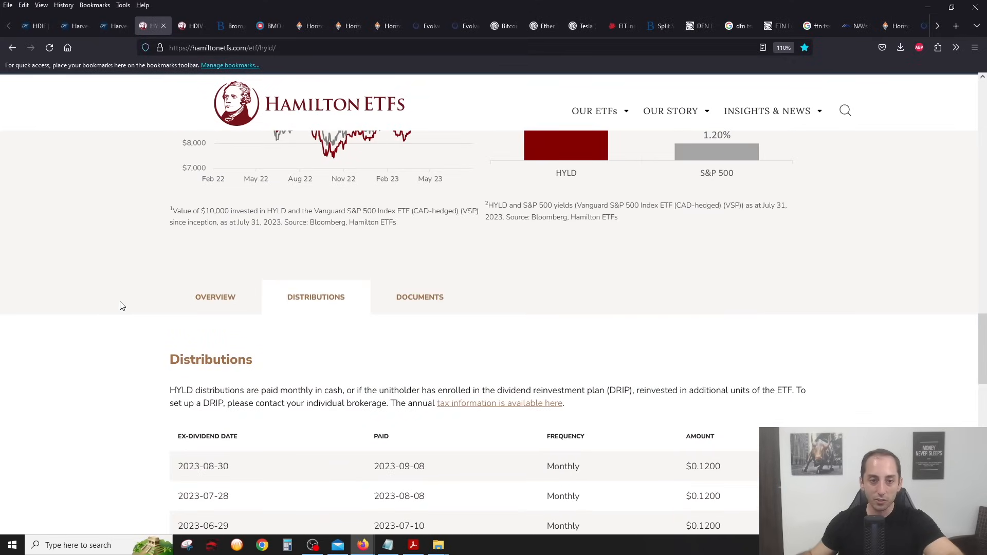
Review the HYLD header with its 11.37% yield, then move to the Brompton BMAX page.
left_click(215, 296)
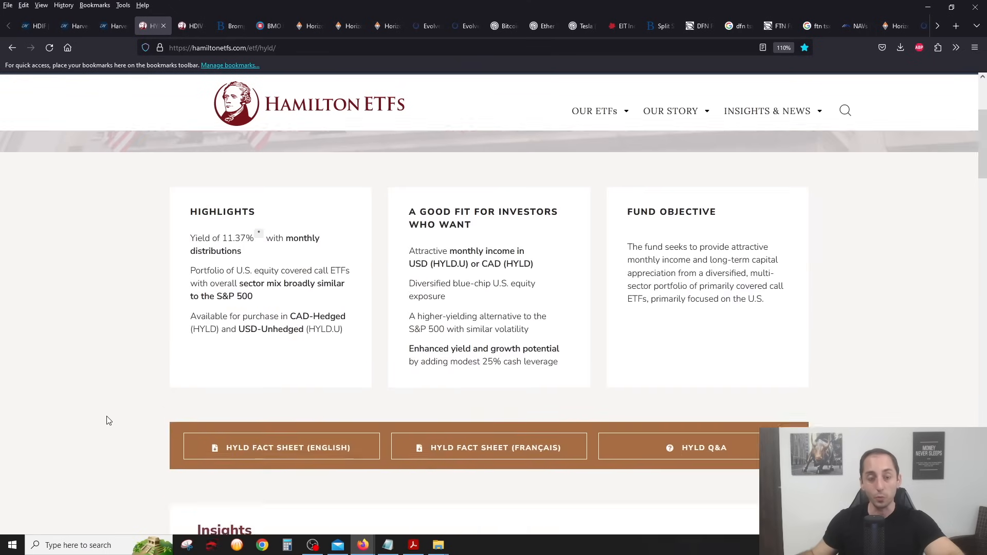
scroll("up", 3)
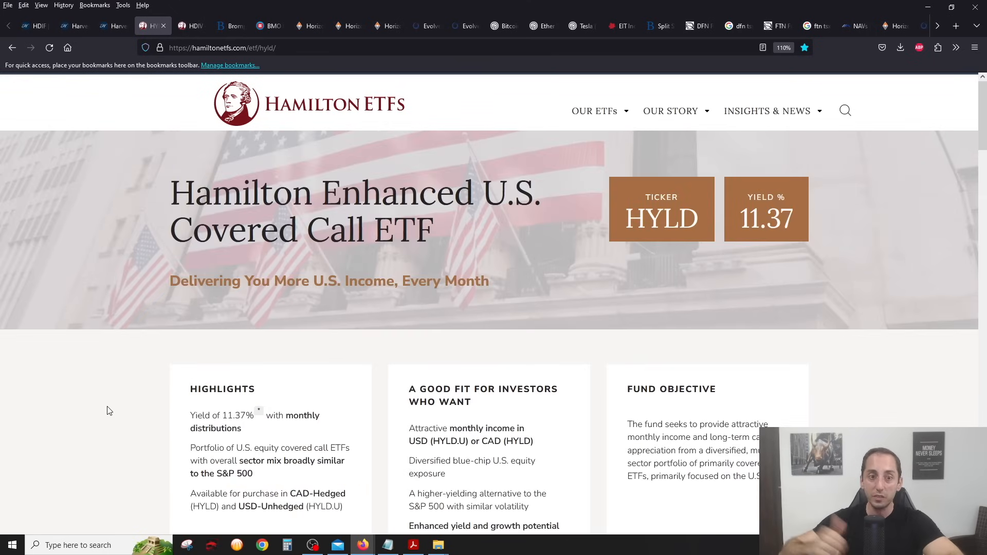
mouse_move(113, 174)
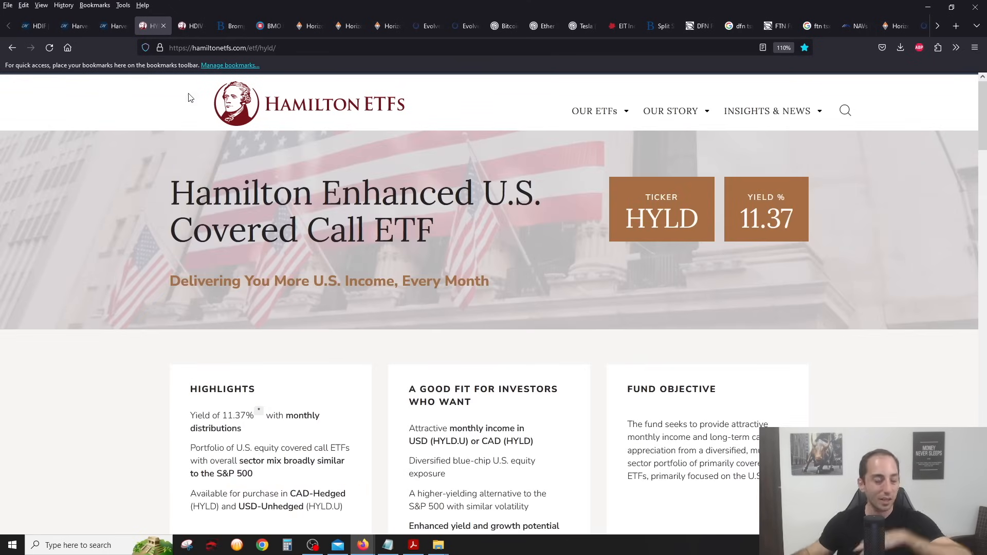
mouse_move(141, 162)
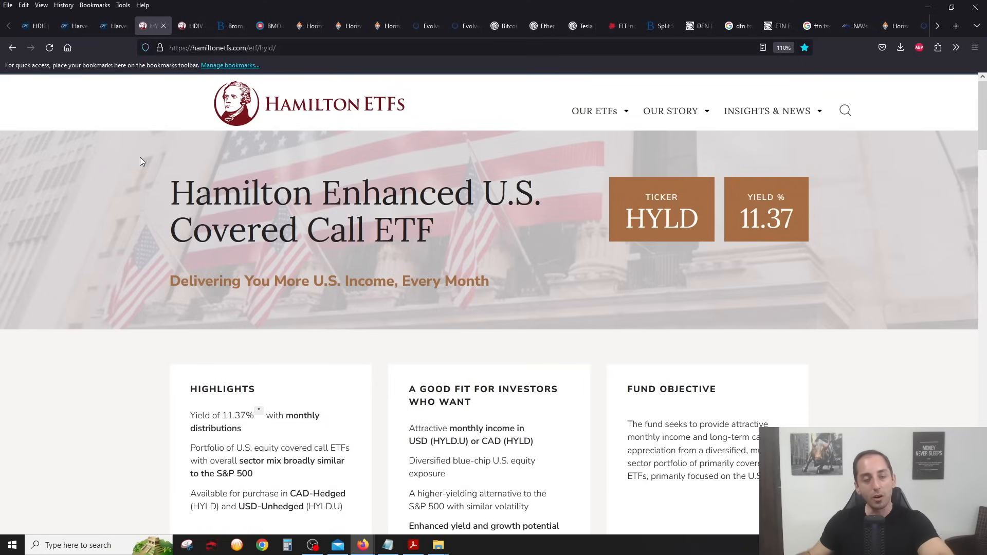
left_click(229, 26)
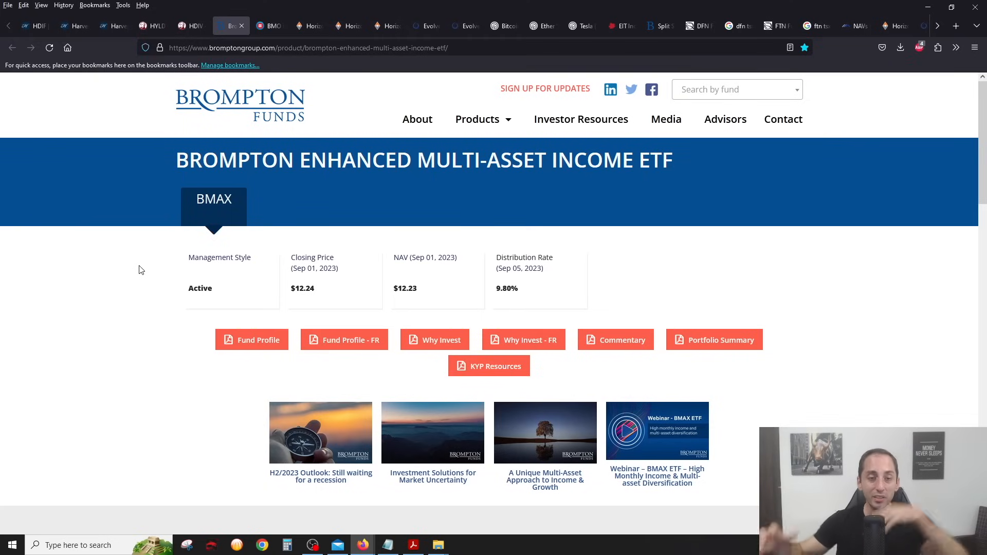
View the BMAX Distributions section on the Brompton Funds page.
scroll("down", 3)
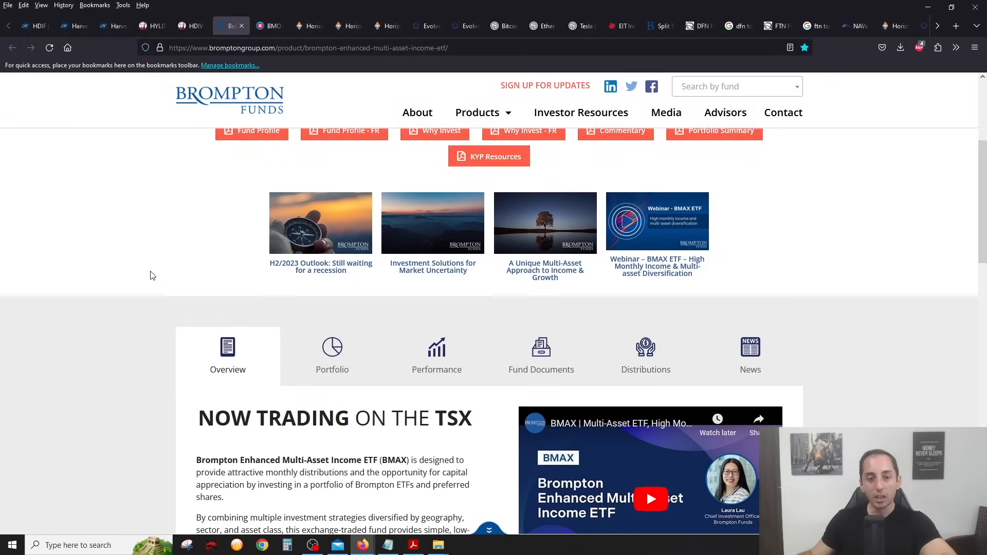
left_click(646, 355)
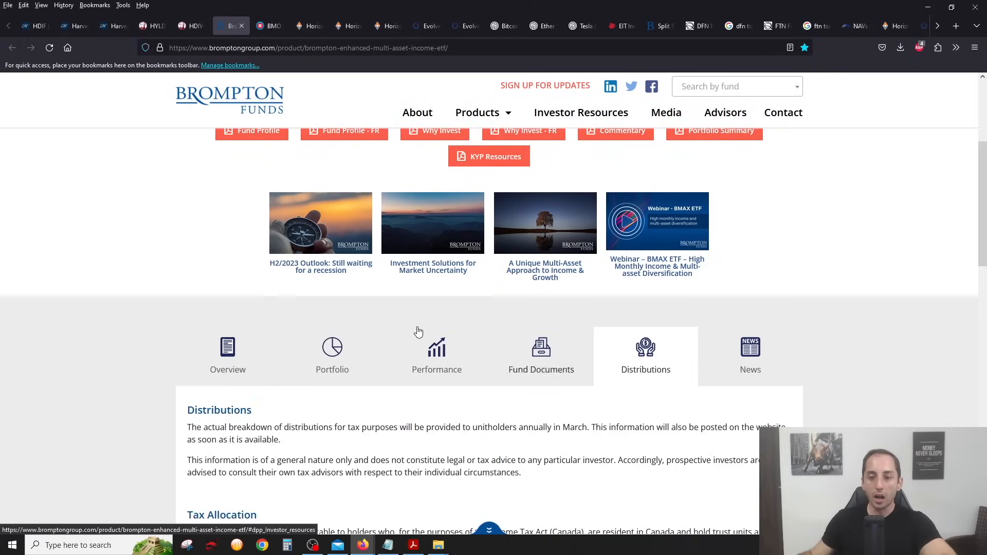
scroll("up", 3)
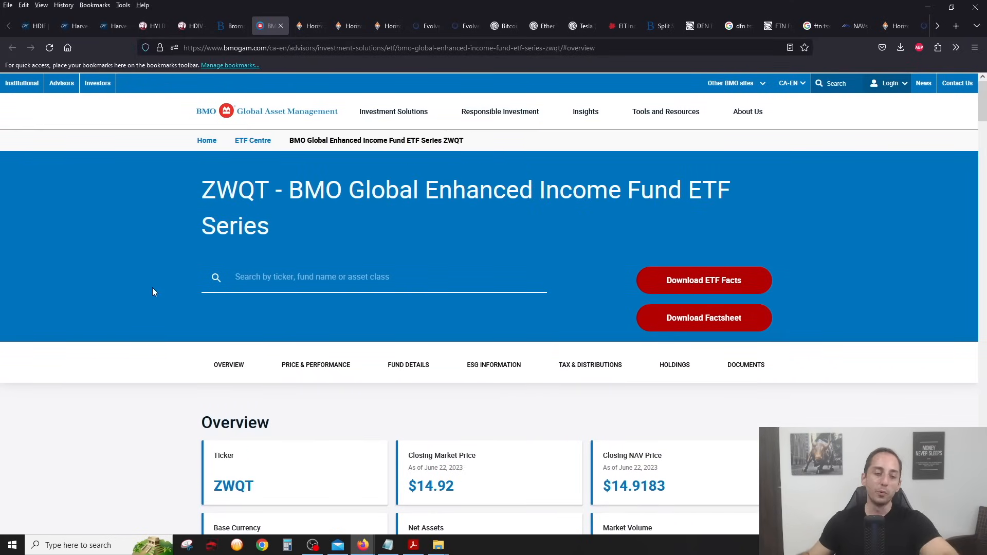
Look over ZWQT's closing price and NAV, then move to the Horizons USCL page.
scroll("down", 3)
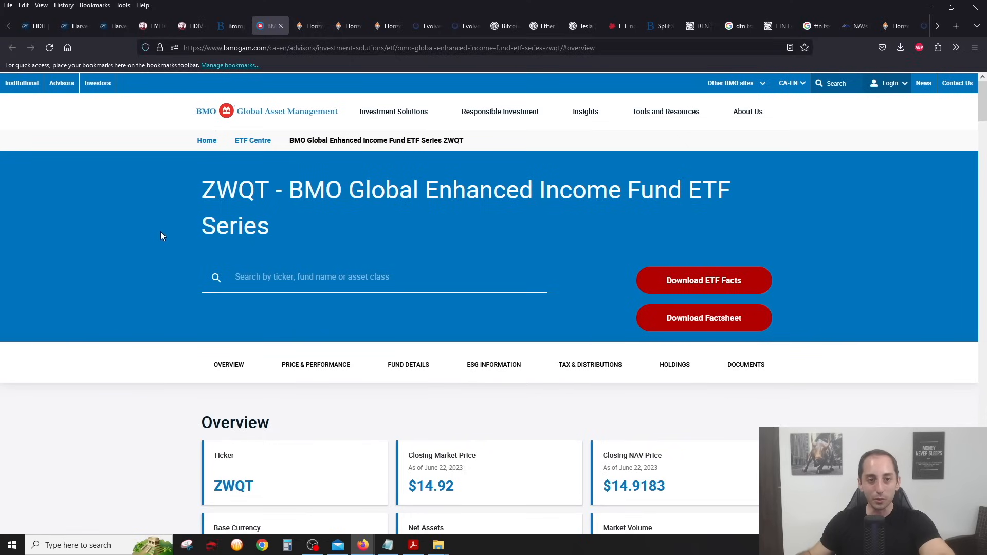
left_click(309, 25)
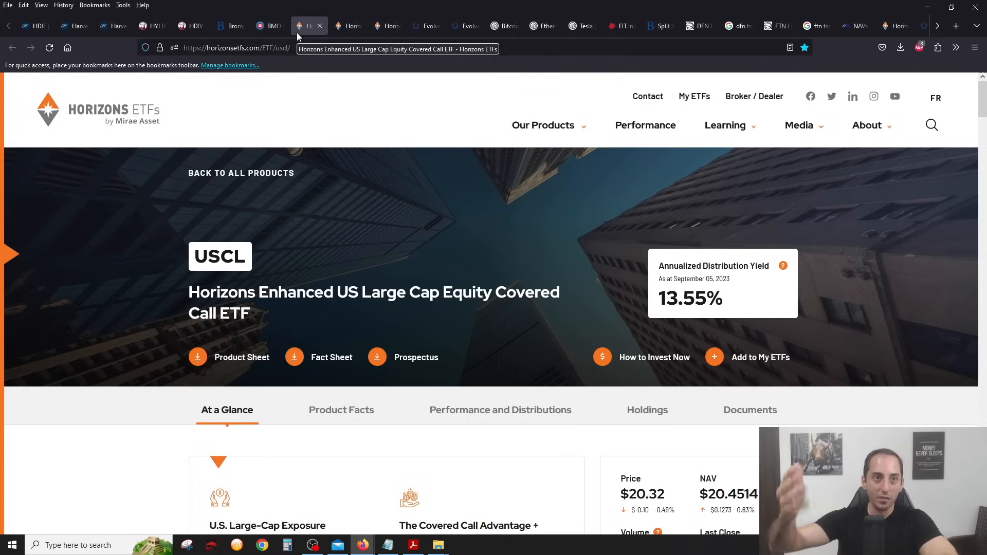
Compare the Horizons CNCL (12.51%) and QQCC (11.64%) covered call ETF pages.
left_click(347, 26)
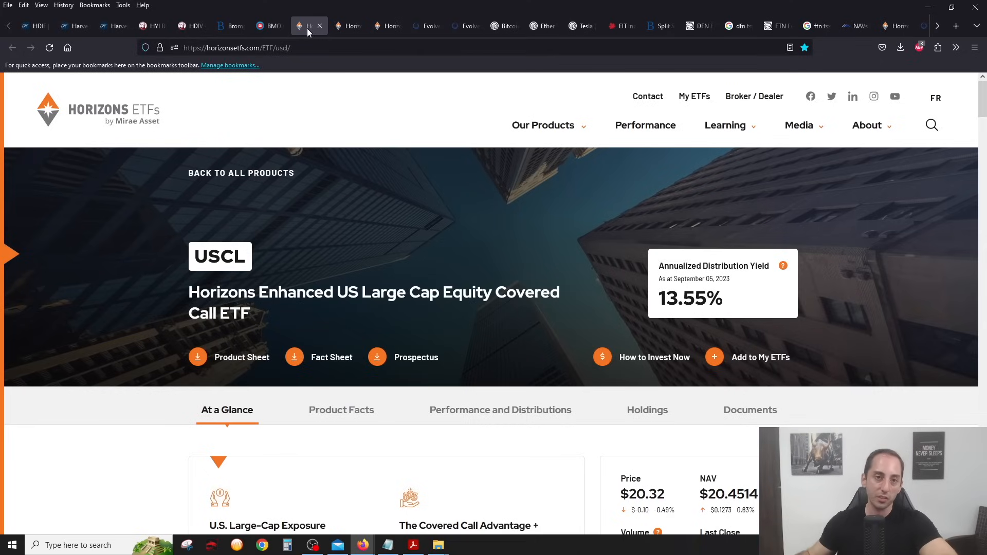
mouse_move(415, 174)
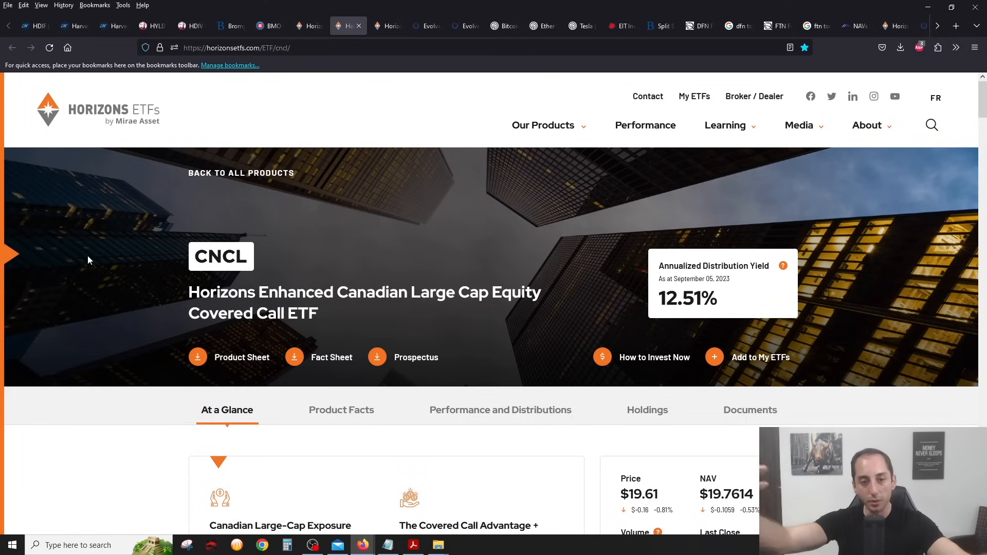
mouse_move(130, 227)
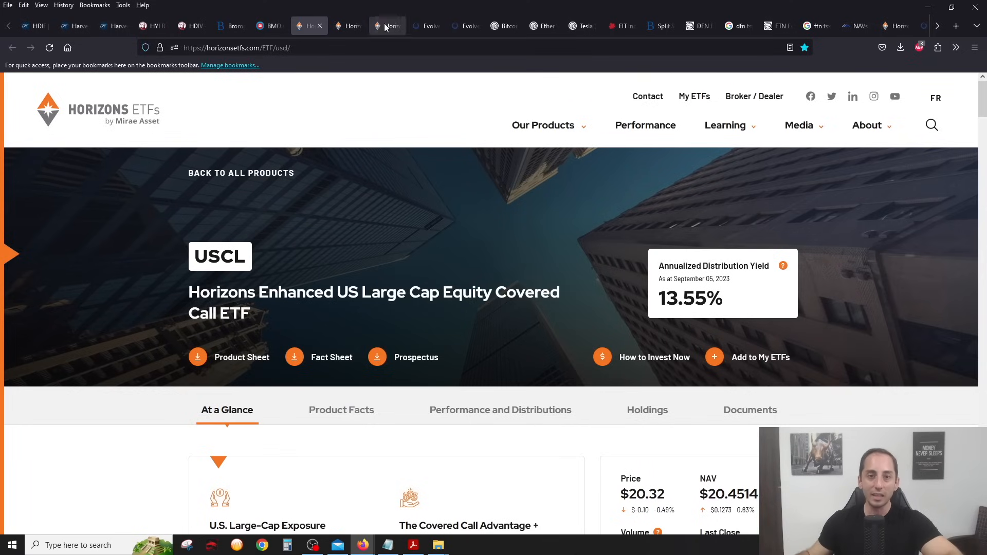
left_click(388, 25)
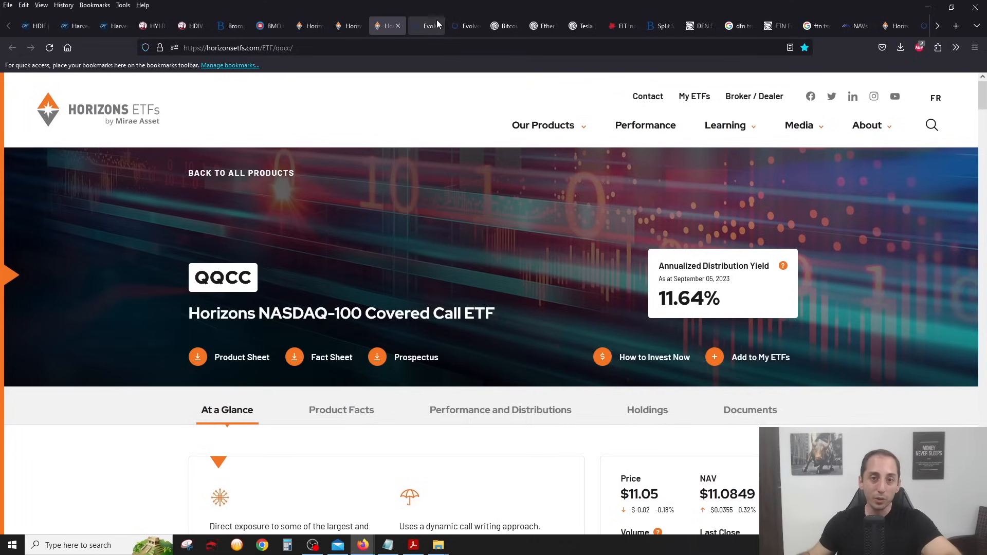
Flip between the Evolve ESPX and ETSX enhanced yield fund pages, ending on ETSX.
left_click(426, 26)
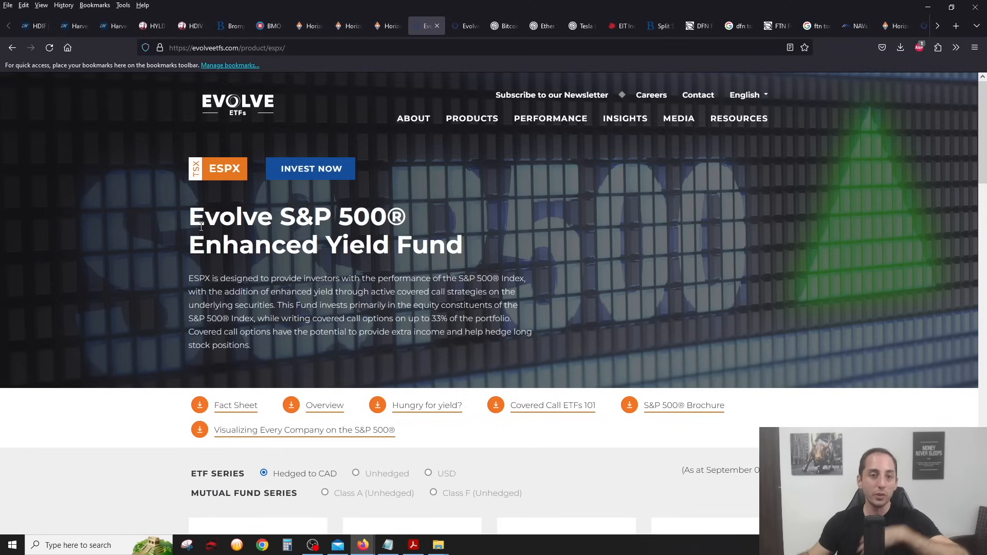
mouse_move(152, 234)
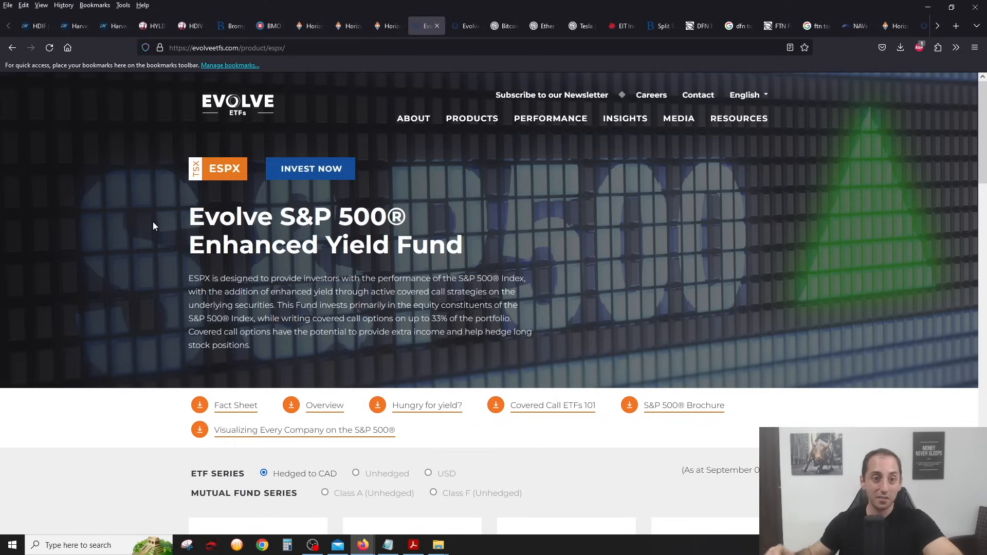
mouse_move(402, 76)
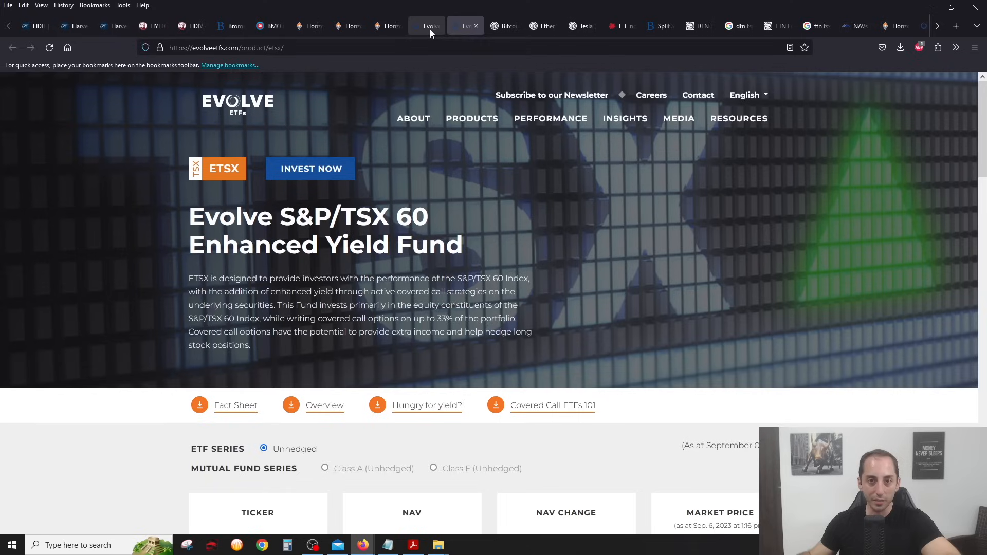
mouse_move(431, 25)
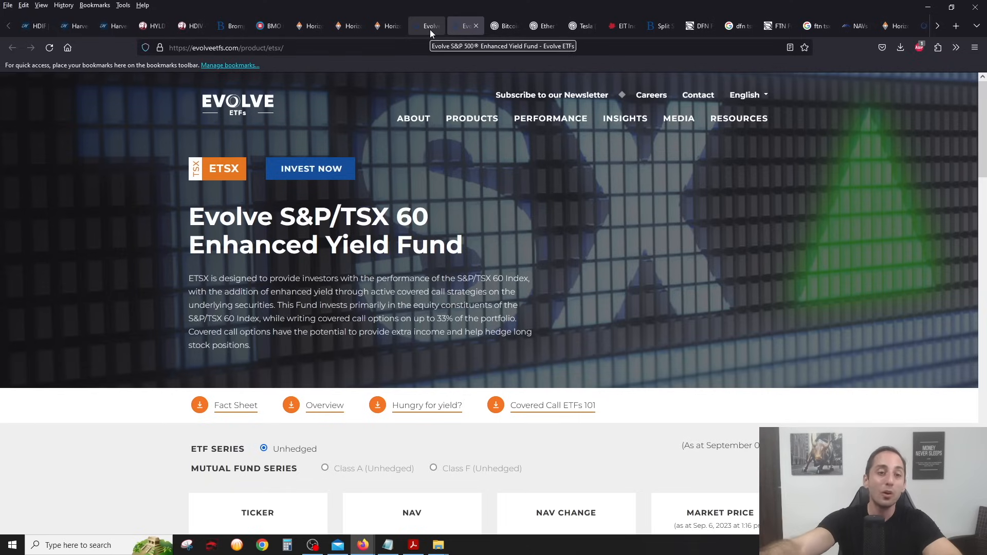
left_click(465, 25)
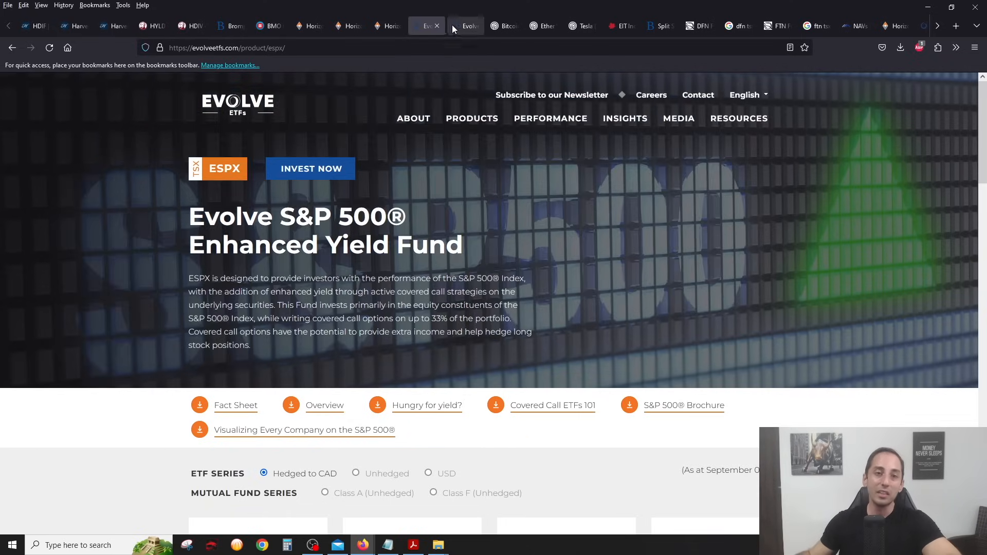
left_click(465, 25)
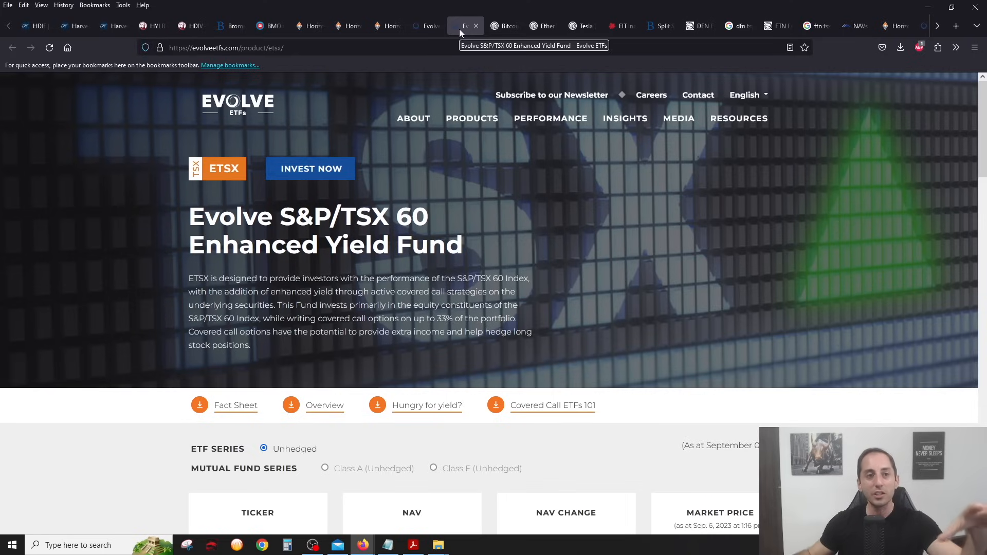
mouse_move(475, 26)
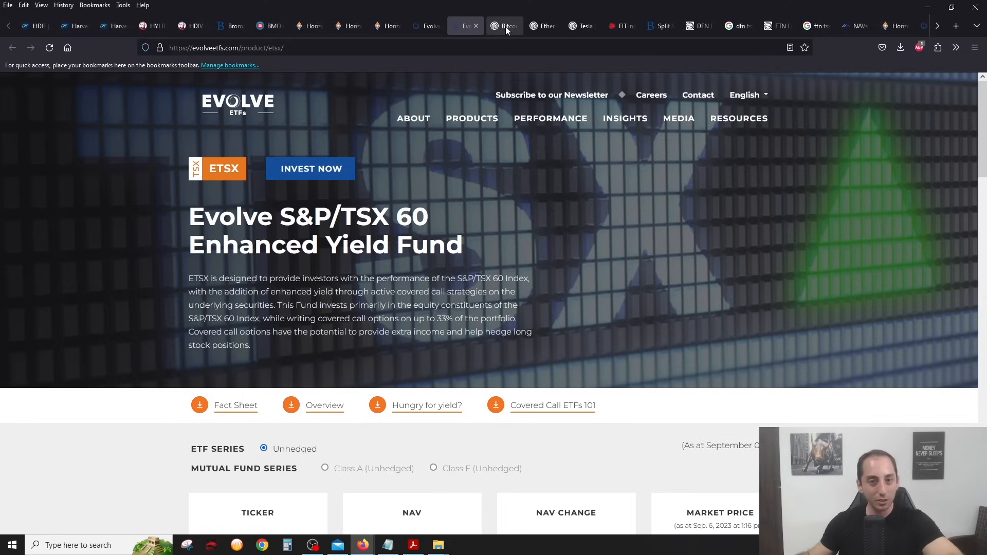
Flip between the Purpose Bitcoin and Ether Yield ETF pages, then scroll BTCY down to its 14.55% yield.
left_click(502, 25)
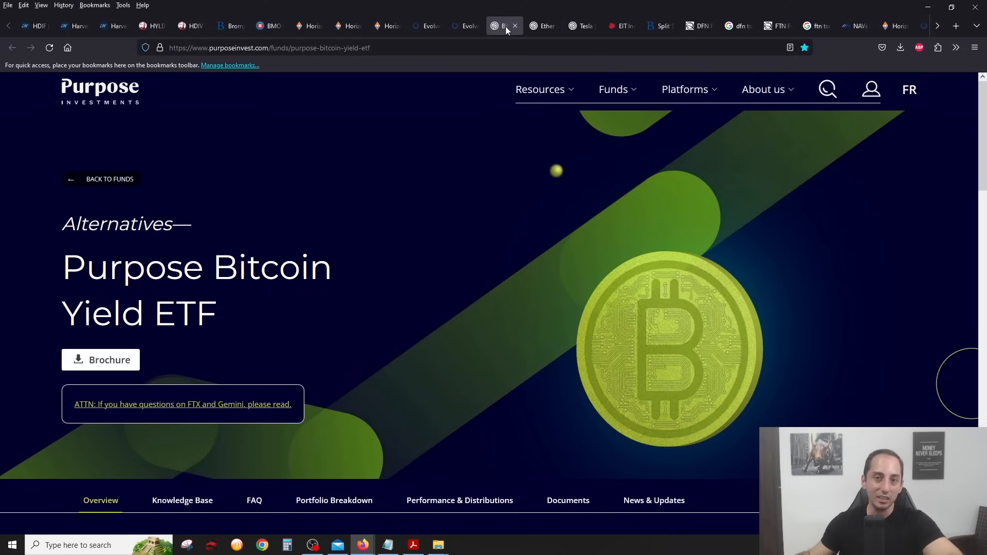
left_click(543, 25)
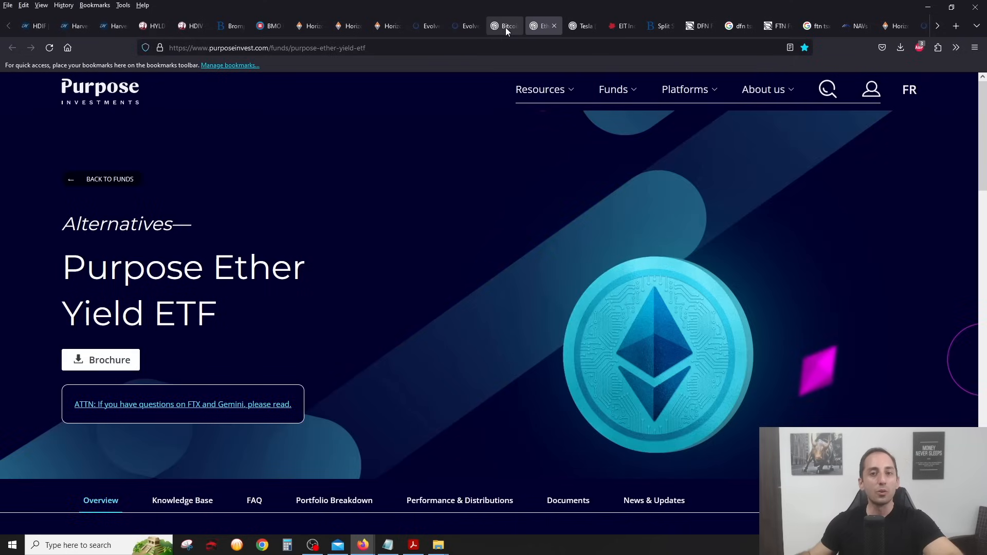
left_click(504, 25)
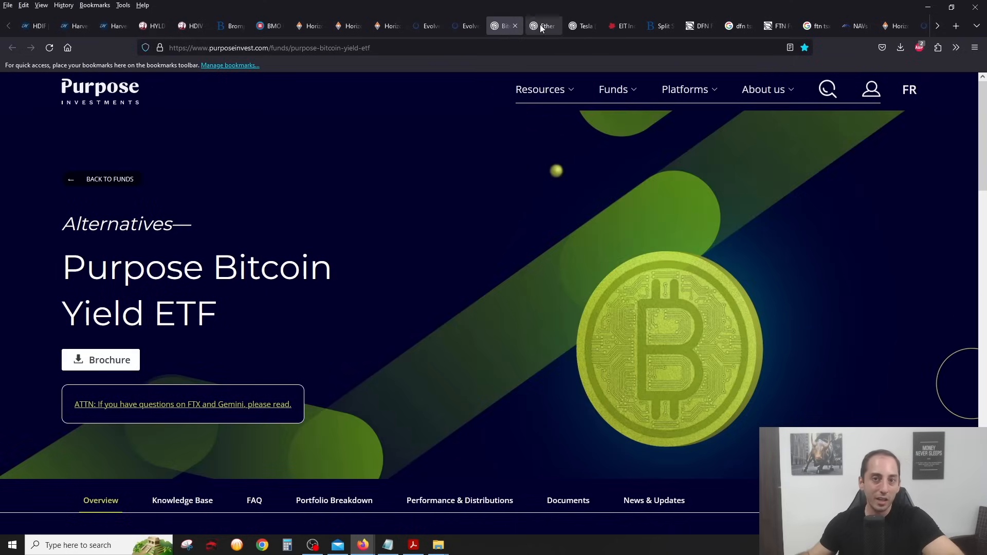
left_click(542, 26)
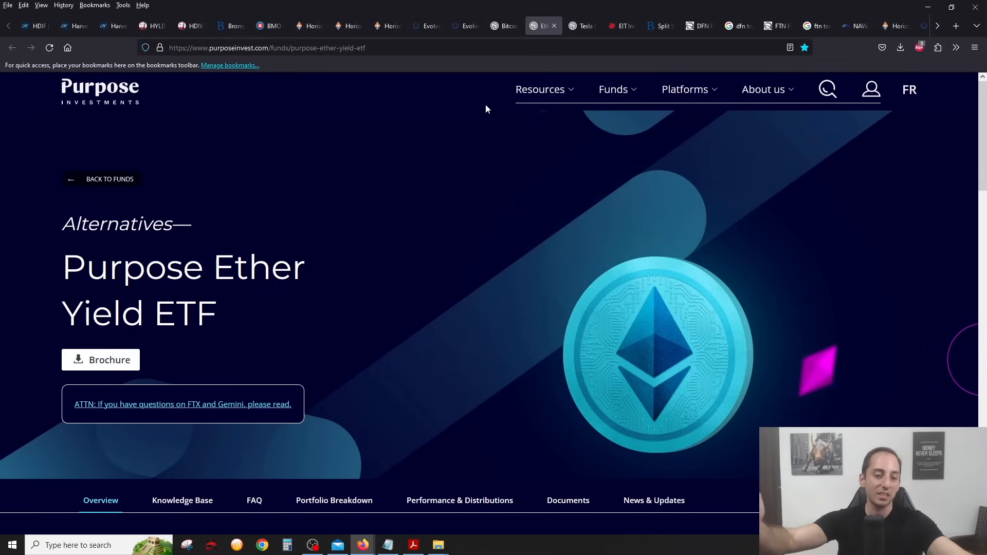
left_click(500, 26)
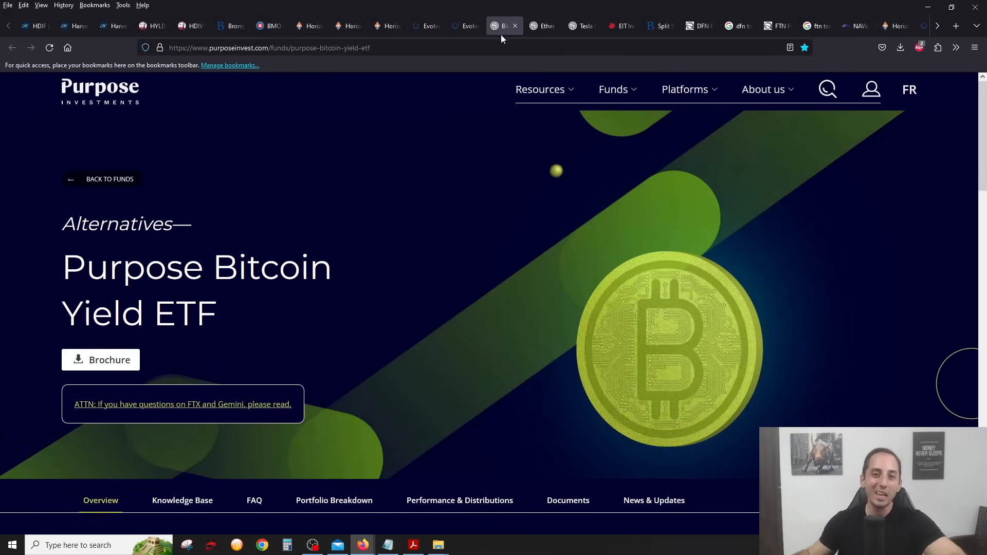
scroll("down", 3)
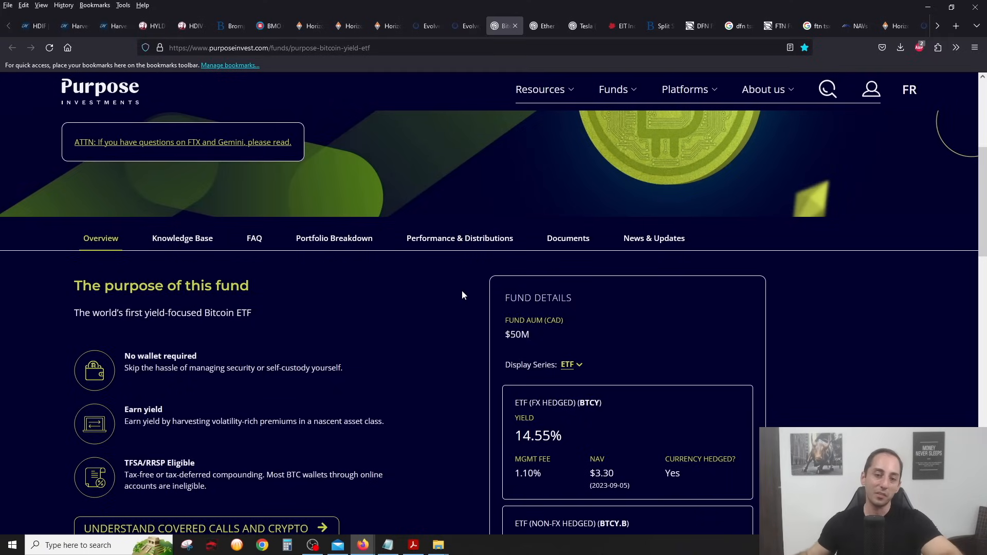
Scroll the Ether Yield ETF page to its 14.56% yield, then return to the Bitcoin page.
left_click(540, 26)
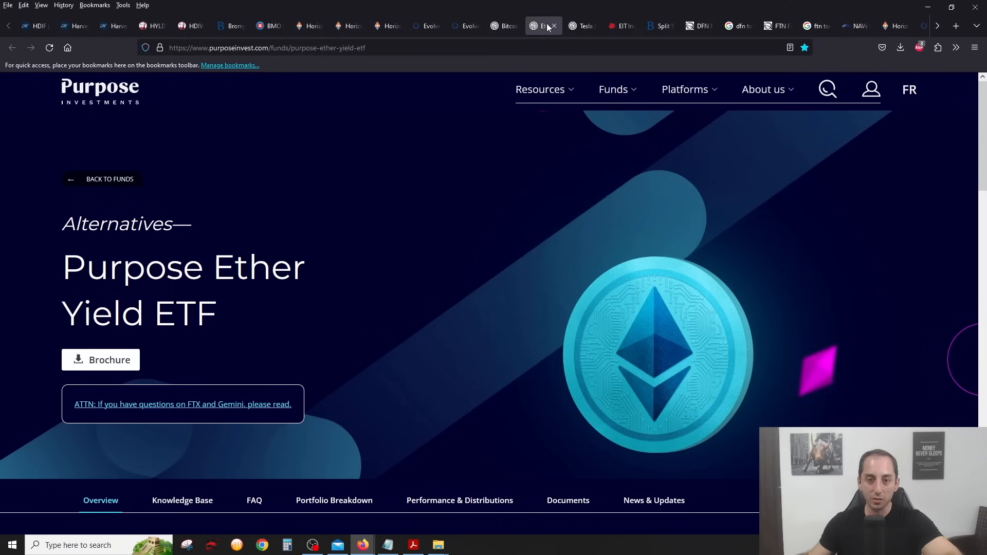
scroll("down", 3)
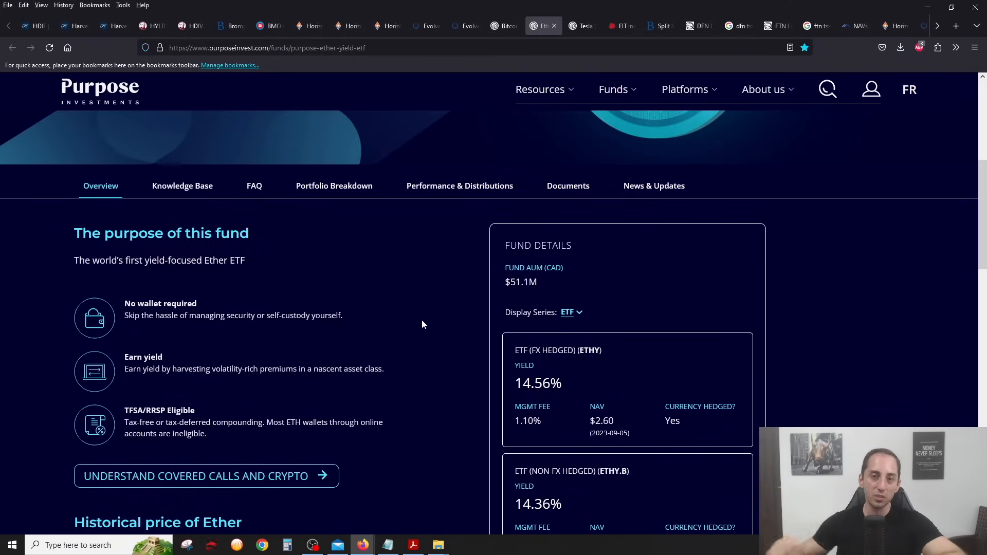
left_click(502, 26)
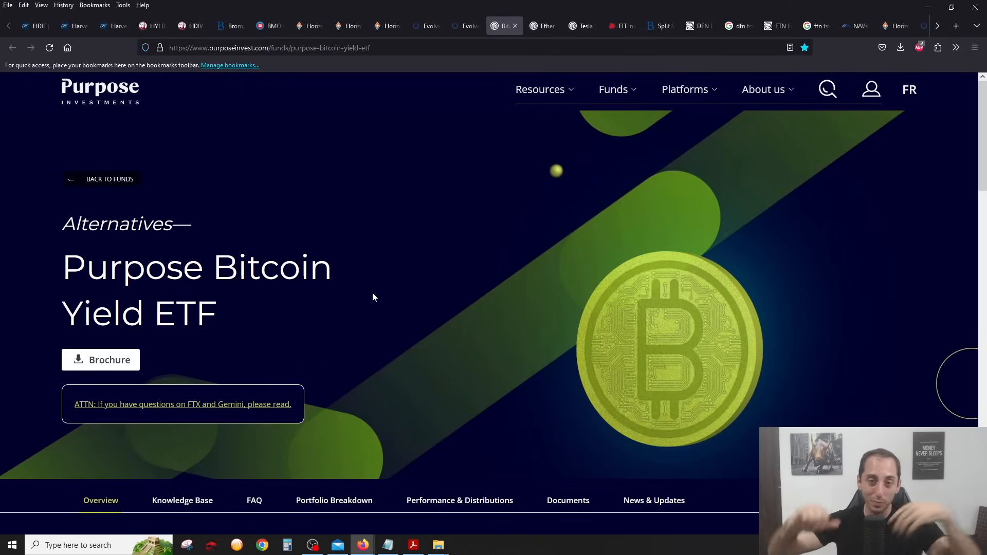
mouse_move(380, 296)
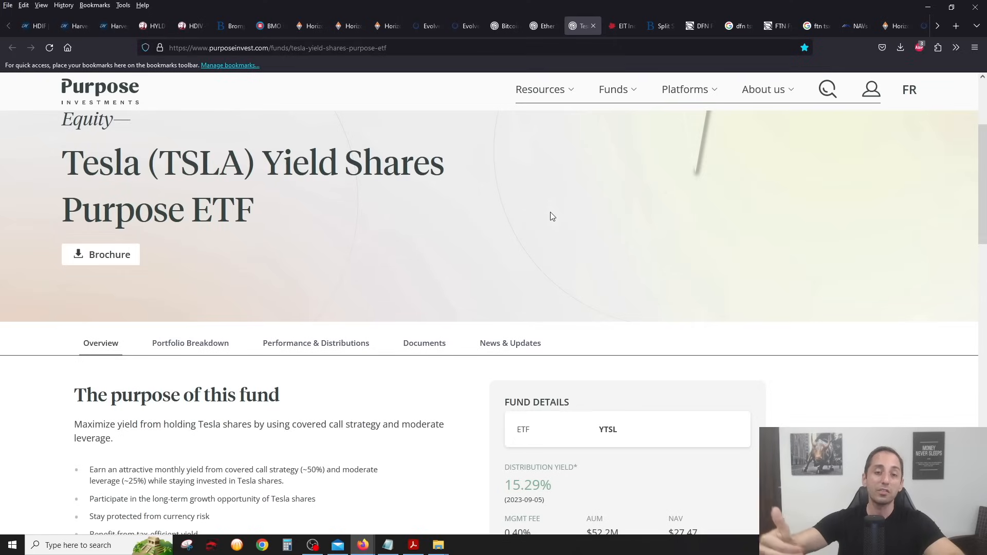
scroll("down", 3)
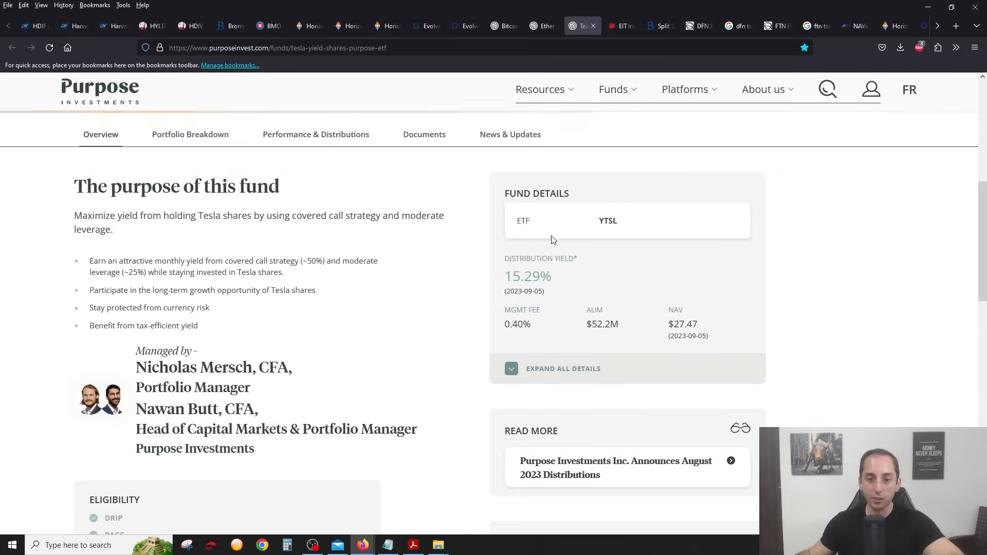
left_click(315, 133)
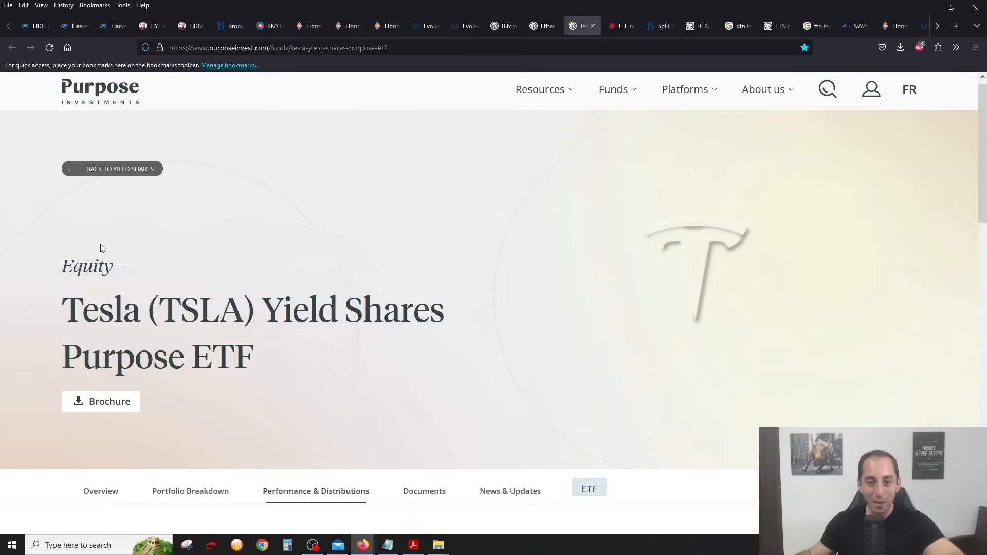
scroll("down", 3)
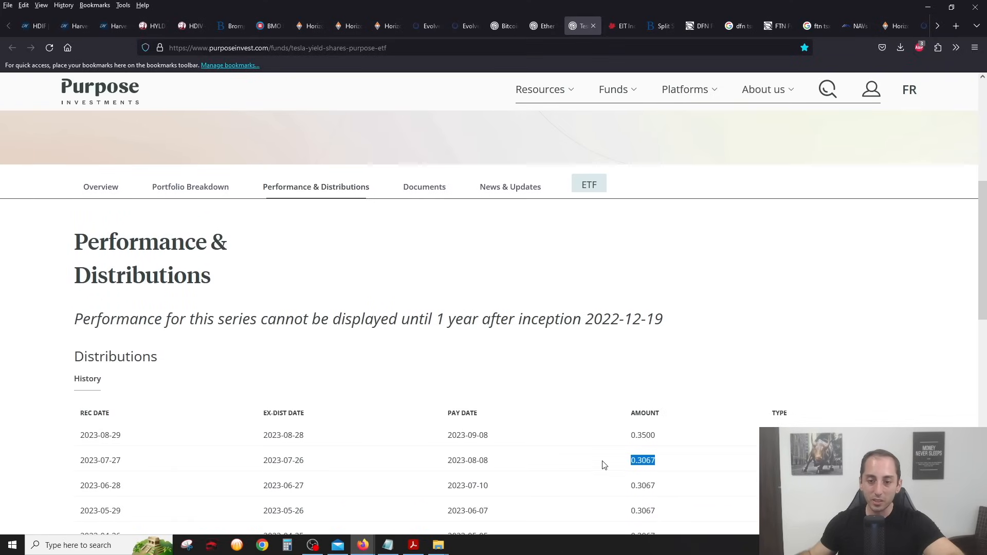
double_click(641, 435)
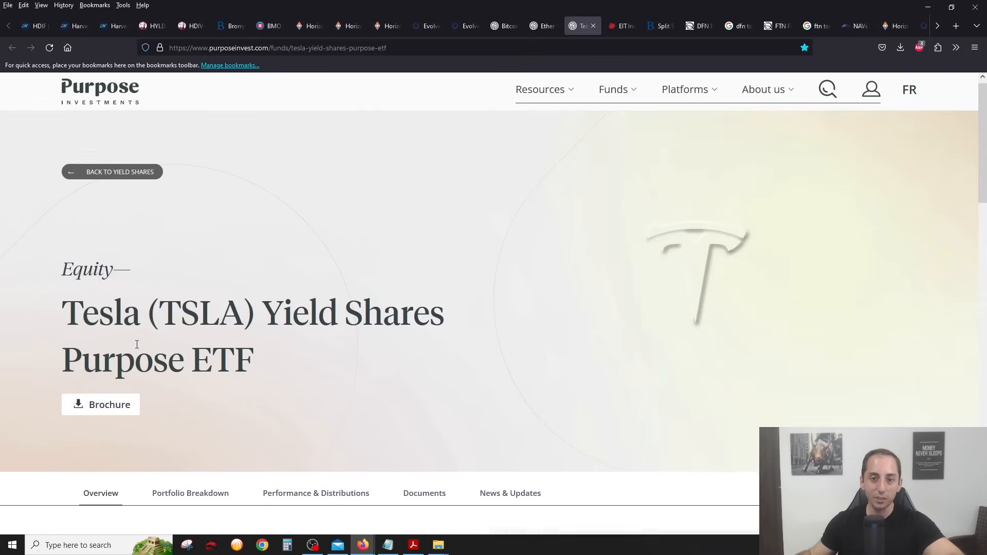
scroll("down", 3)
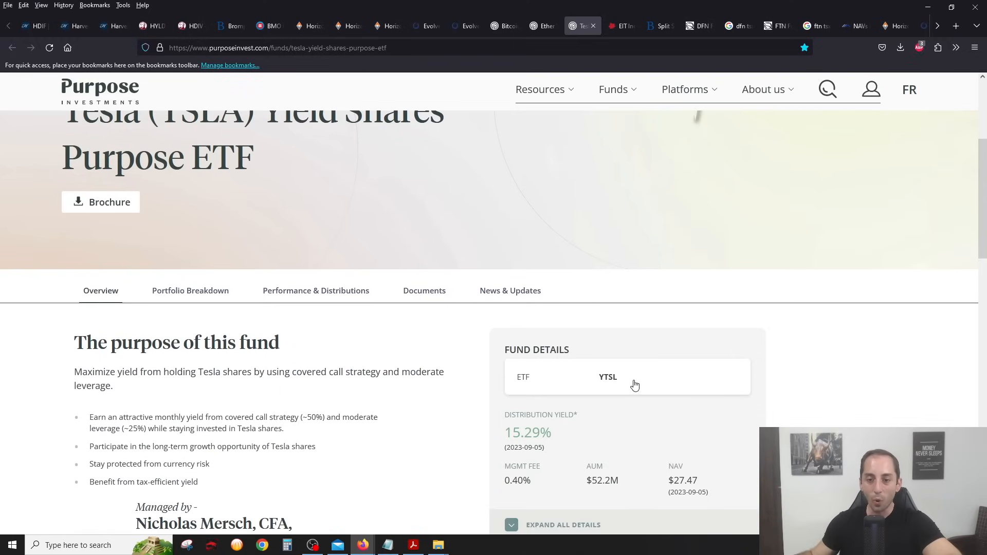
mouse_move(795, 381)
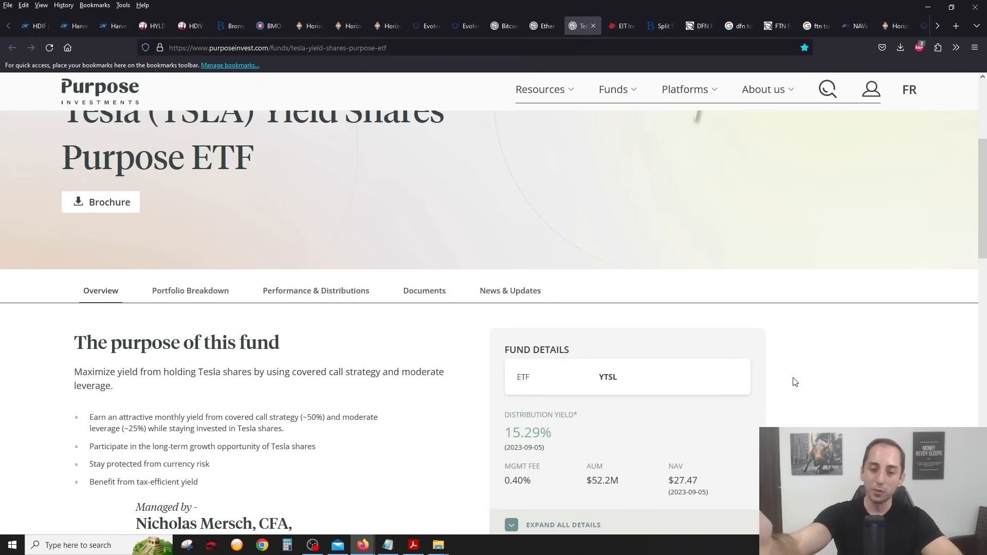
double_click(601, 480)
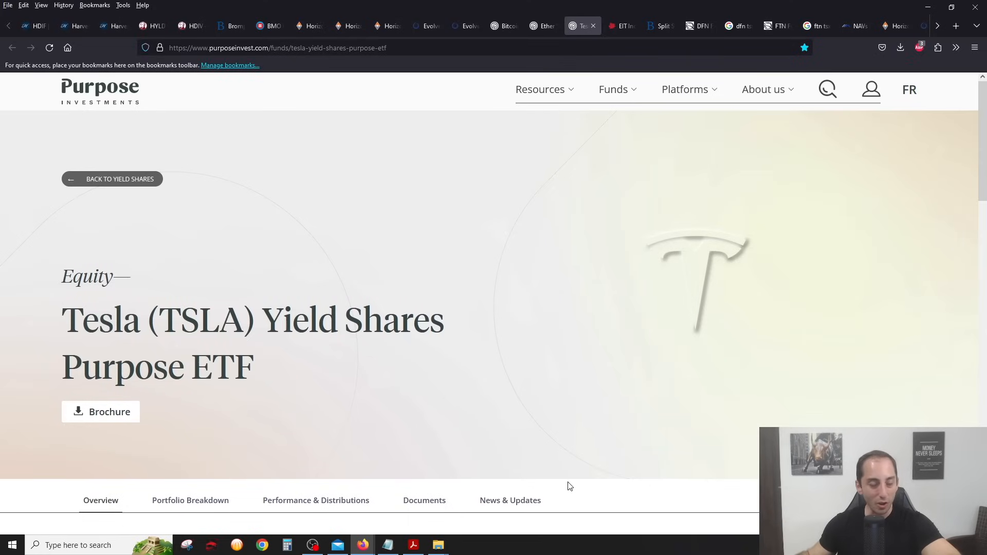
mouse_move(520, 445)
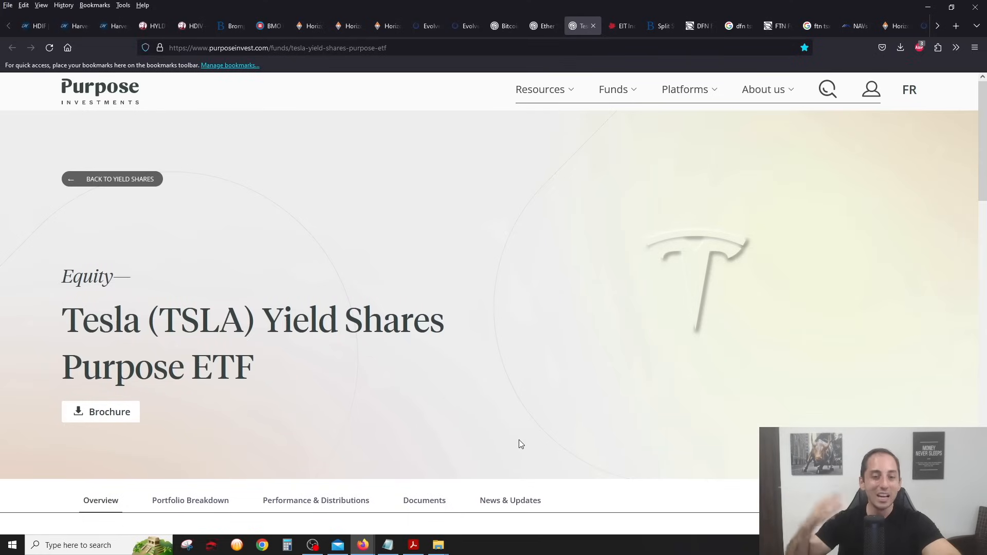
scroll("down", 3)
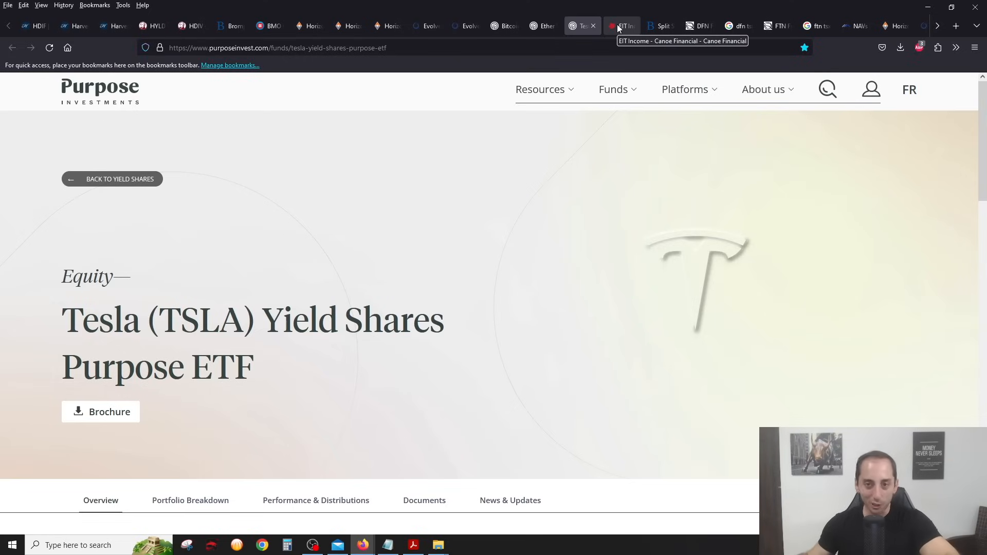
Bring up the Canoe EIT Income Fund page and highlight EIT.UN's NAV and market price.
left_click(621, 26)
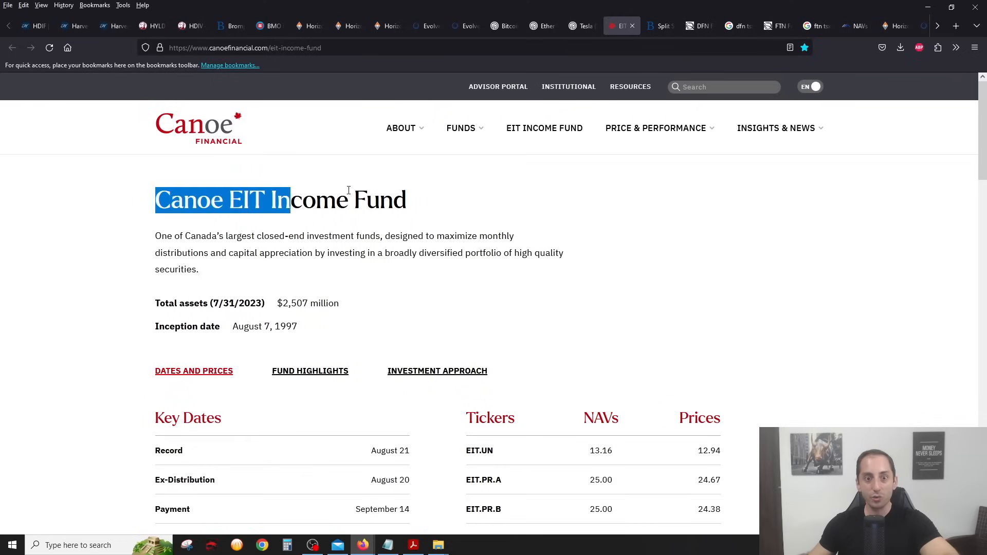
left_click(459, 190)
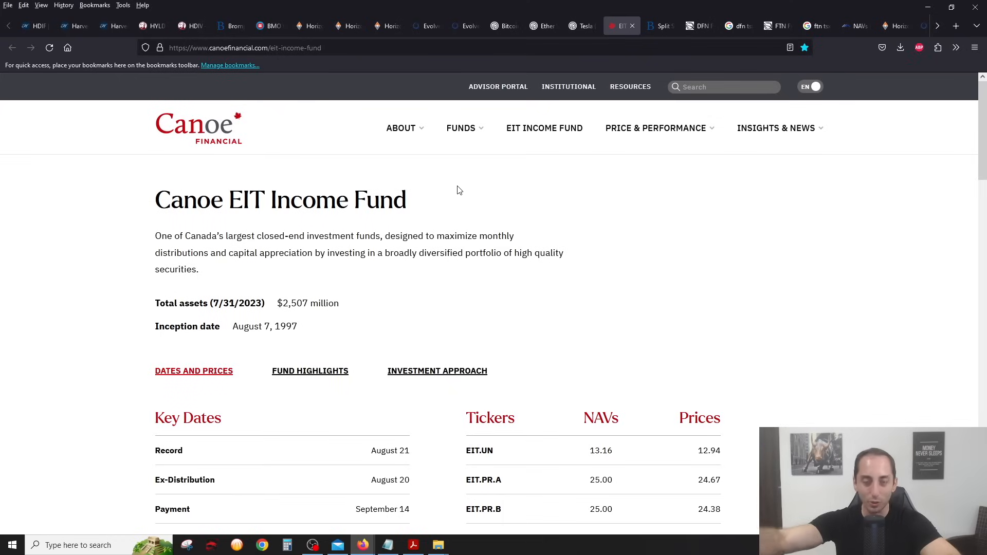
scroll("down", 3)
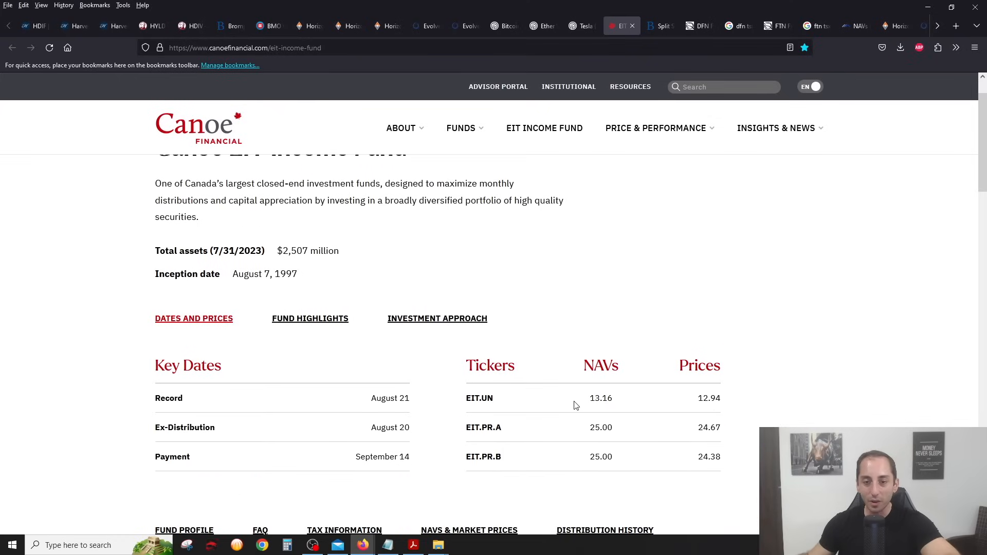
left_click_drag(590, 398, 721, 398)
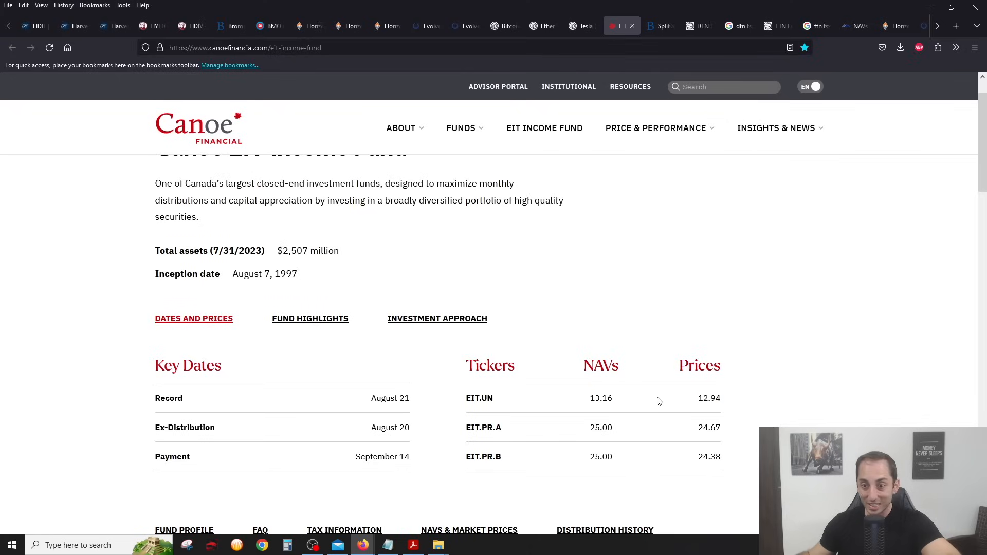
left_click_drag(600, 398, 721, 398)
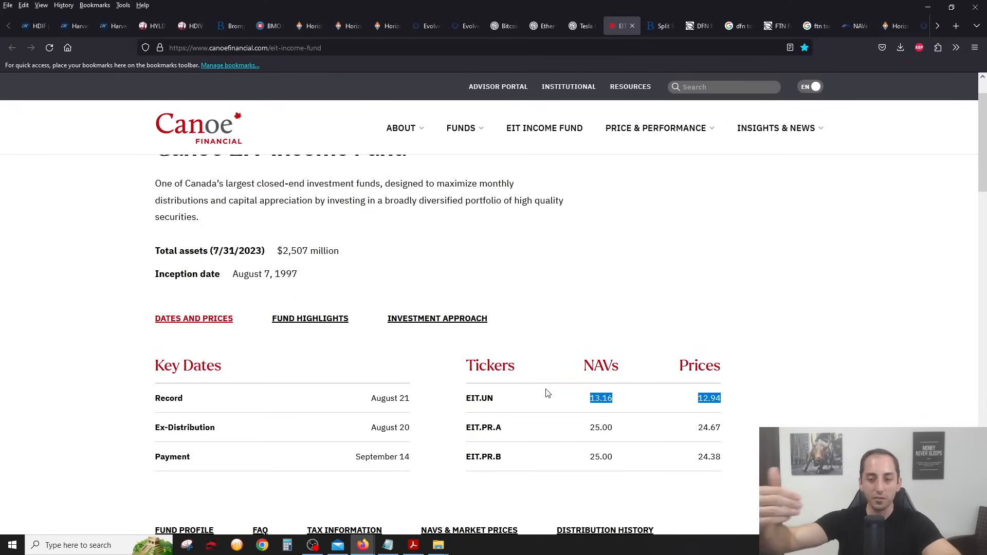
Scroll down to the equity sector breakdown, then back up.
scroll("down", 3)
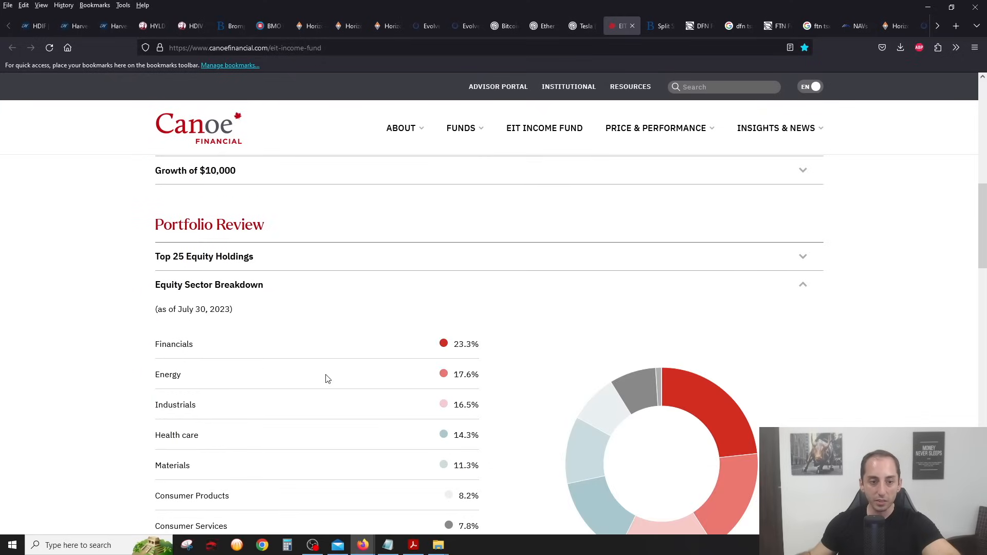
scroll("down", 3)
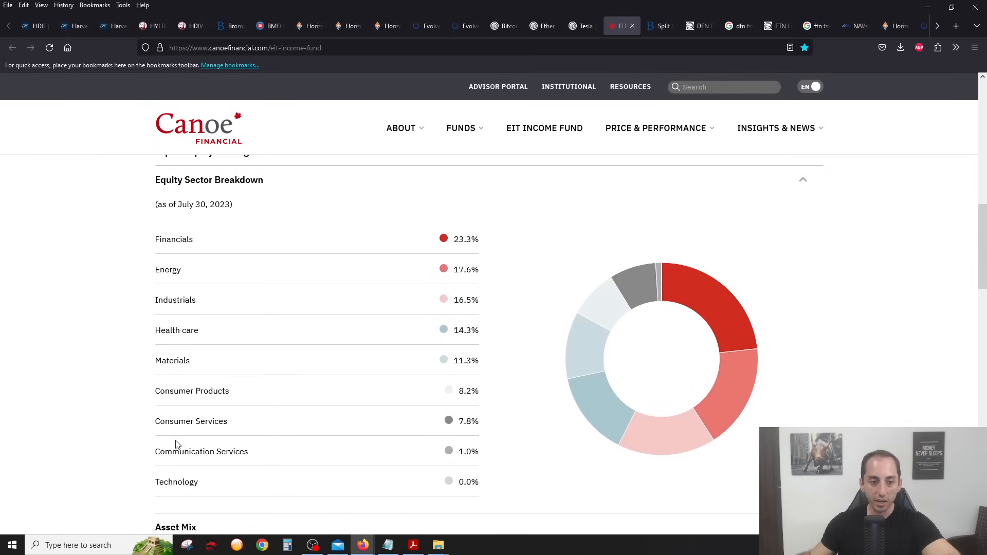
scroll("up", 3)
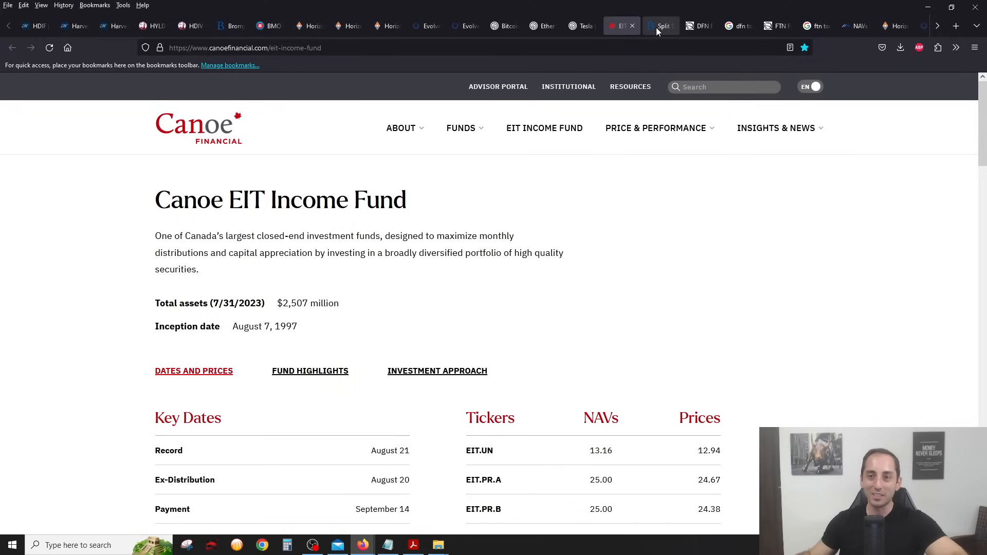
Review Brompton's Split Share Class A table of seven split corps with prices, distributions and NAVs.
left_click(660, 25)
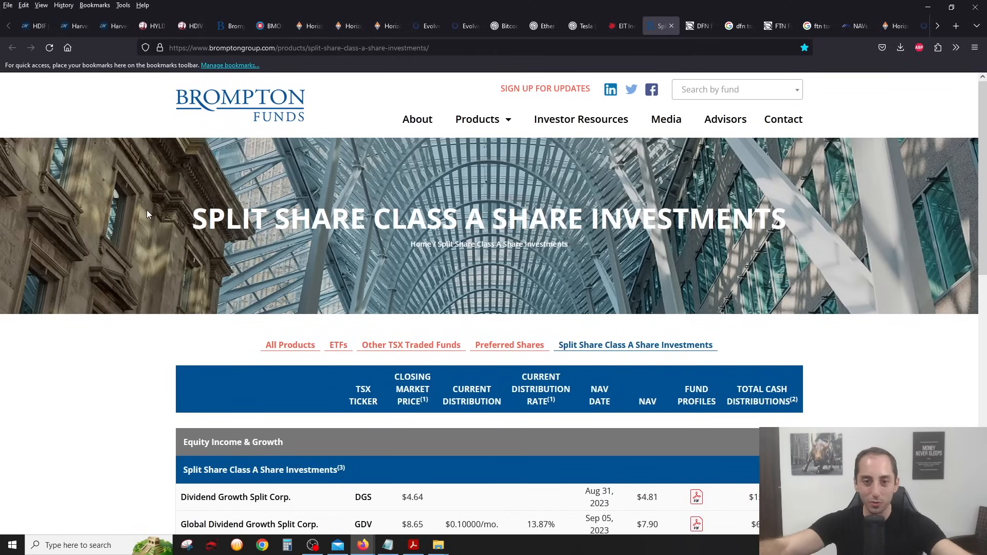
scroll("down", 3)
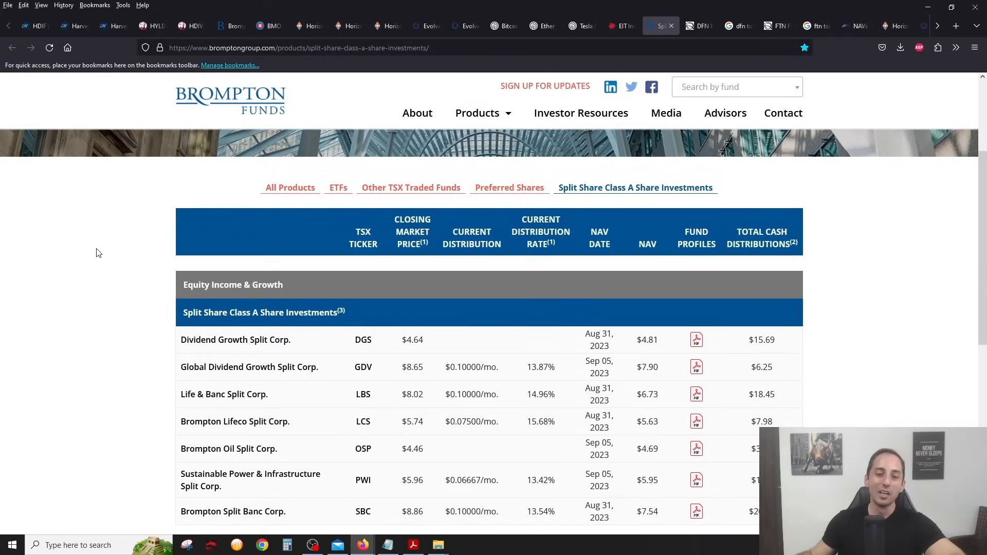
scroll("down", 3)
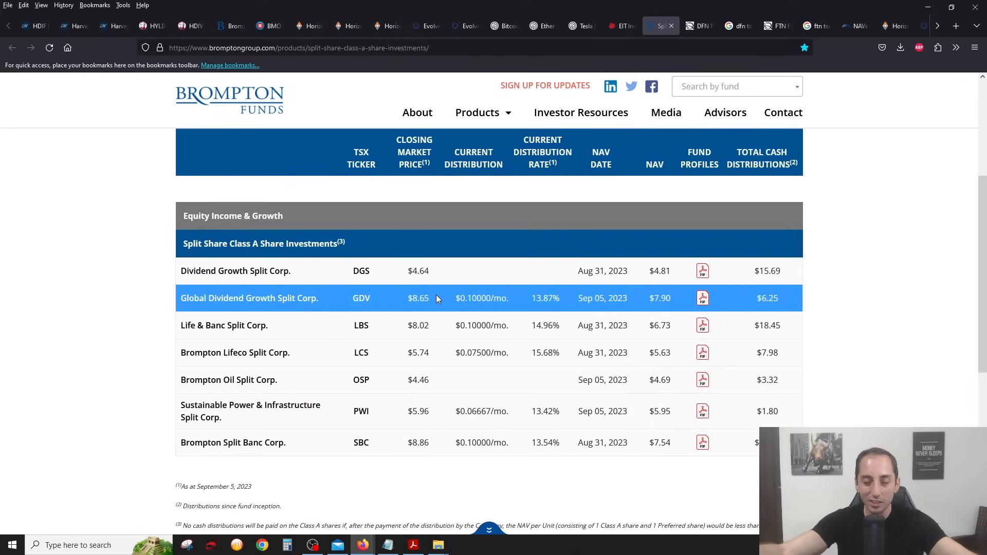
mouse_move(674, 302)
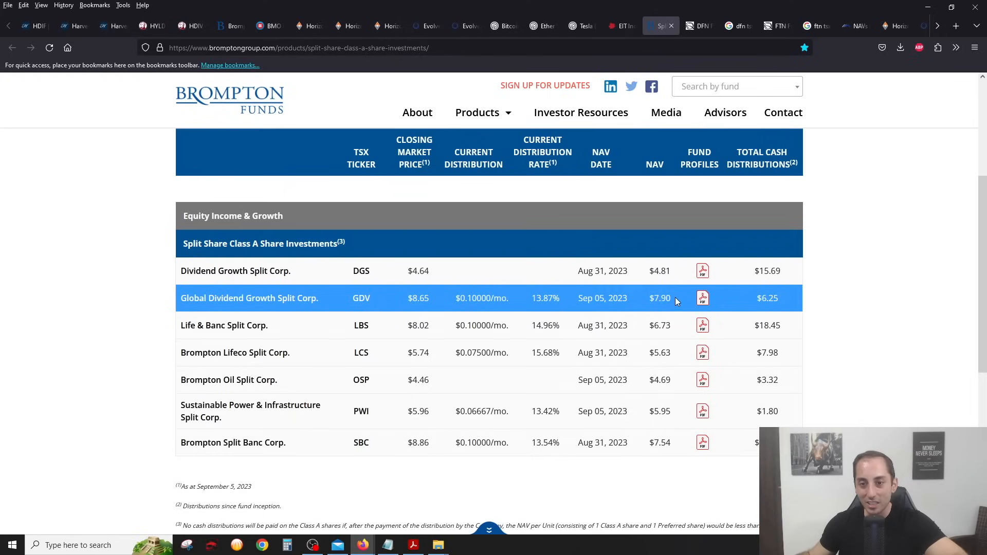
mouse_move(623, 294)
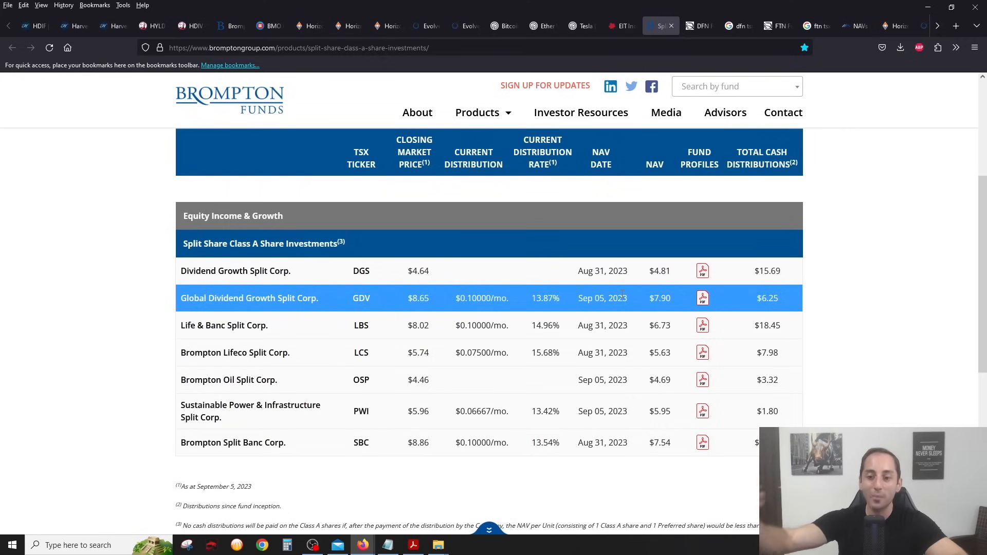
mouse_move(635, 301)
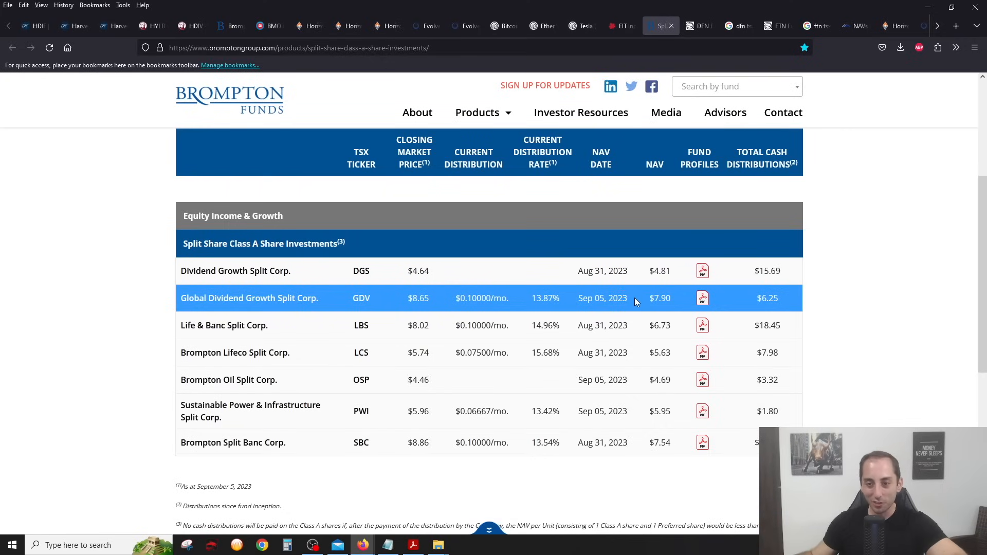
mouse_move(649, 301)
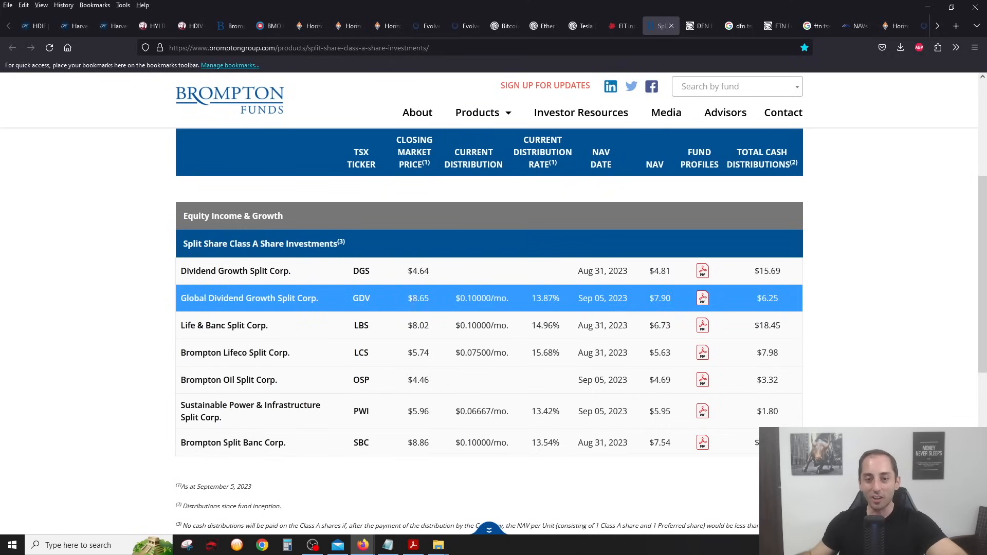
mouse_move(426, 296)
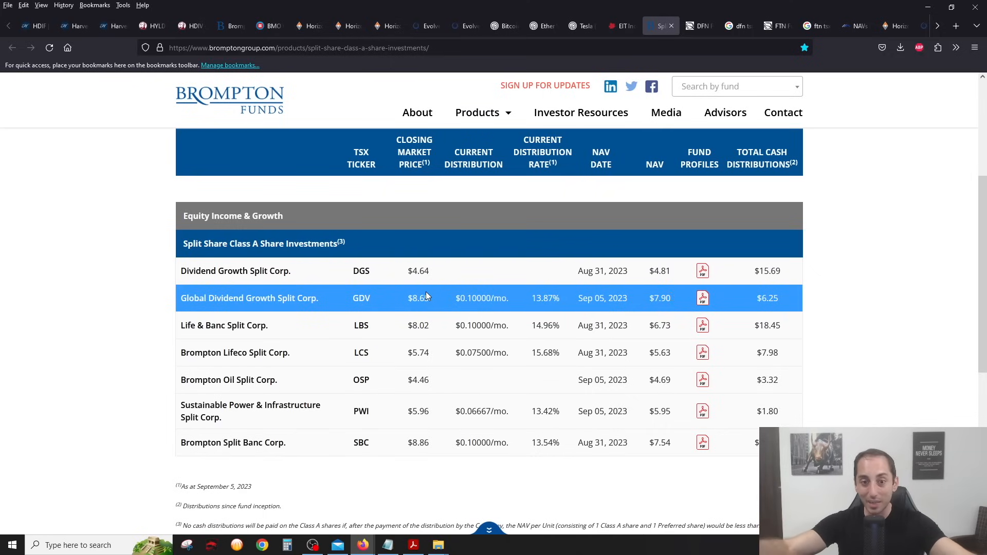
mouse_move(673, 298)
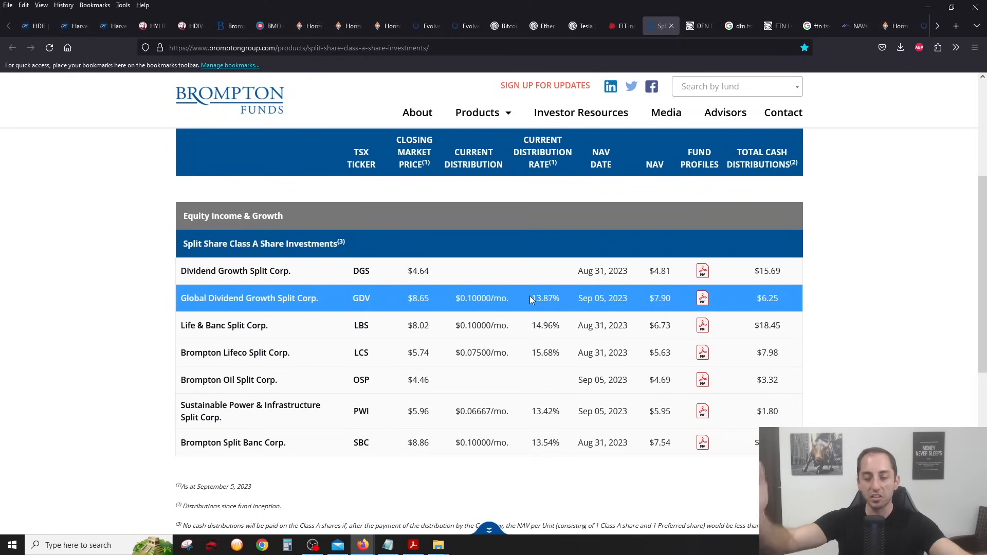
mouse_move(560, 292)
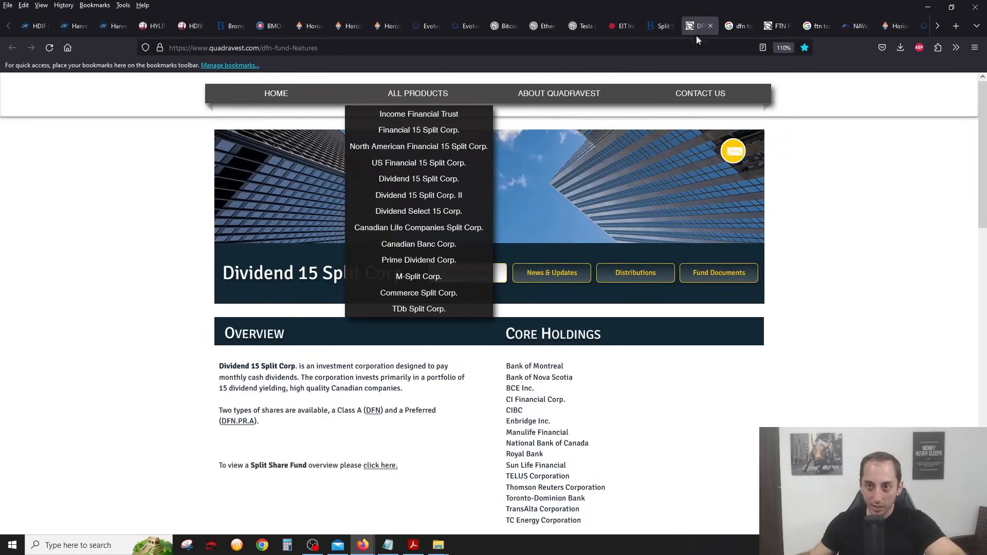
left_click(736, 26)
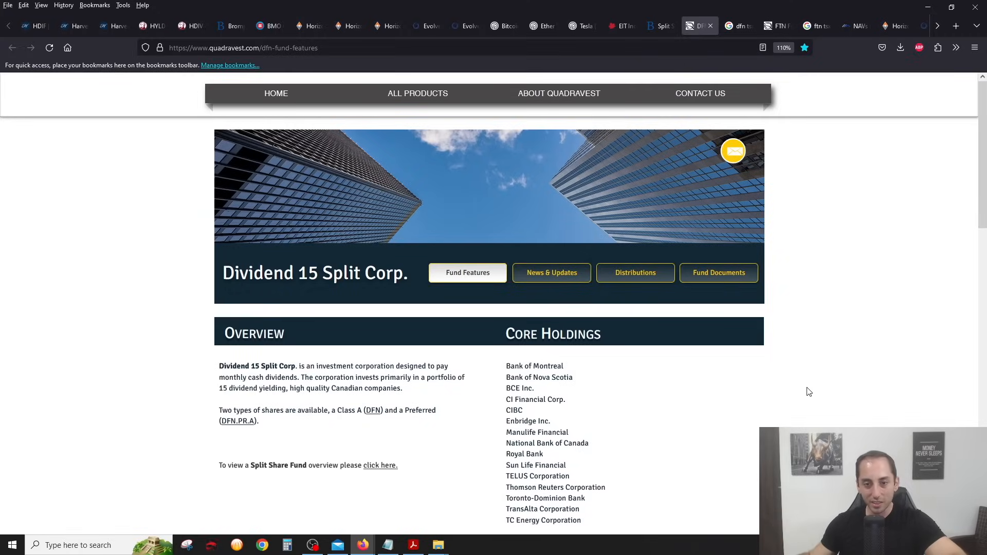
scroll("down", 3)
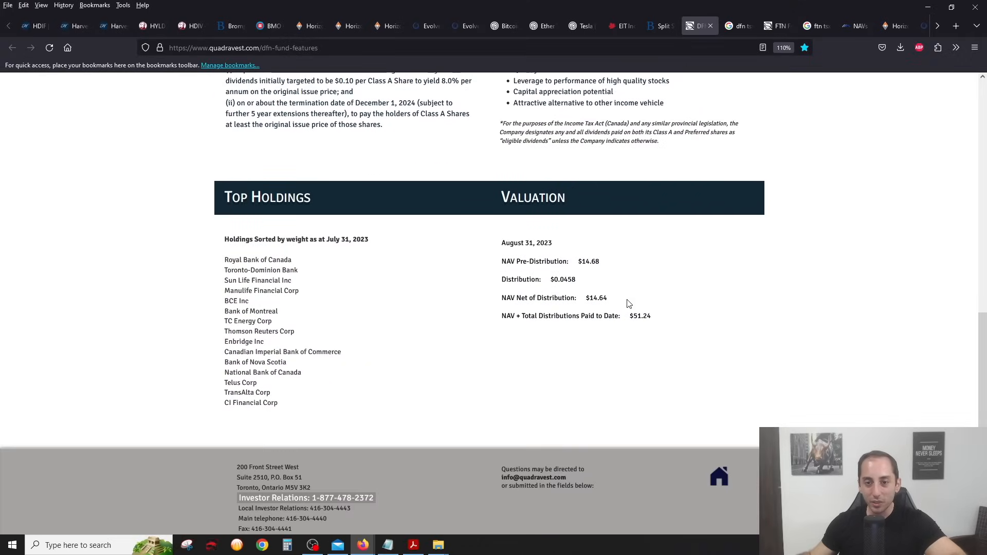
mouse_move(638, 297)
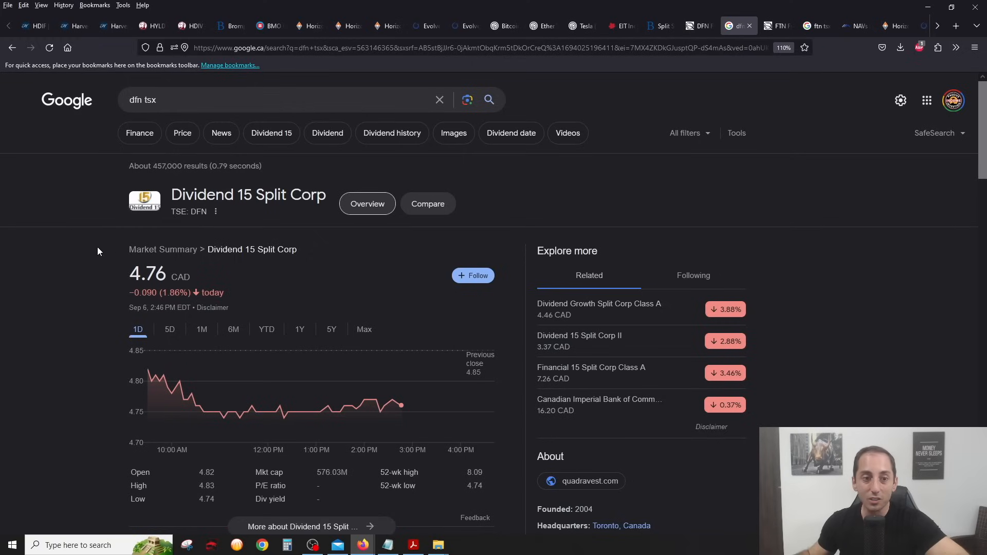
mouse_move(288, 285)
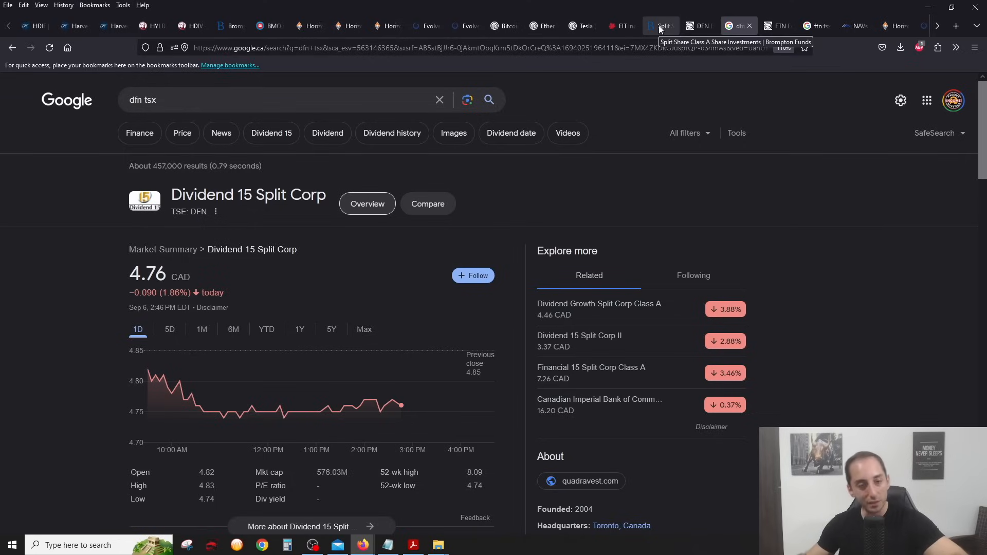
Check the split share NAVs, then show Google's DFN six-month and one-year price charts.
left_click(660, 26)
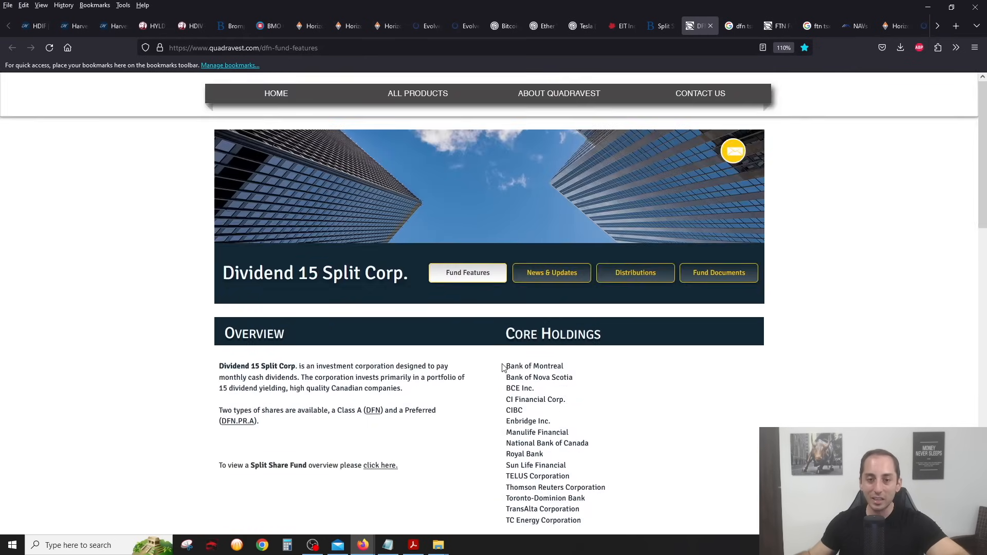
scroll("down", 3)
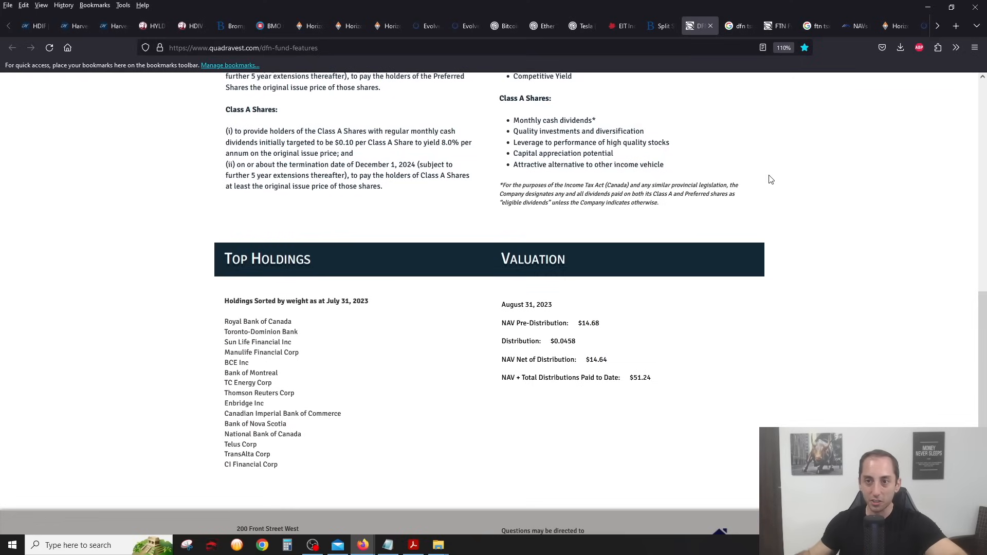
left_click(736, 26)
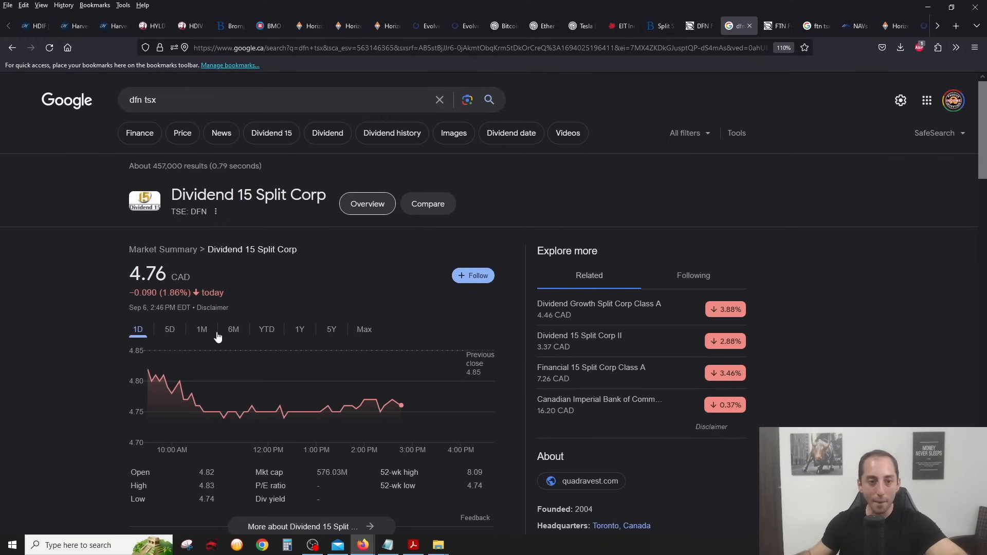
left_click(233, 329)
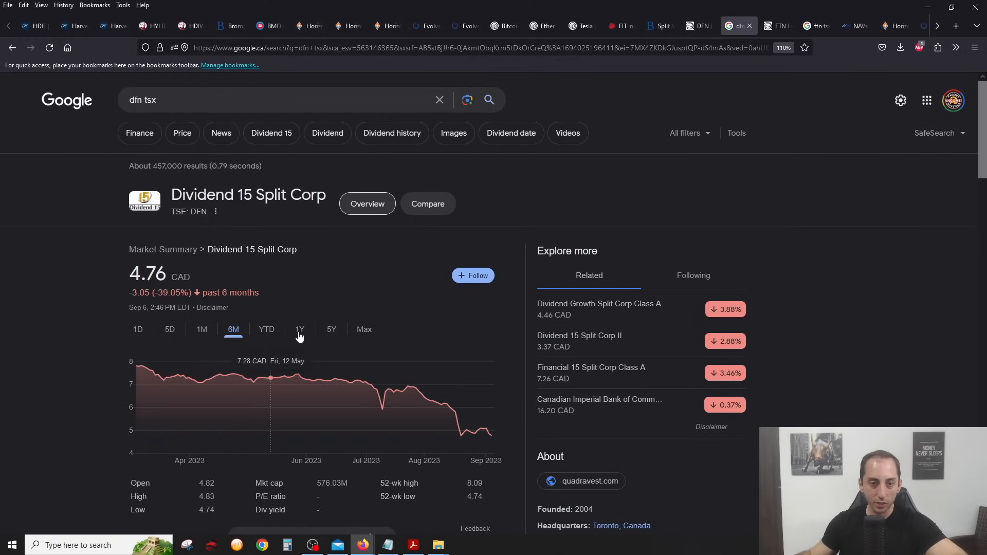
left_click(299, 329)
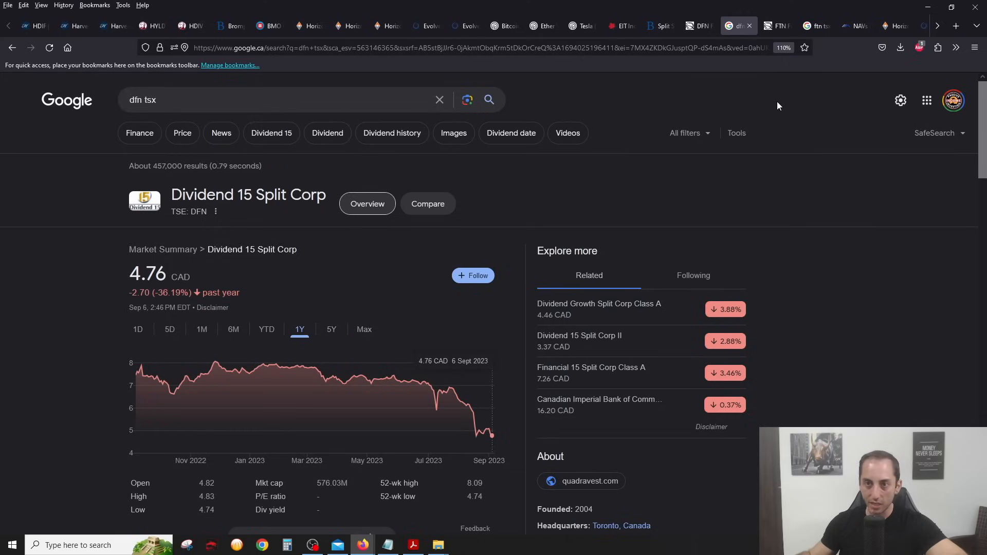
mouse_move(778, 26)
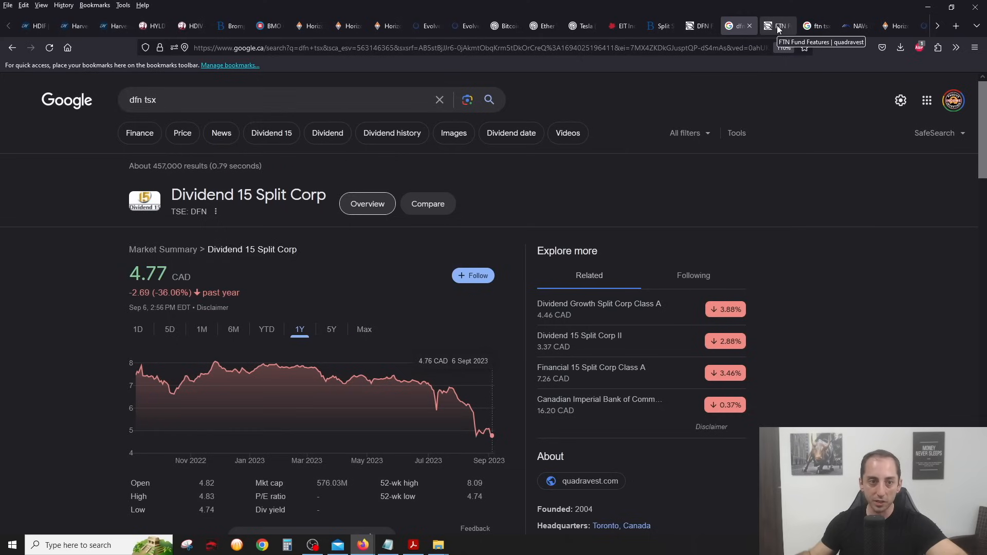
Bring up Google's FTN quote for Financial 15 Split Corp Class A at 7.26 CAD.
left_click(775, 26)
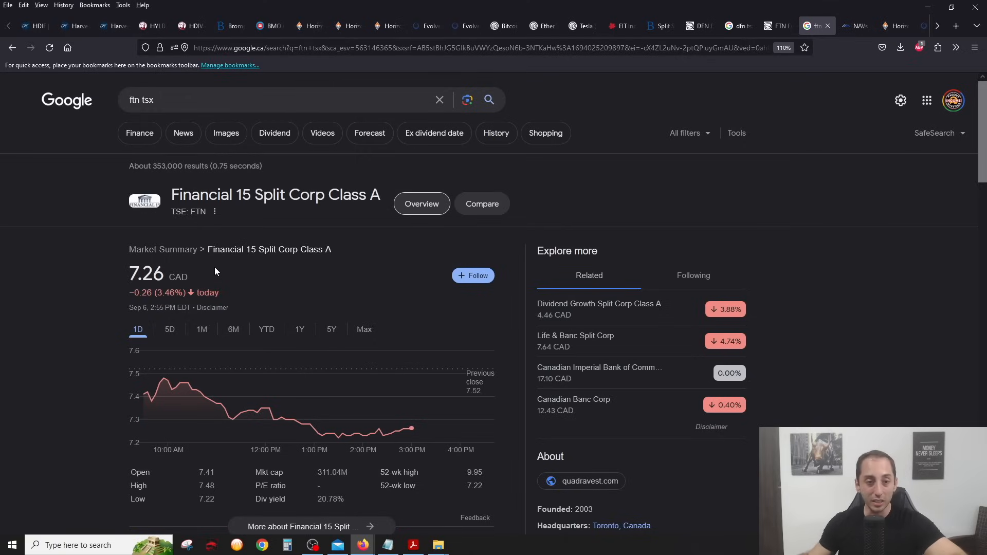
mouse_move(113, 271)
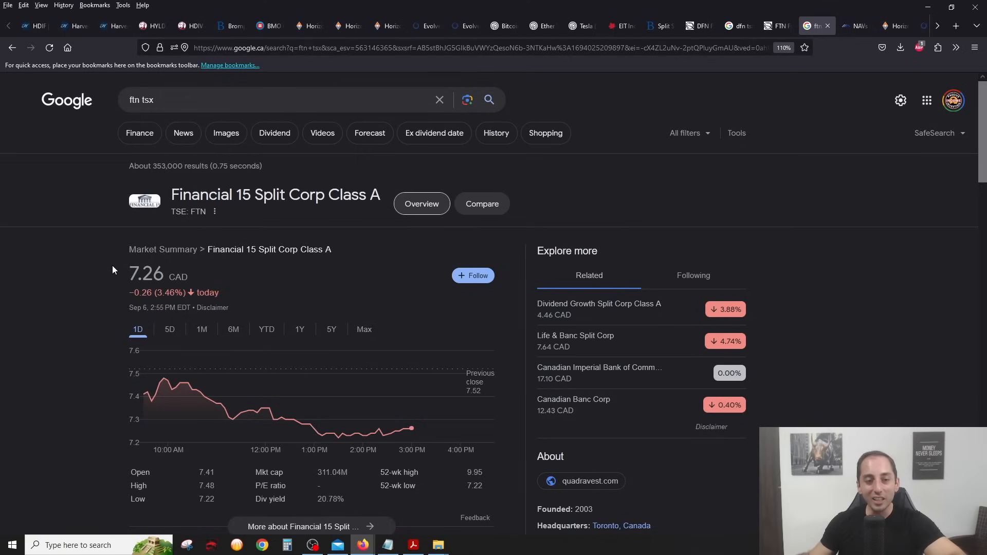
mouse_move(301, 424)
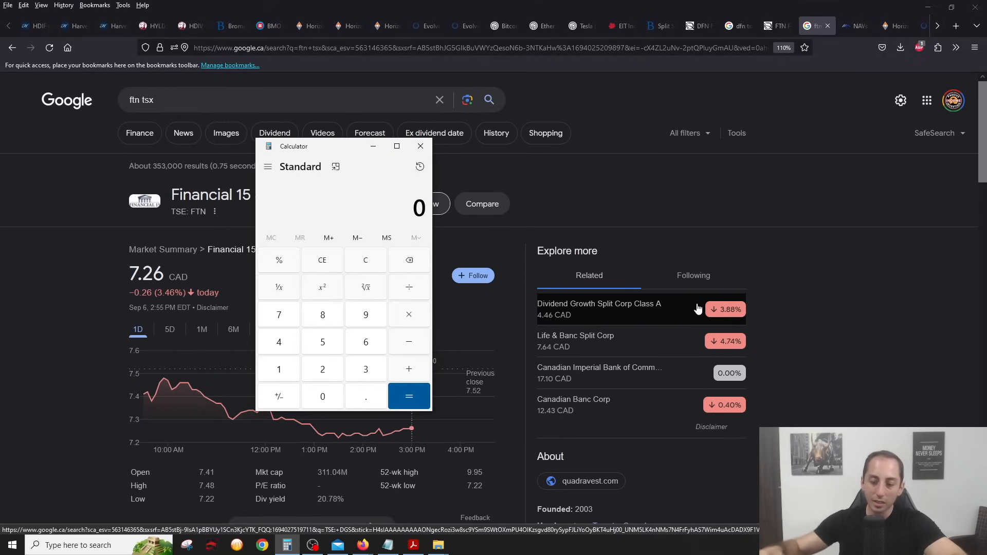
Compute 0.2077961432506887 × 100 ≈ 20.78% in Calculator and close it.
left_click(365, 341)
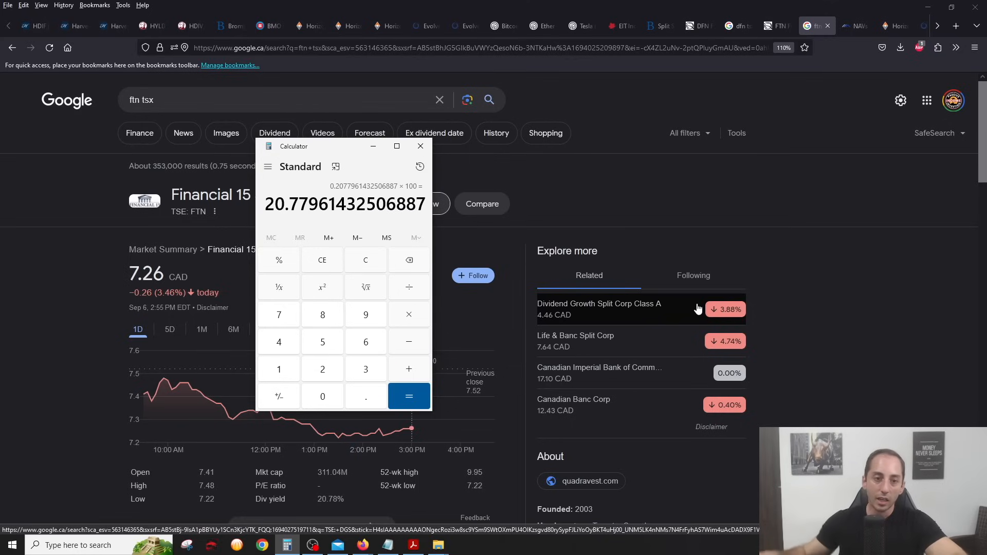
left_click(420, 146)
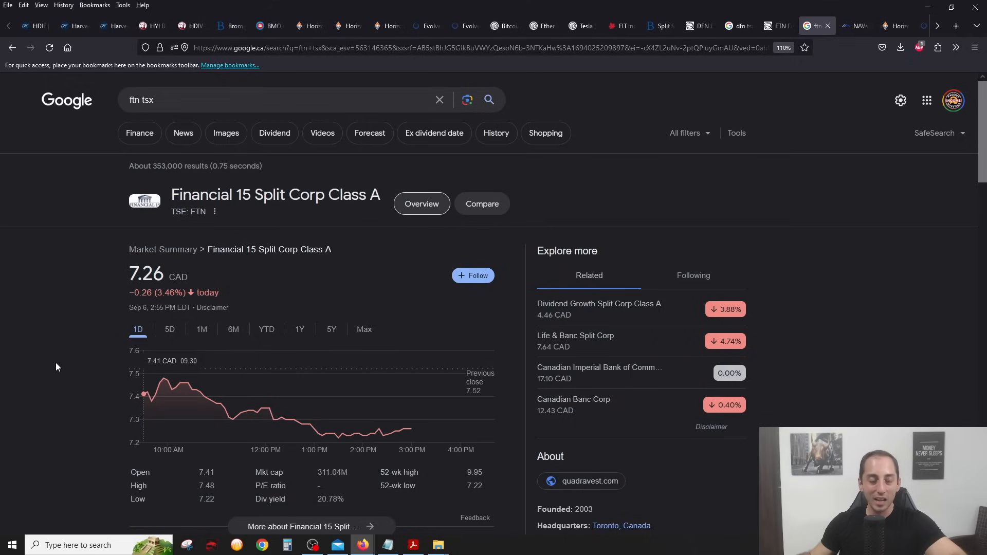
mouse_move(62, 343)
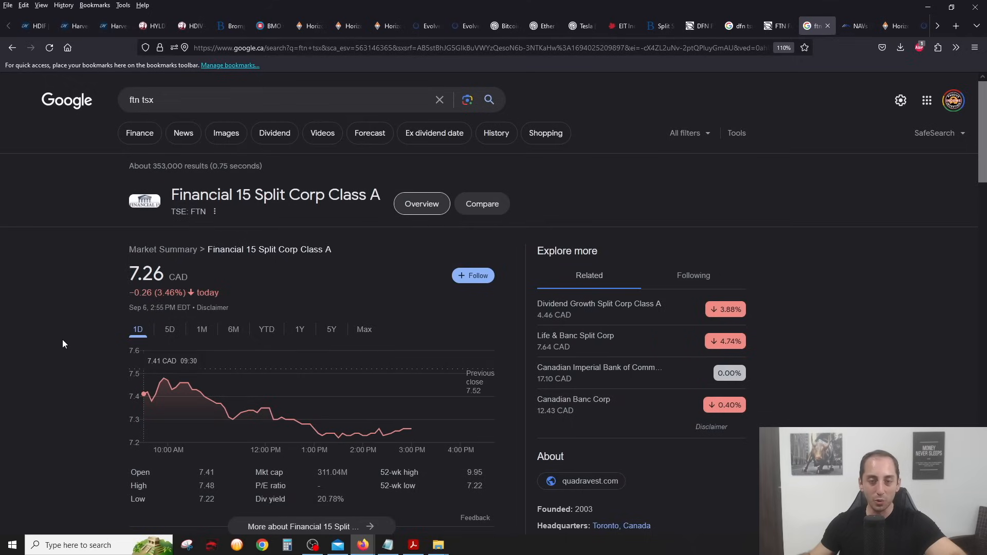
mouse_move(738, 178)
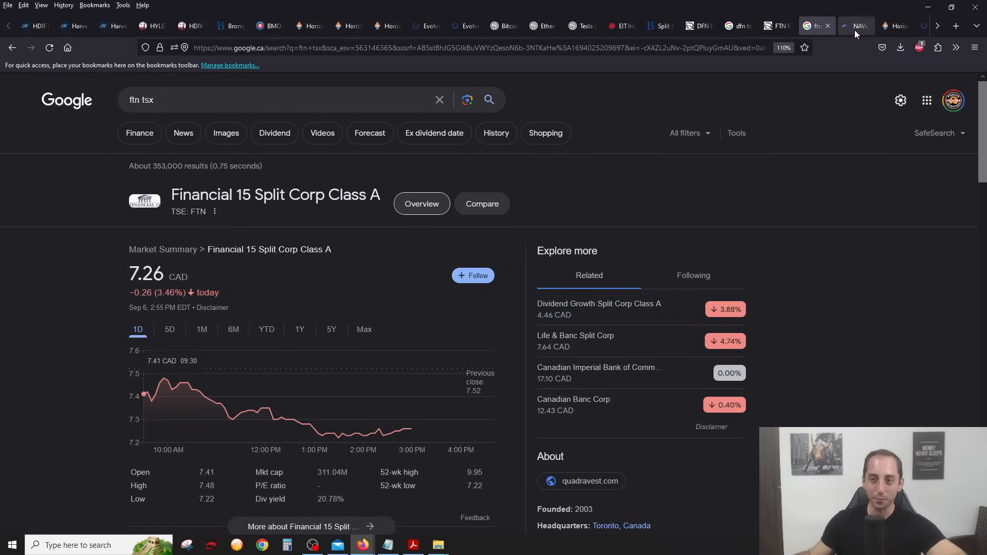
mouse_move(857, 26)
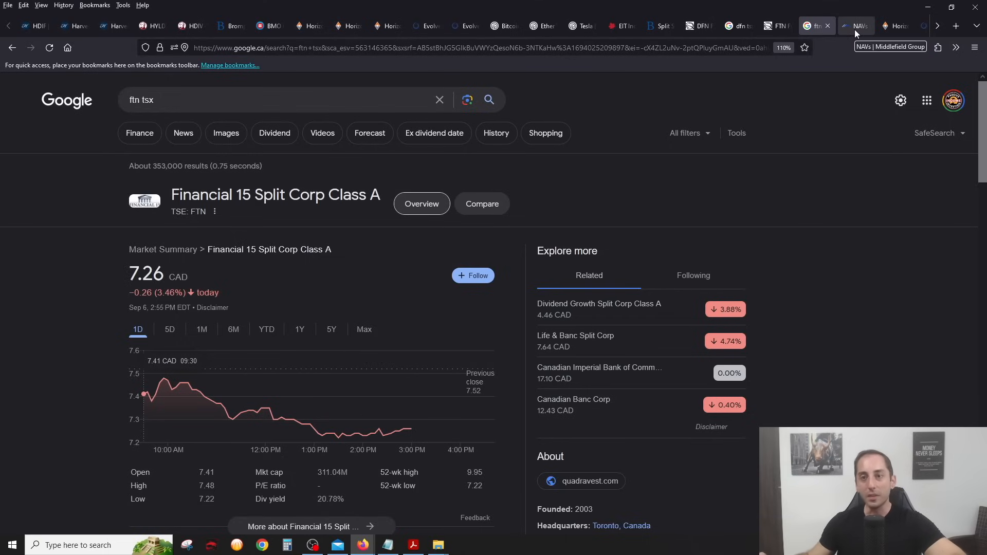
Highlight Middlefield split share funds' prices and NAVs, including E Split Corp's 13.68 and 11.56, then move to Horizons BKCL.
left_click(854, 25)
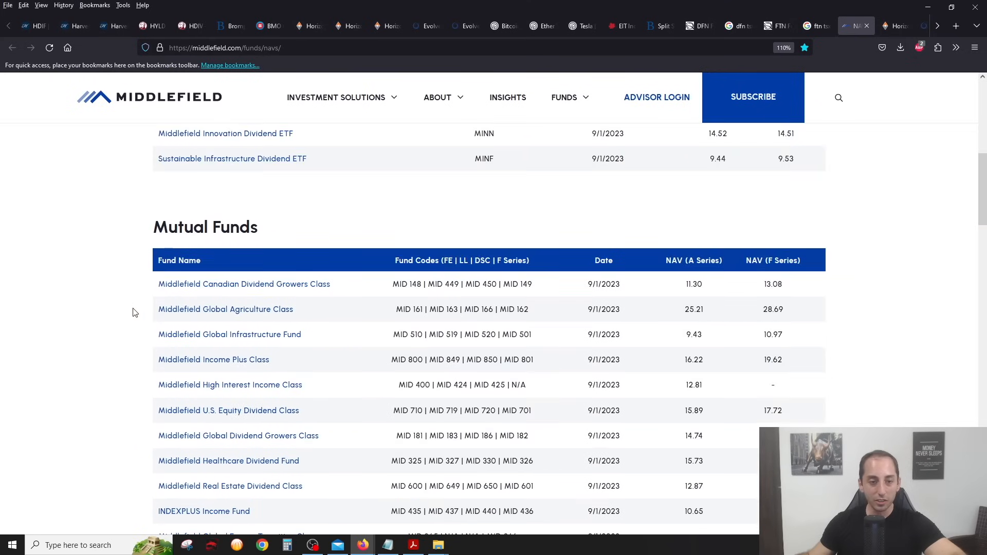
scroll("down", 3)
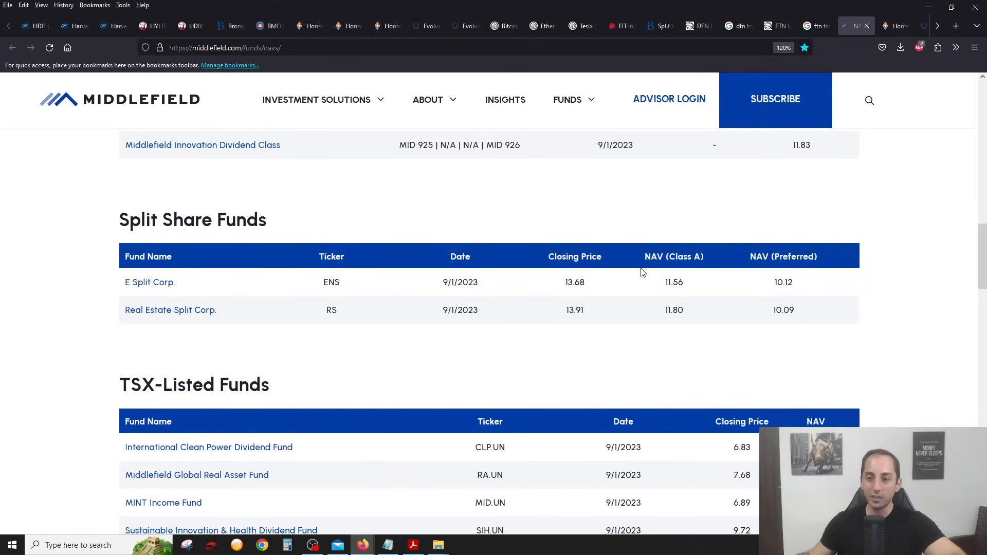
mouse_move(840, 316)
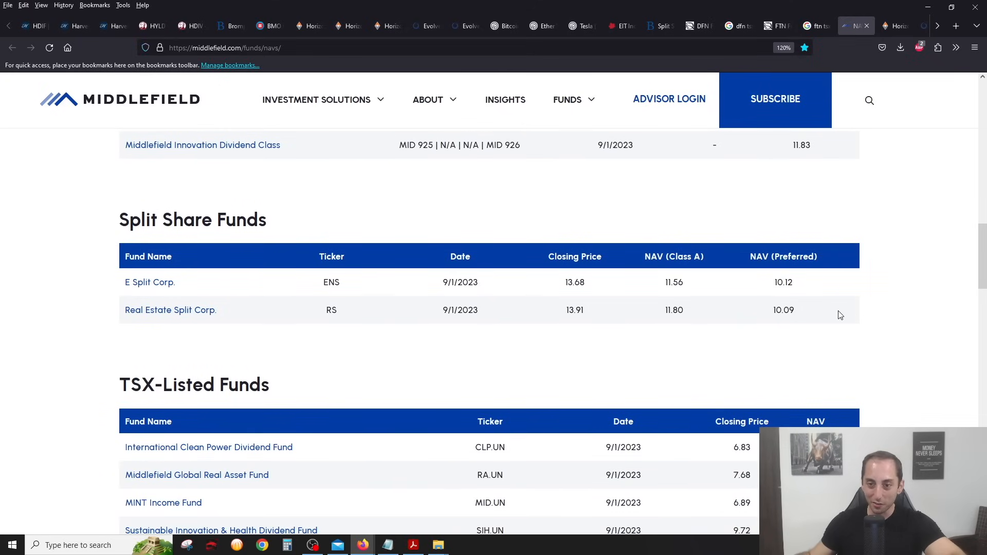
mouse_move(657, 311)
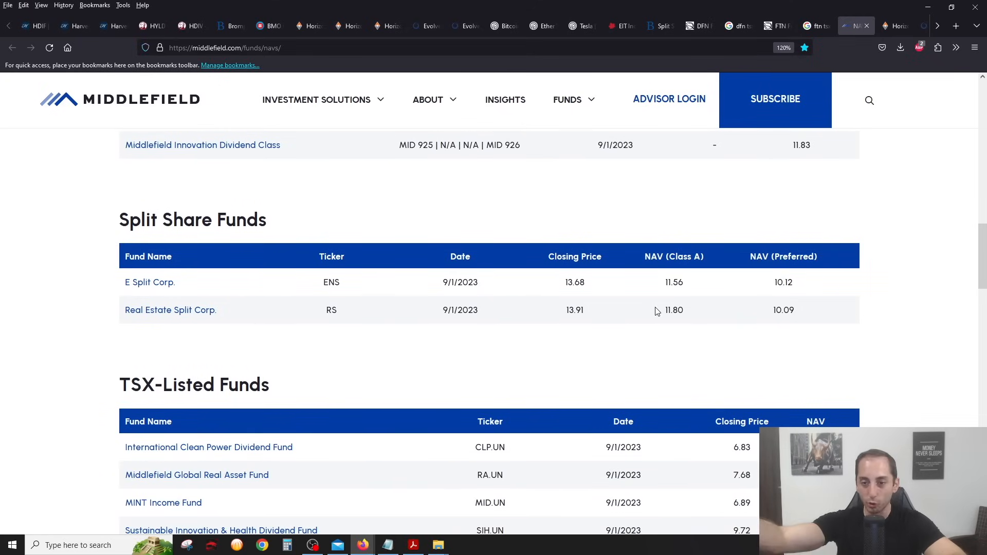
double_click(674, 310)
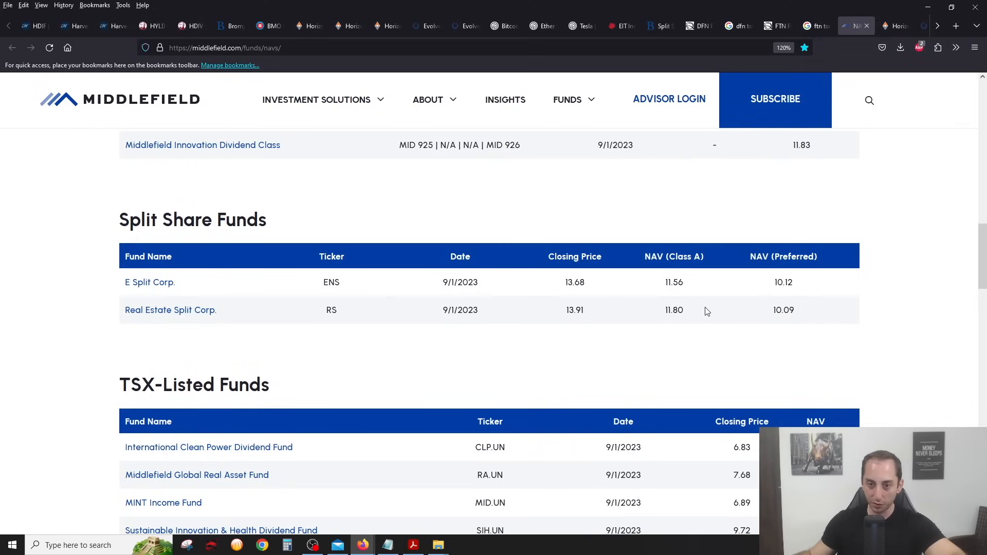
double_click(574, 310)
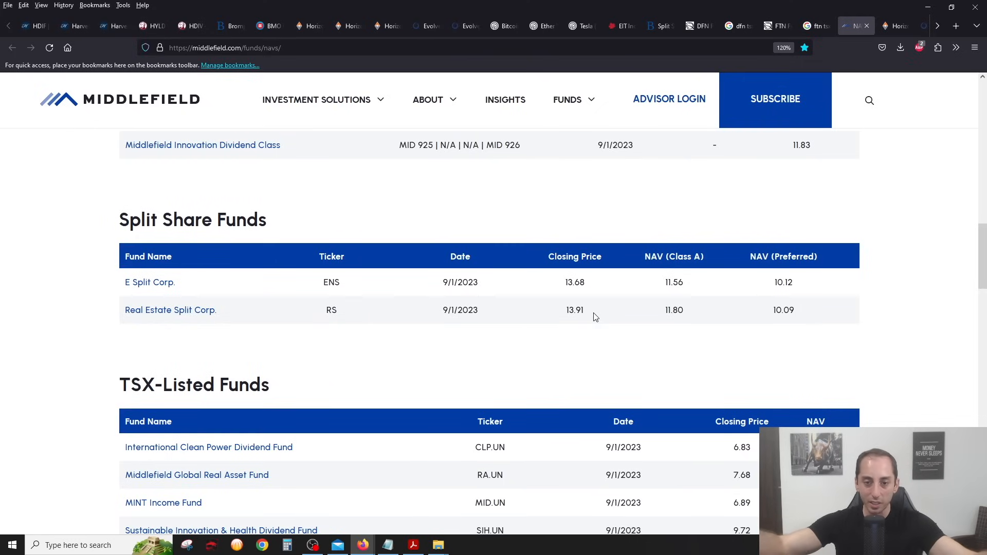
double_click(574, 282)
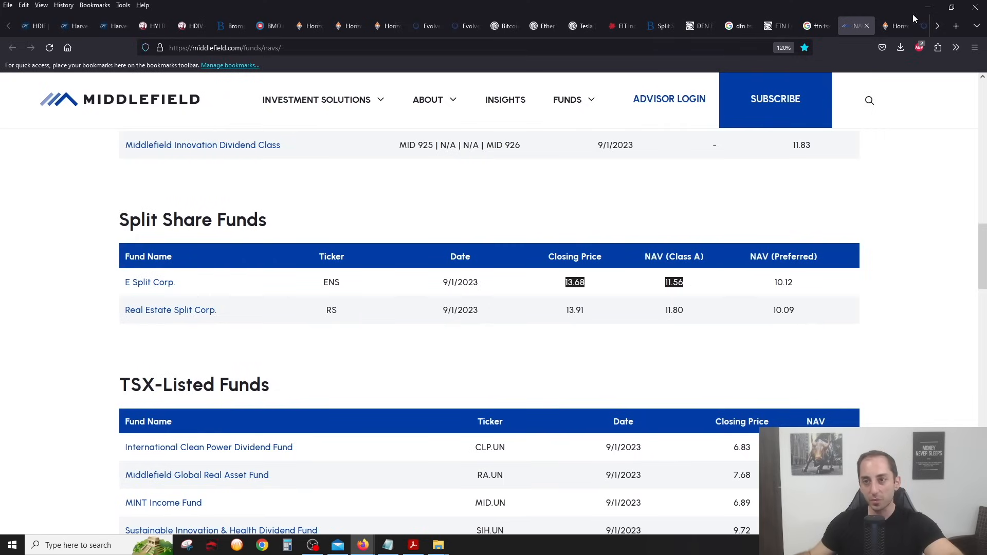
mouse_move(894, 26)
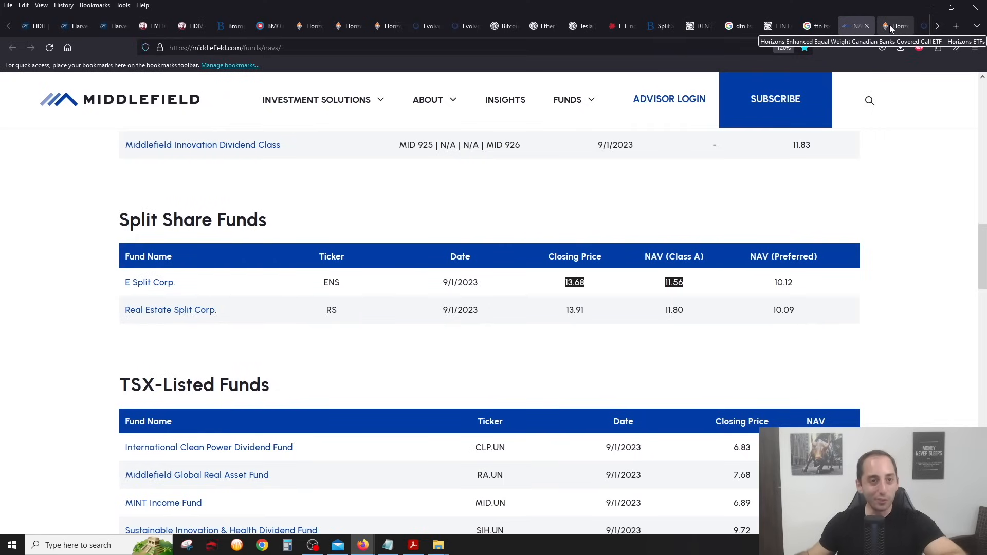
left_click(893, 26)
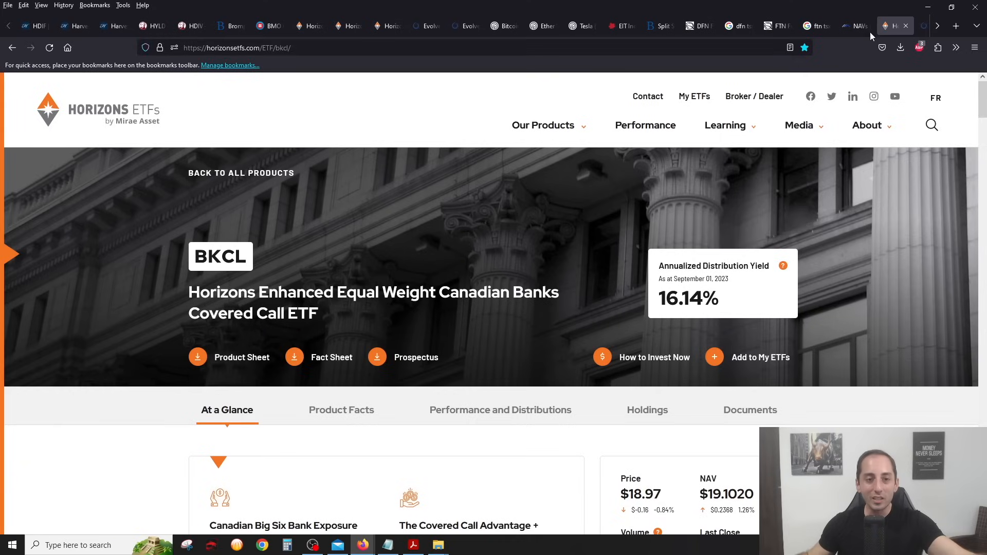
mouse_move(478, 216)
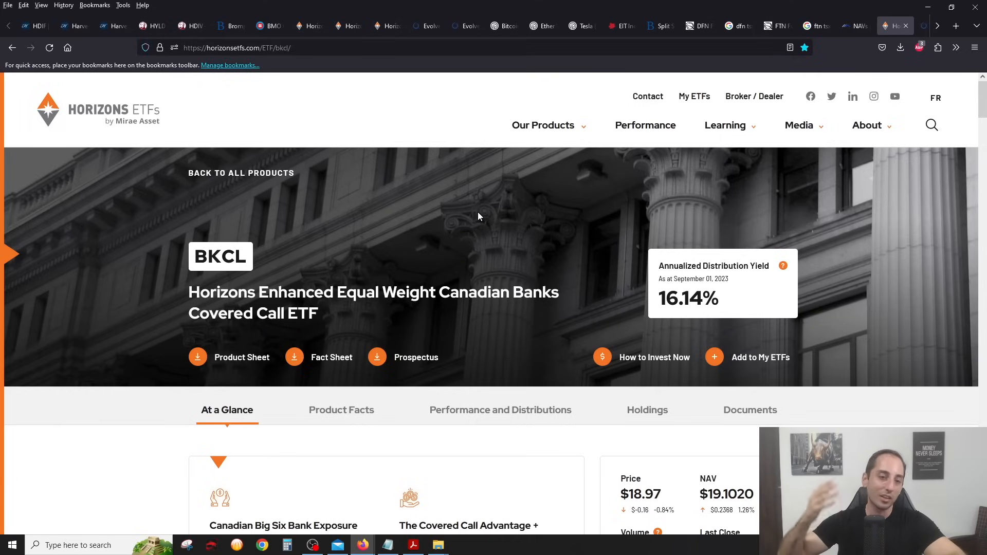
mouse_move(432, 223)
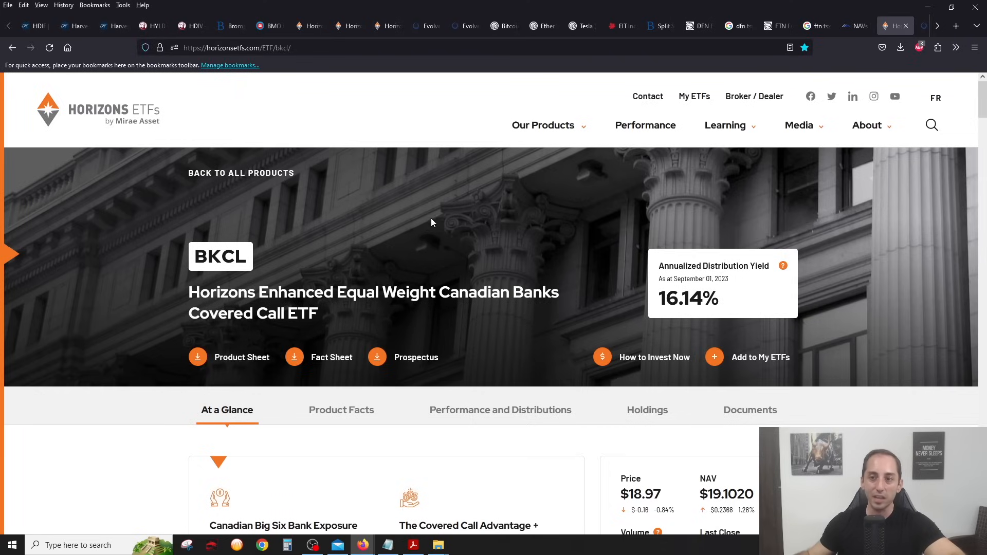
mouse_move(938, 27)
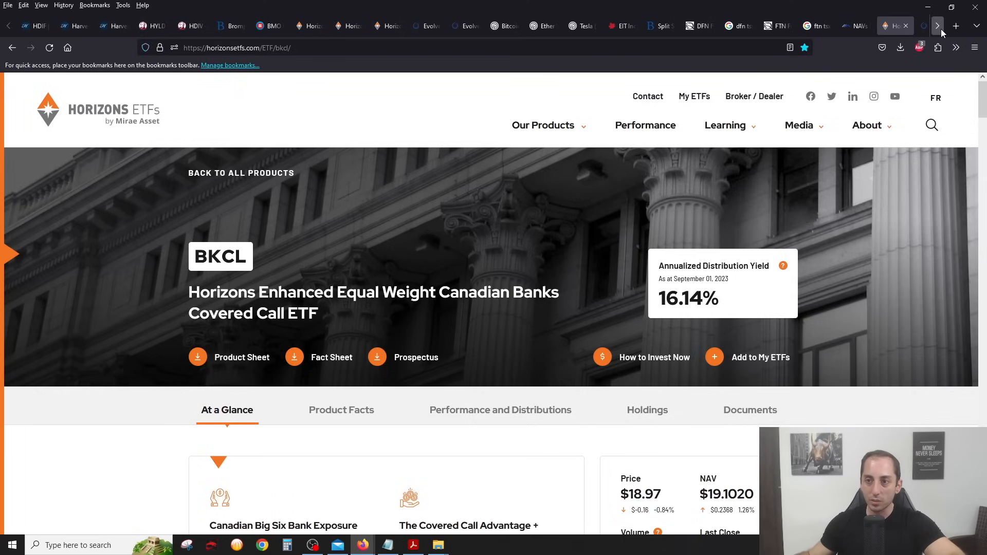
left_click(937, 25)
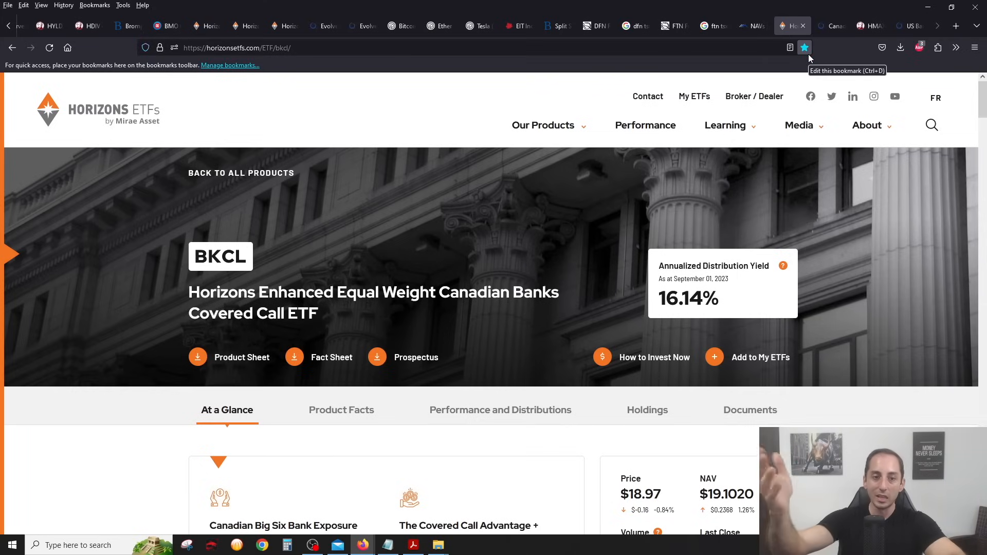
mouse_move(237, 227)
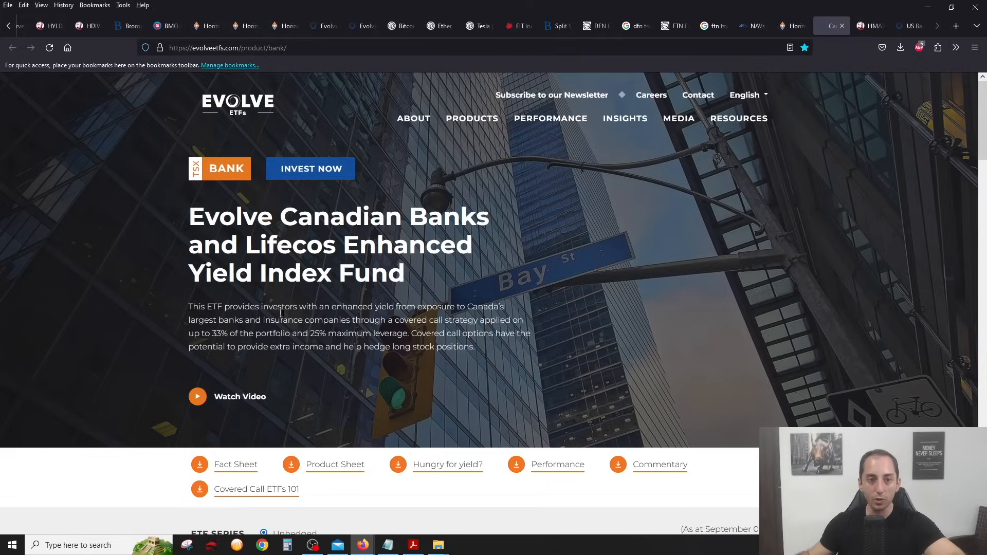
mouse_move(104, 301)
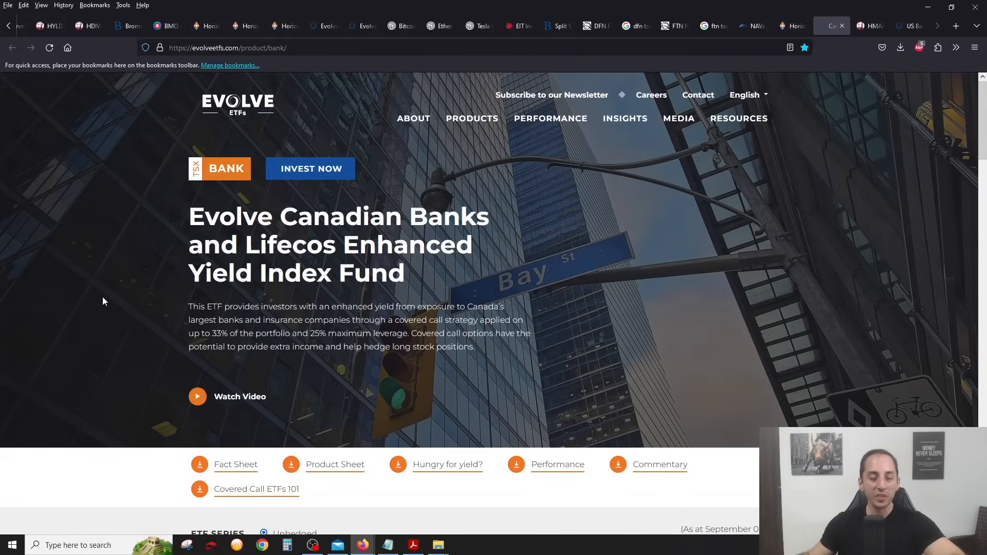
Scroll the Evolve BANK page, check Hamilton HMAX's 14.67% yield, then return to BANK.
scroll("down", 3)
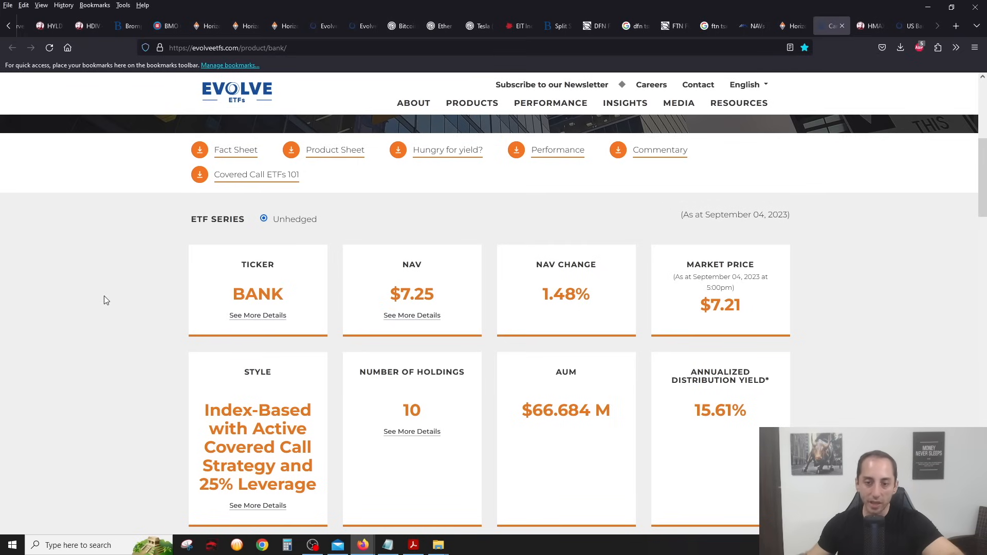
mouse_move(667, 369)
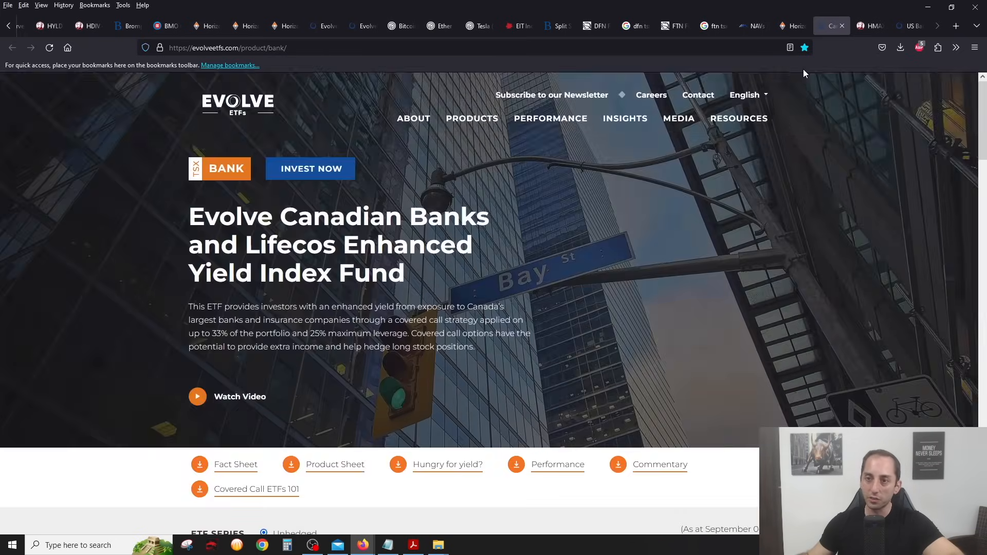
left_click(869, 26)
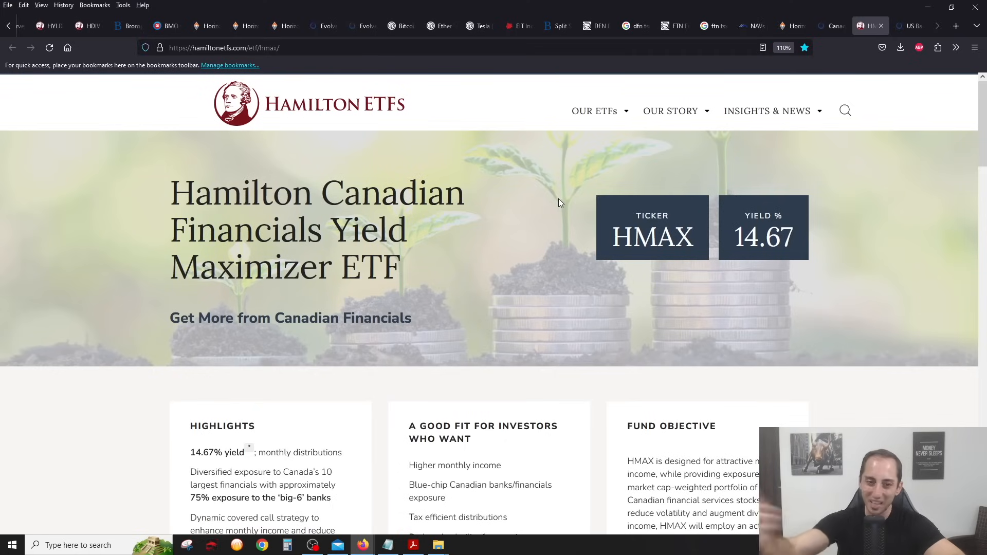
scroll("down", 3)
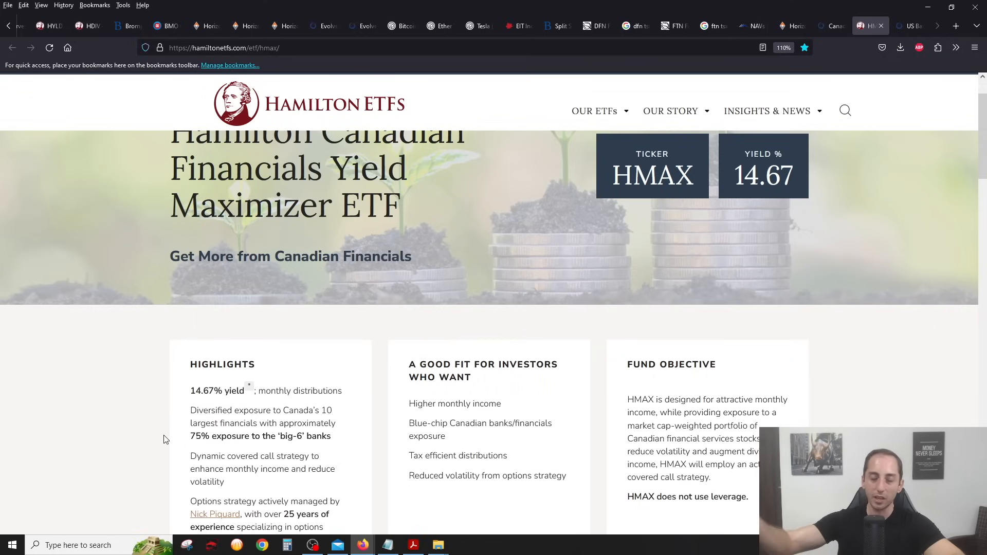
left_click(829, 25)
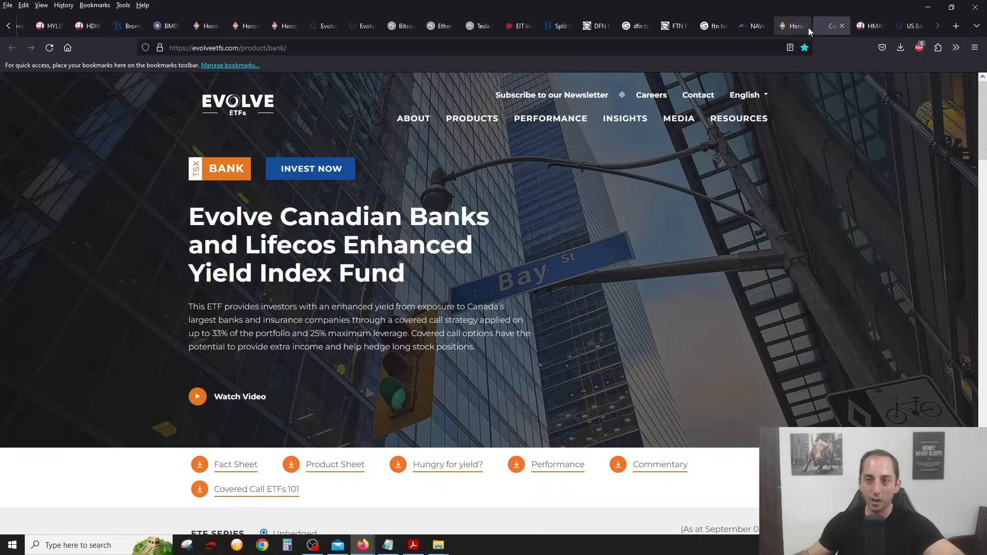
Return to the Horizons BKCL covered call ETF page with its 16.14% yield.
left_click(792, 26)
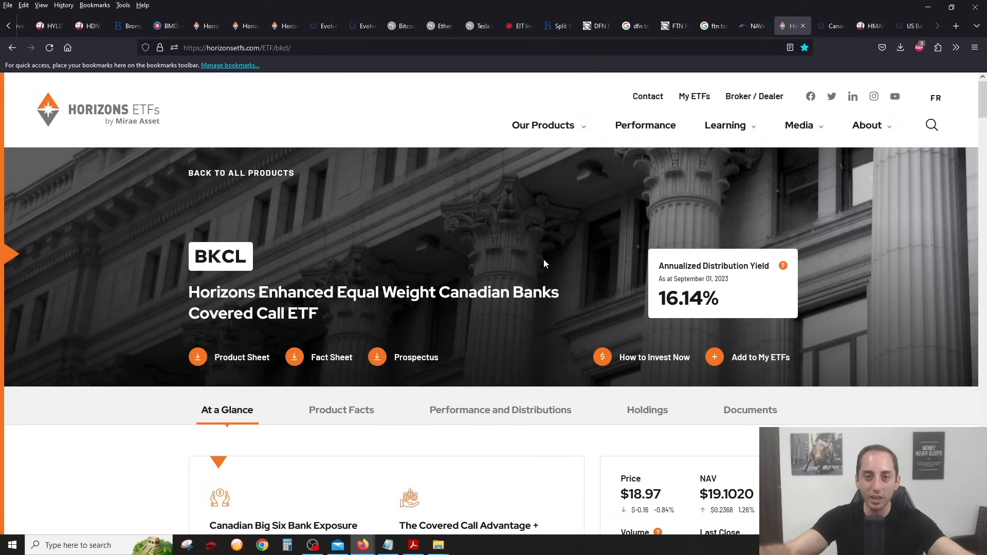
mouse_move(566, 210)
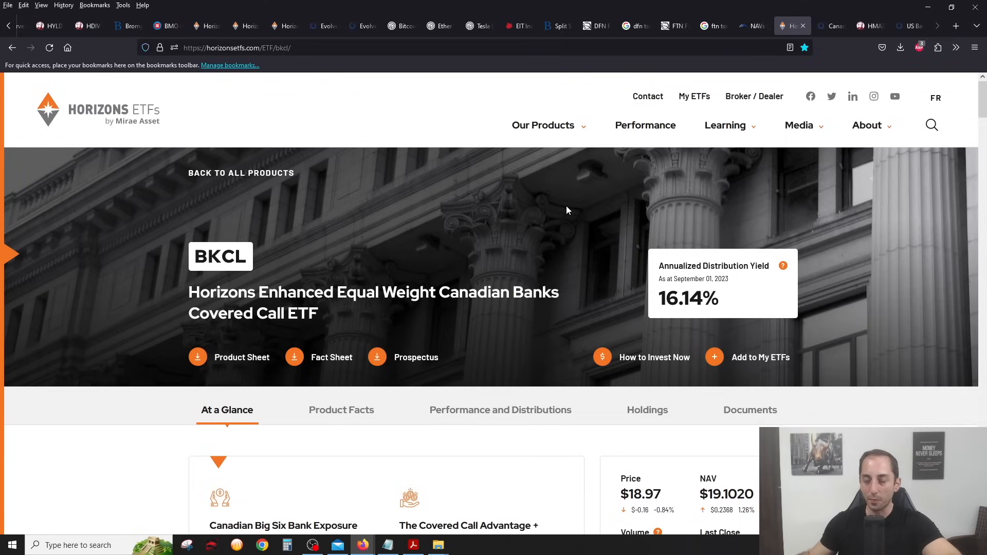
mouse_move(910, 26)
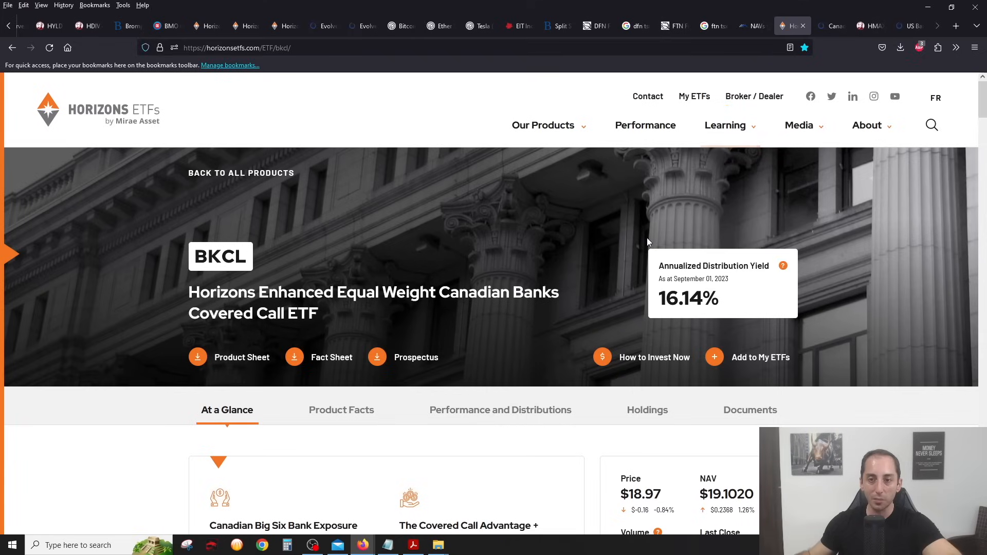
mouse_move(629, 242)
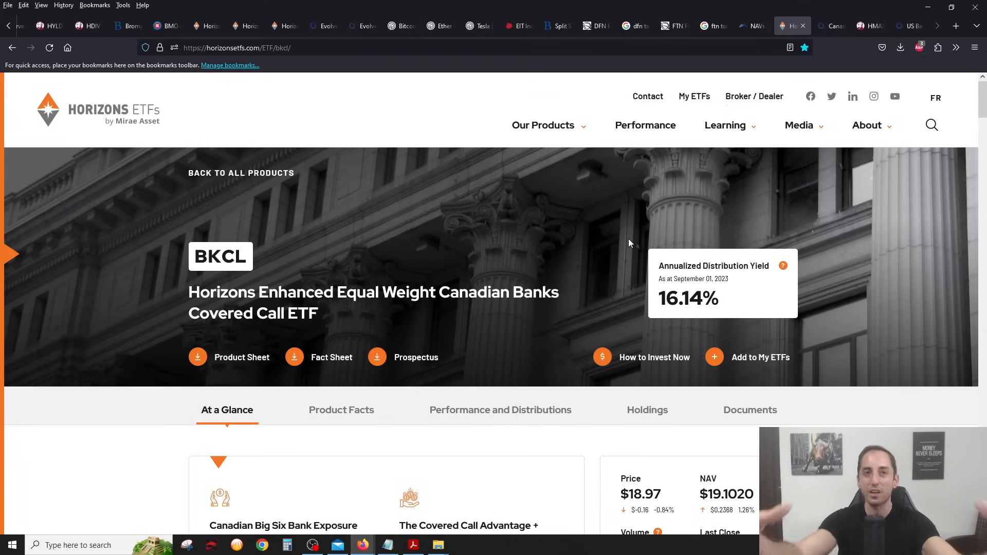
mouse_move(581, 234)
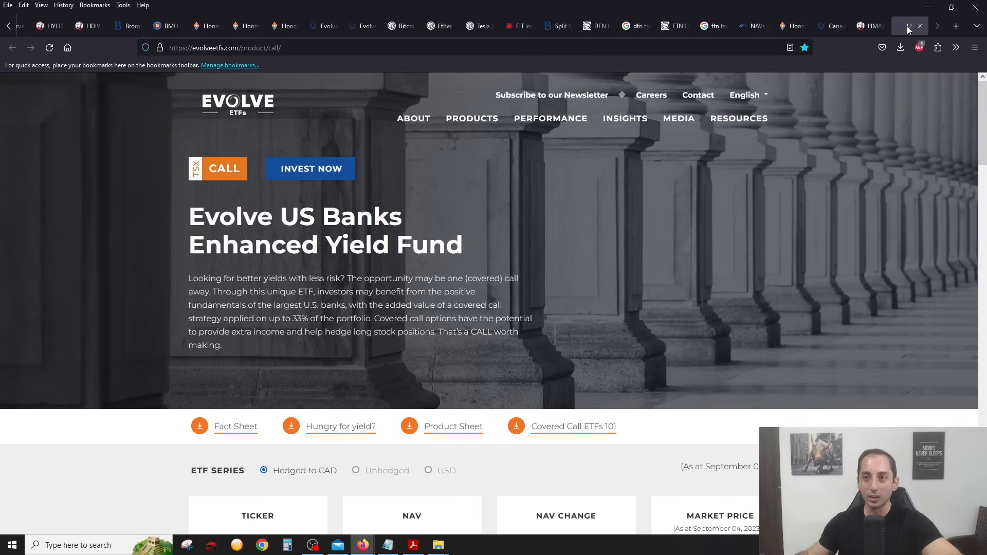
mouse_move(606, 284)
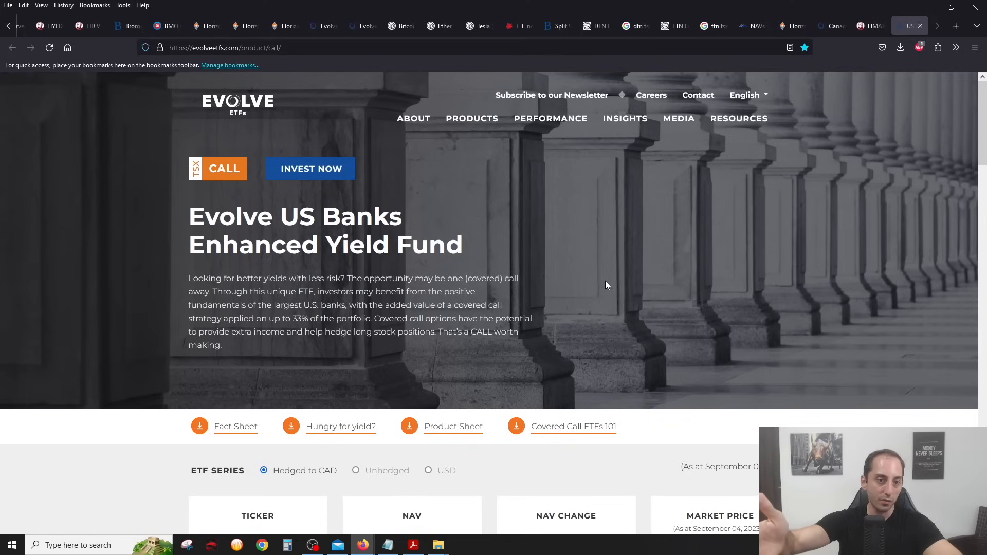
Scroll the Evolve CALL page to its 14.10% yield and back, then switch to the Global X QYLD window.
scroll("down", 3)
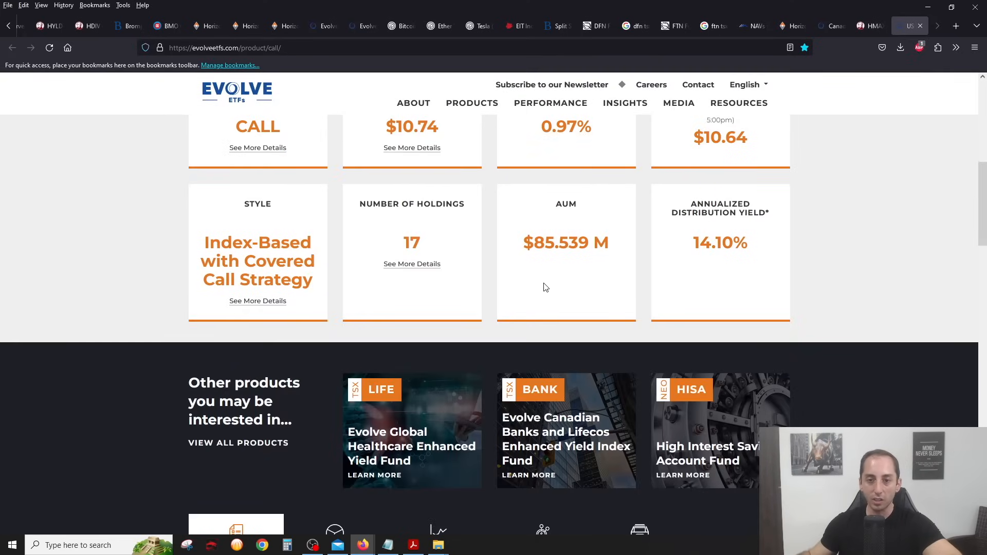
scroll("up", 3)
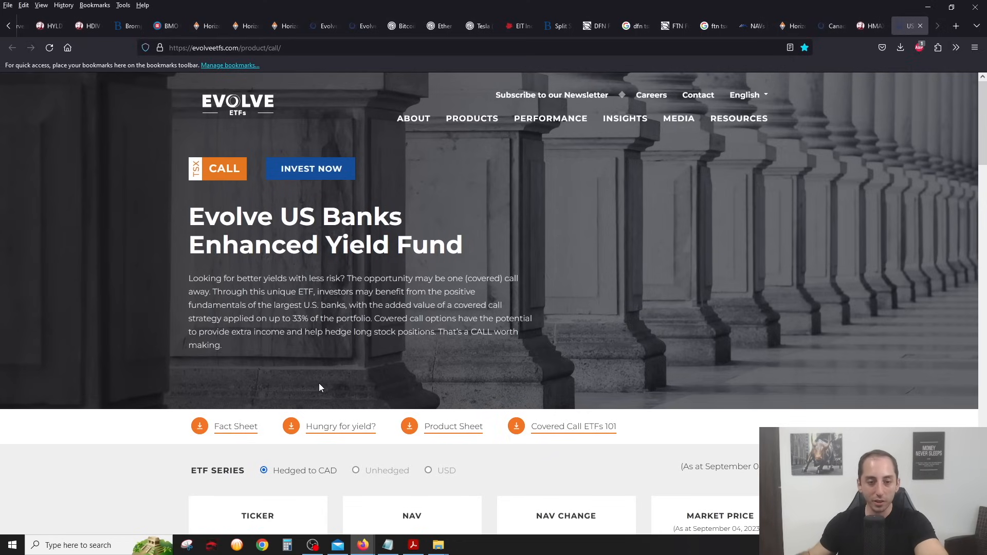
left_click(22, 26)
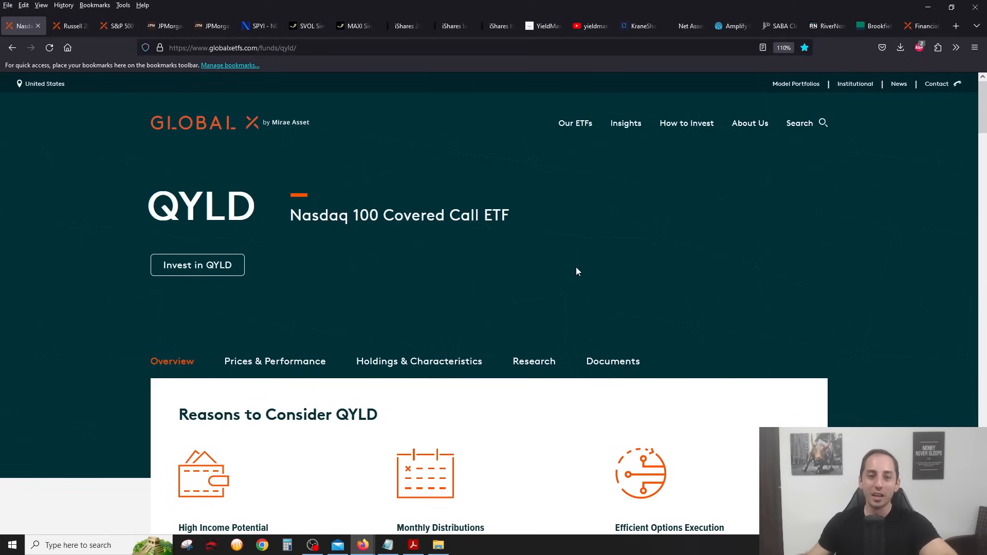
Review QYLD's distribution history, its options premiums vs. distributions chart and its NAV figure.
scroll("down", 3)
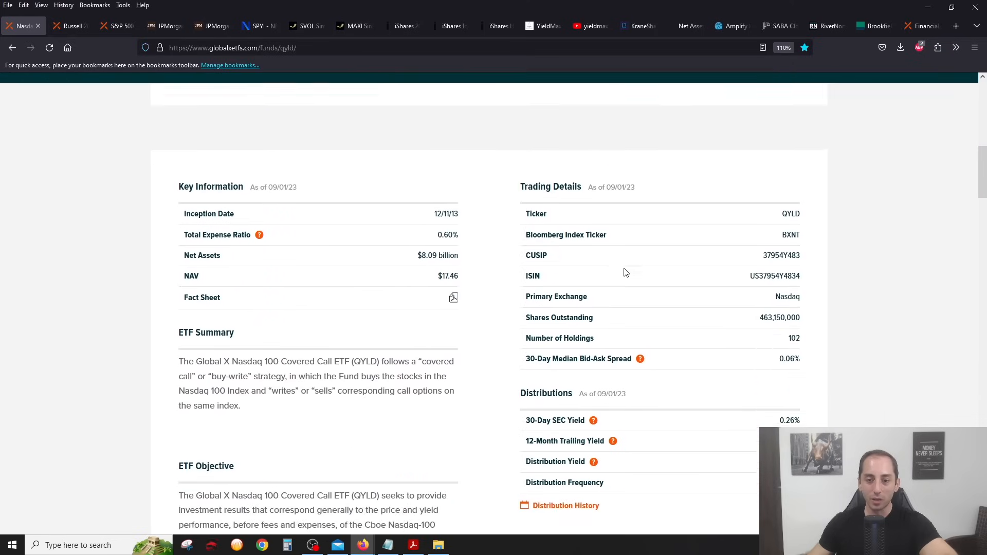
left_click(565, 506)
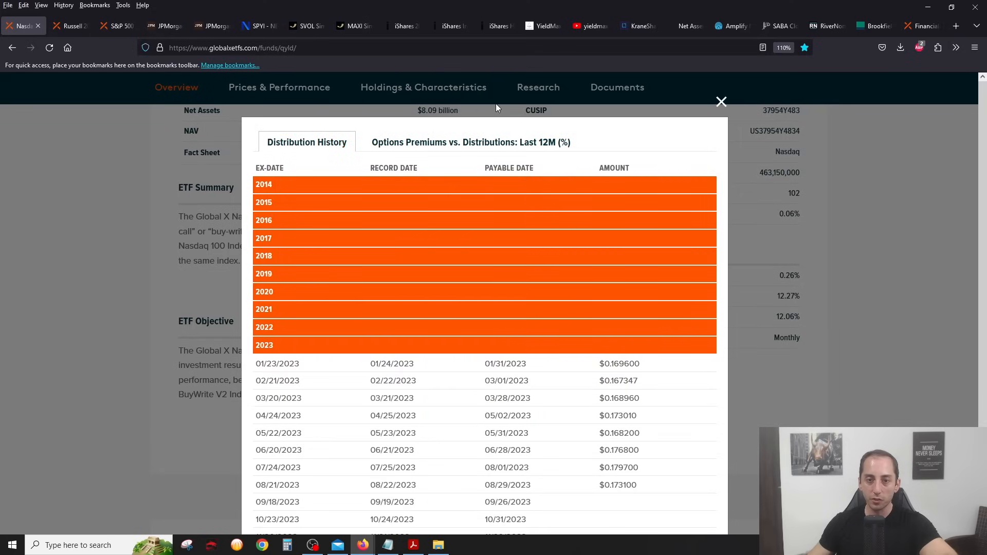
left_click(470, 142)
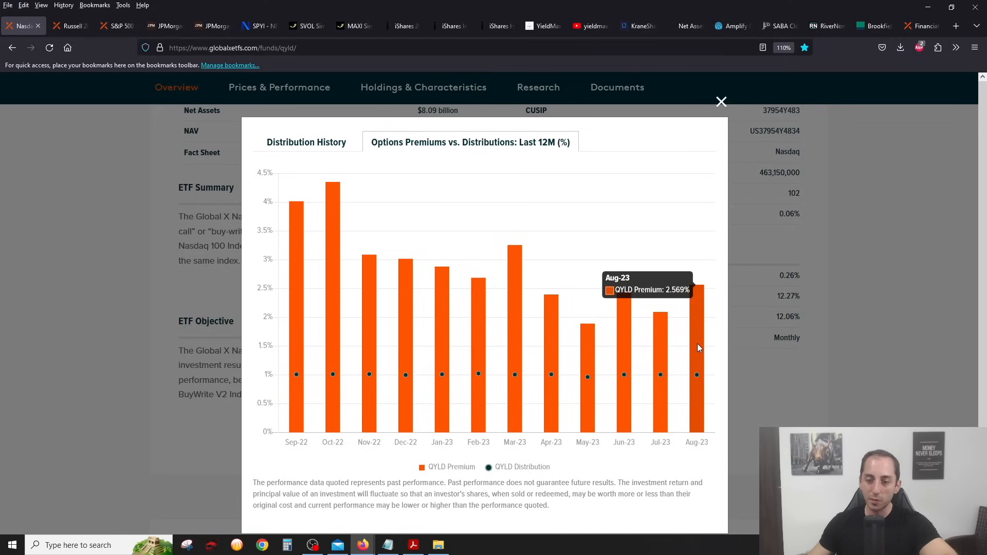
mouse_move(698, 376)
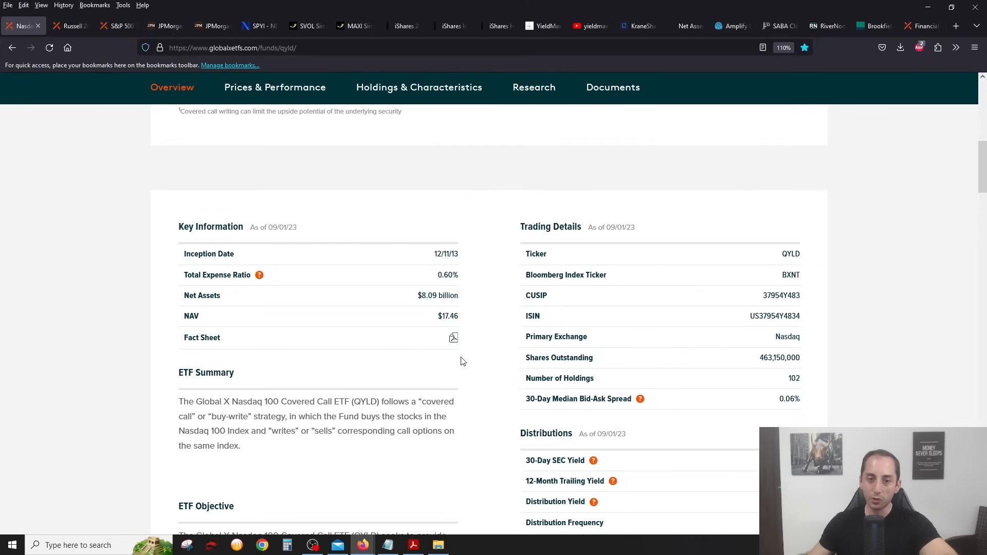
double_click(448, 316)
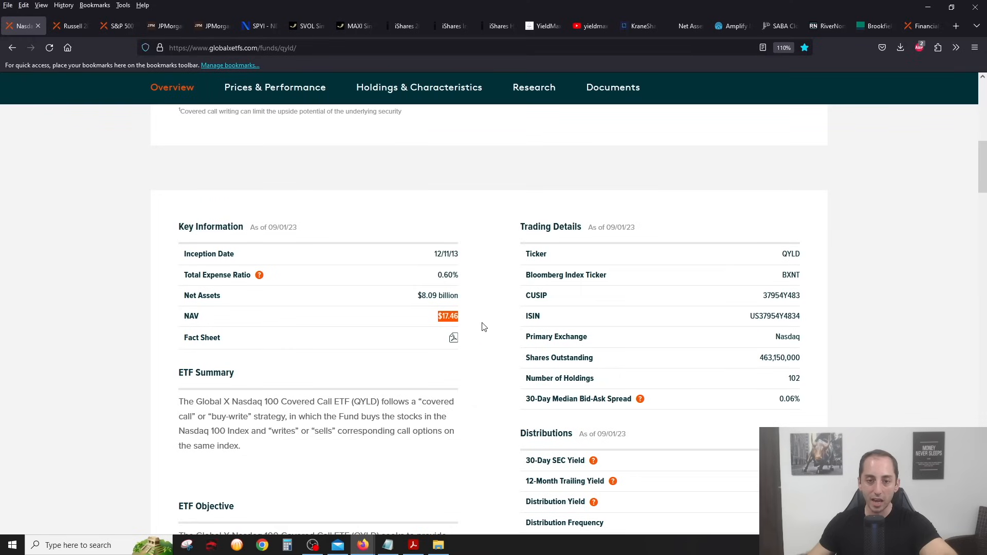
Reopen QYLD's distribution details, then move on to the RYLD Russell 2000 covered call fund.
scroll("down", 3)
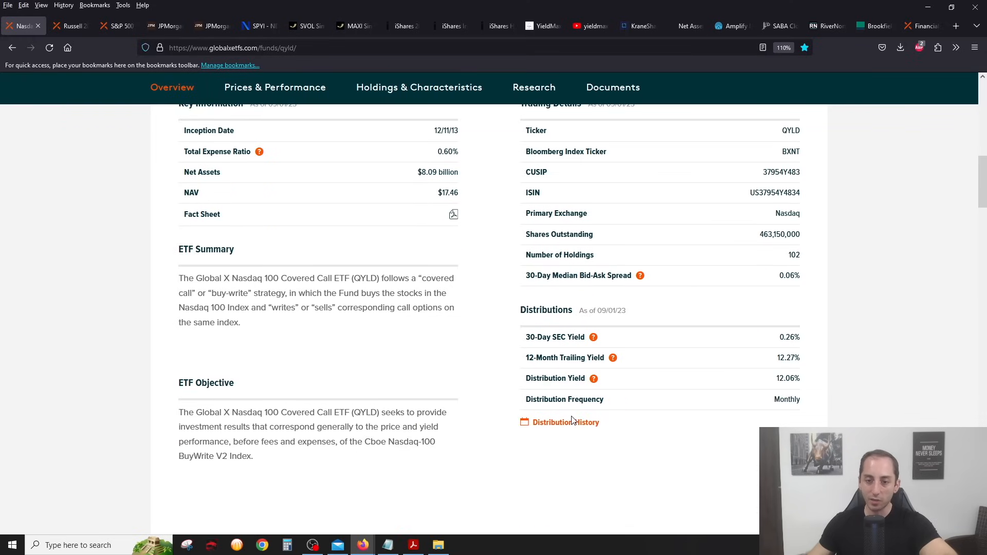
left_click(565, 421)
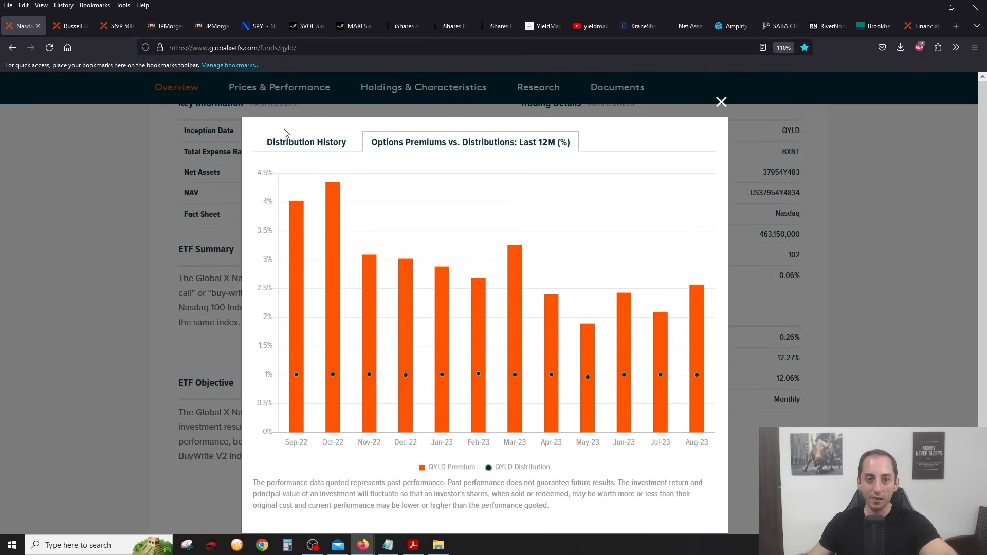
left_click(306, 141)
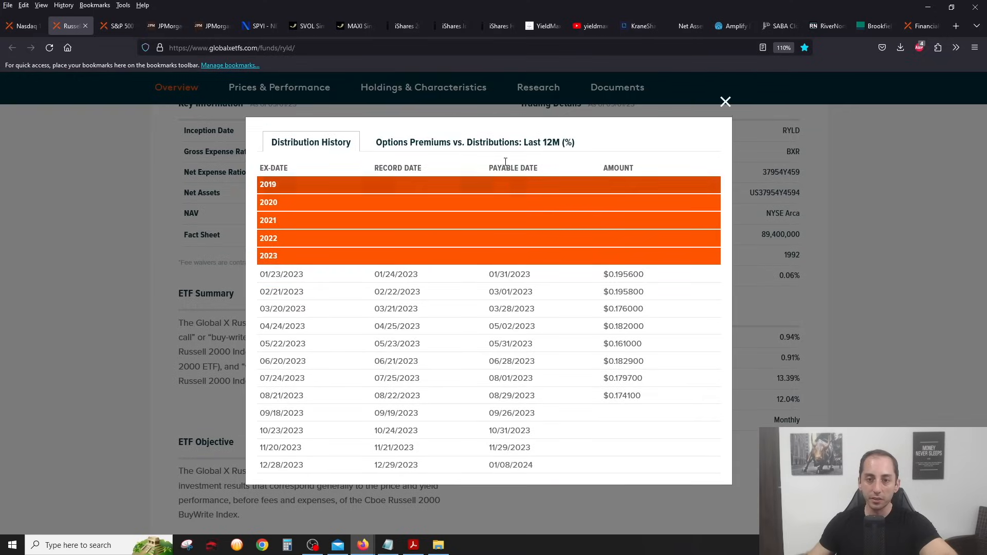
Check RYLD's NAV and distribution history list, then leave its distribution details for the XYLD page.
left_click(480, 142)
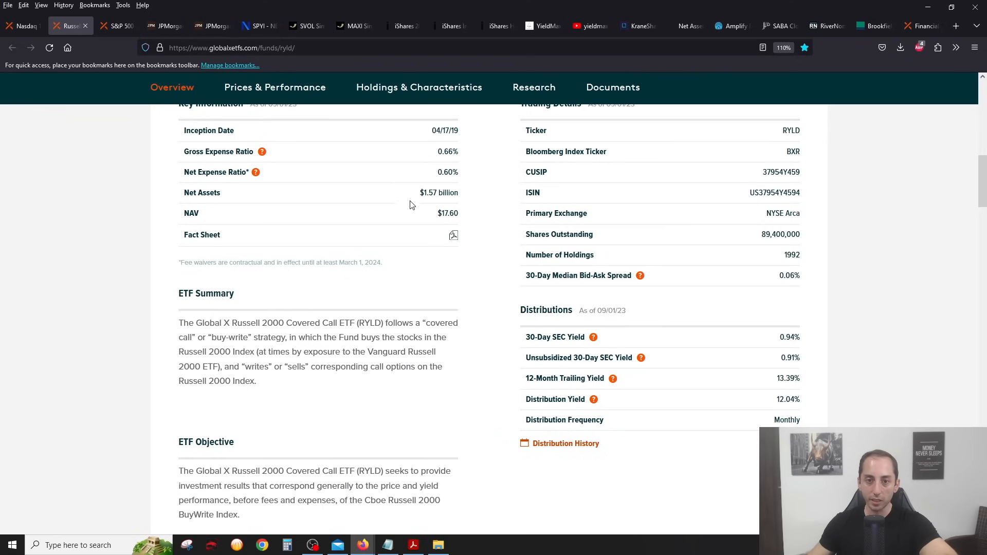
double_click(447, 213)
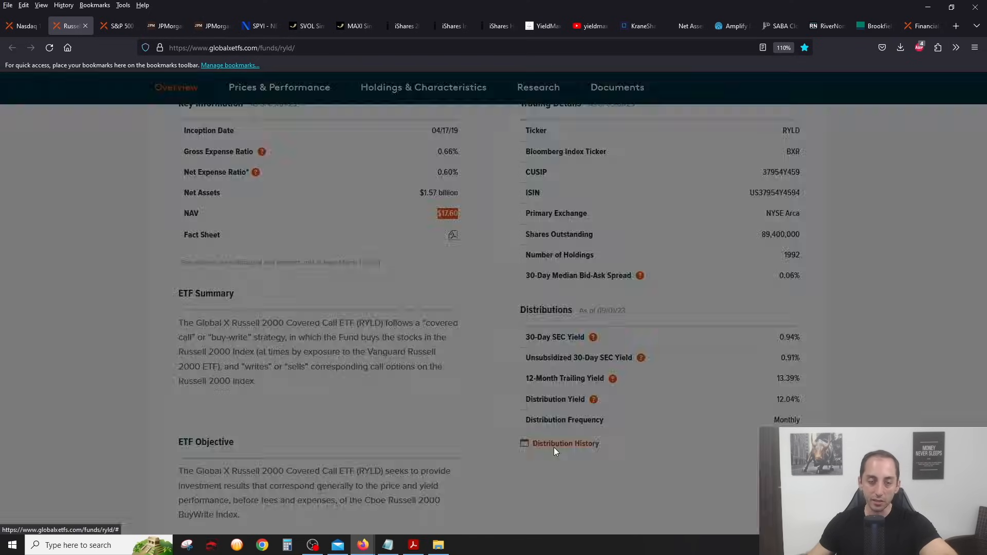
left_click(565, 443)
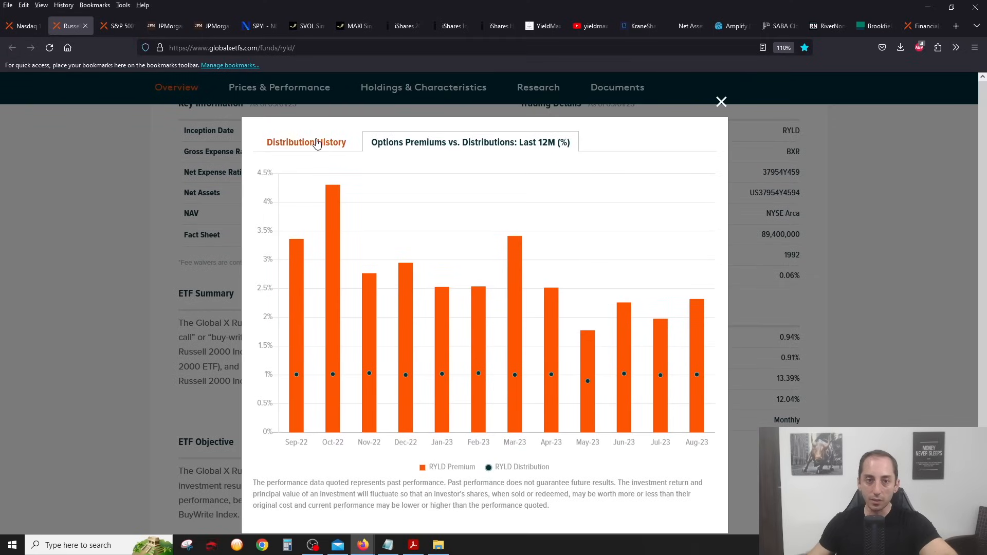
left_click(306, 142)
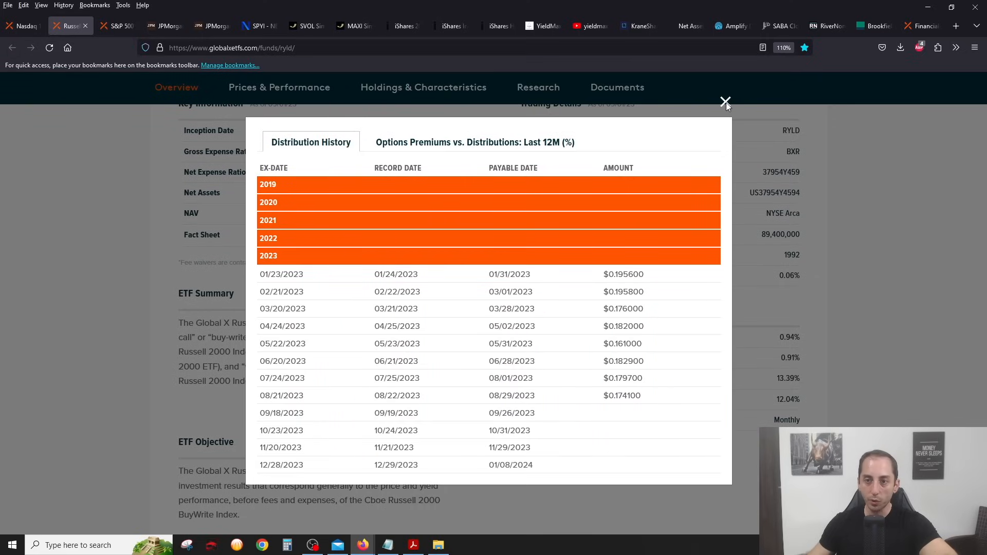
left_click(725, 102)
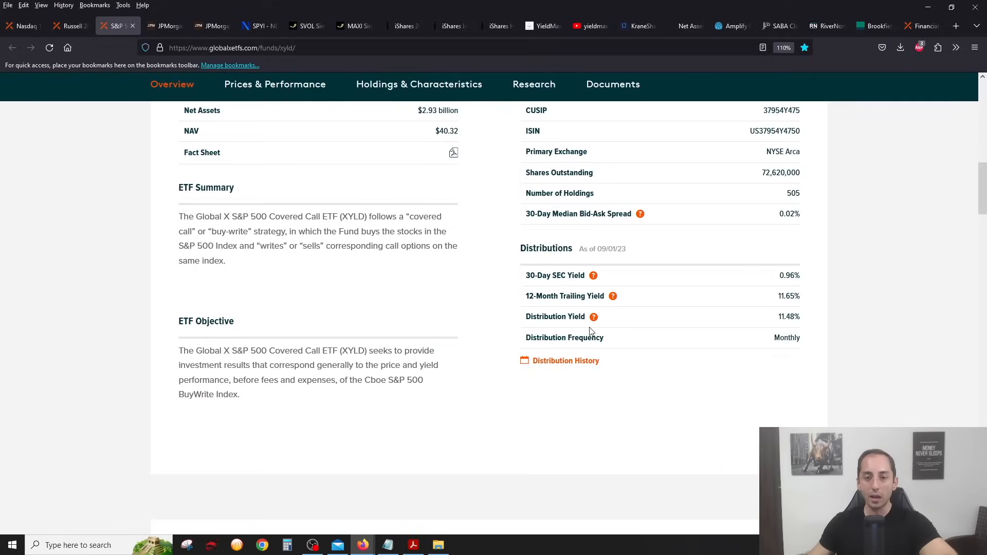
left_click(565, 361)
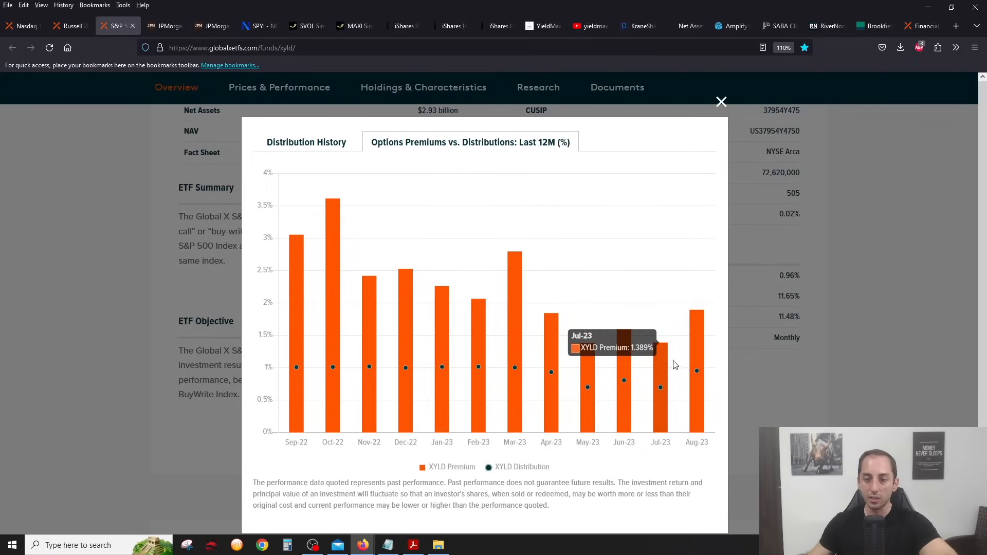
mouse_move(696, 349)
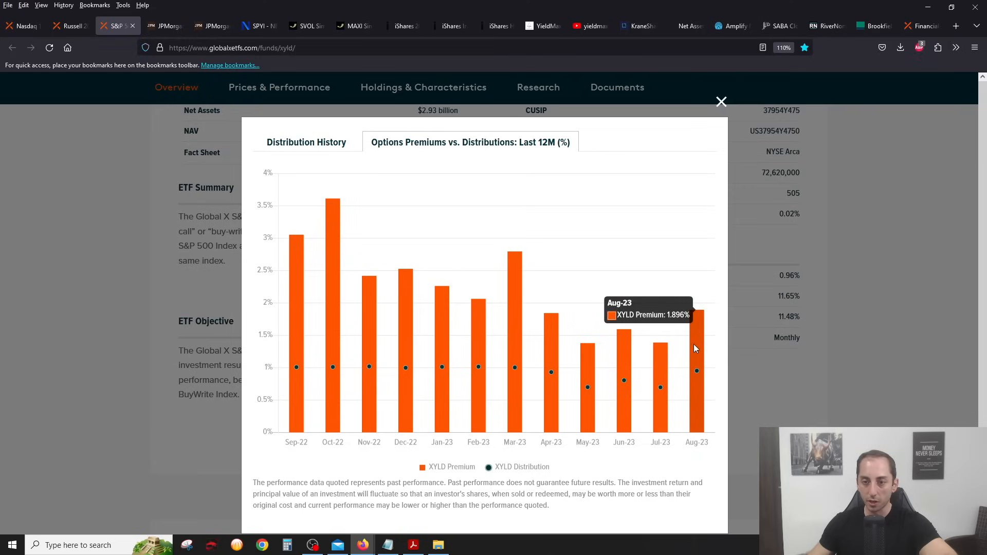
mouse_move(697, 378)
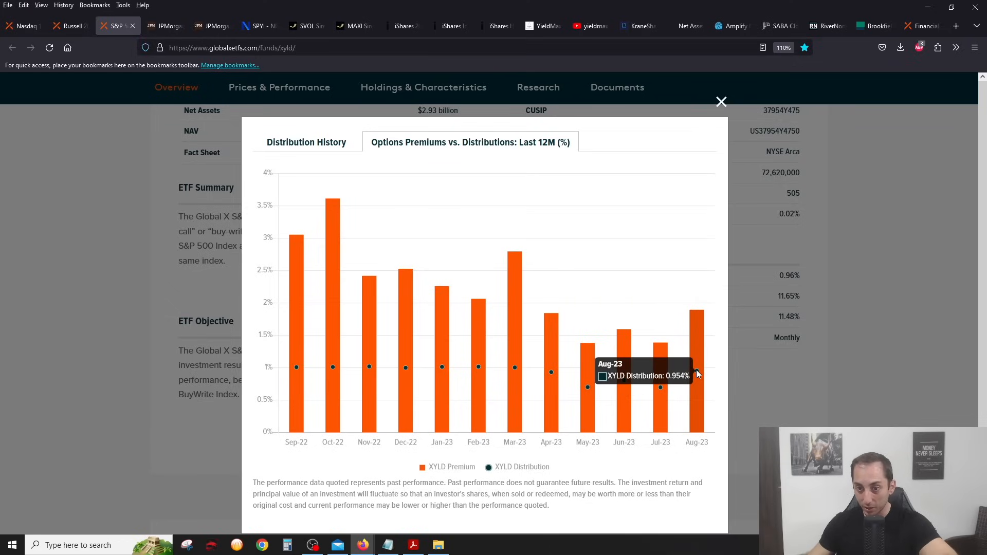
left_click(721, 102)
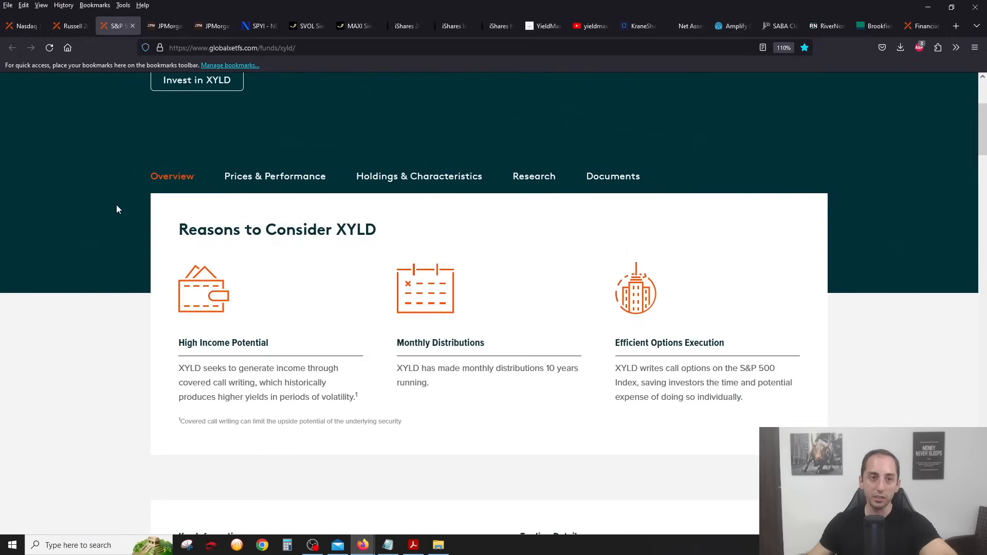
left_click(160, 25)
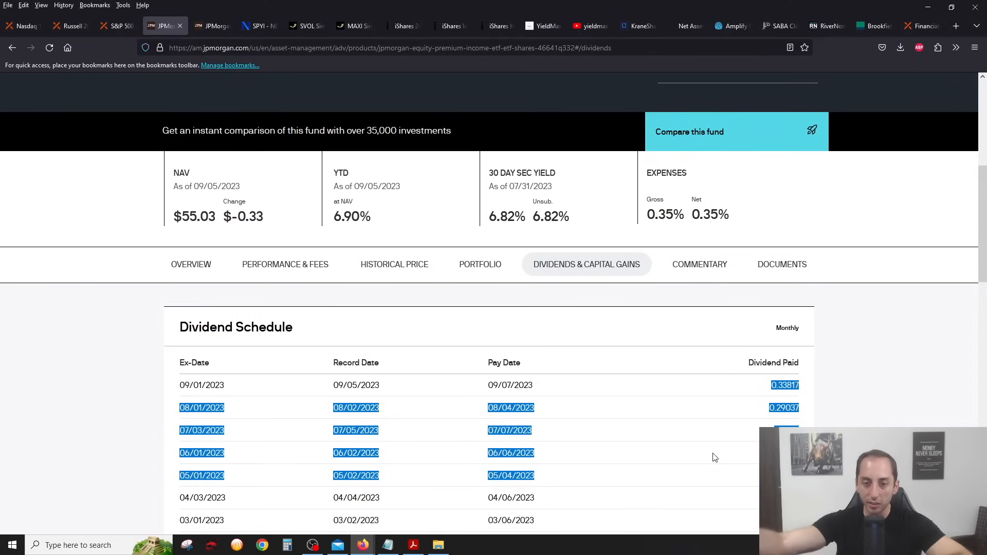
mouse_move(893, 412)
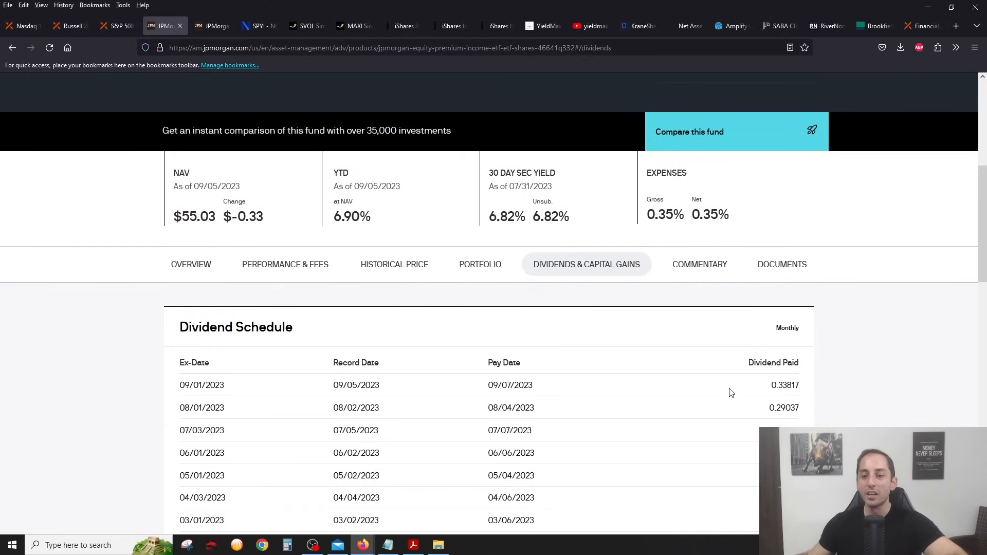
View the JEPQ header with NAV, YTD and 30-day SEC yield, then move to the NEOS SPYI page.
scroll("down", 3)
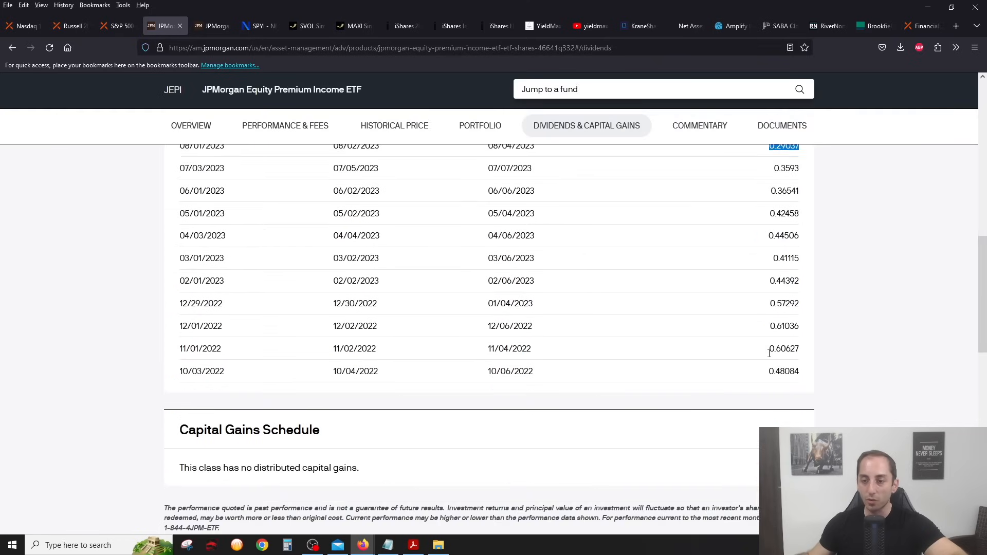
mouse_move(715, 389)
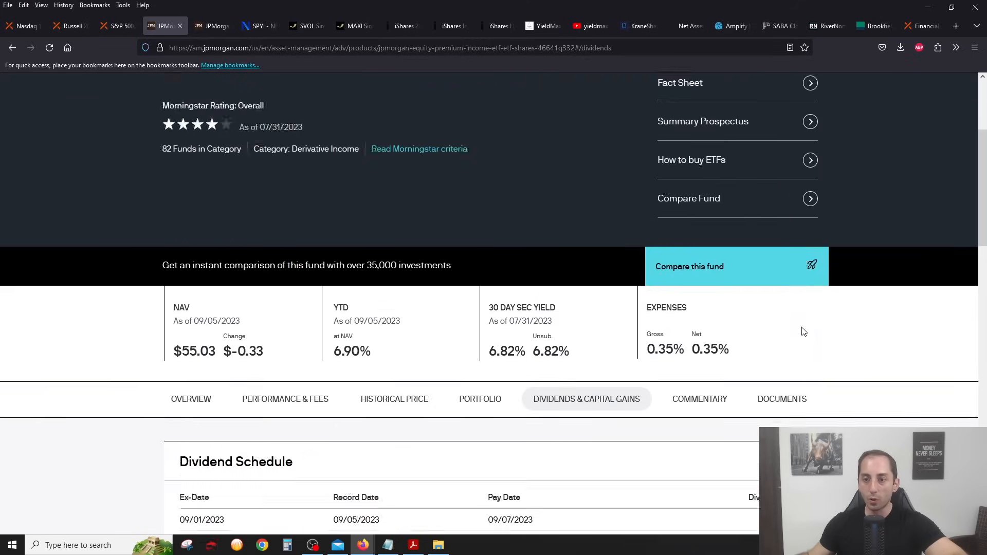
left_click(207, 26)
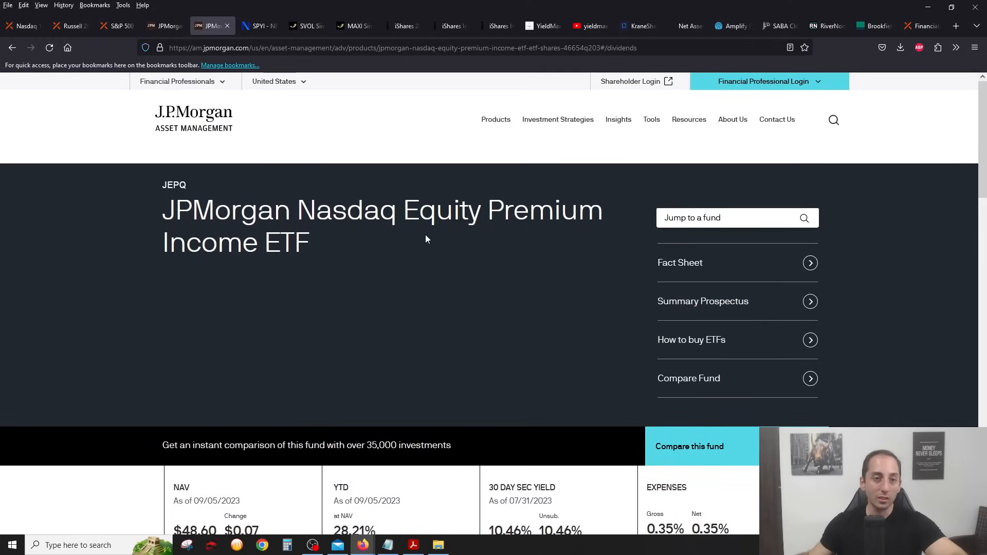
left_click(255, 26)
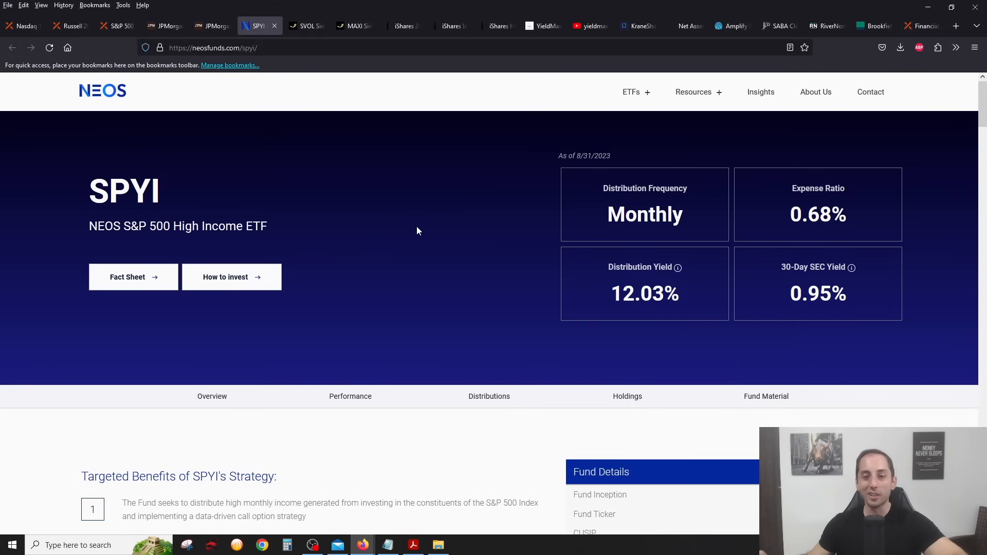
mouse_move(452, 222)
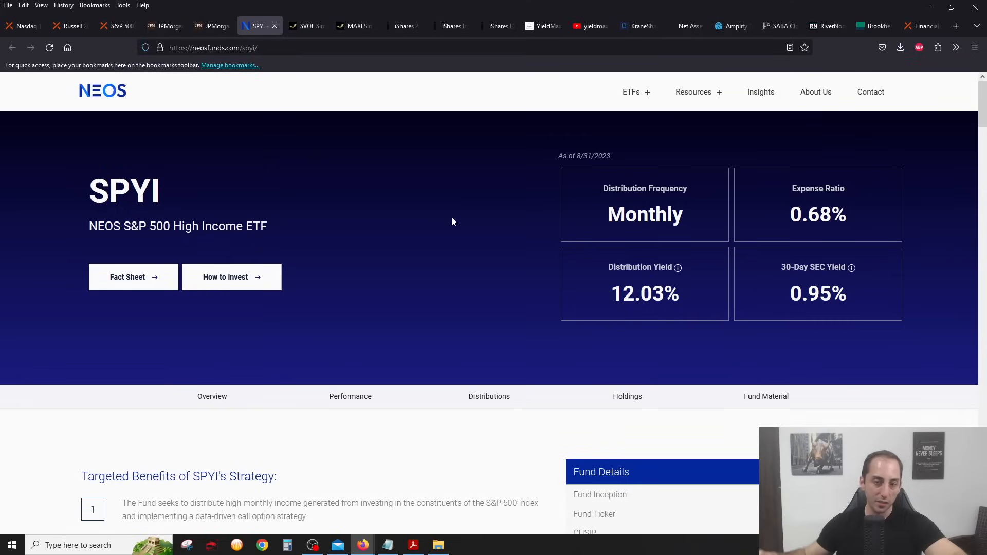
mouse_move(436, 229)
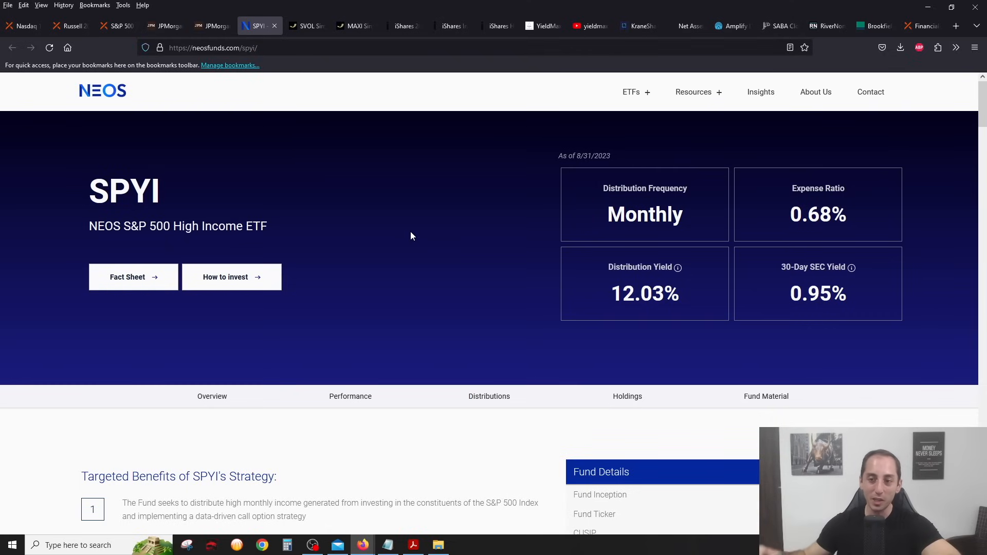
mouse_move(510, 321)
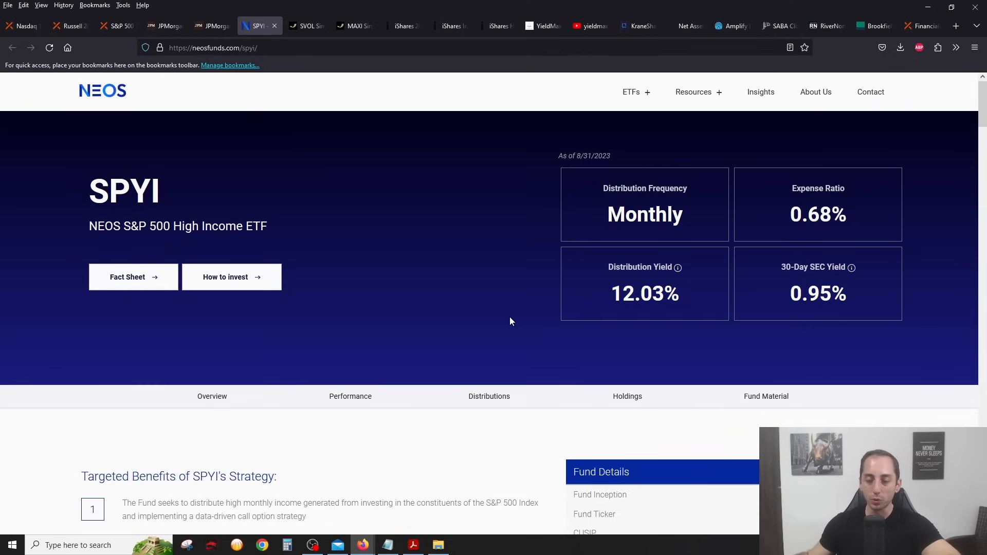
Scroll through SPYI's fund details, performance and 2023 monthly distributions, then revisit Global X's QYLD page.
scroll("down", 3)
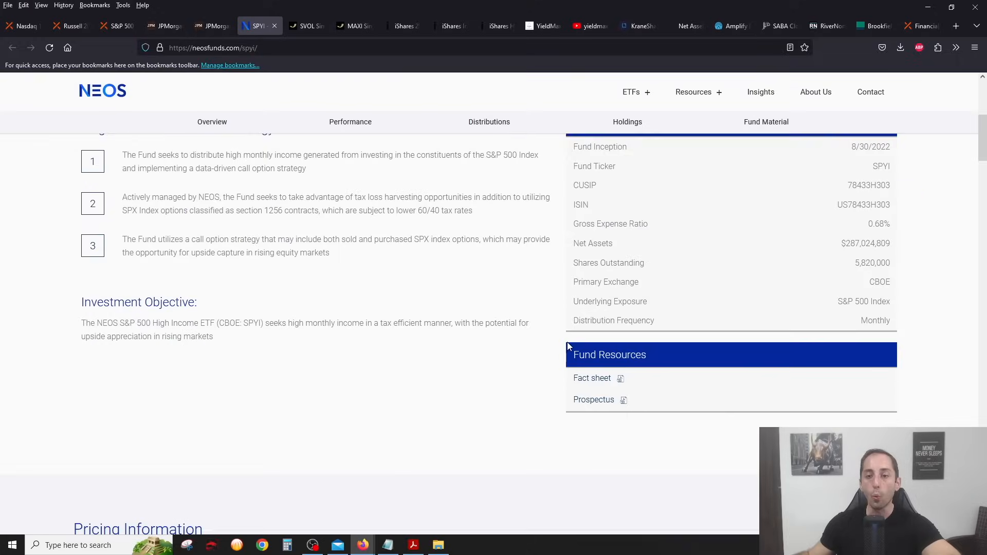
scroll("down", 3)
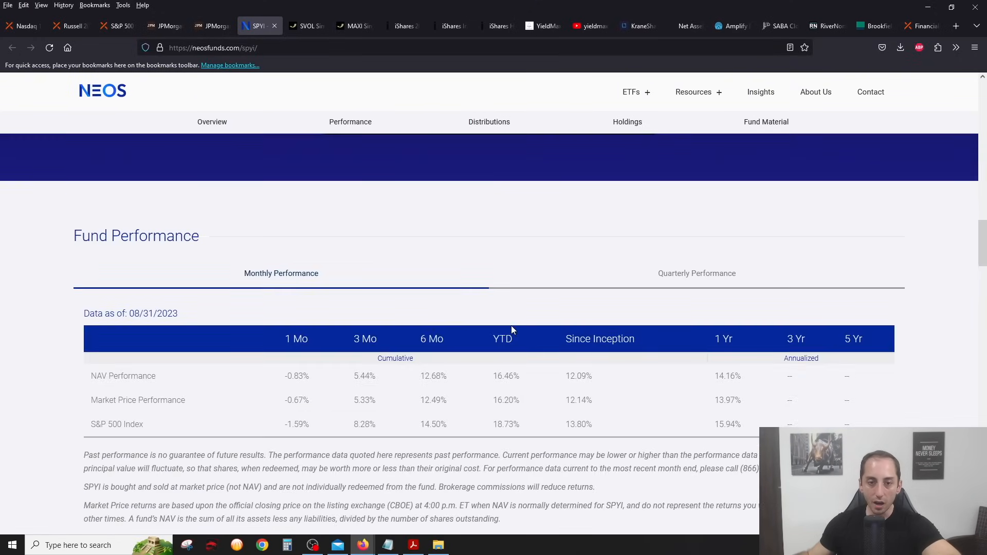
scroll("down", 3)
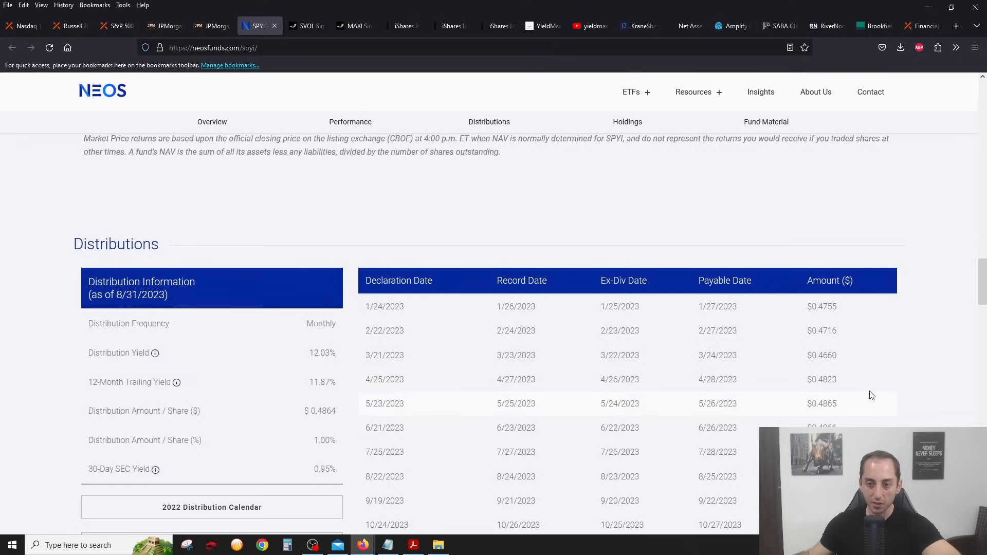
scroll("down", 3)
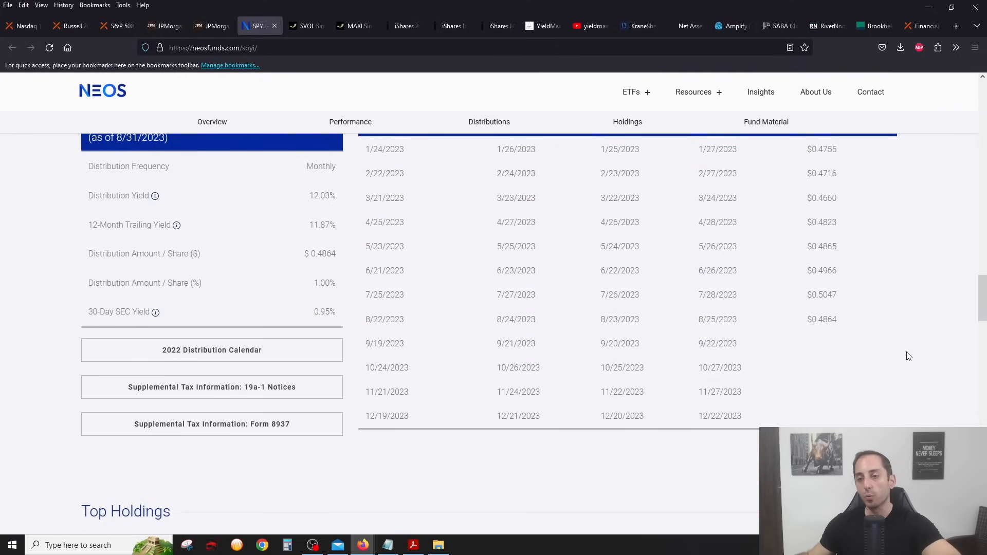
scroll("up", 3)
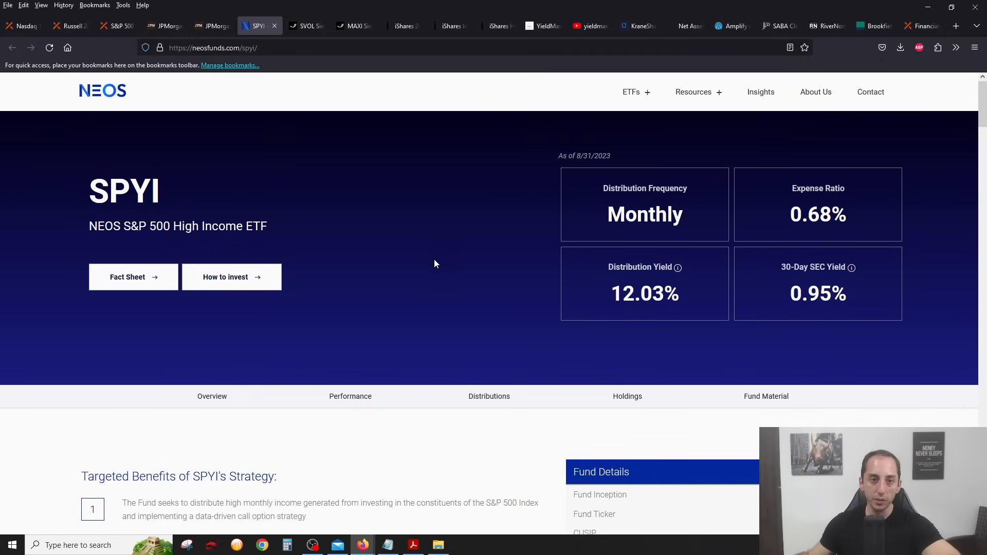
mouse_move(258, 25)
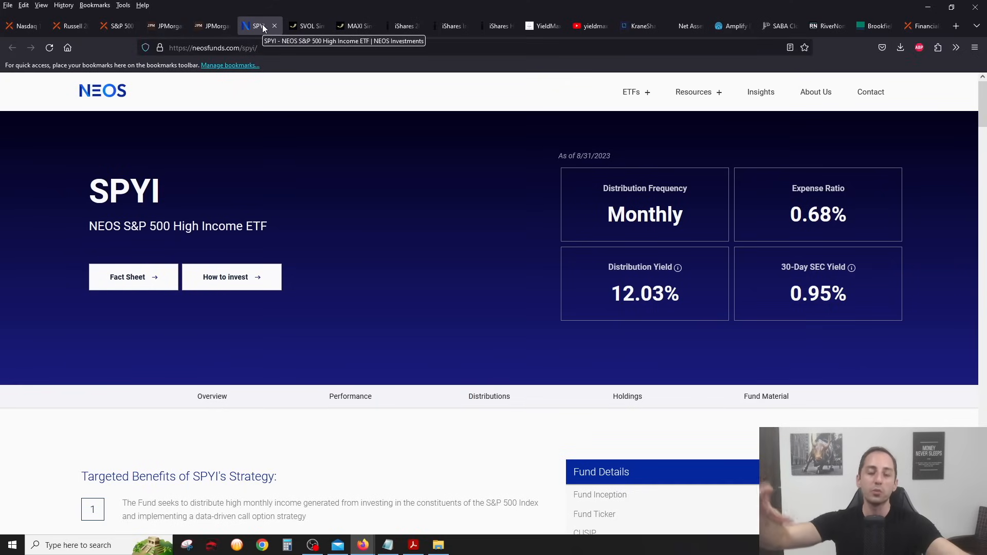
mouse_move(292, 165)
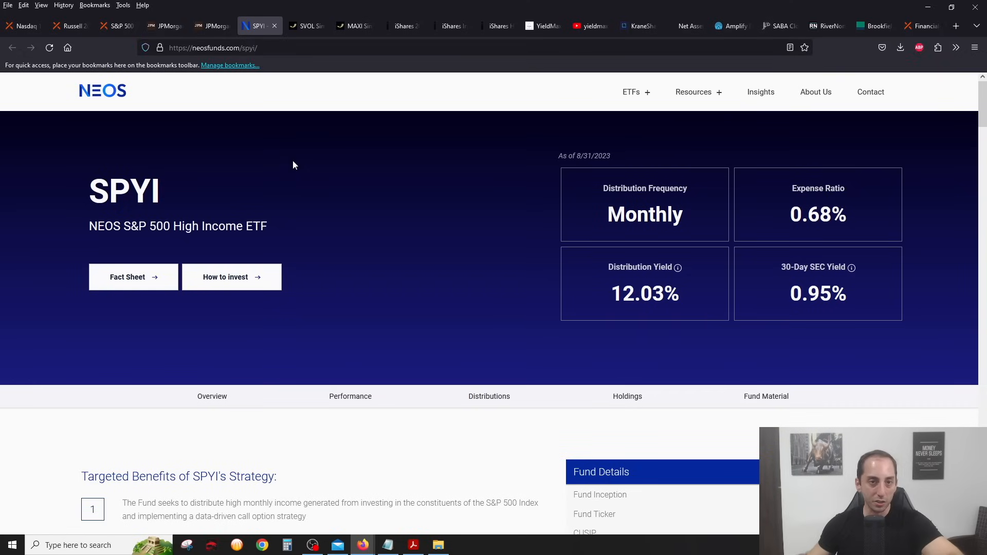
mouse_move(268, 100)
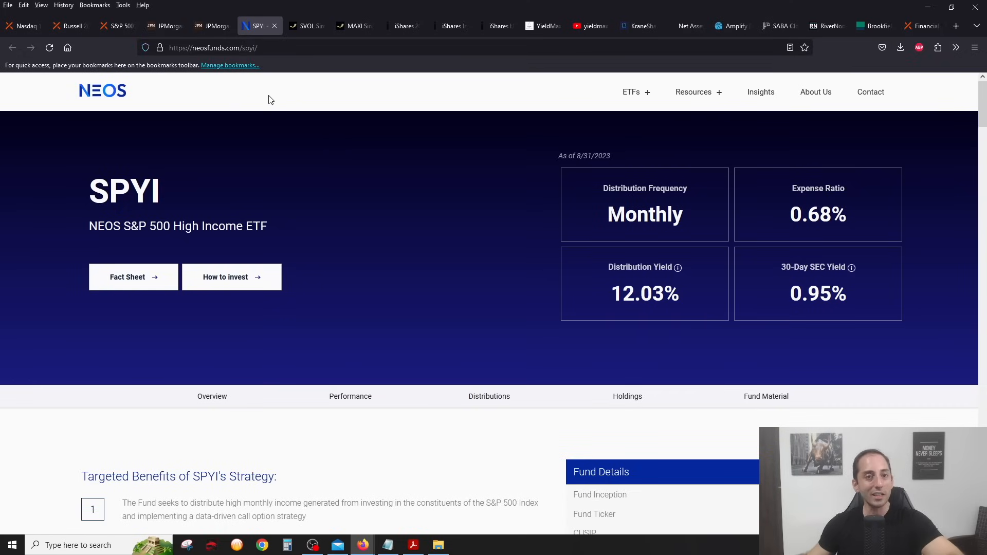
left_click(21, 25)
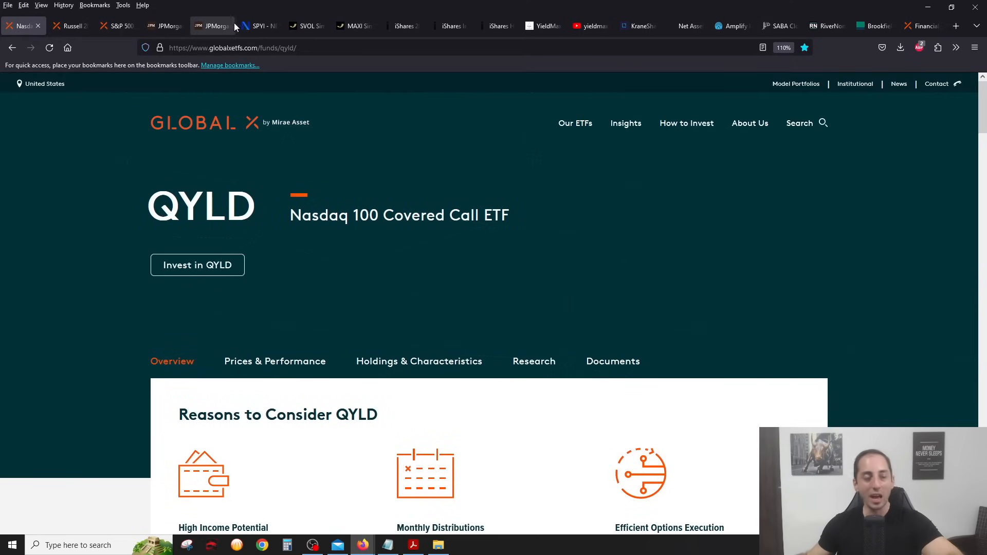
mouse_move(214, 26)
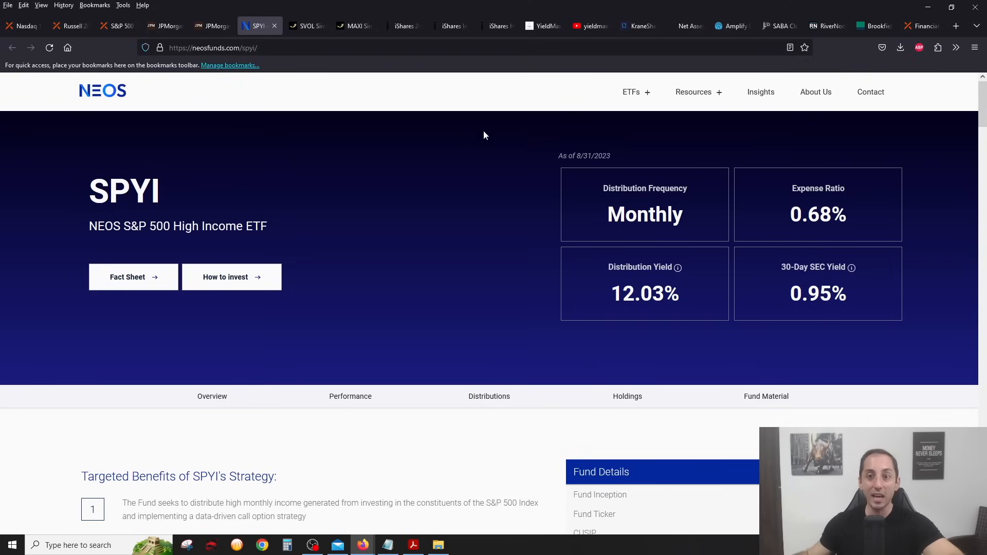
mouse_move(306, 26)
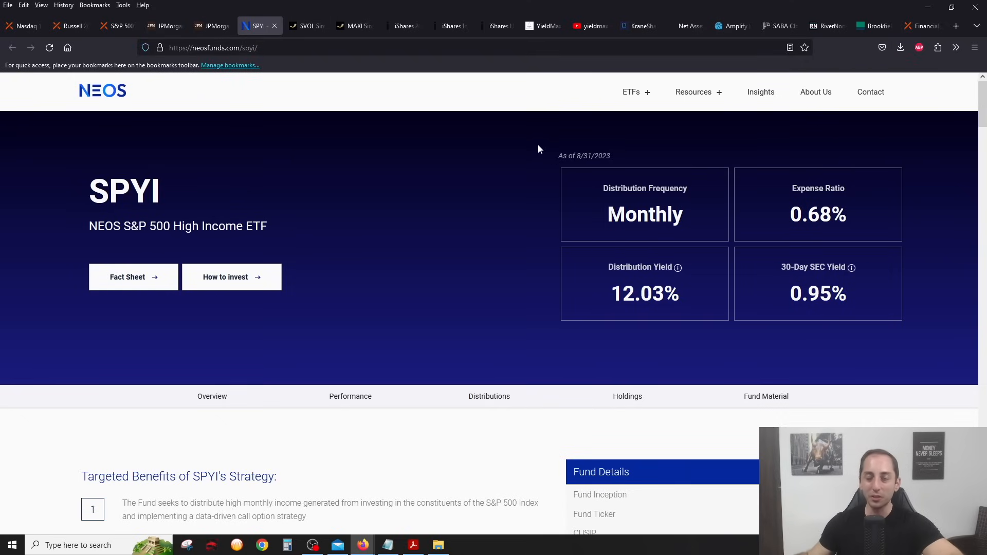
mouse_move(501, 218)
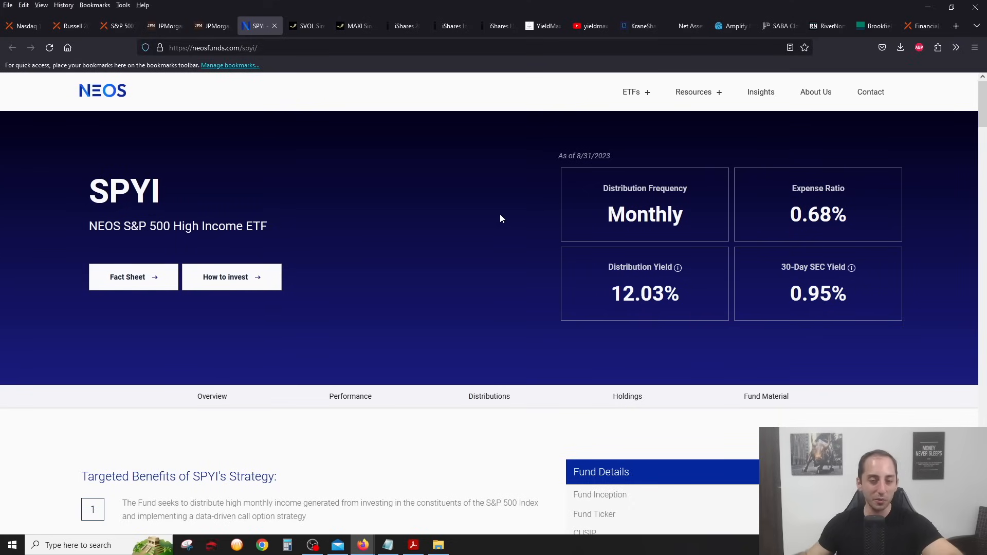
mouse_move(311, 99)
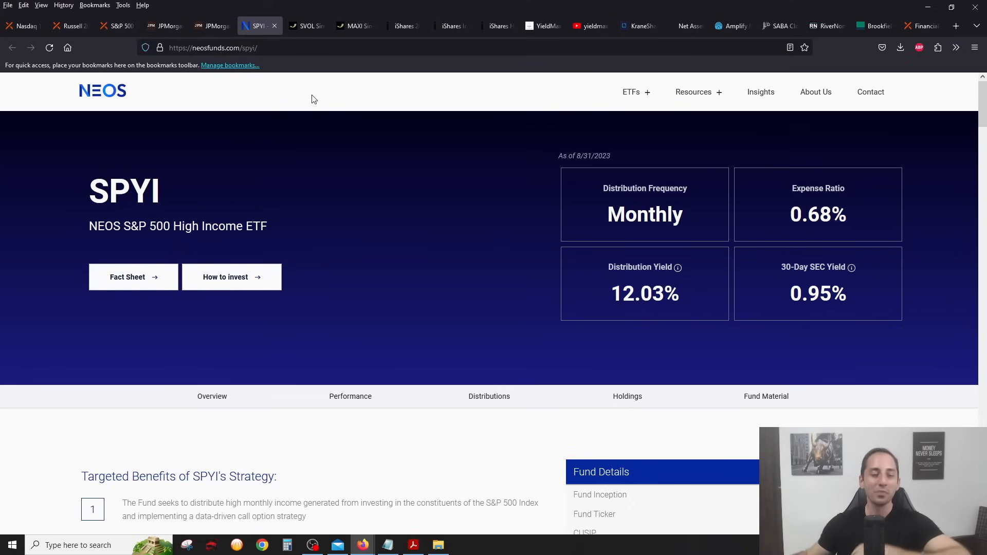
Scroll through SVOL's total assets, performance returns and recent $0.30–$0.32 monthly distributions.
left_click(304, 26)
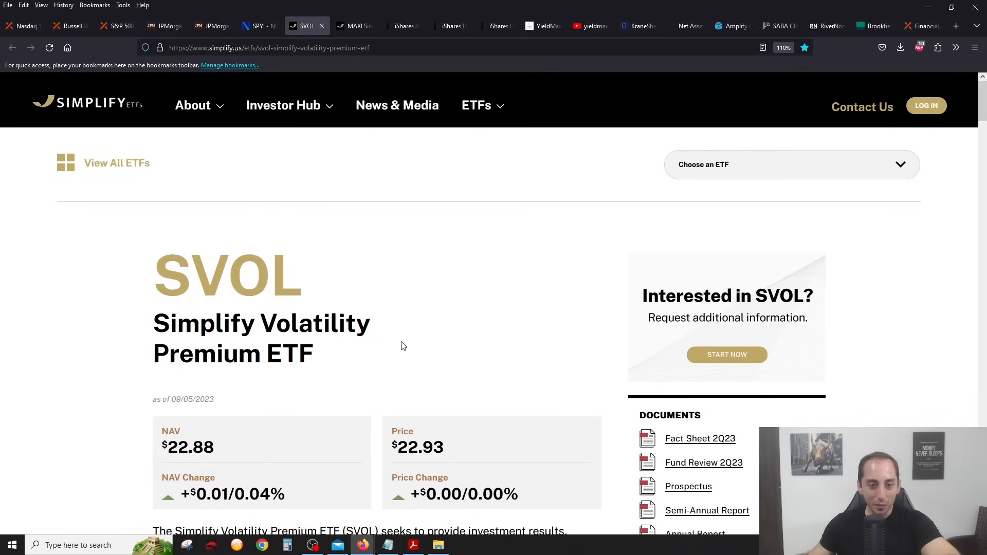
scroll("down", 3)
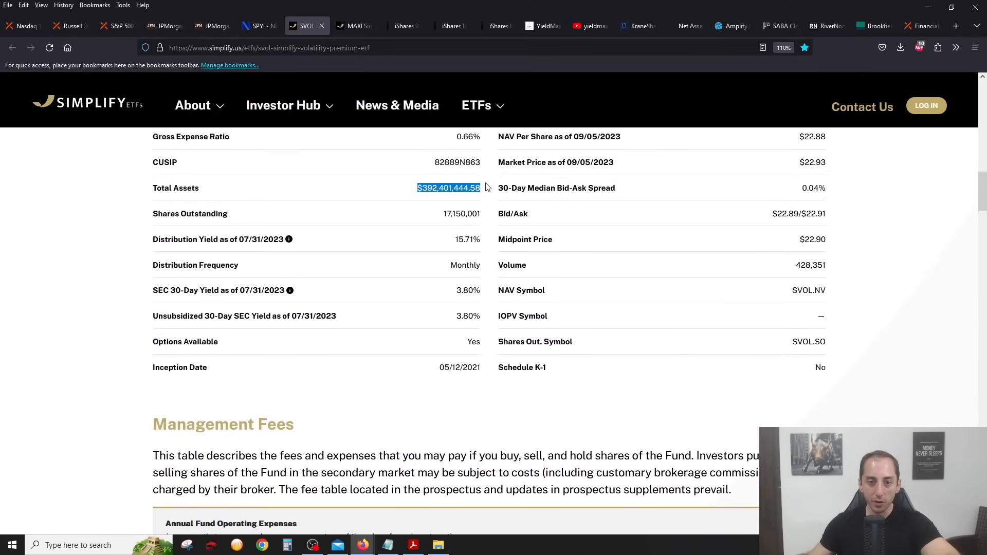
scroll("down", 3)
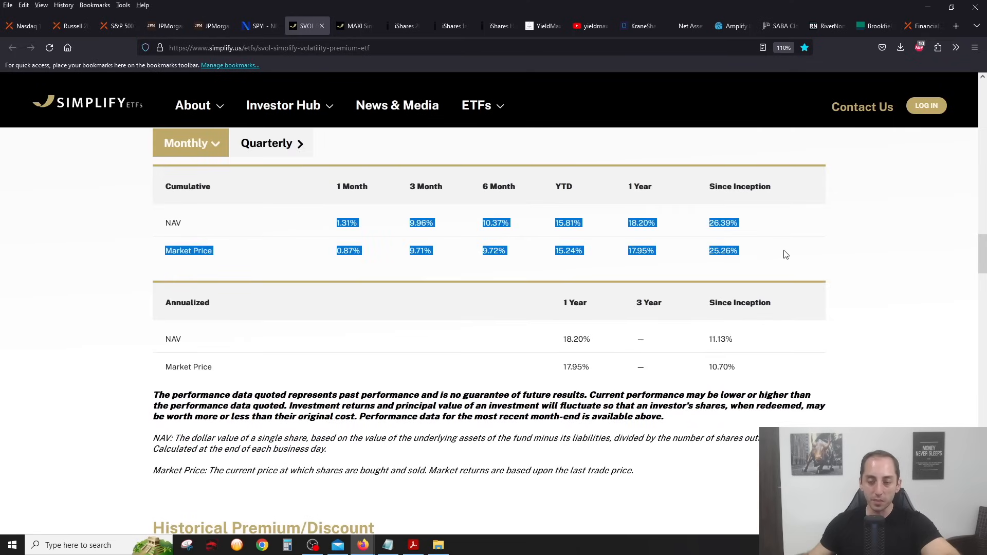
scroll("down", 3)
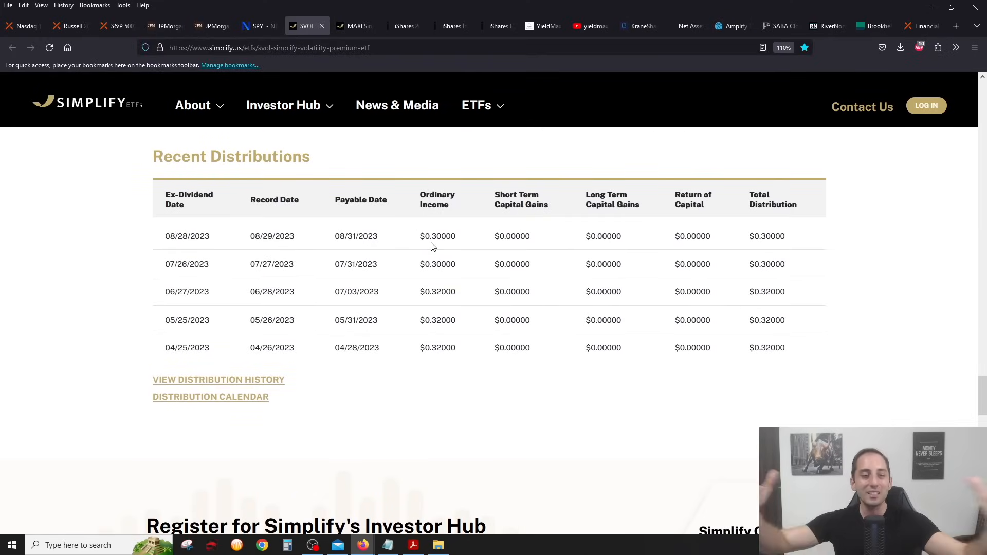
mouse_move(72, 367)
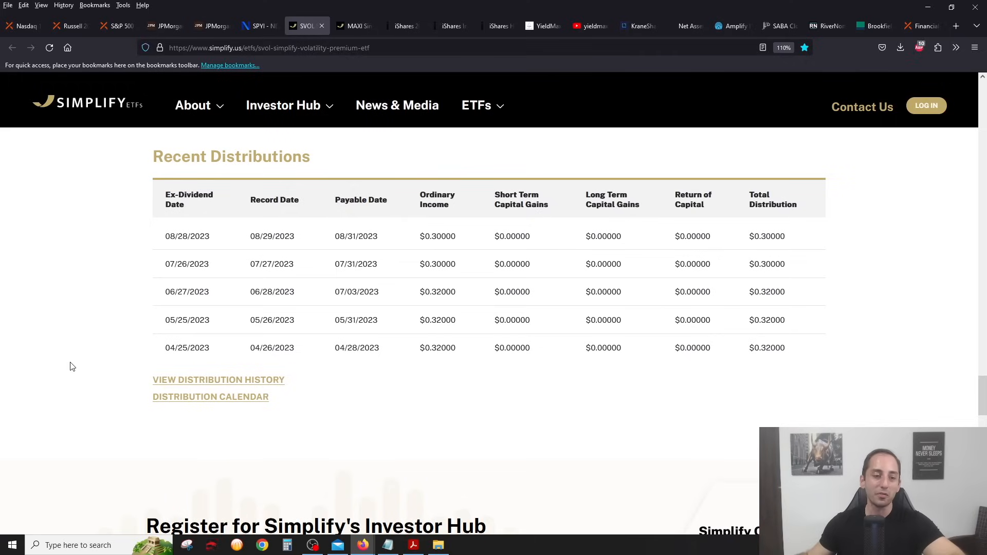
scroll("up", 3)
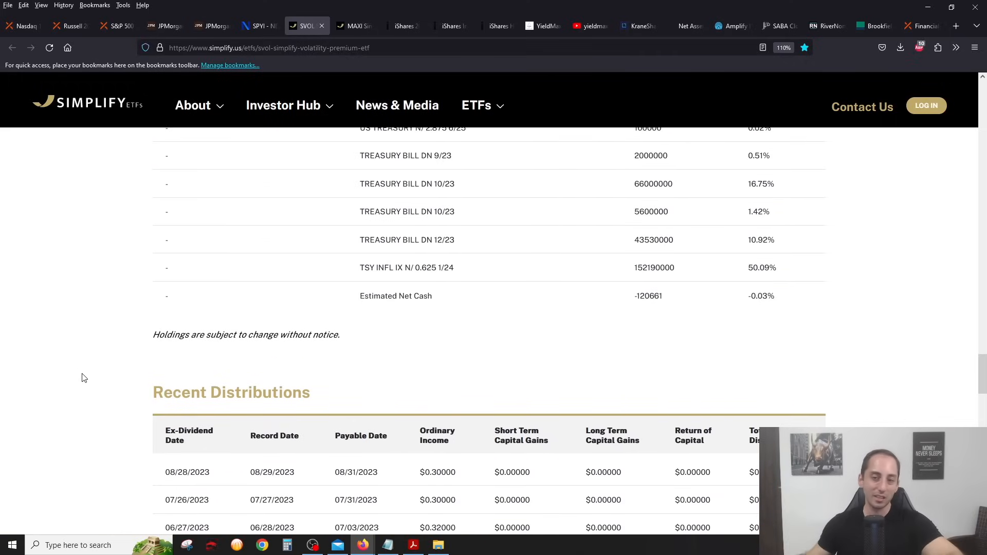
scroll("down", 3)
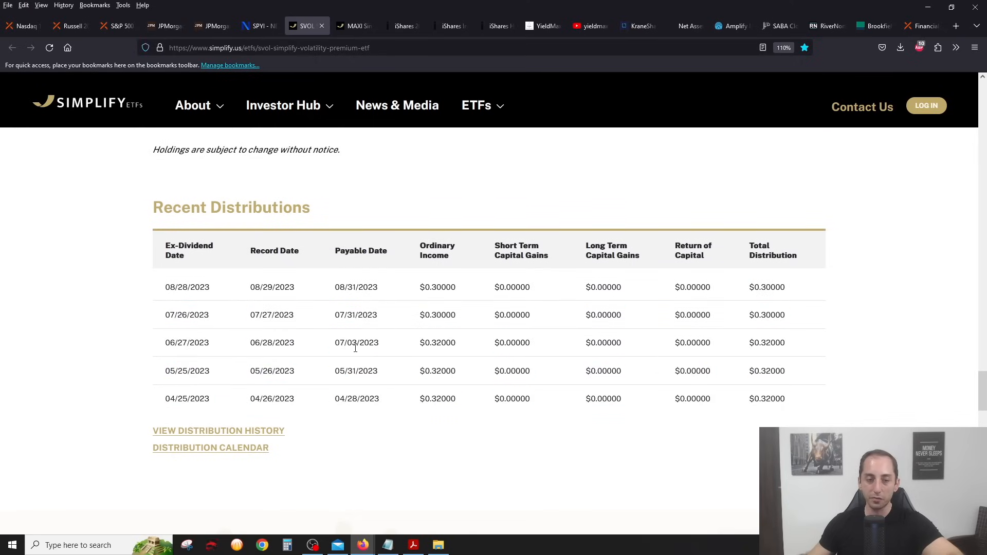
mouse_move(44, 368)
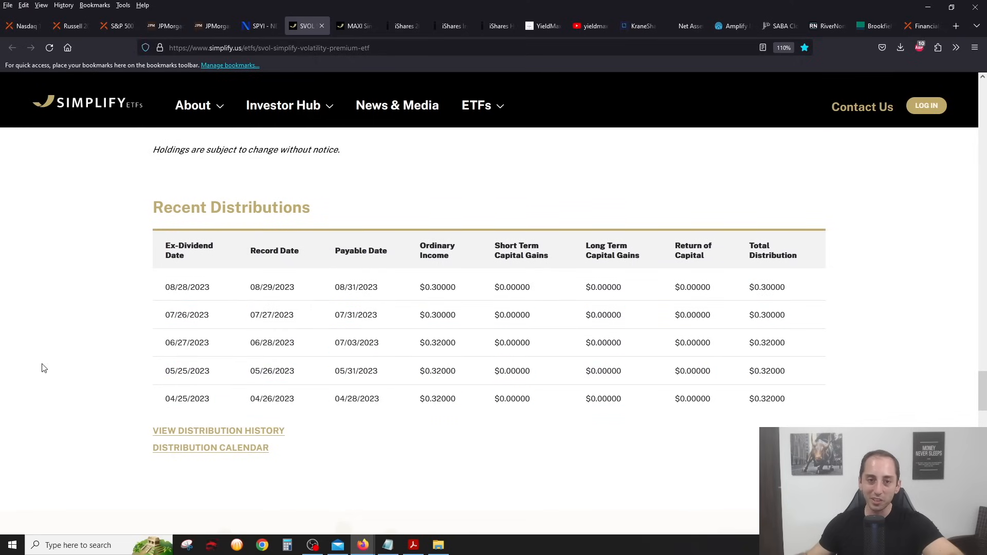
scroll("up", 3)
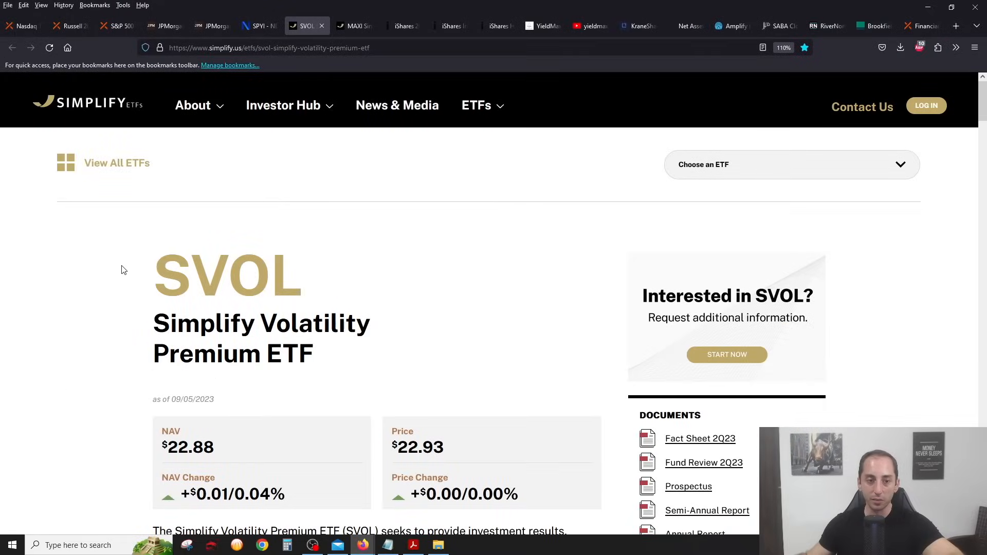
mouse_move(356, 357)
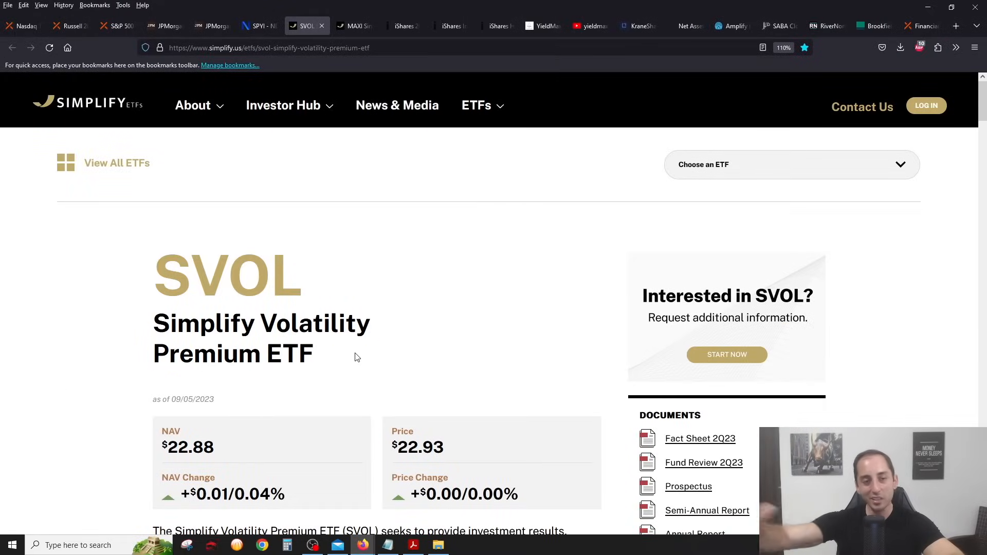
Scroll through MAXI's fund overview, NAV, premium/discount, yield and $0.15 monthly distributions.
left_click(351, 26)
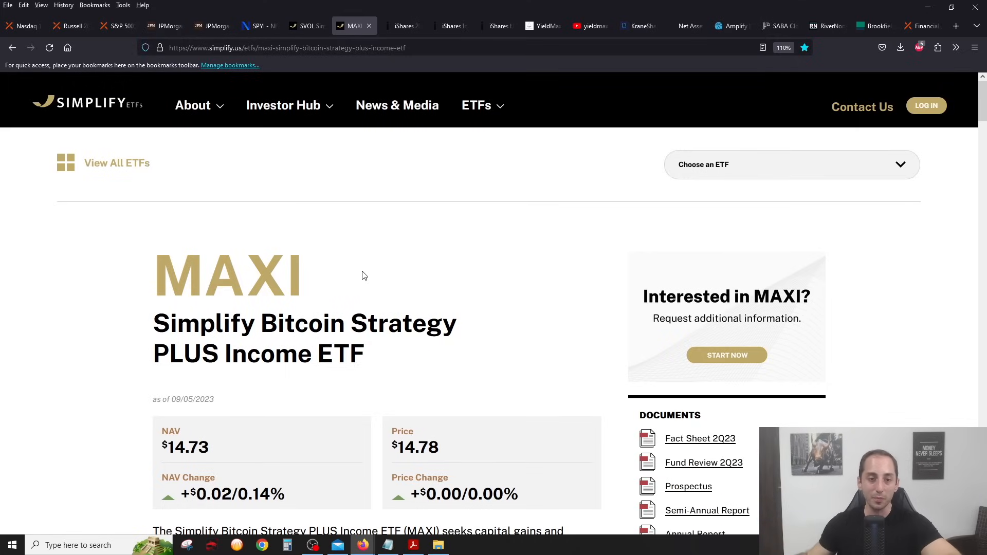
mouse_move(99, 264)
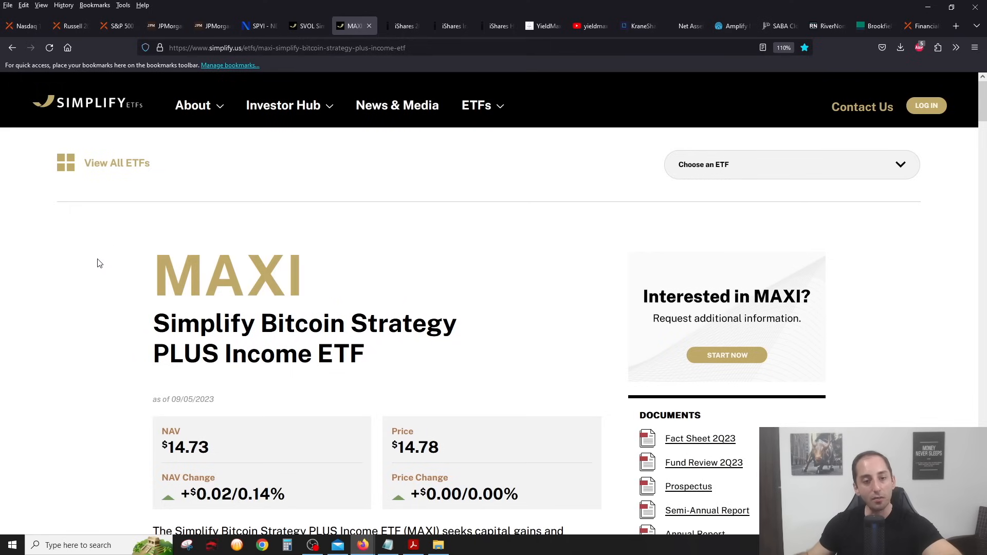
scroll("down", 3)
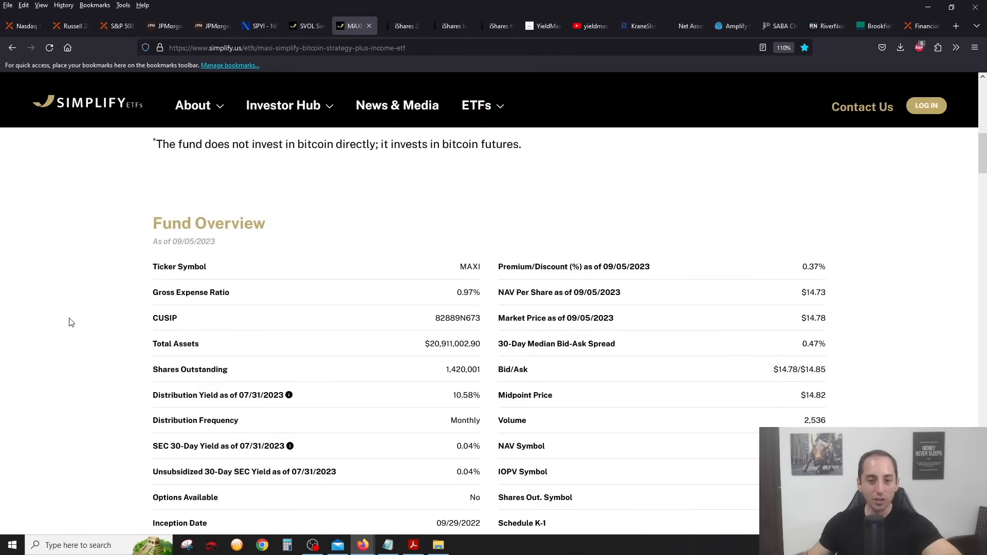
scroll("down", 3)
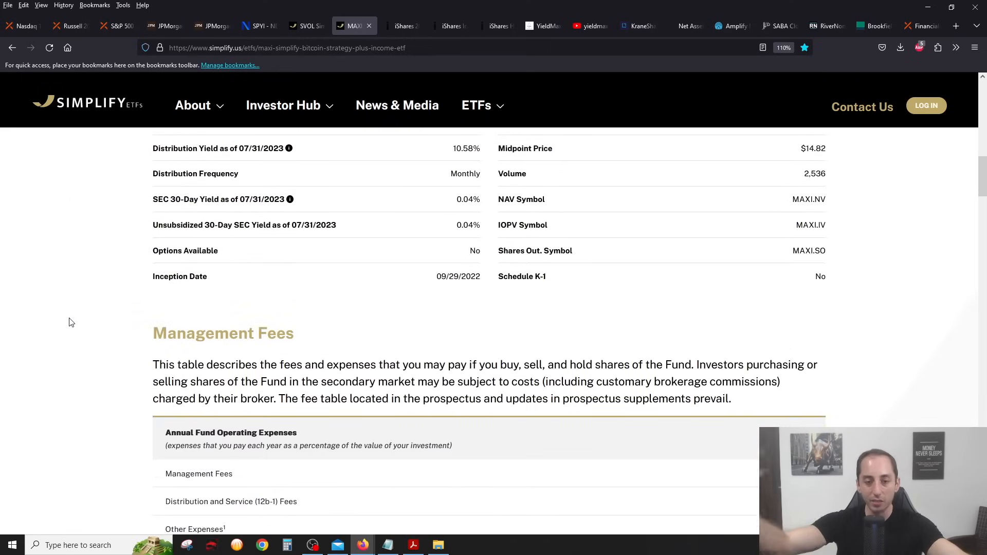
scroll("down", 3)
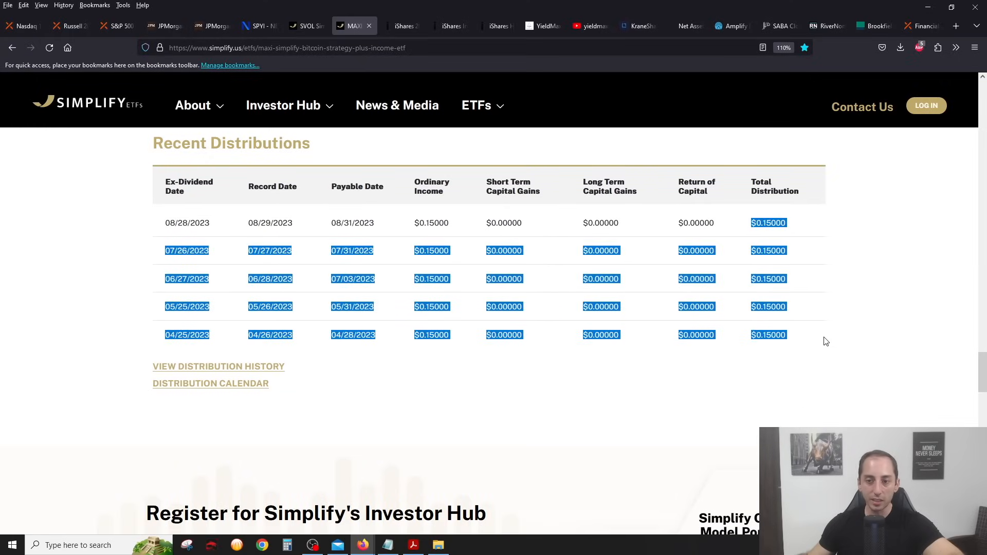
scroll("up", 3)
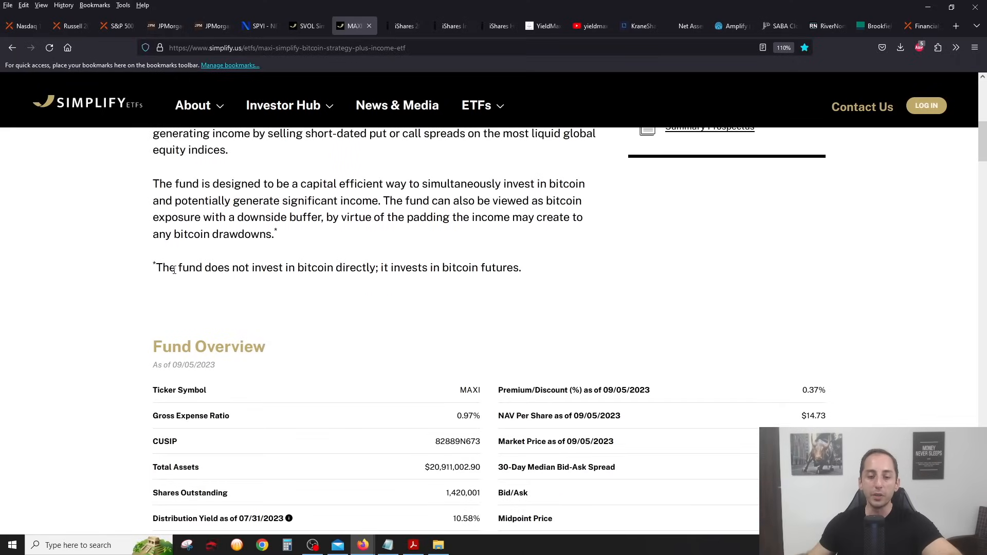
scroll("down", 3)
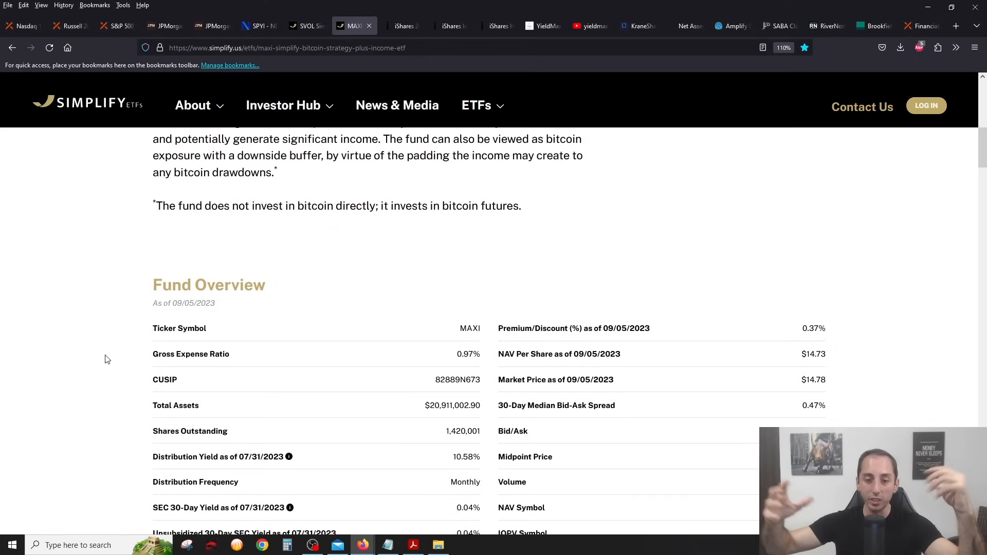
scroll("down", 3)
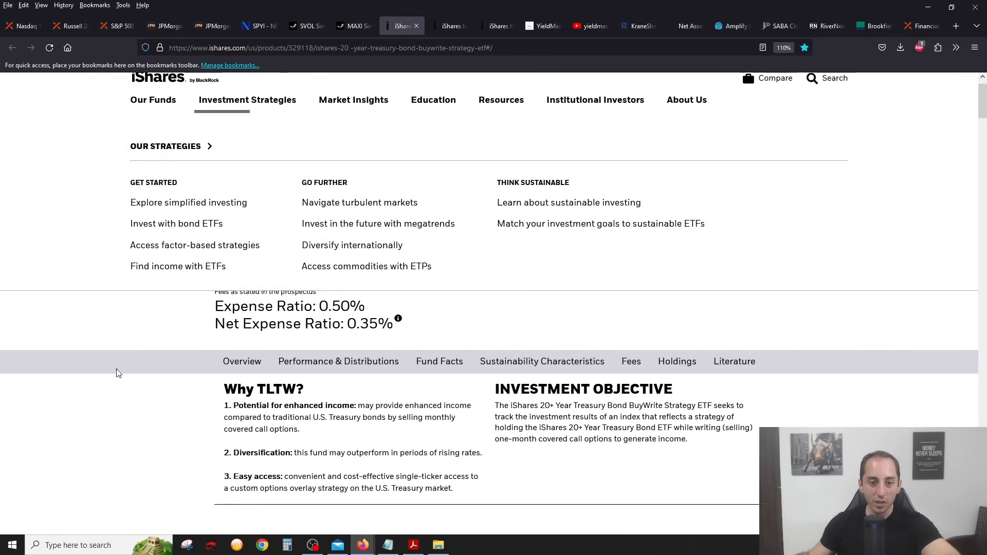
Flip between the LQDW and TLTW BuyWrite pages and close TLTW's distributions table.
scroll("down", 3)
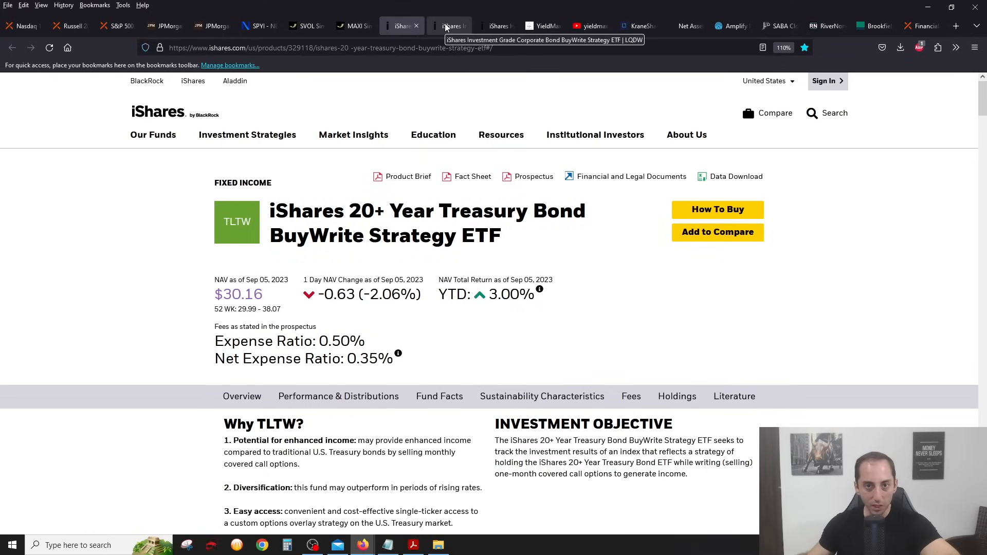
left_click(449, 25)
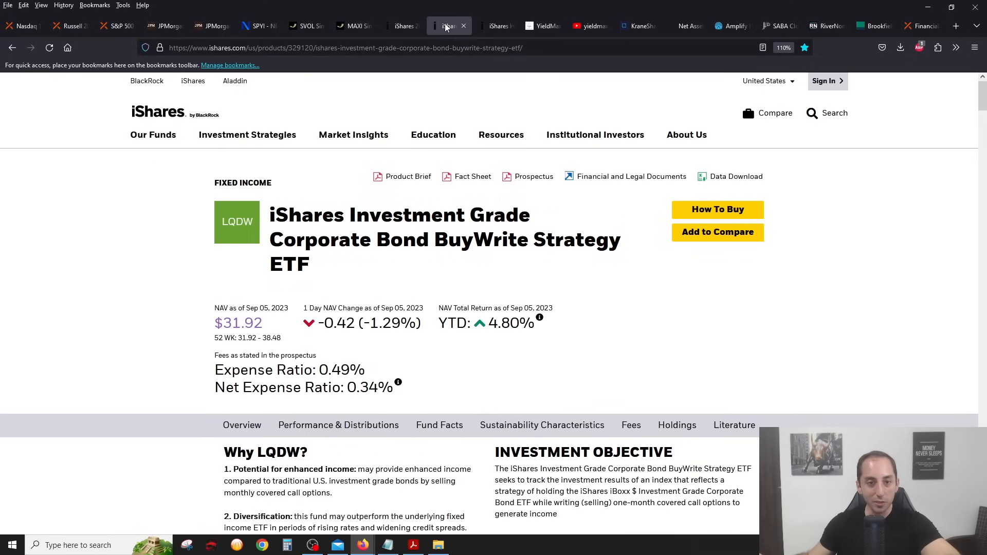
left_click(496, 26)
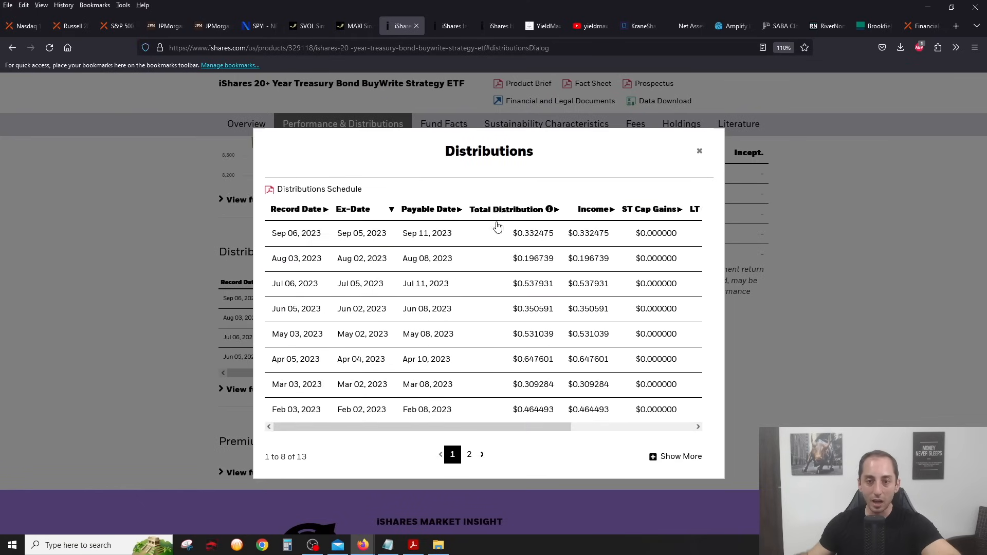
mouse_move(699, 153)
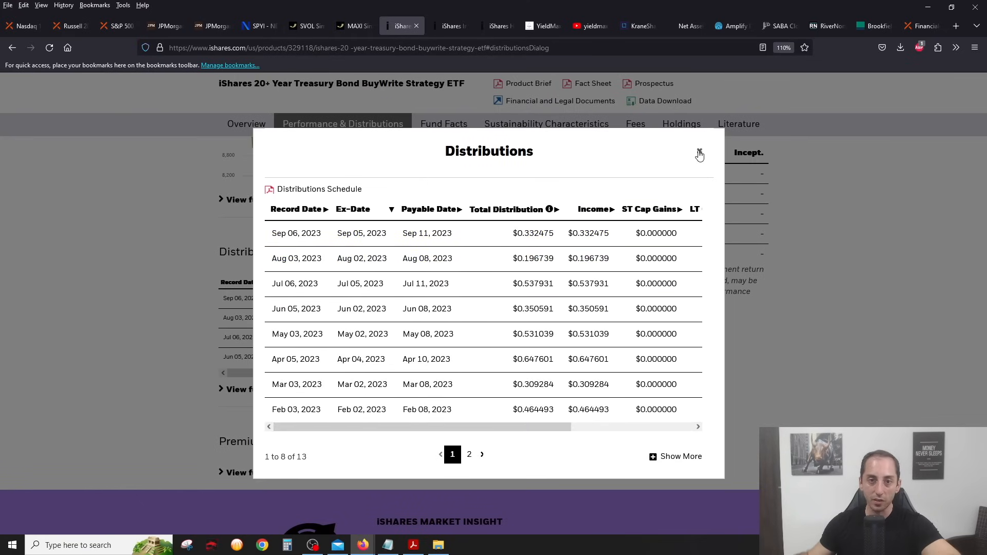
mouse_move(699, 153)
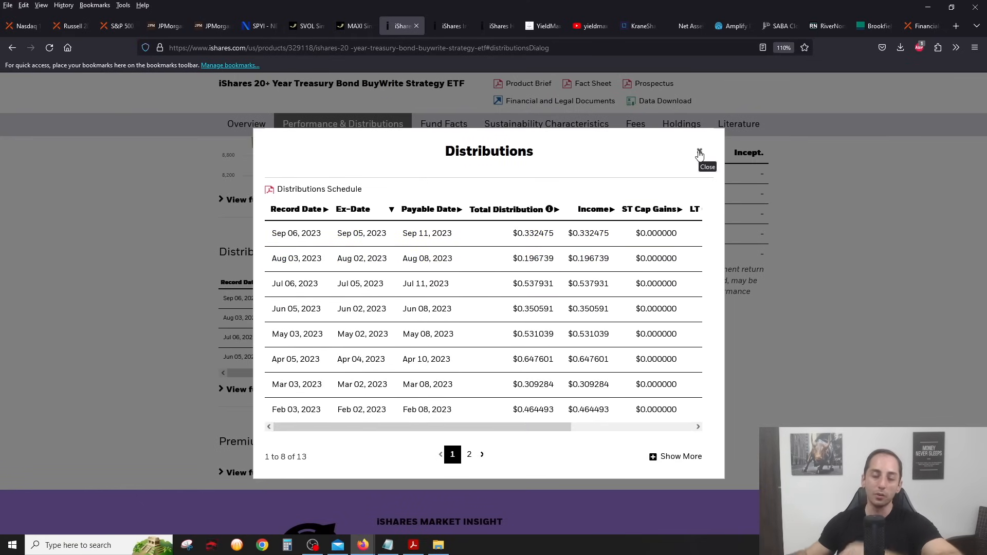
left_click(699, 153)
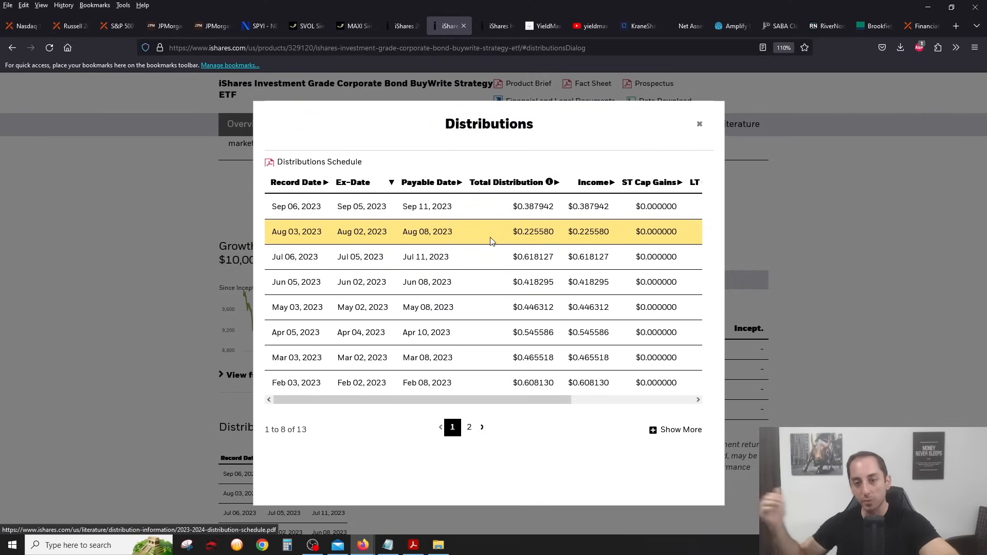
mouse_move(510, 220)
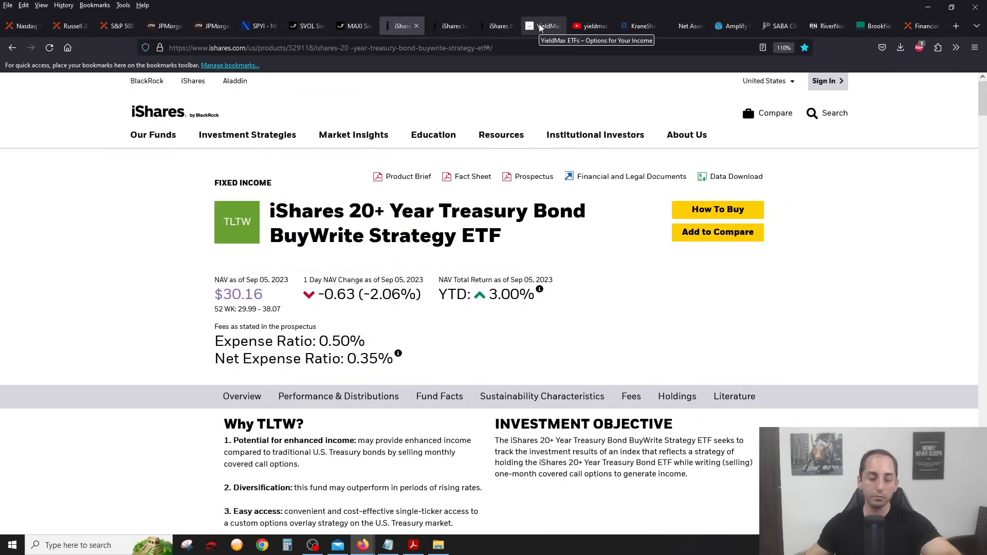
Scroll the YieldMax homepage fund tiles showing OARK, TSLY, APLY and NVDY distribution rates.
left_click(543, 25)
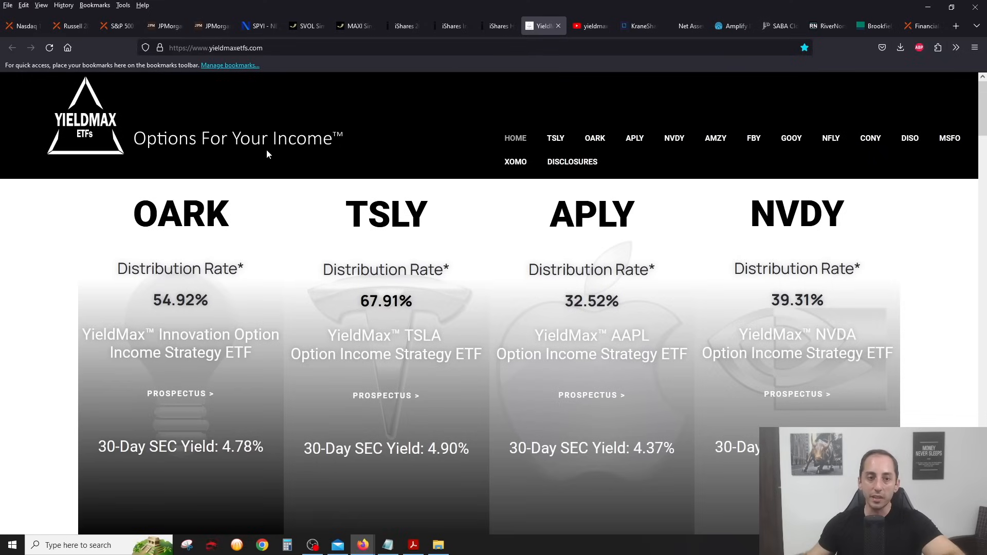
mouse_move(17, 256)
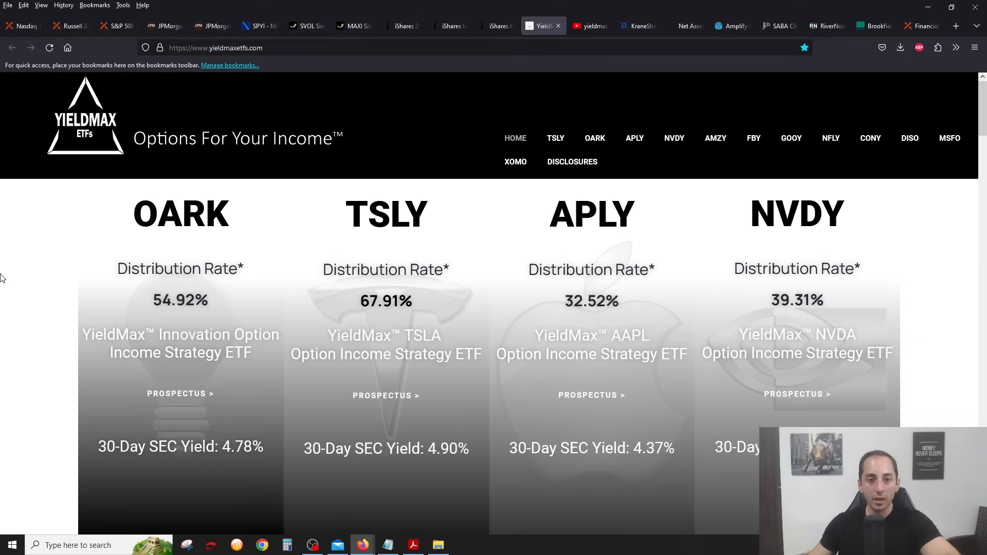
mouse_move(49, 265)
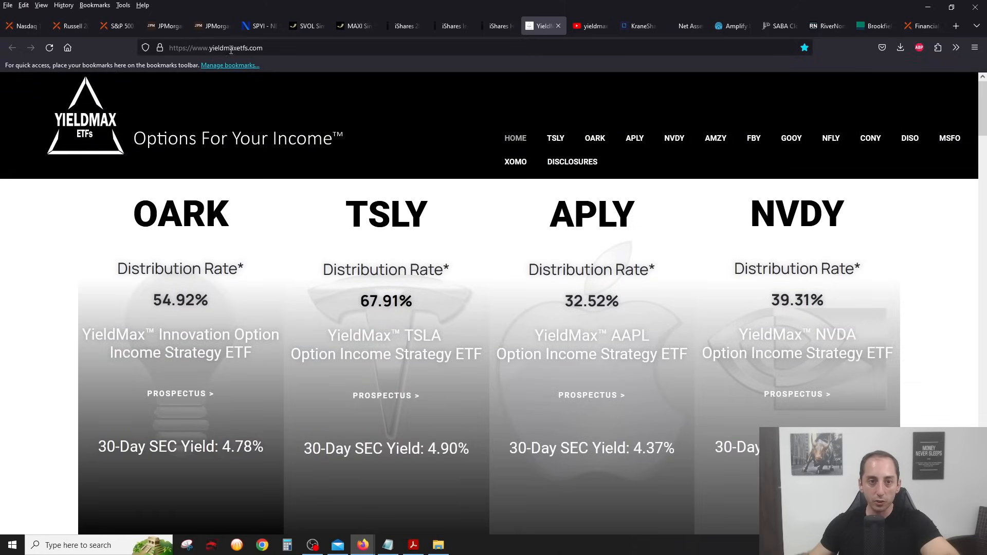
scroll("down", 3)
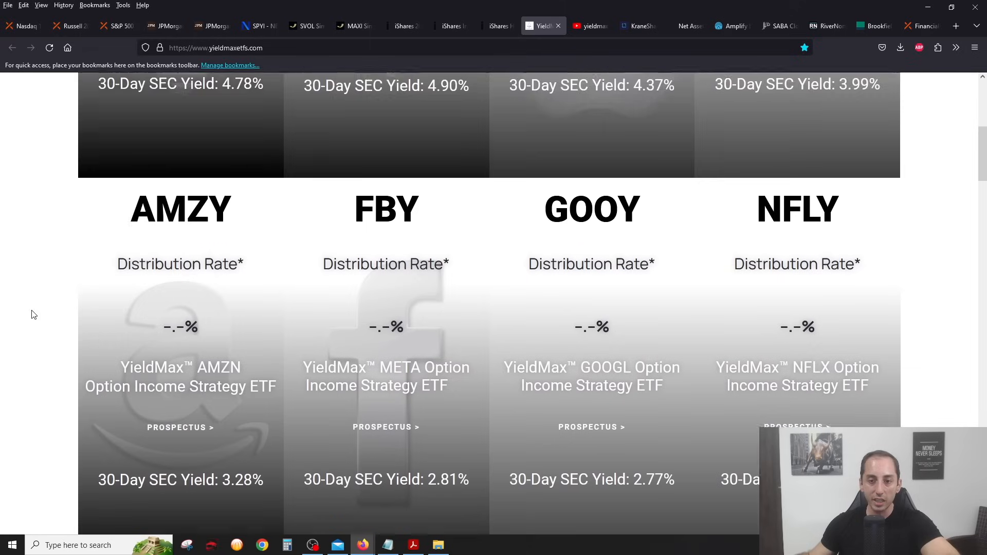
scroll("down", 3)
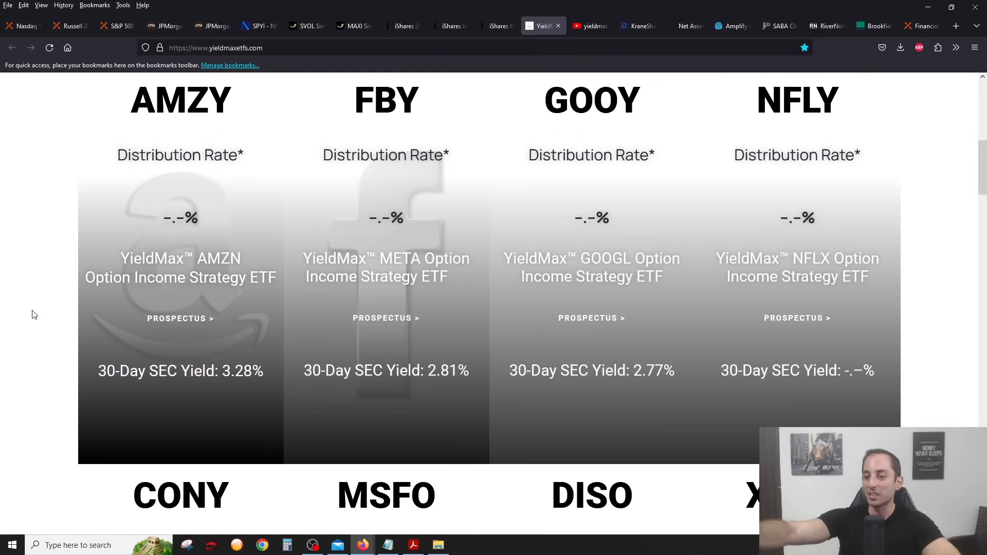
scroll("up", 3)
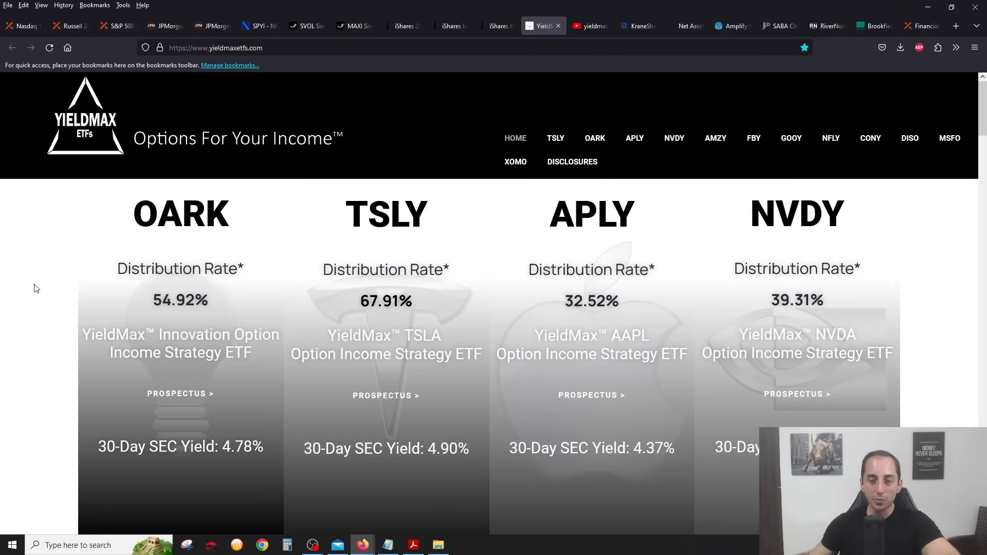
mouse_move(538, 72)
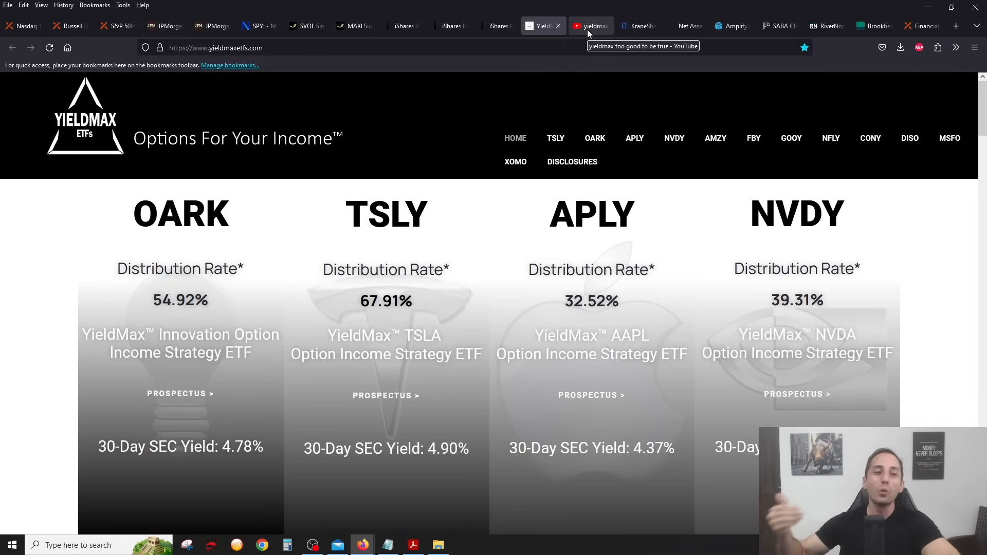
Show the YouTube results for 'yieldmax too good to be true'.
left_click(589, 26)
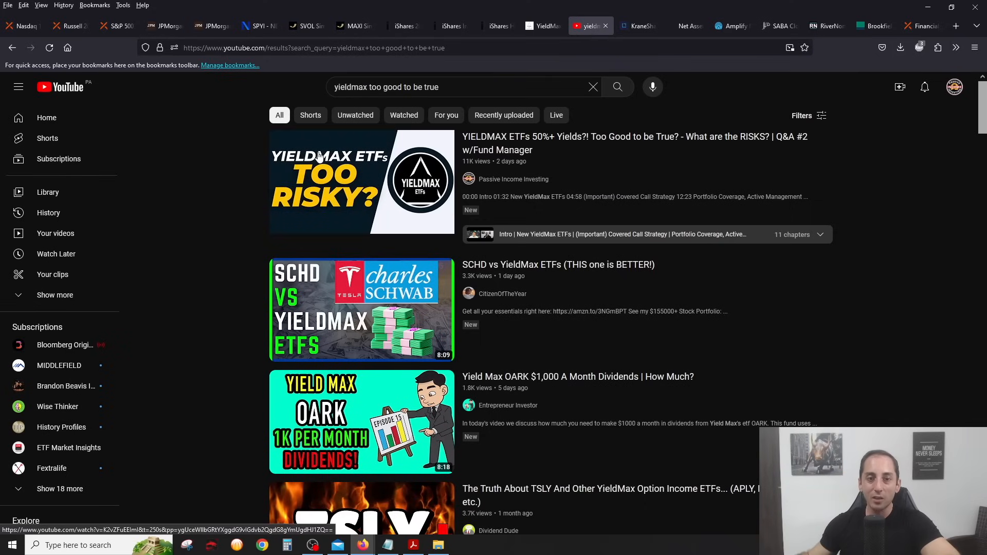
mouse_move(362, 181)
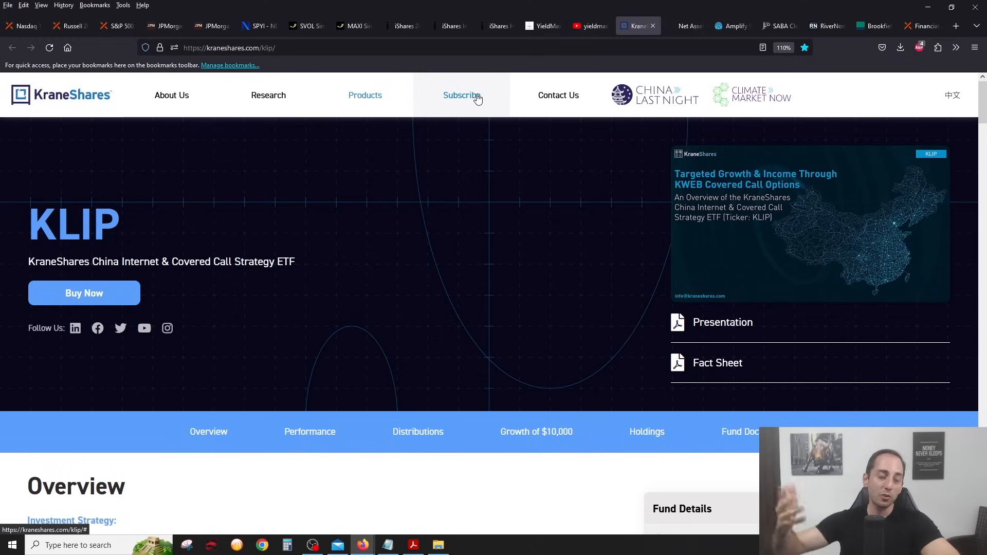
mouse_move(335, 284)
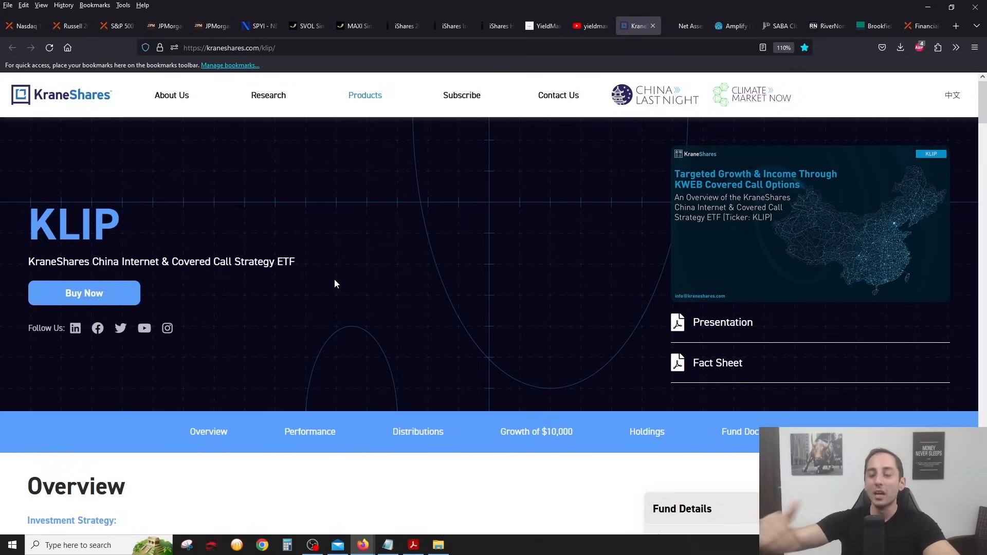
Check KLIP's yield metrics including the 56.17% current yield, then return to the overview top.
scroll("down", 3)
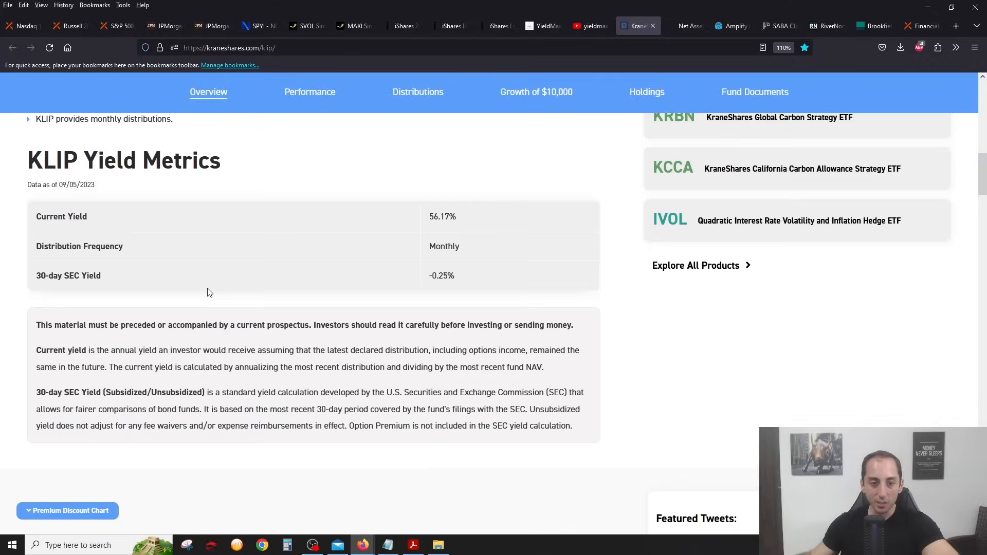
left_click(310, 92)
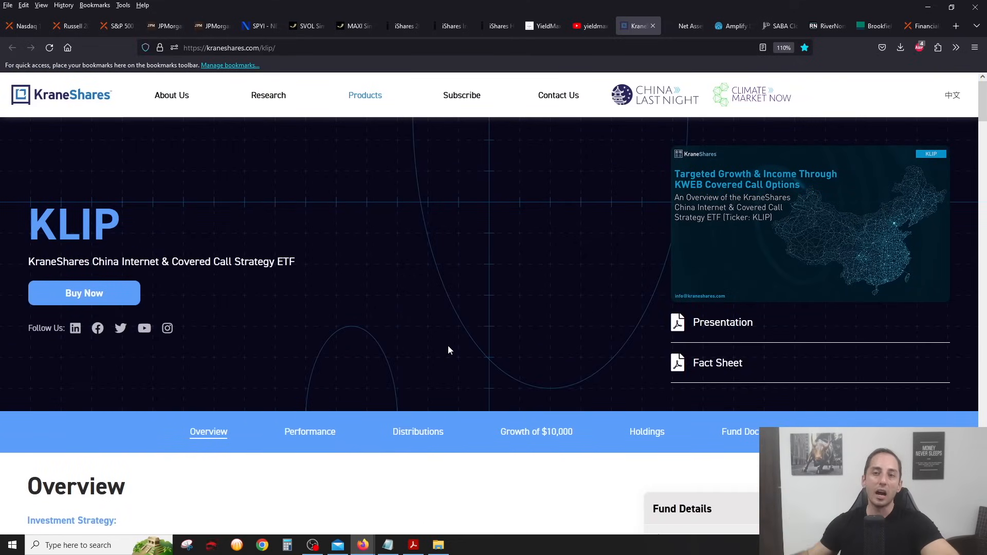
mouse_move(638, 26)
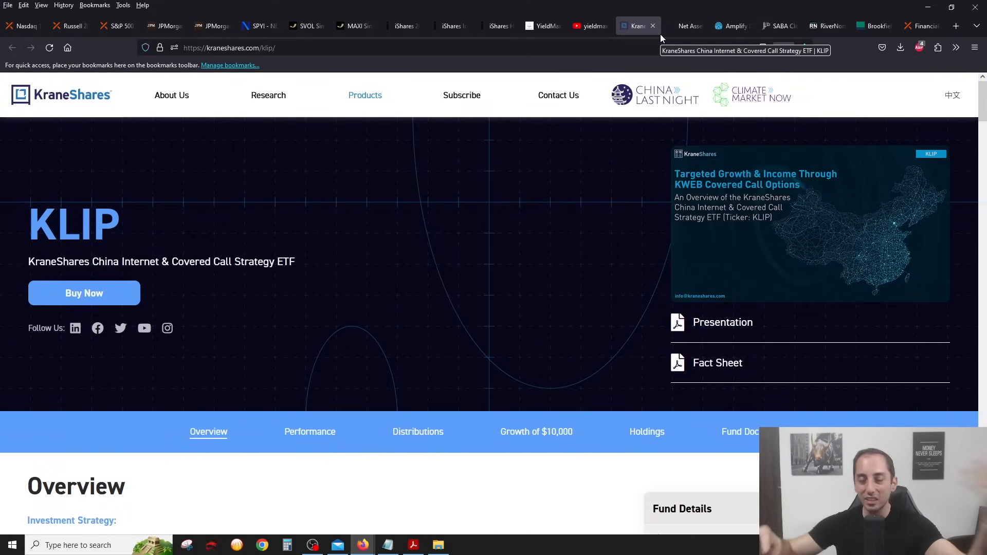
Show CLM's NAV page with $6.93 NAV, $8.38 price and 20.92% premium.
left_click(679, 25)
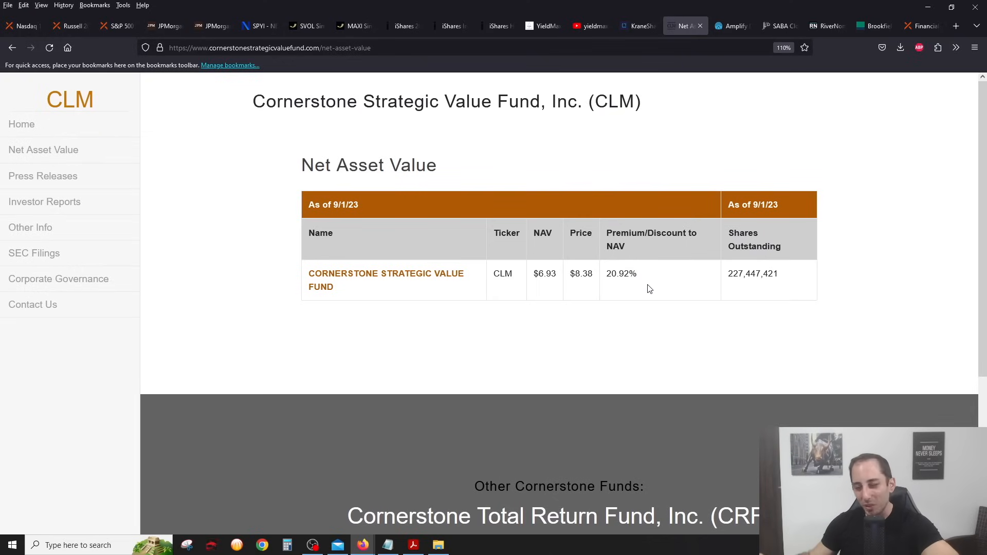
mouse_move(793, 345)
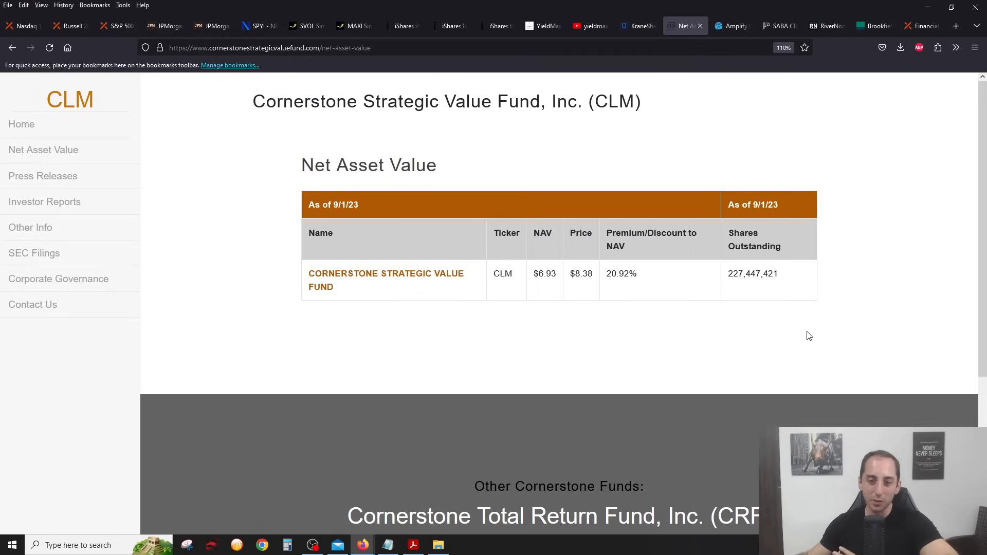
mouse_move(832, 324)
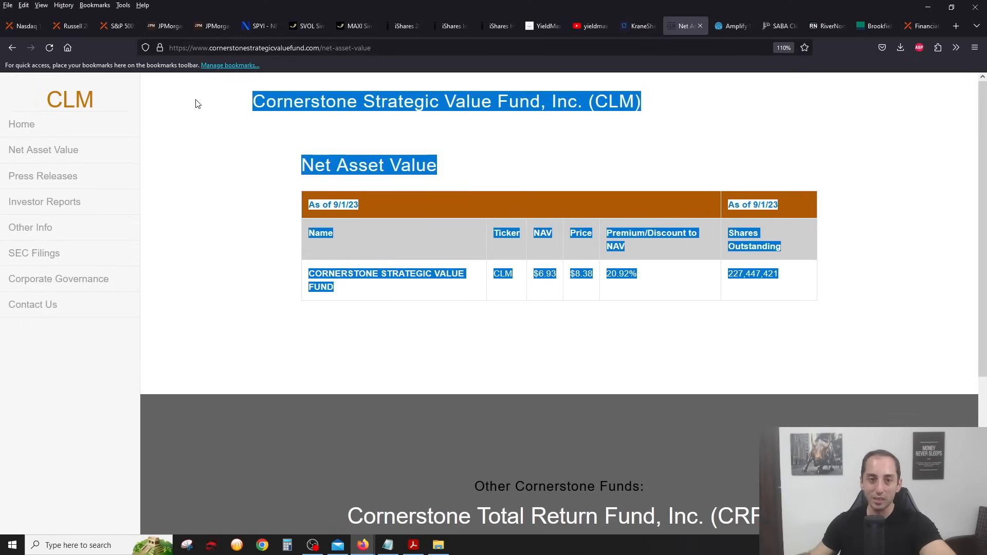
left_click(197, 103)
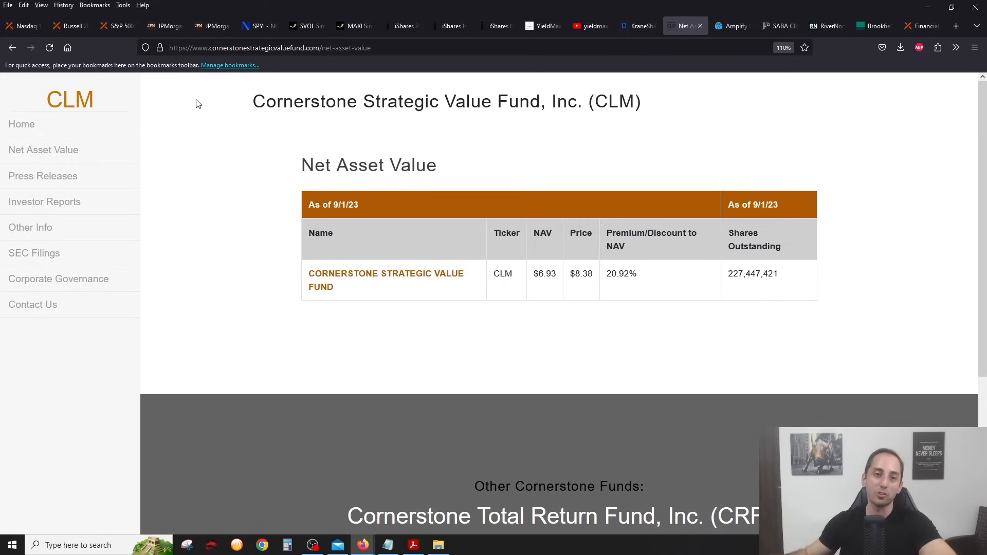
mouse_move(447, 260)
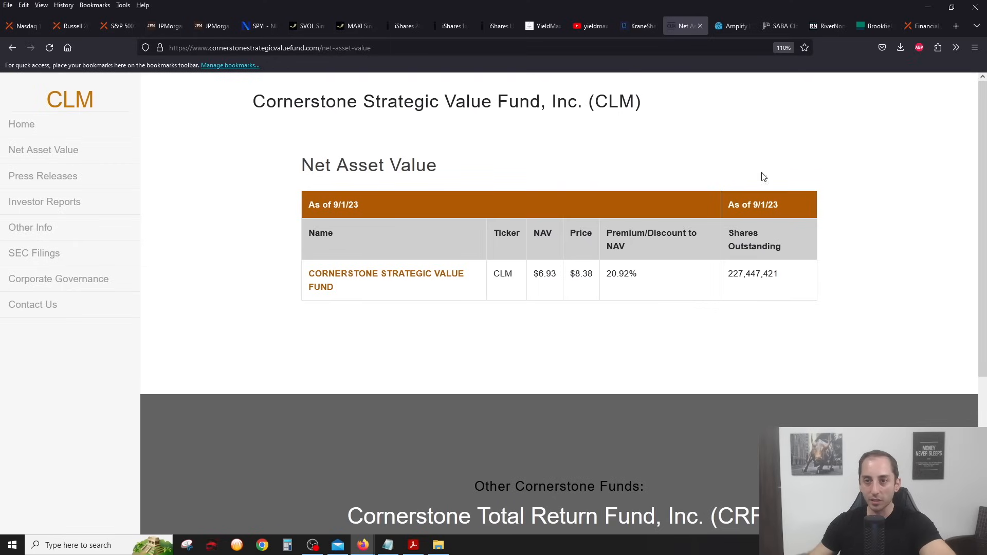
mouse_move(667, 156)
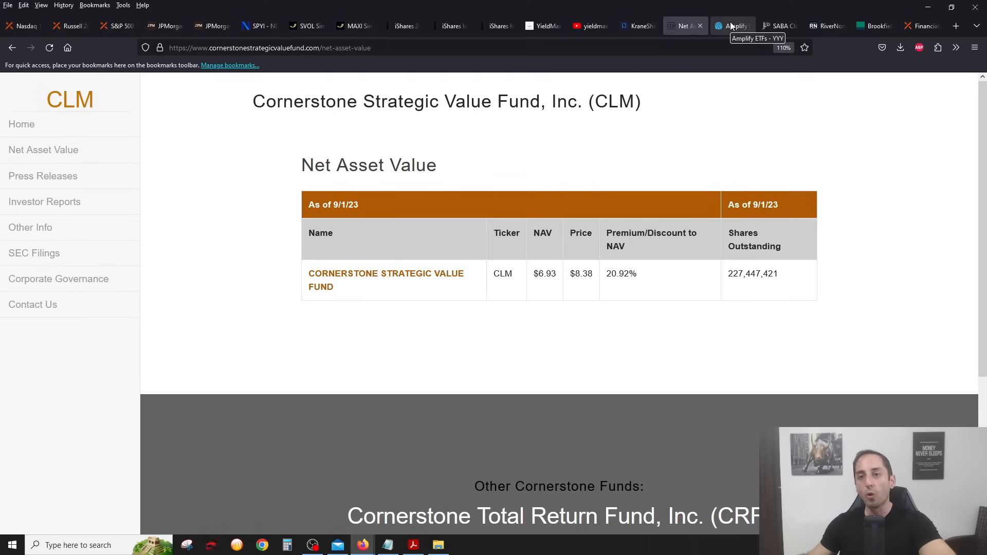
Review YYY's yield, price/NAV, holdings and exposure down to 2023's $0.12 monthly distributions.
left_click(730, 25)
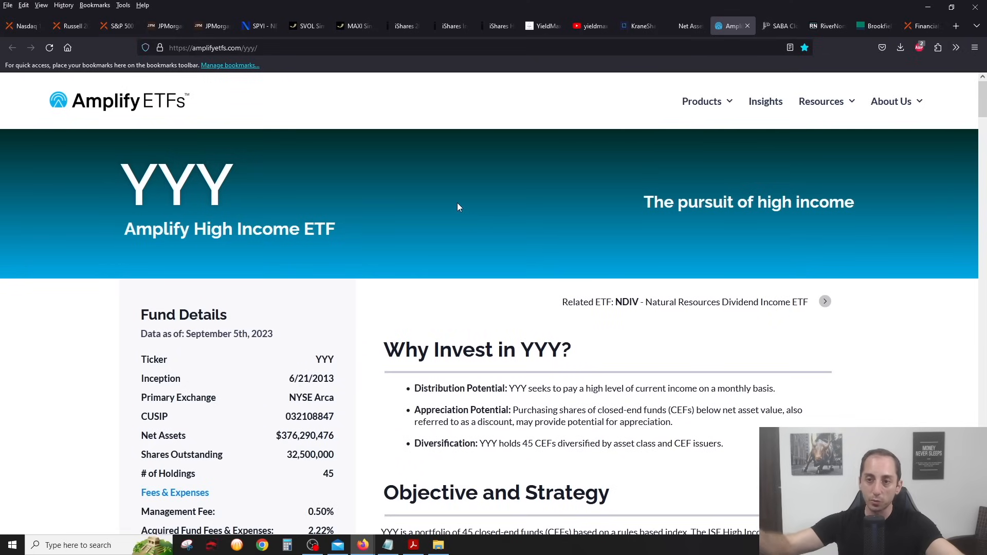
scroll("down", 3)
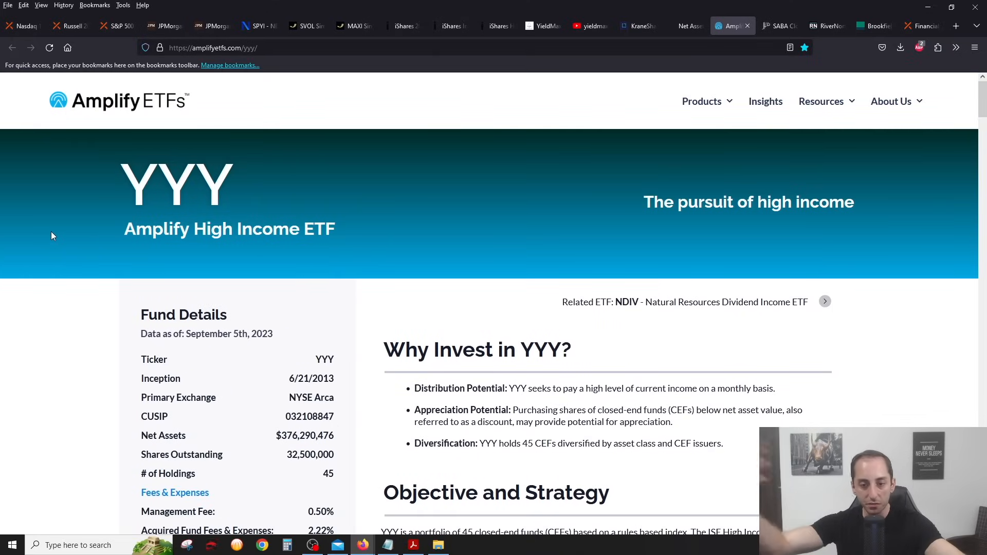
scroll("down", 3)
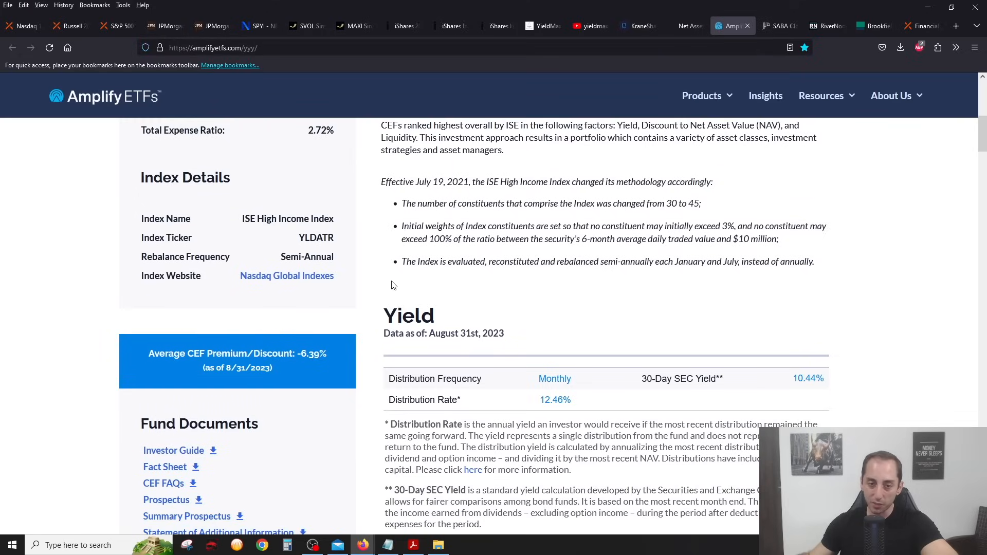
scroll("down", 3)
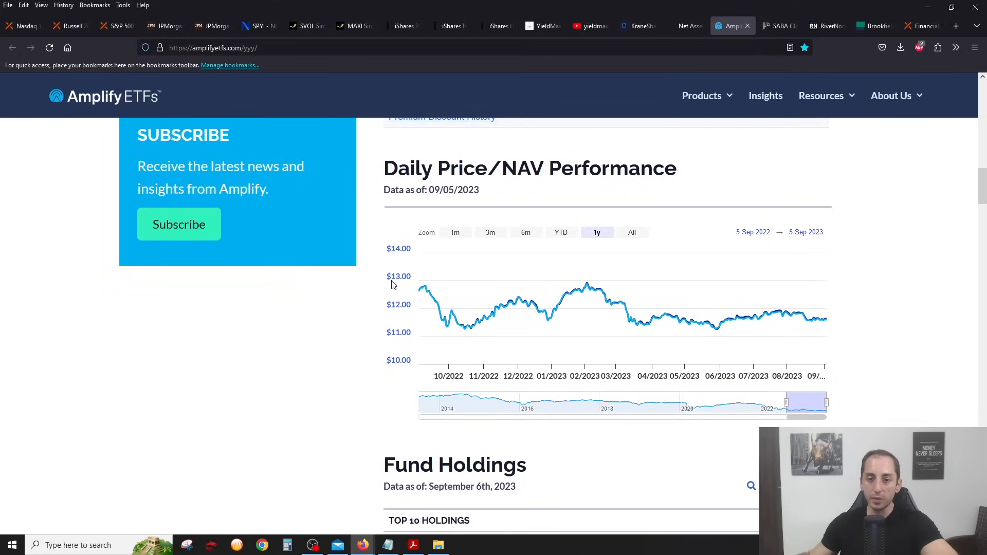
scroll("down", 3)
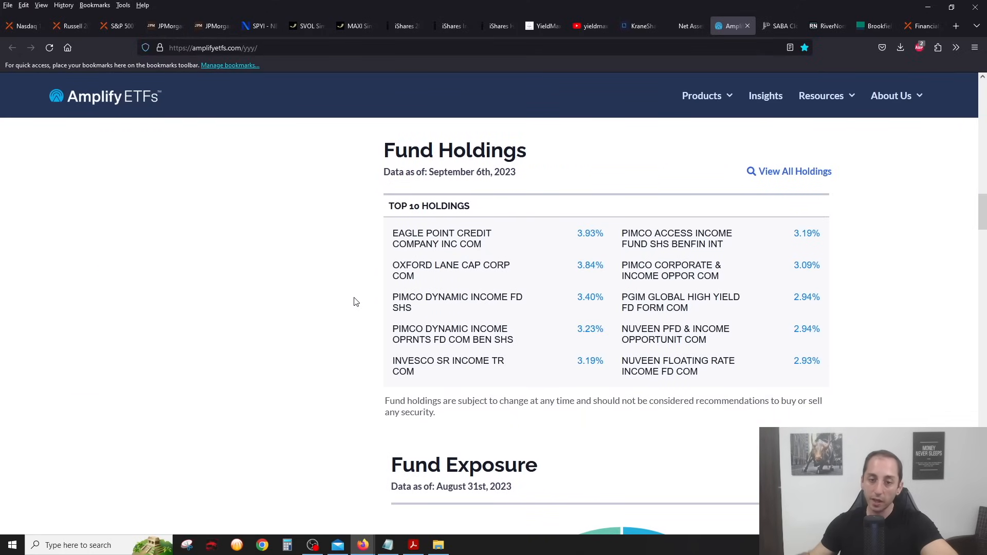
scroll("down", 3)
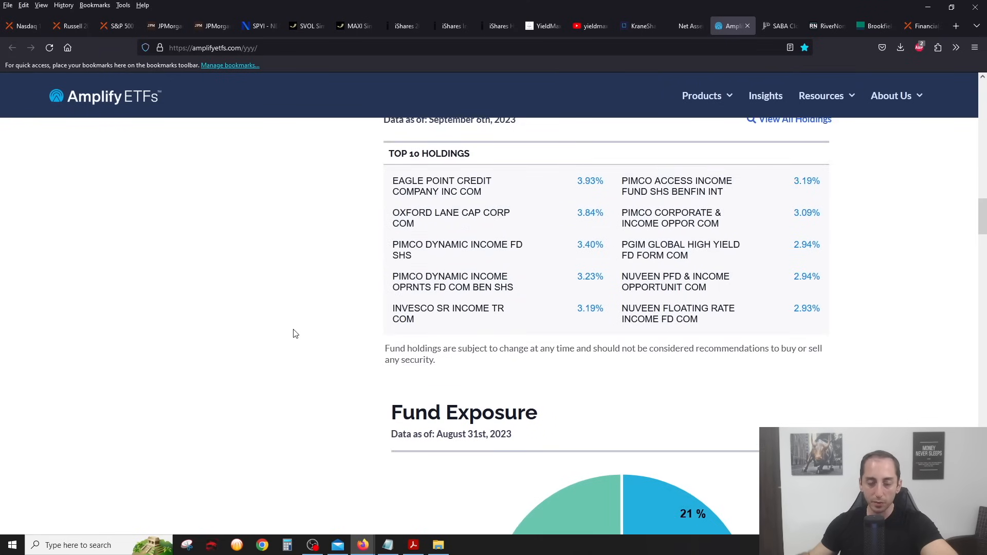
scroll("down", 3)
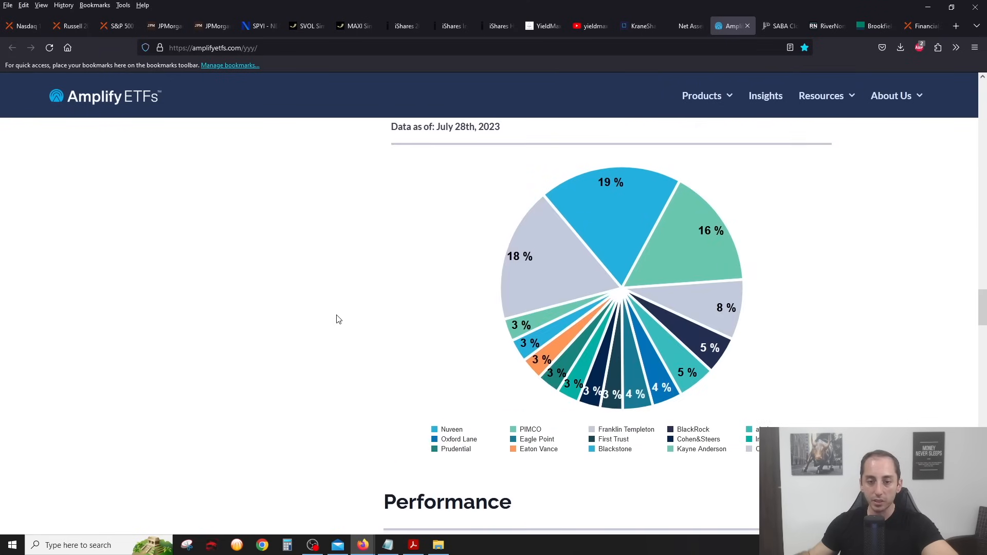
scroll("down", 3)
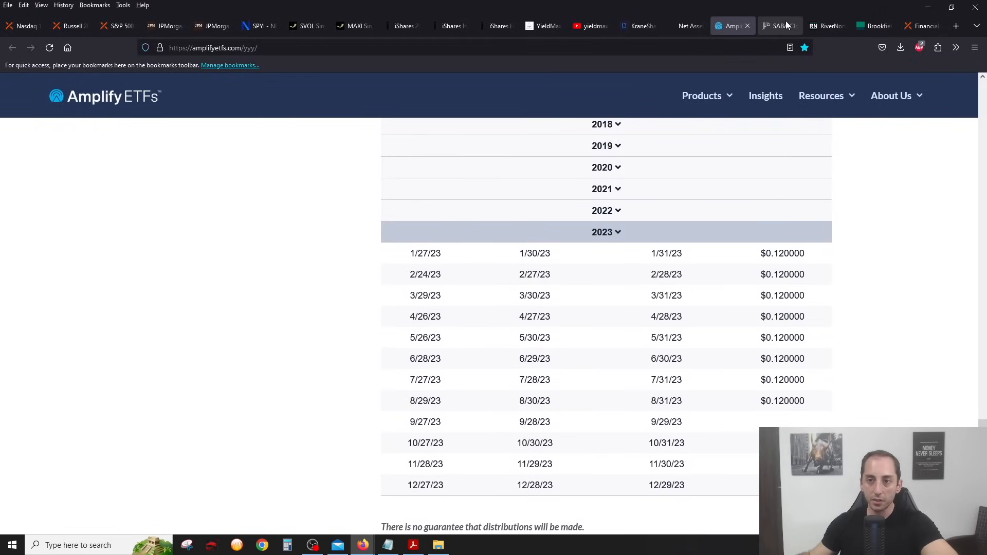
View Saba's CEFS ETF page, then bring up RiverNorth's RIV page showing a -5.71% discount.
left_click(778, 26)
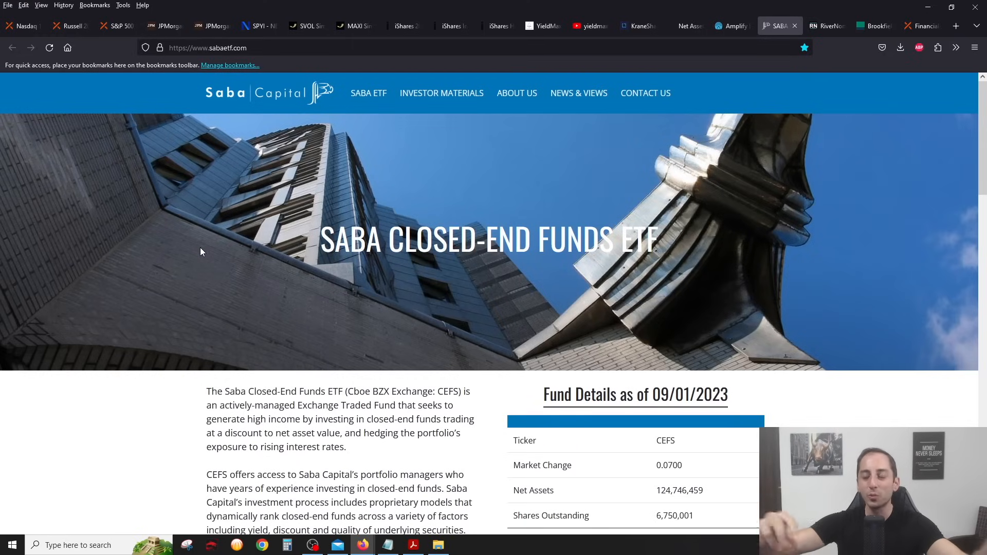
scroll("down", 3)
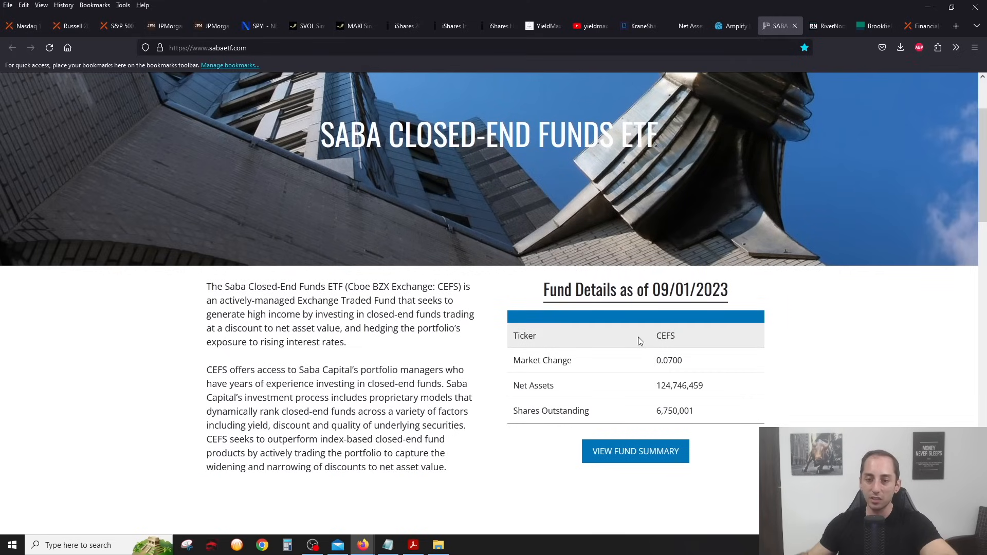
mouse_move(815, 338)
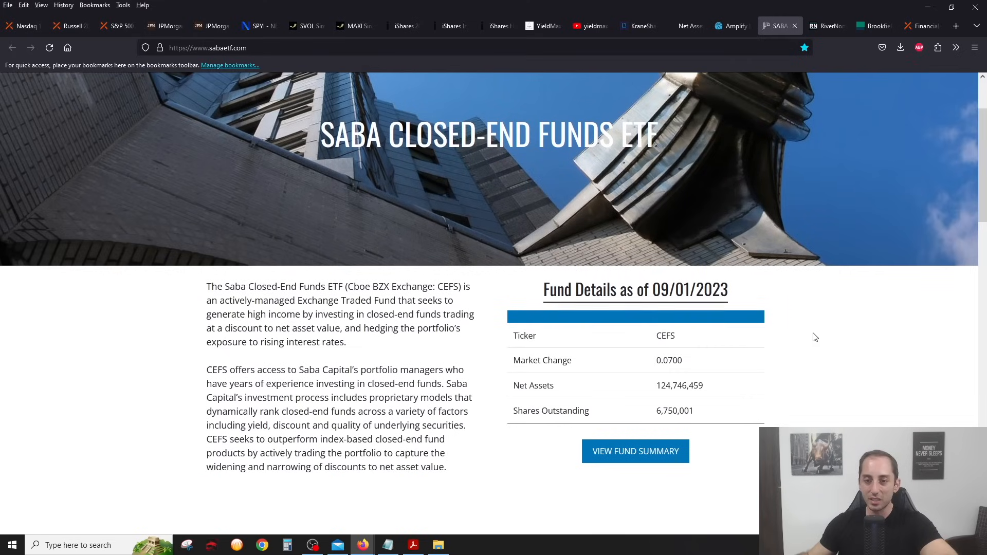
mouse_move(636, 451)
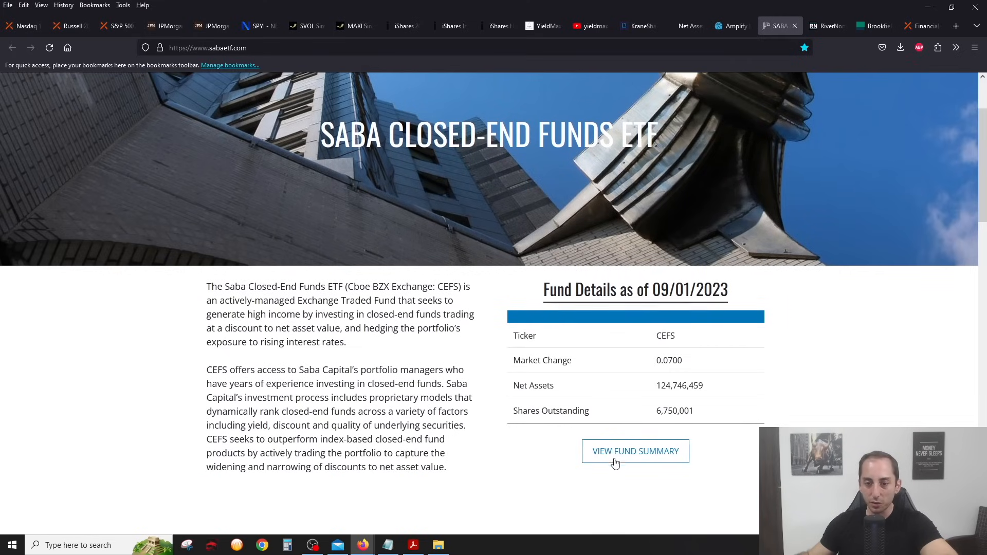
left_click(819, 26)
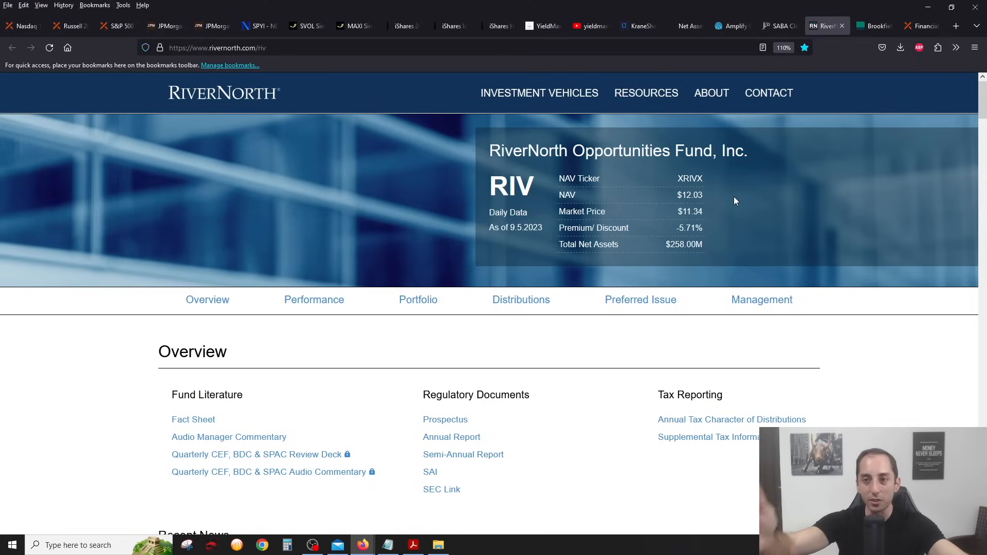
left_click(778, 26)
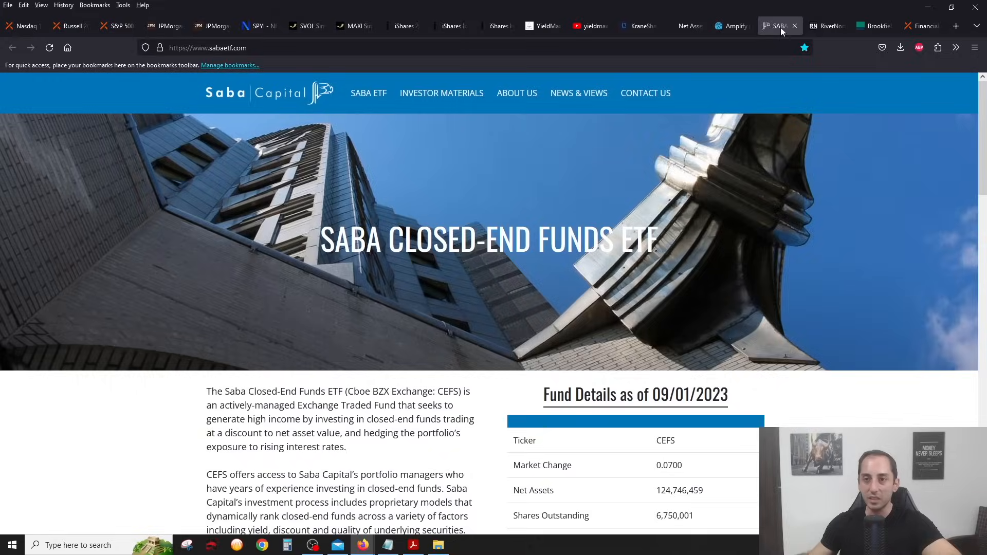
left_click(826, 26)
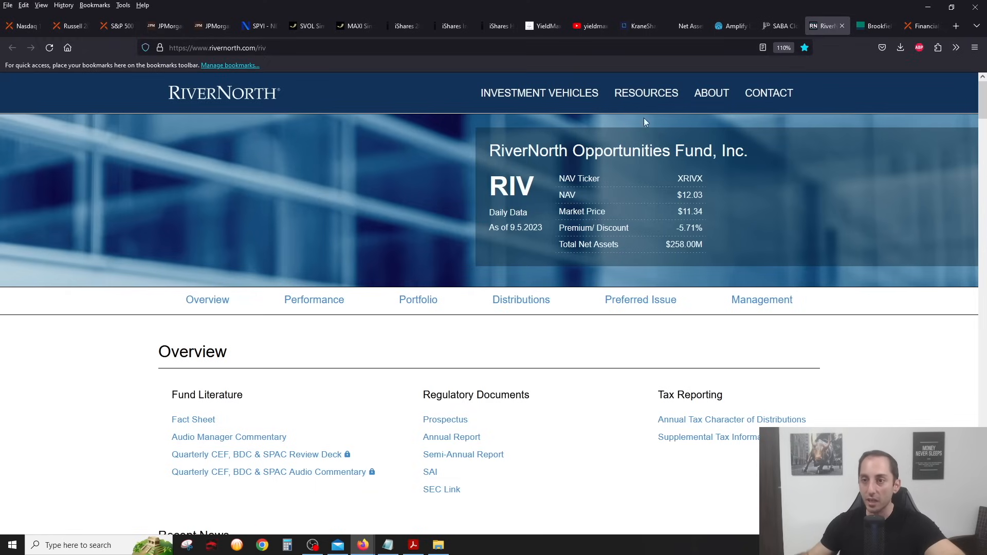
Highlight RA's $14.67 NAV and $12.77 market price on the Brookfield page.
left_click(872, 26)
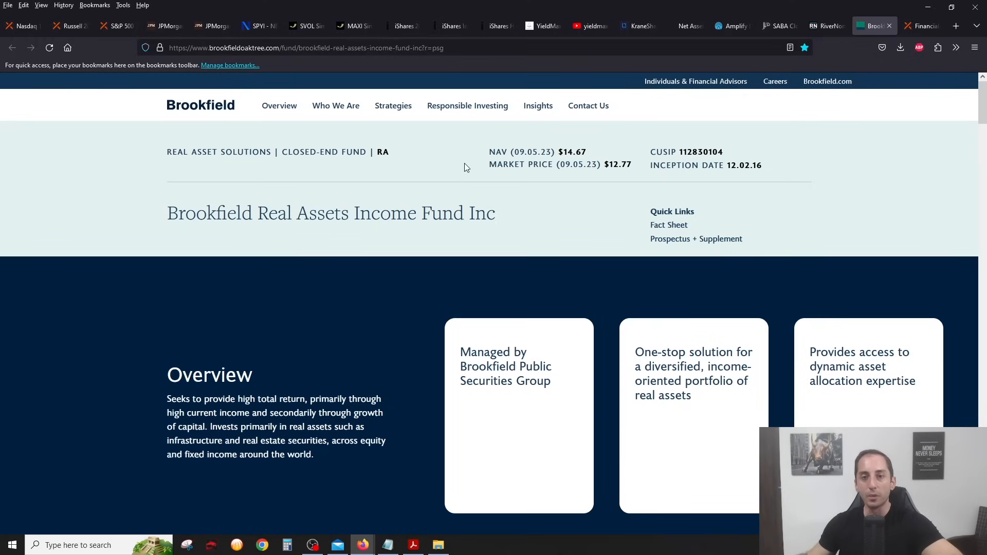
mouse_move(635, 172)
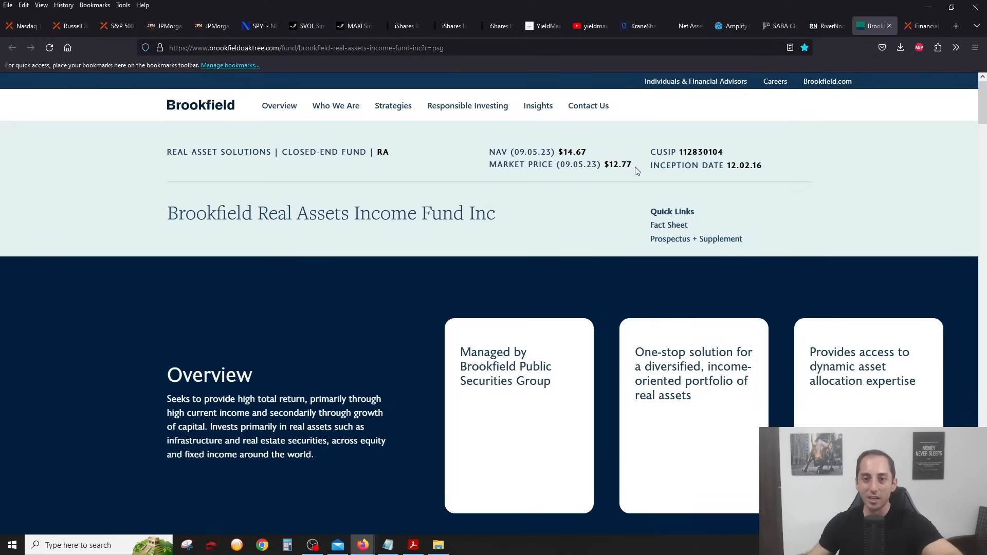
mouse_move(603, 151)
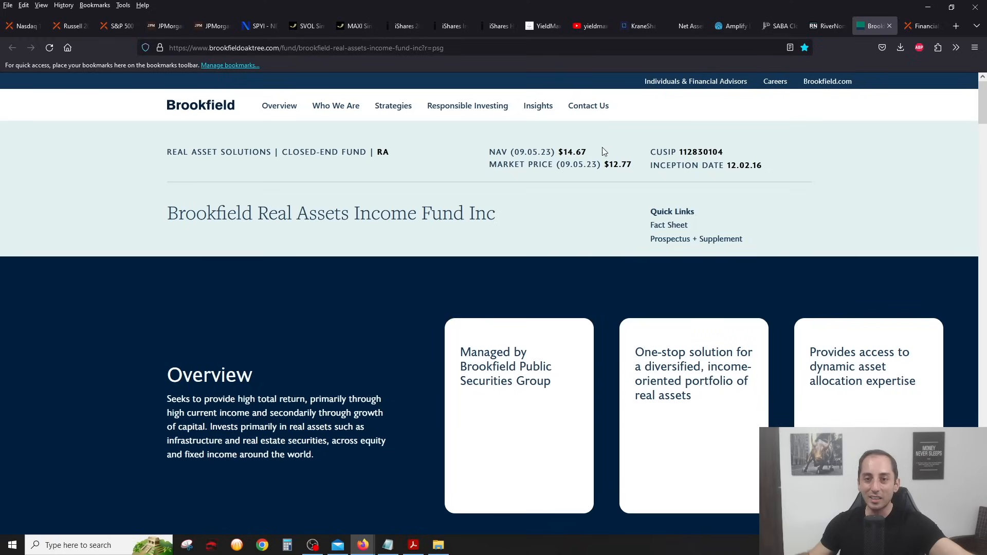
left_click_drag(504, 151, 632, 165)
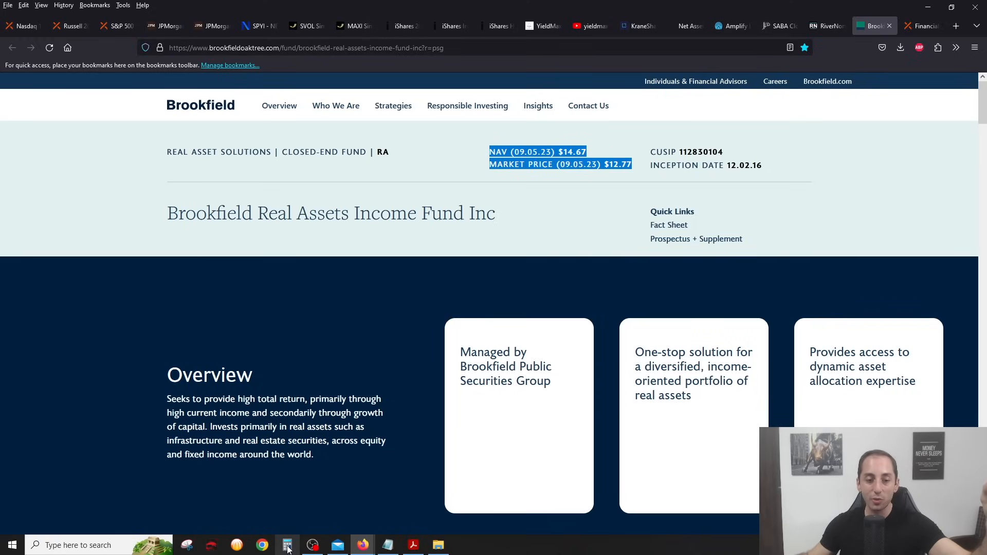
Compute RA's discount (12.77-14.67)/14.67×100 ≈ -12.95% in Calculator and close it.
left_click(287, 545)
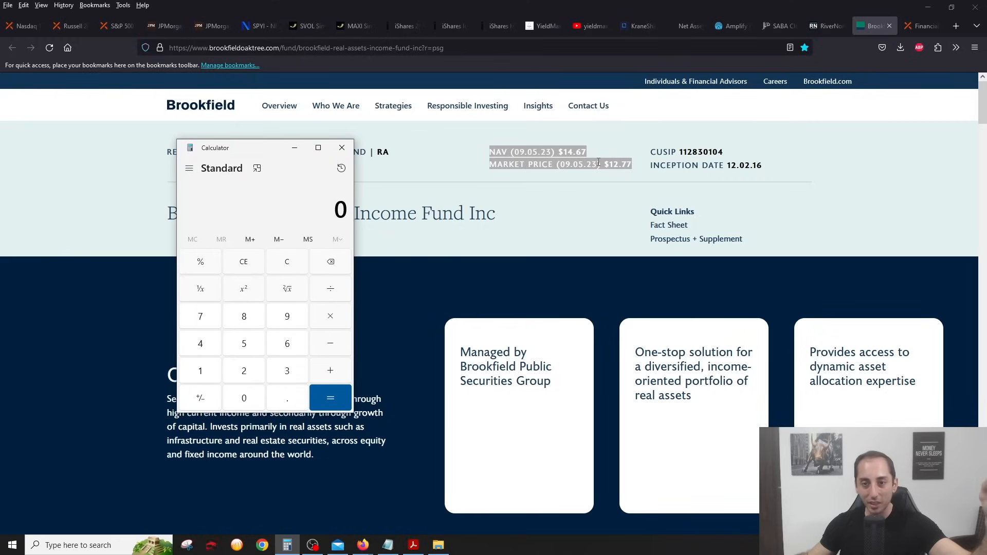
left_click(341, 147)
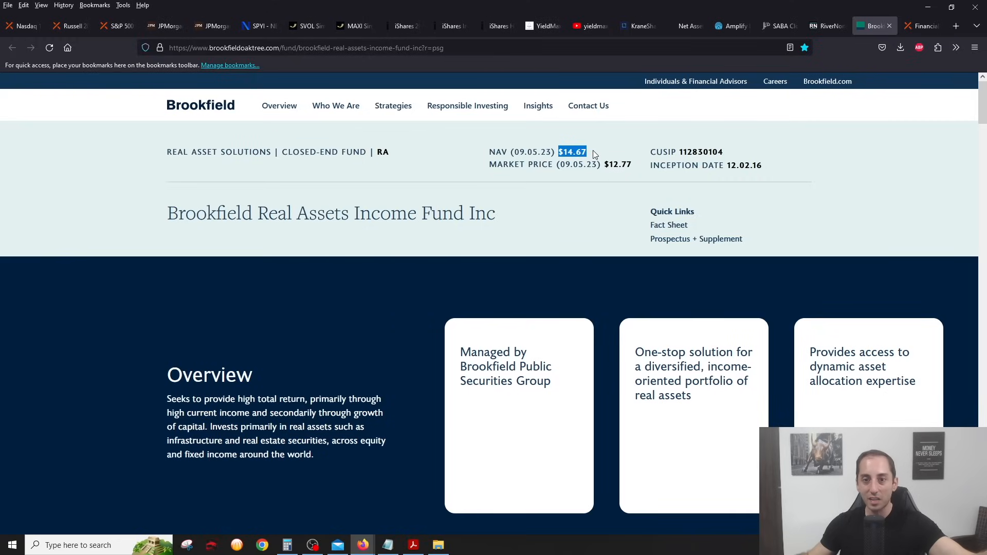
left_click(287, 545)
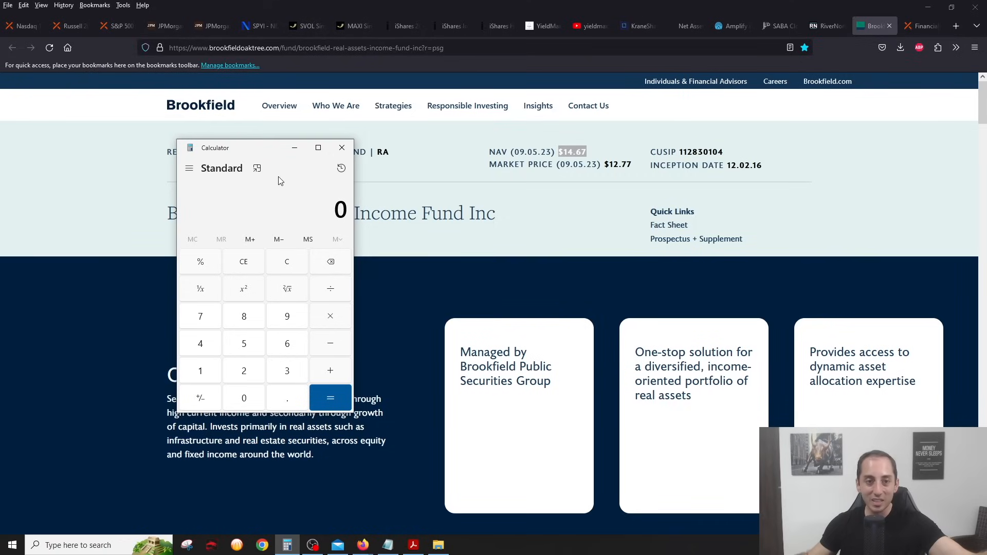
left_click_drag(279, 148, 255, 148)
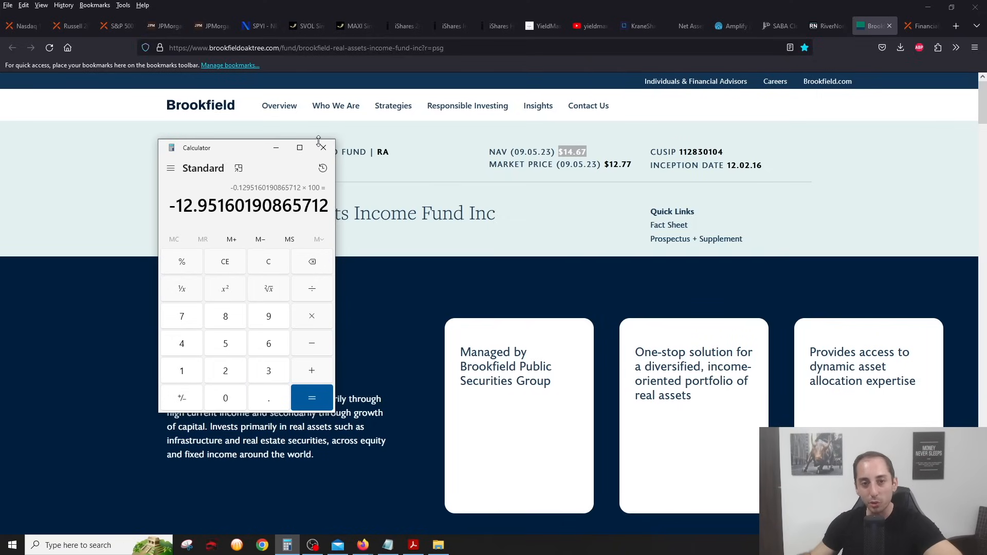
left_click(322, 147)
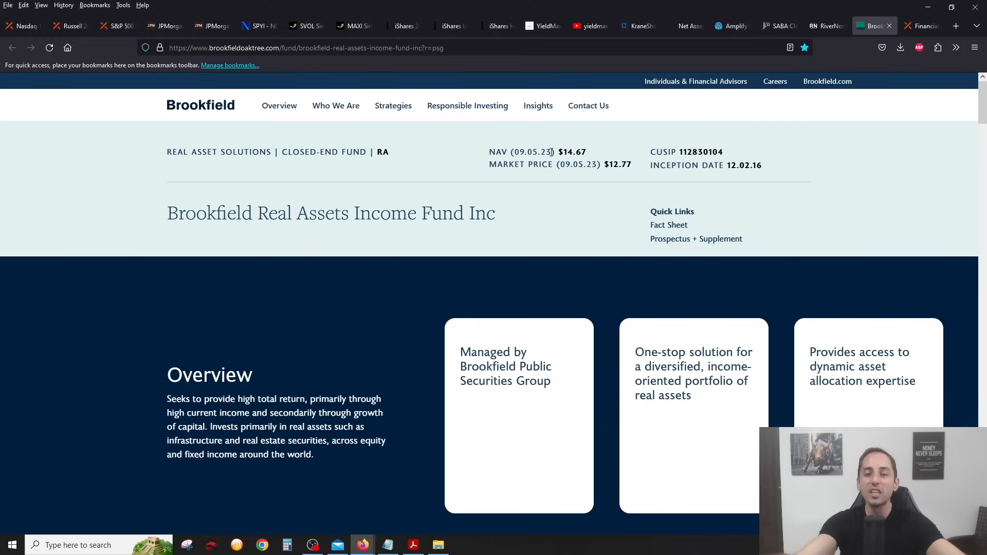
mouse_move(561, 189)
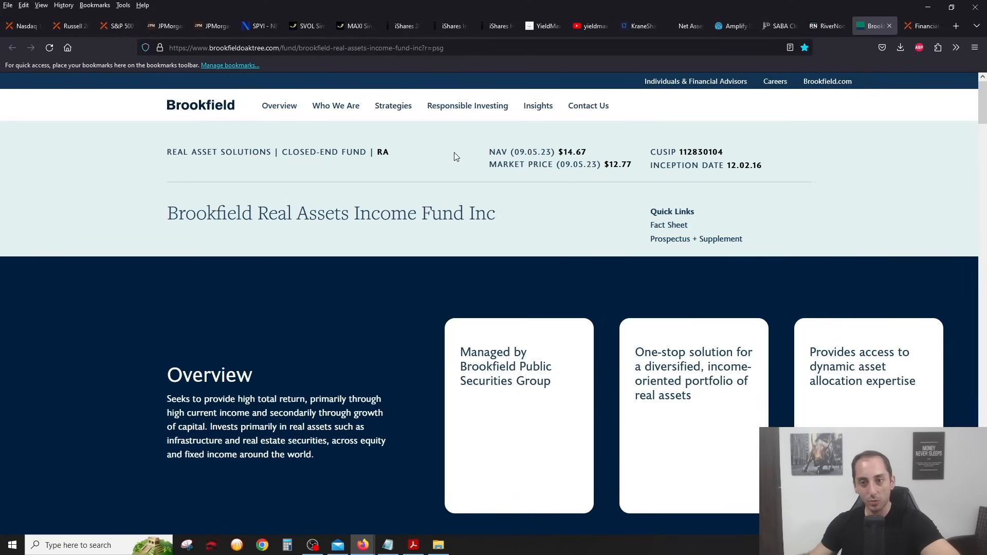
mouse_move(464, 156)
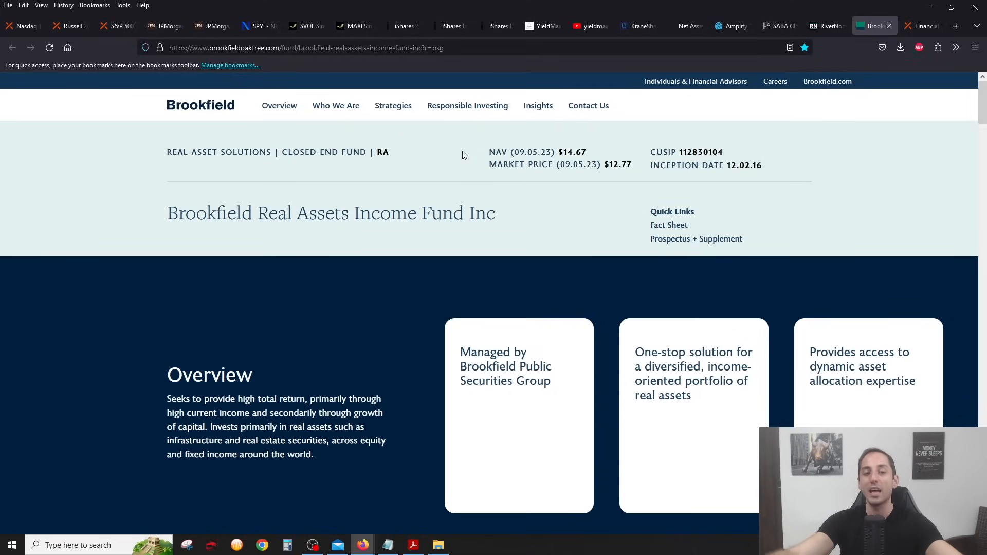
double_click(261, 213)
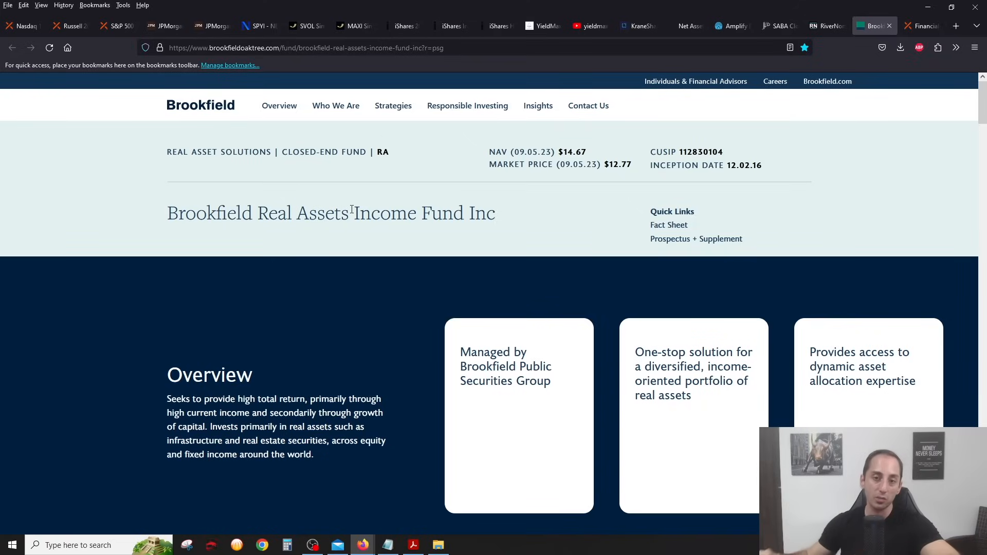
mouse_move(534, 212)
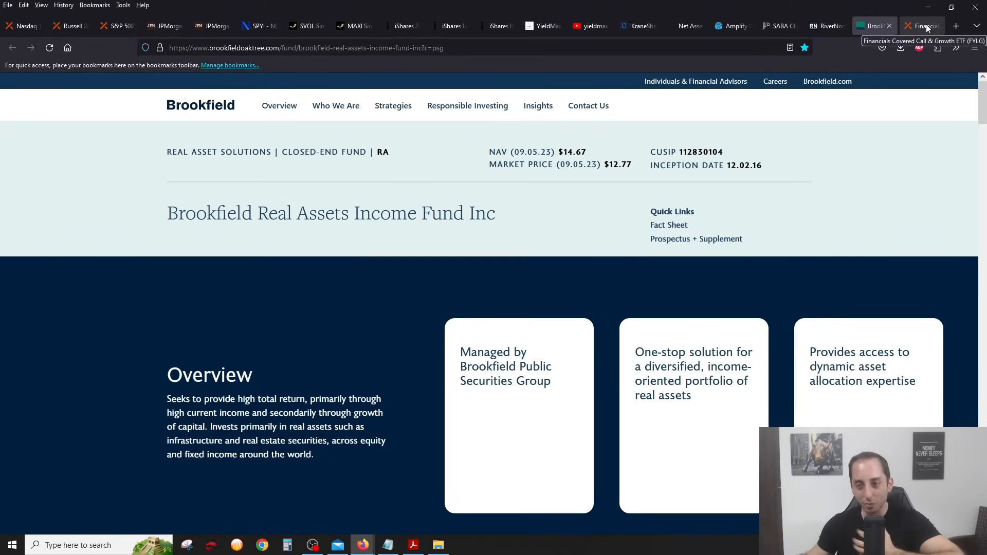
Switch to the Global X FYLG Financials Covered Call & Growth ETF page.
left_click(921, 26)
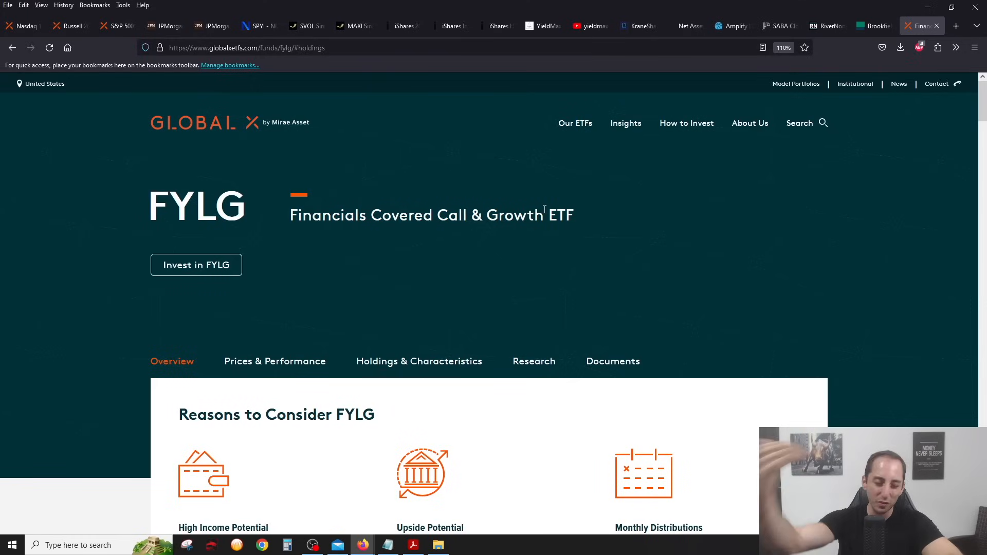
mouse_move(562, 273)
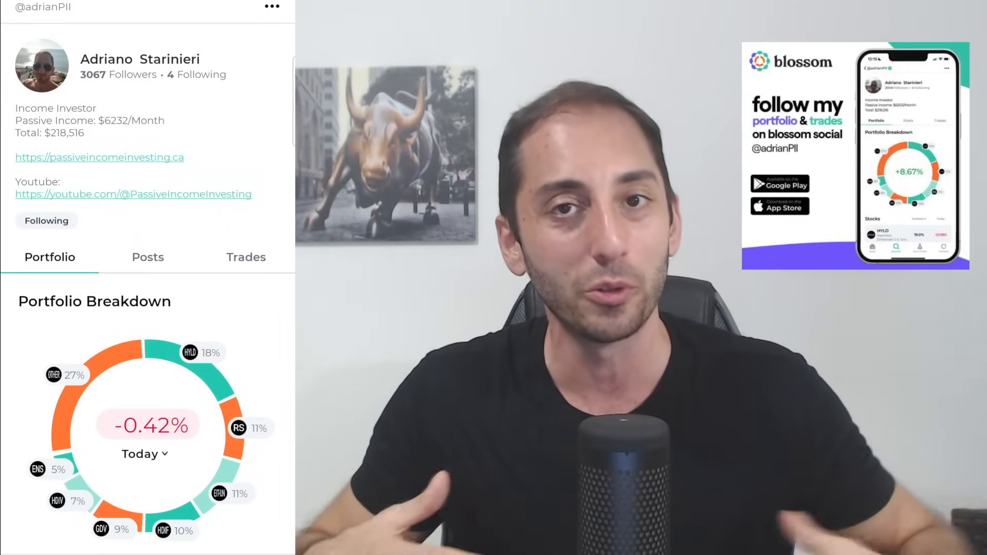
scroll("down", 3)
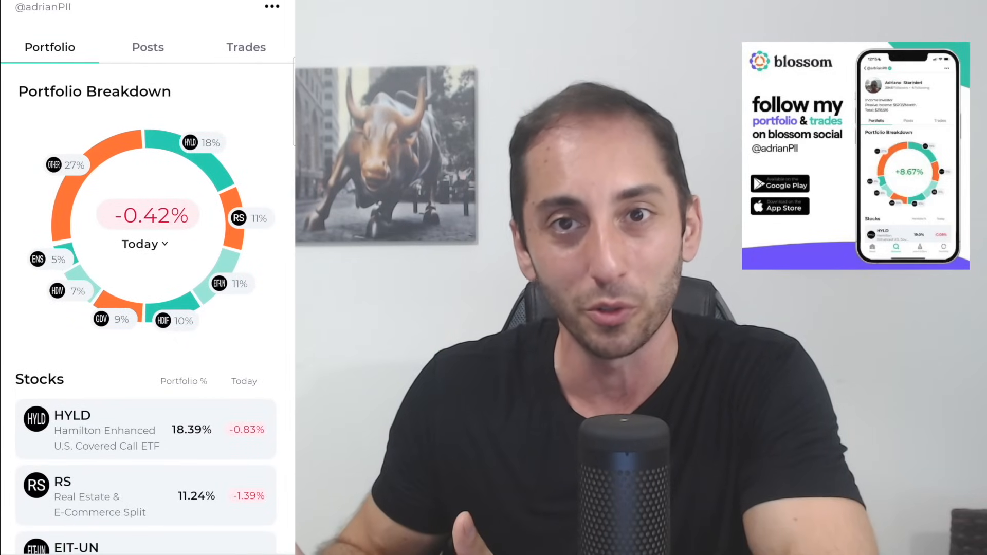
scroll("down", 3)
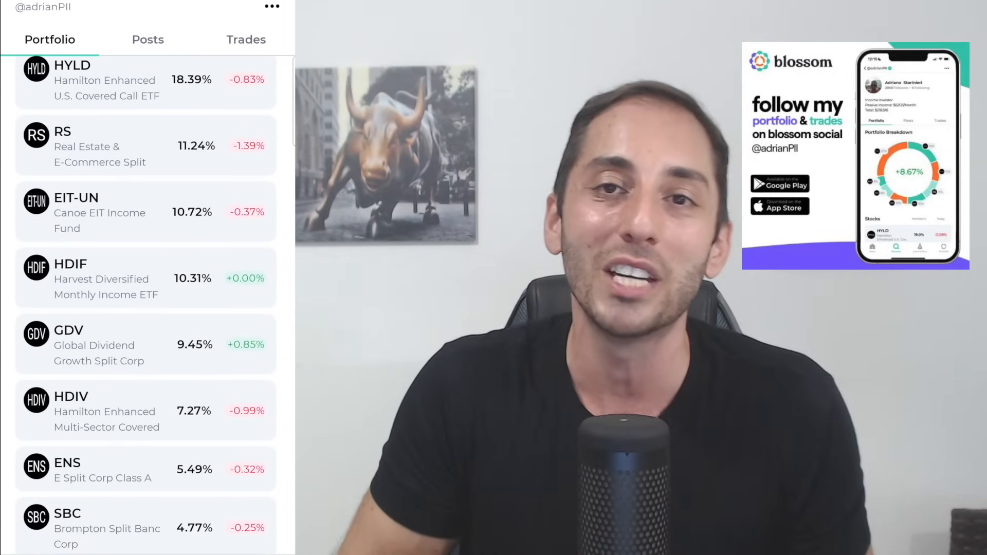
scroll("down", 3)
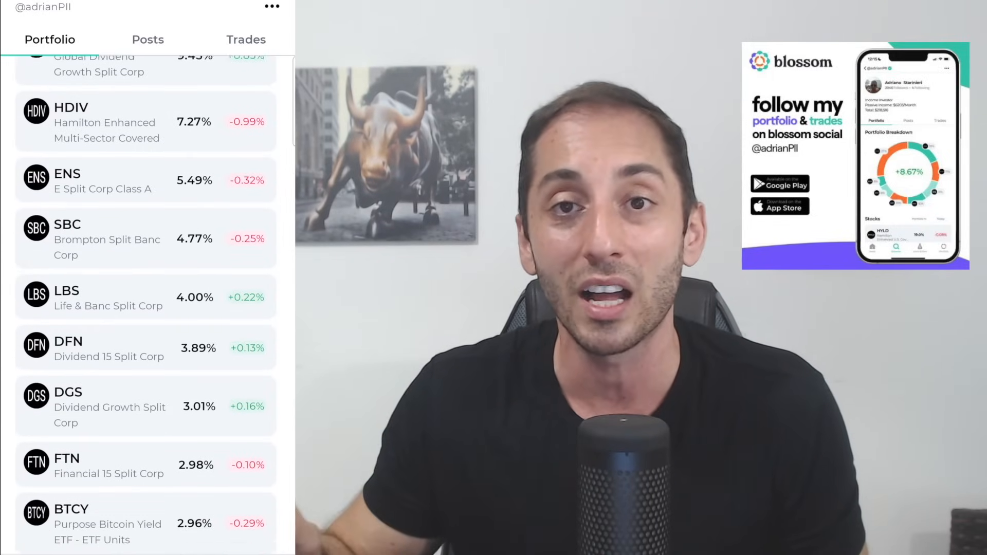
scroll("down", 3)
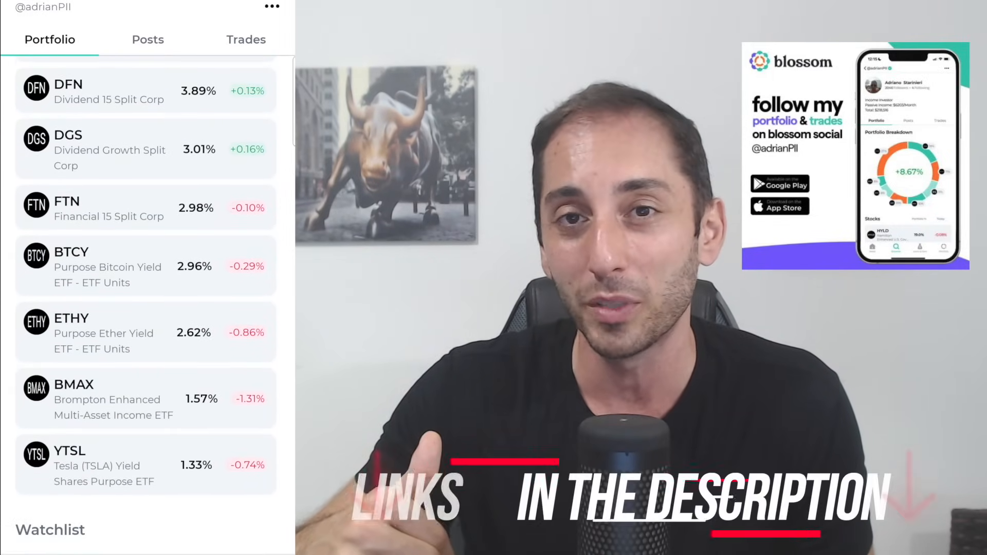